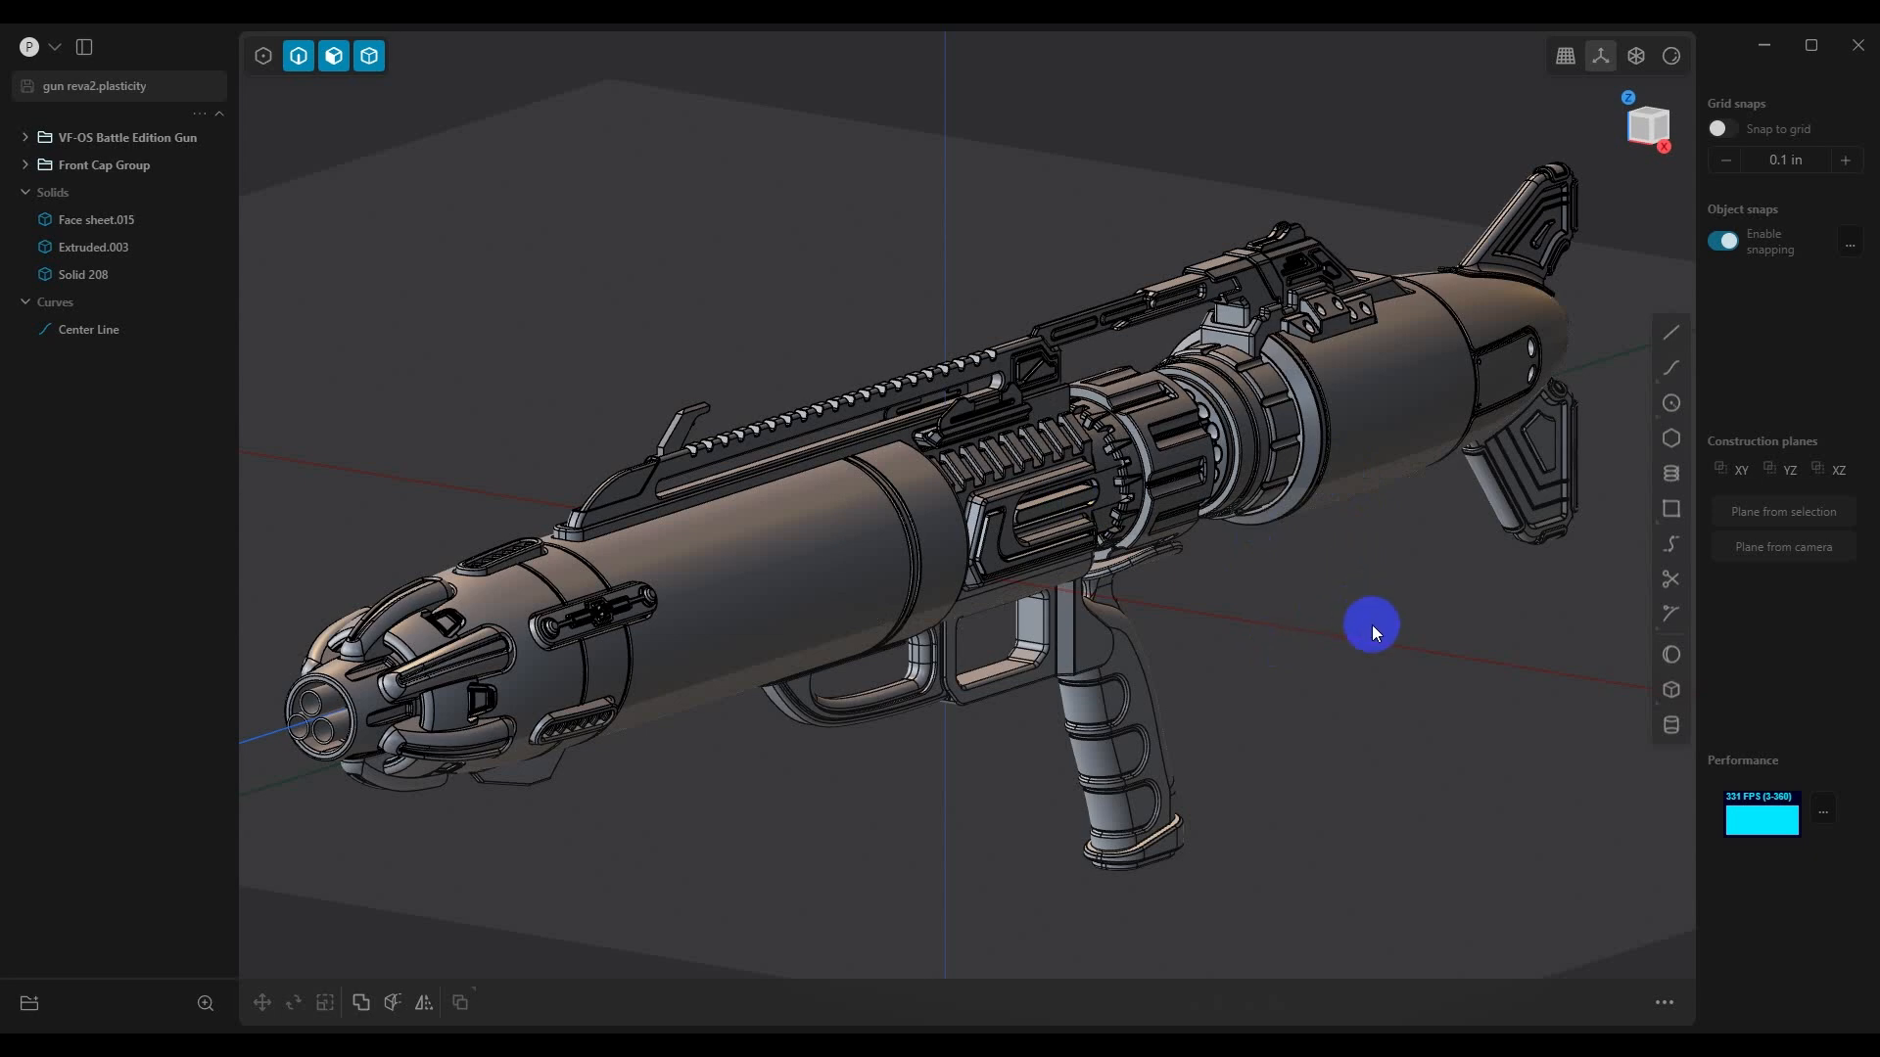
mouse_move(1259, 644)
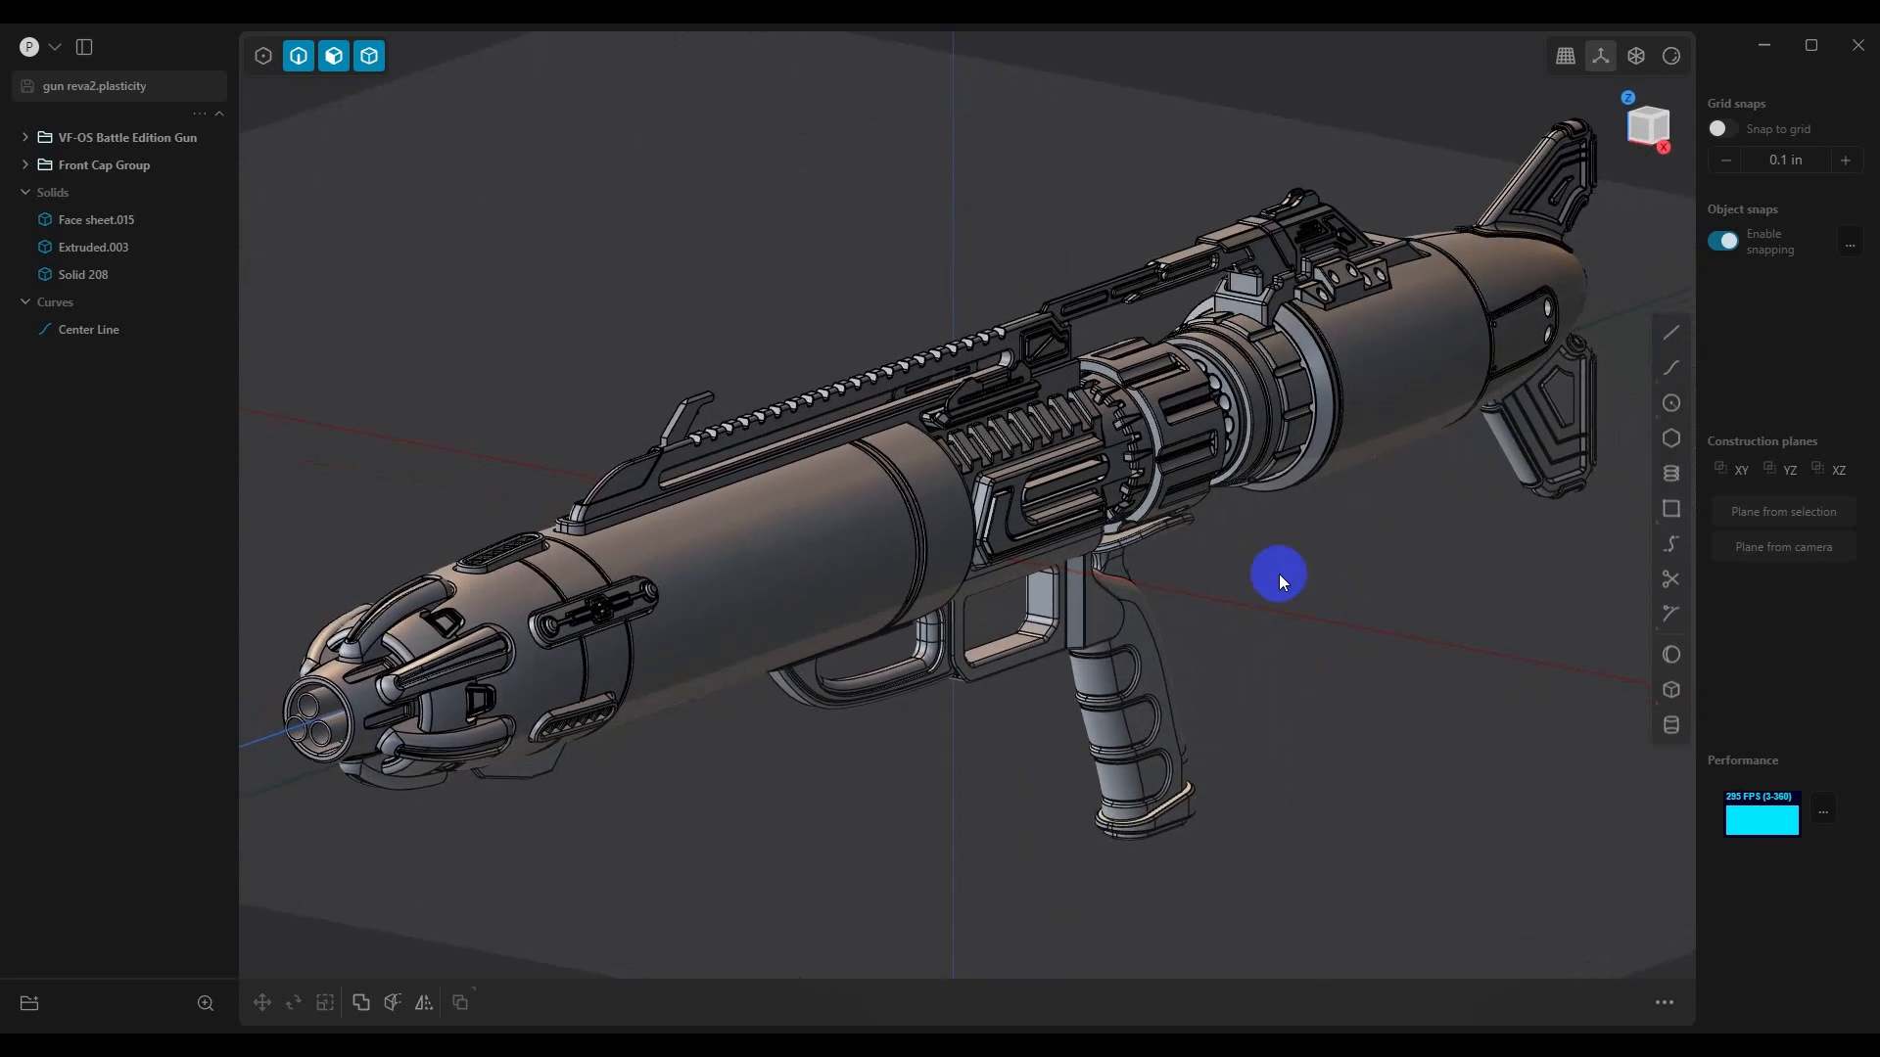
Isolate the front cap solid and orbit to view it from a better angle
left_click(1216, 407)
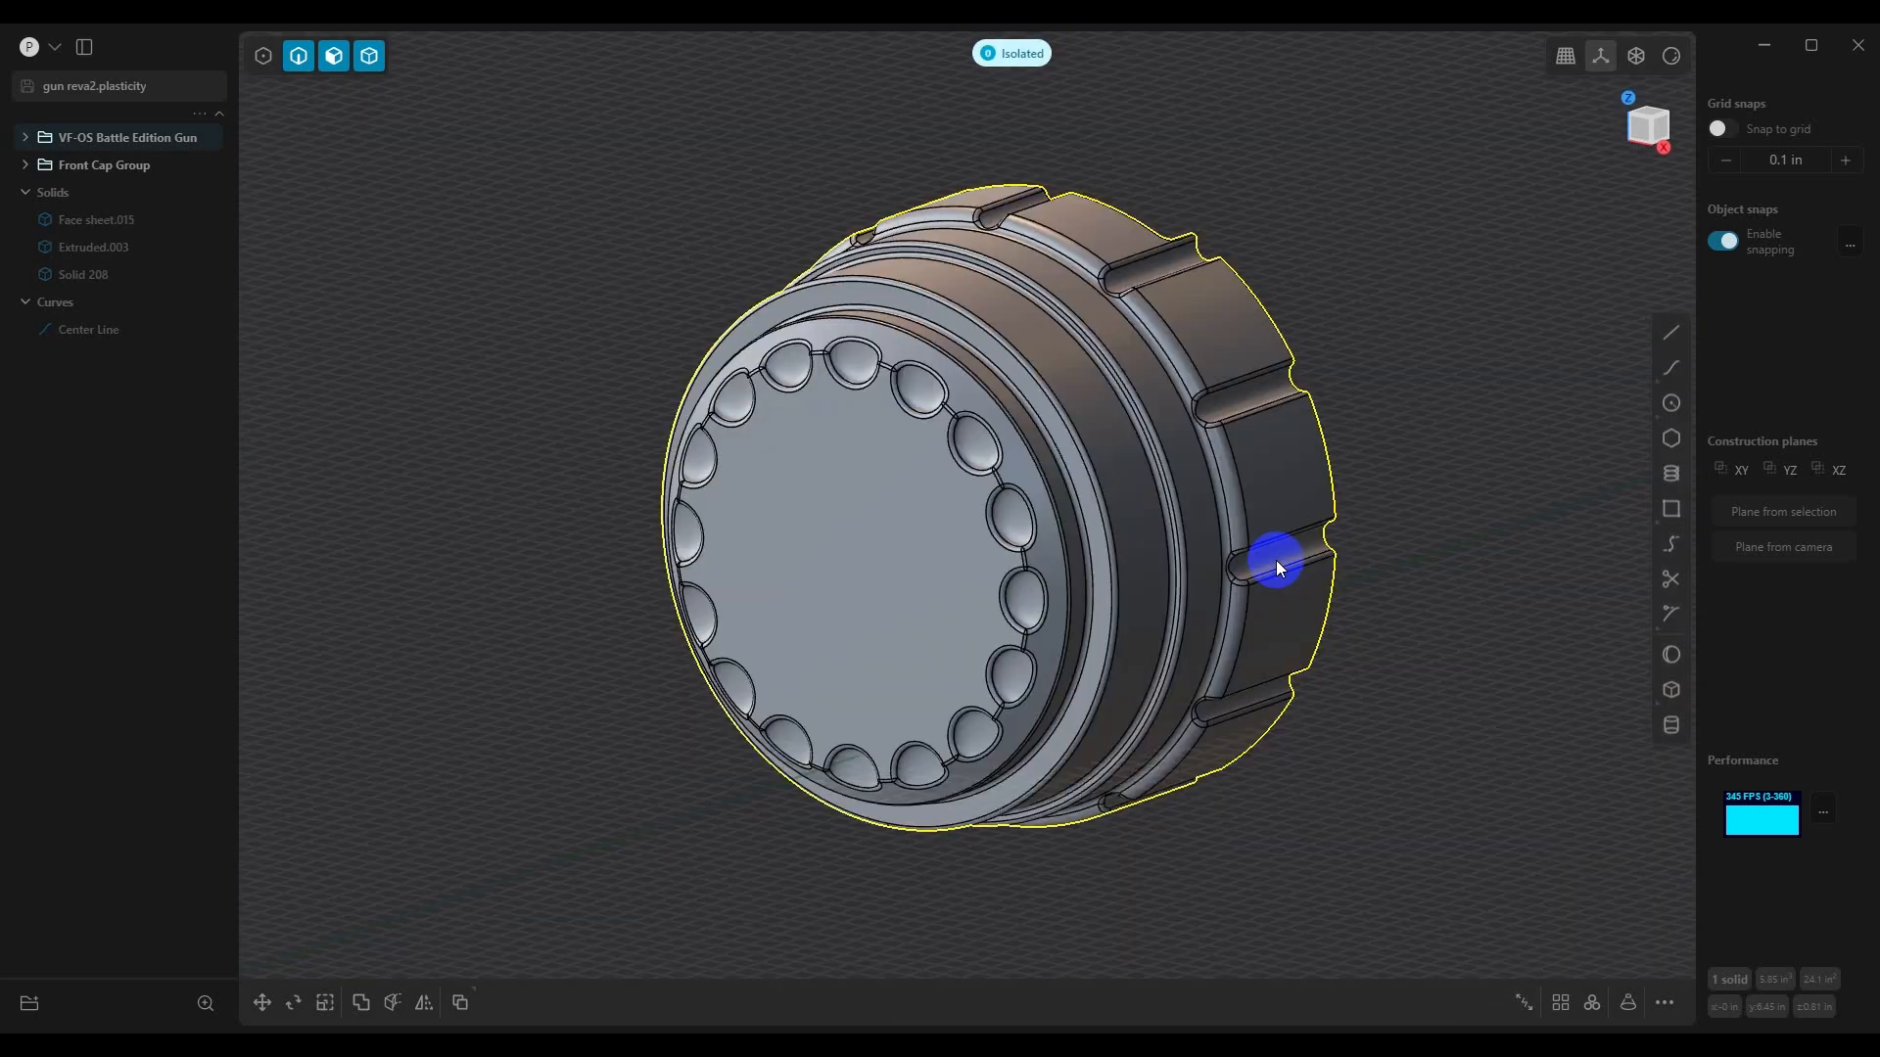
left_click_drag(1276, 569, 1210, 506)
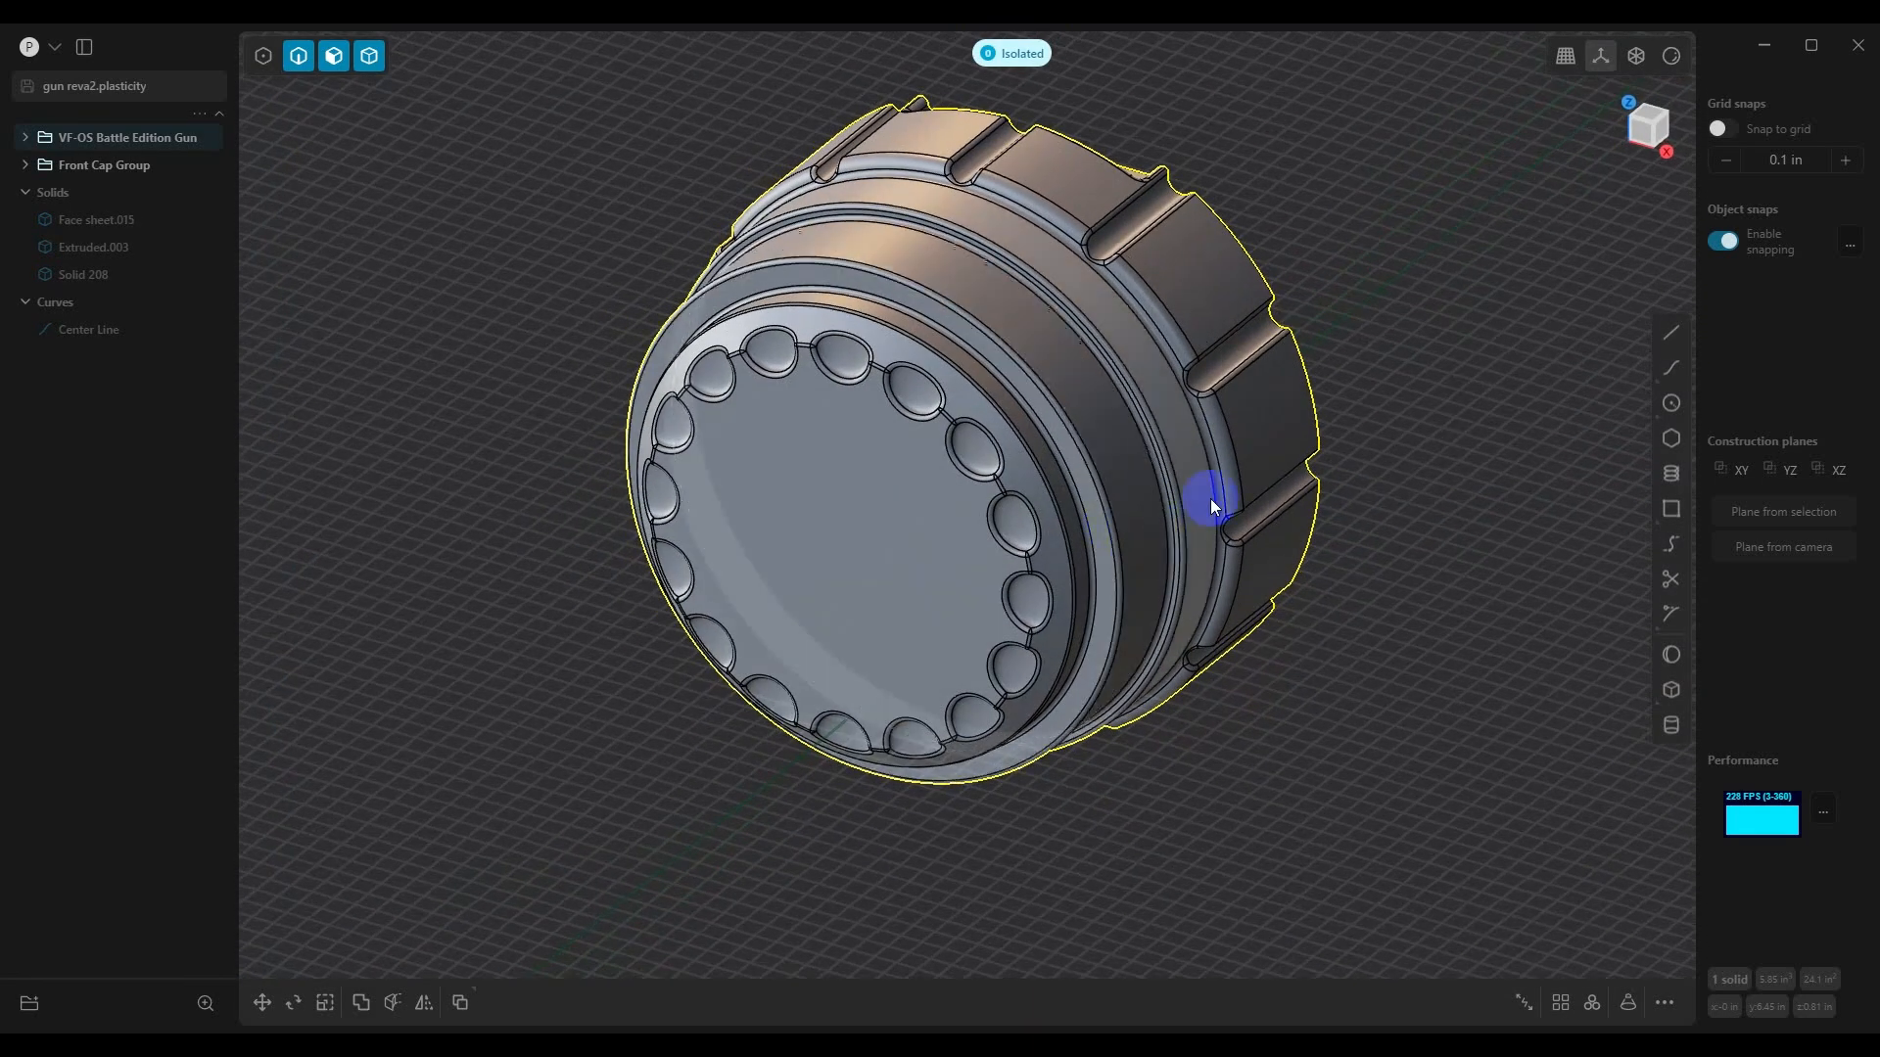
left_click_drag(1210, 506, 1157, 553)
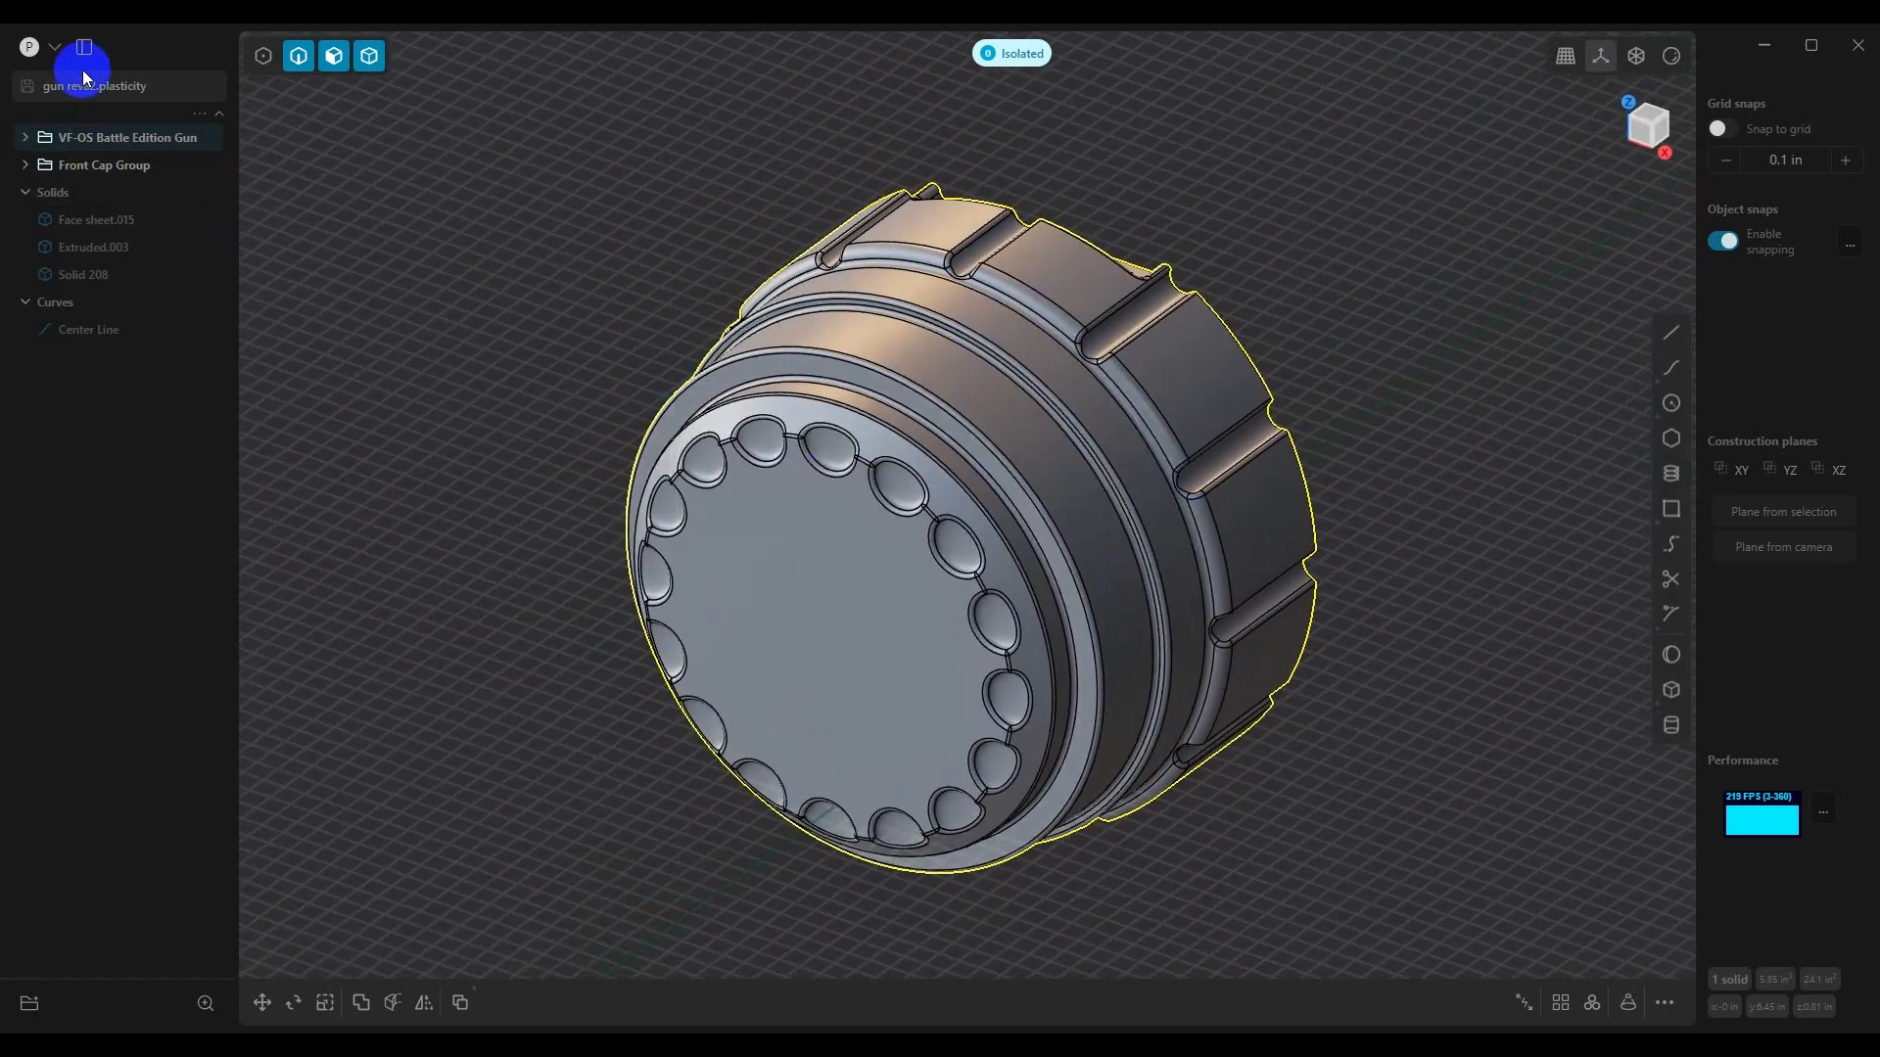
Export the front cap as Wavefront OBJ named Gun RevA2.obj on the Desktop
left_click(85, 57)
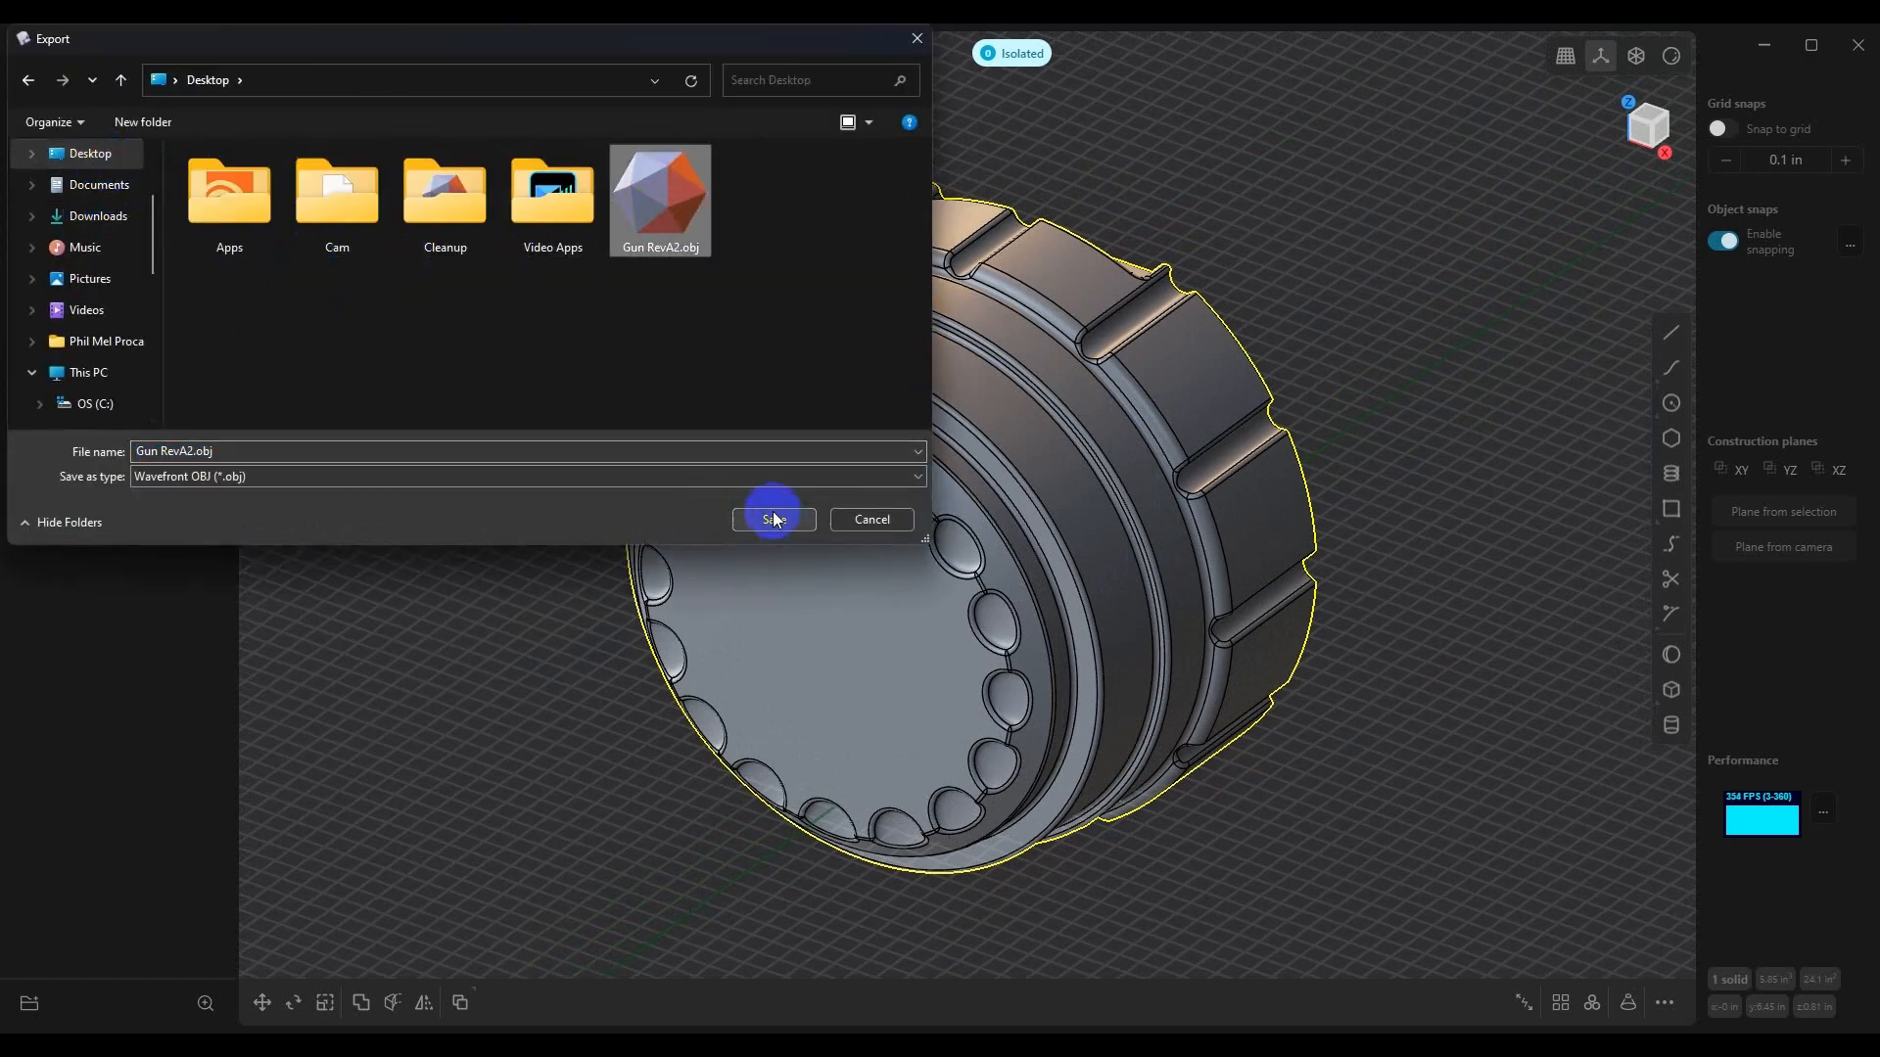
left_click(774, 519)
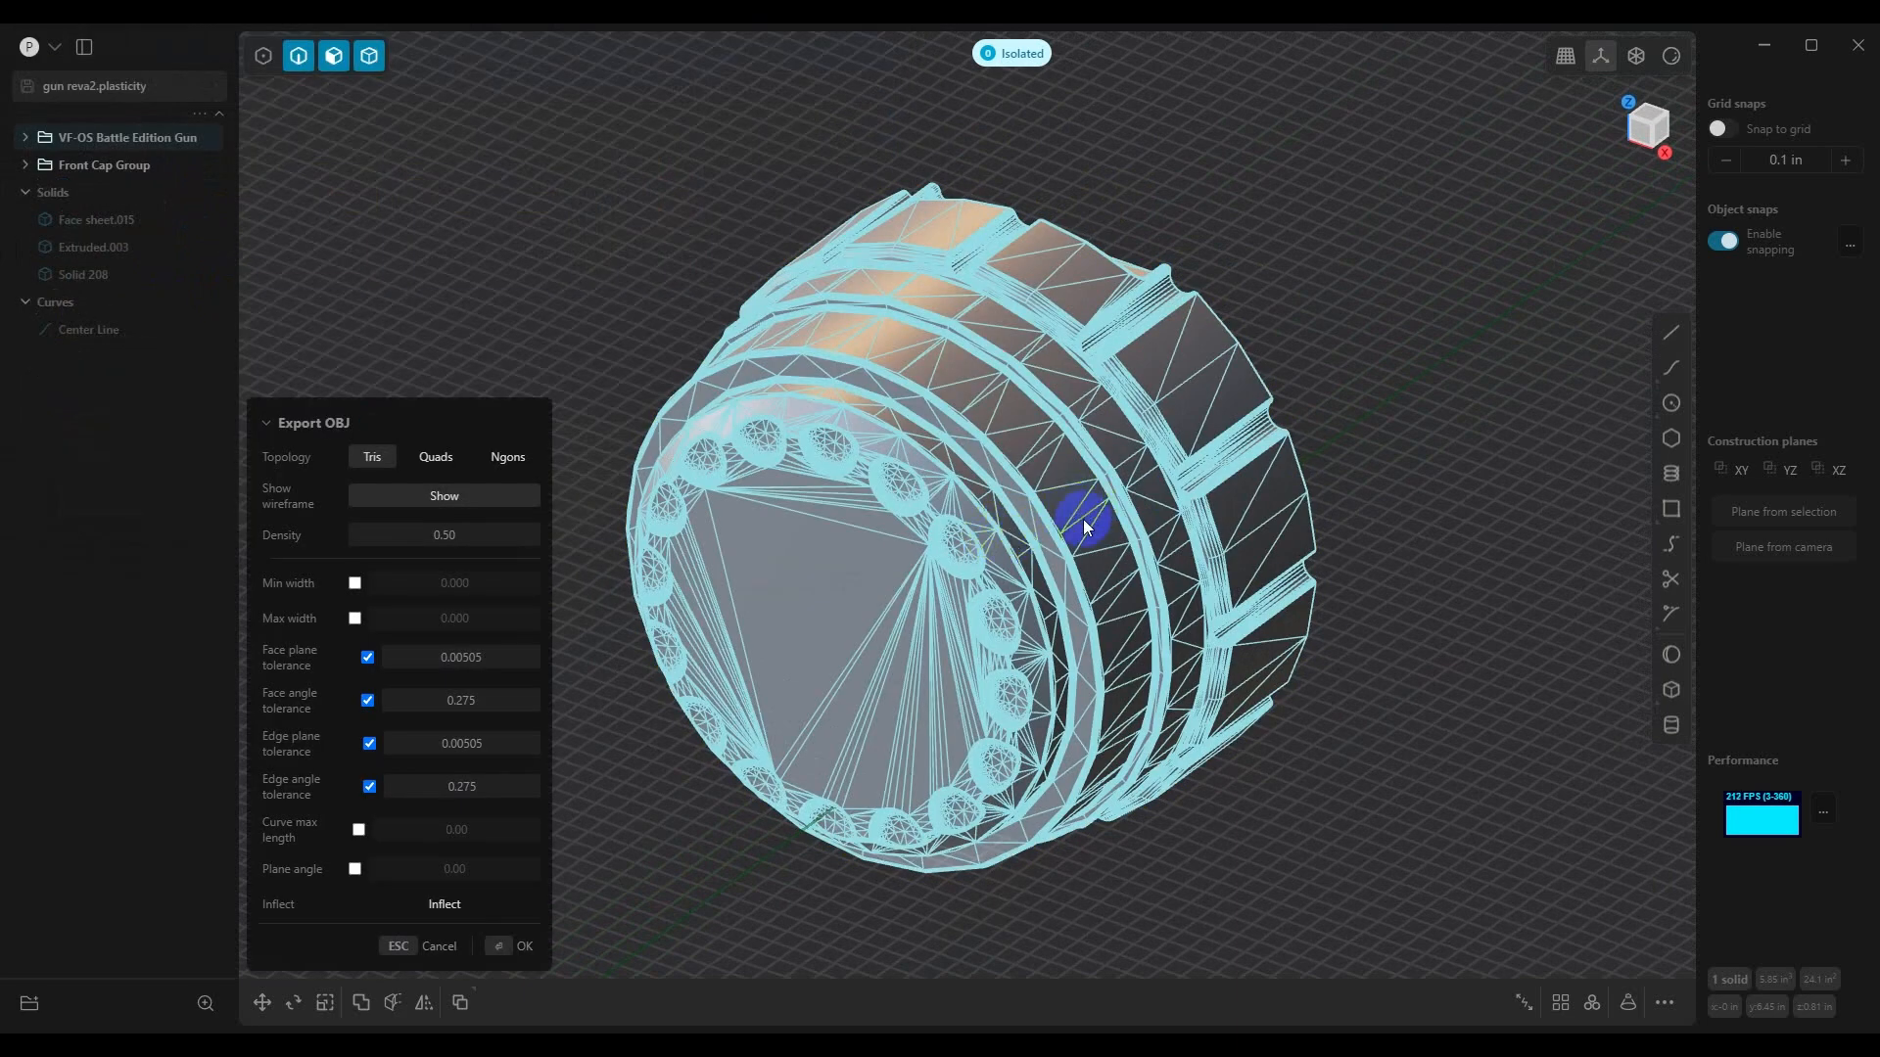
Raise the OBJ export density to 1.00 and inspect the dense triangulated preview
left_click_drag(1085, 527, 1134, 533)
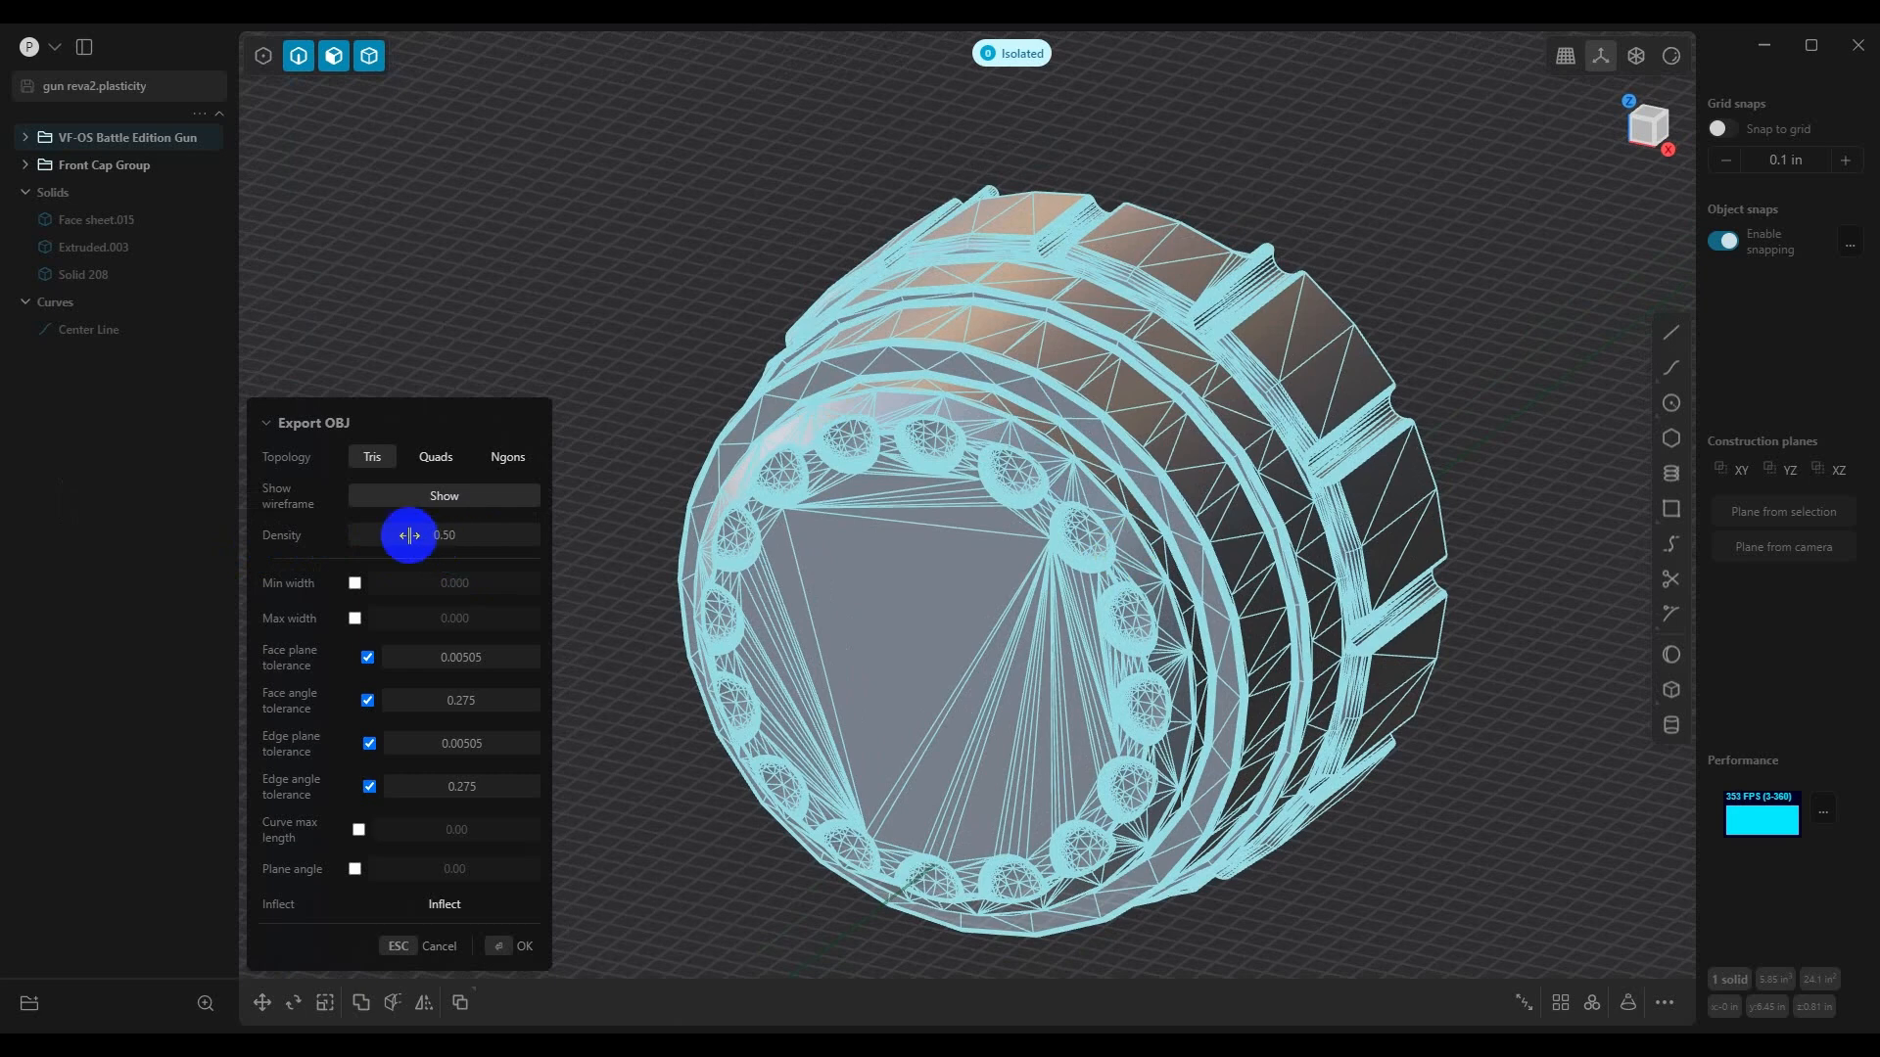
left_click(478, 534)
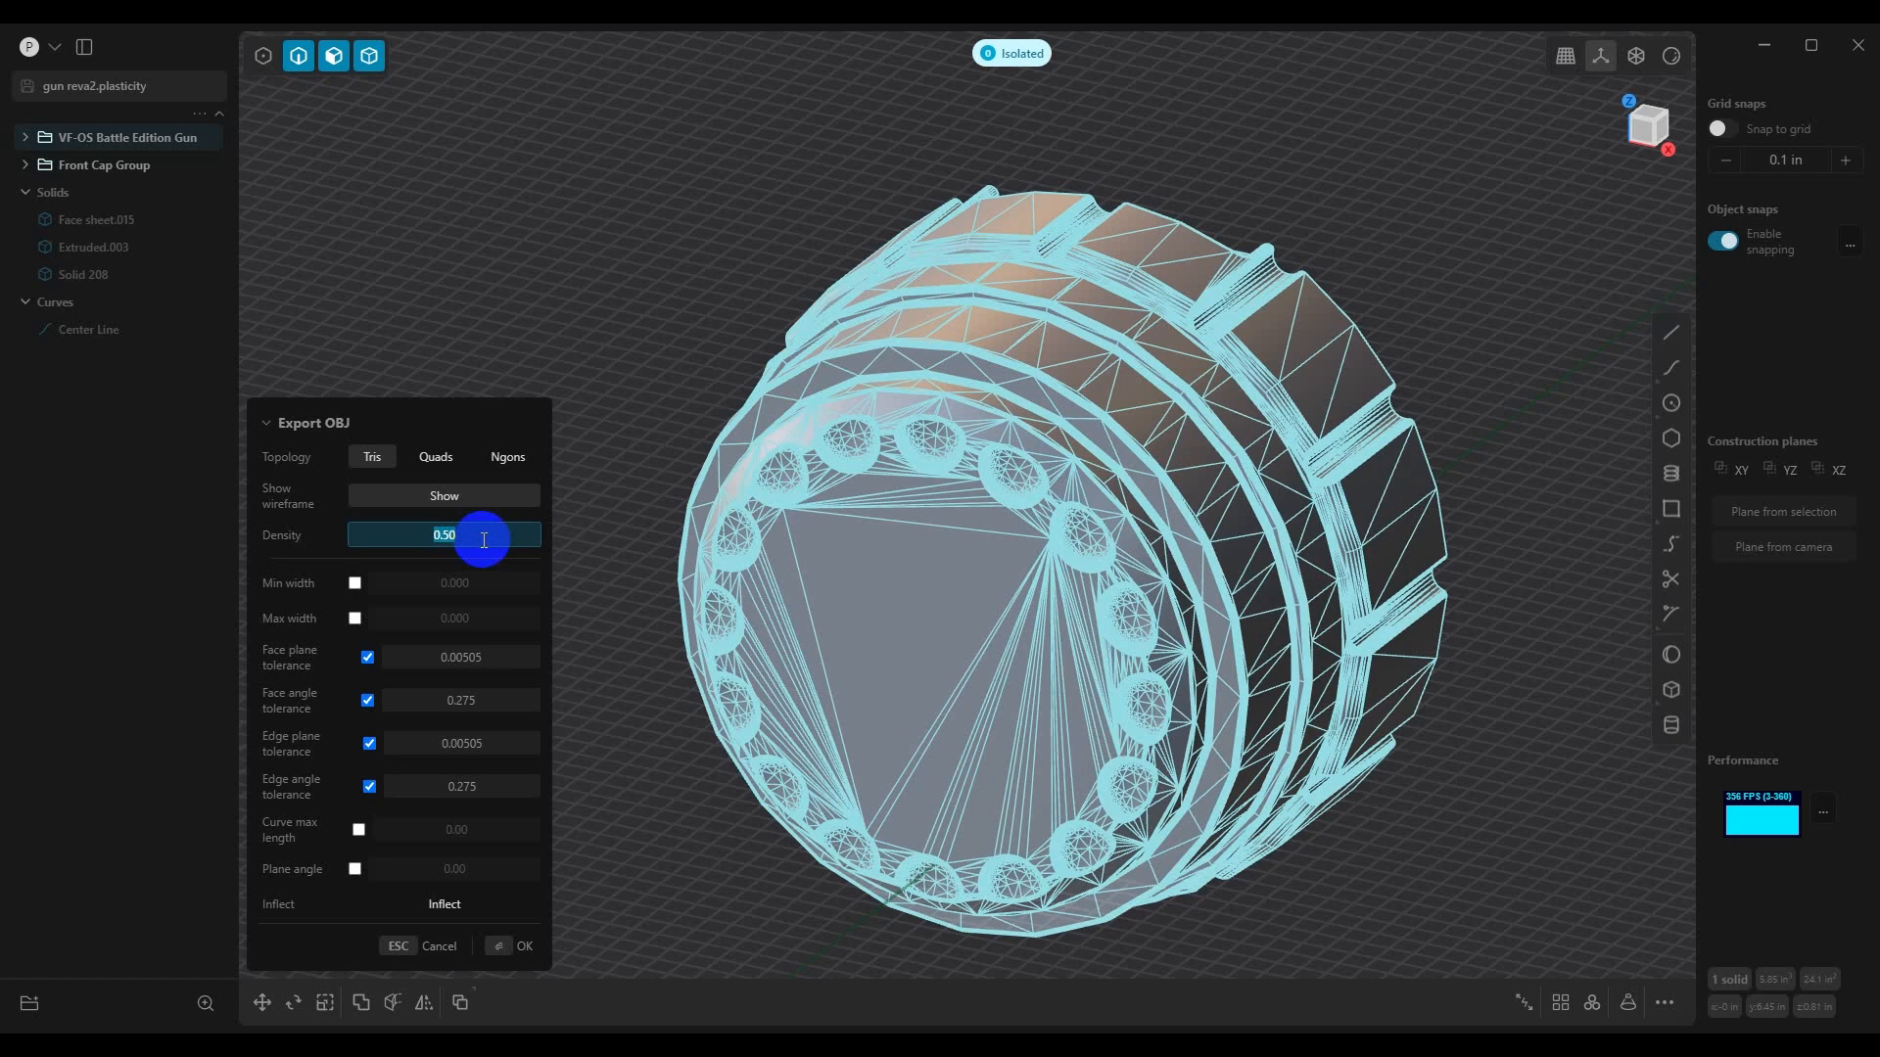
left_click_drag(484, 538, 527, 538)
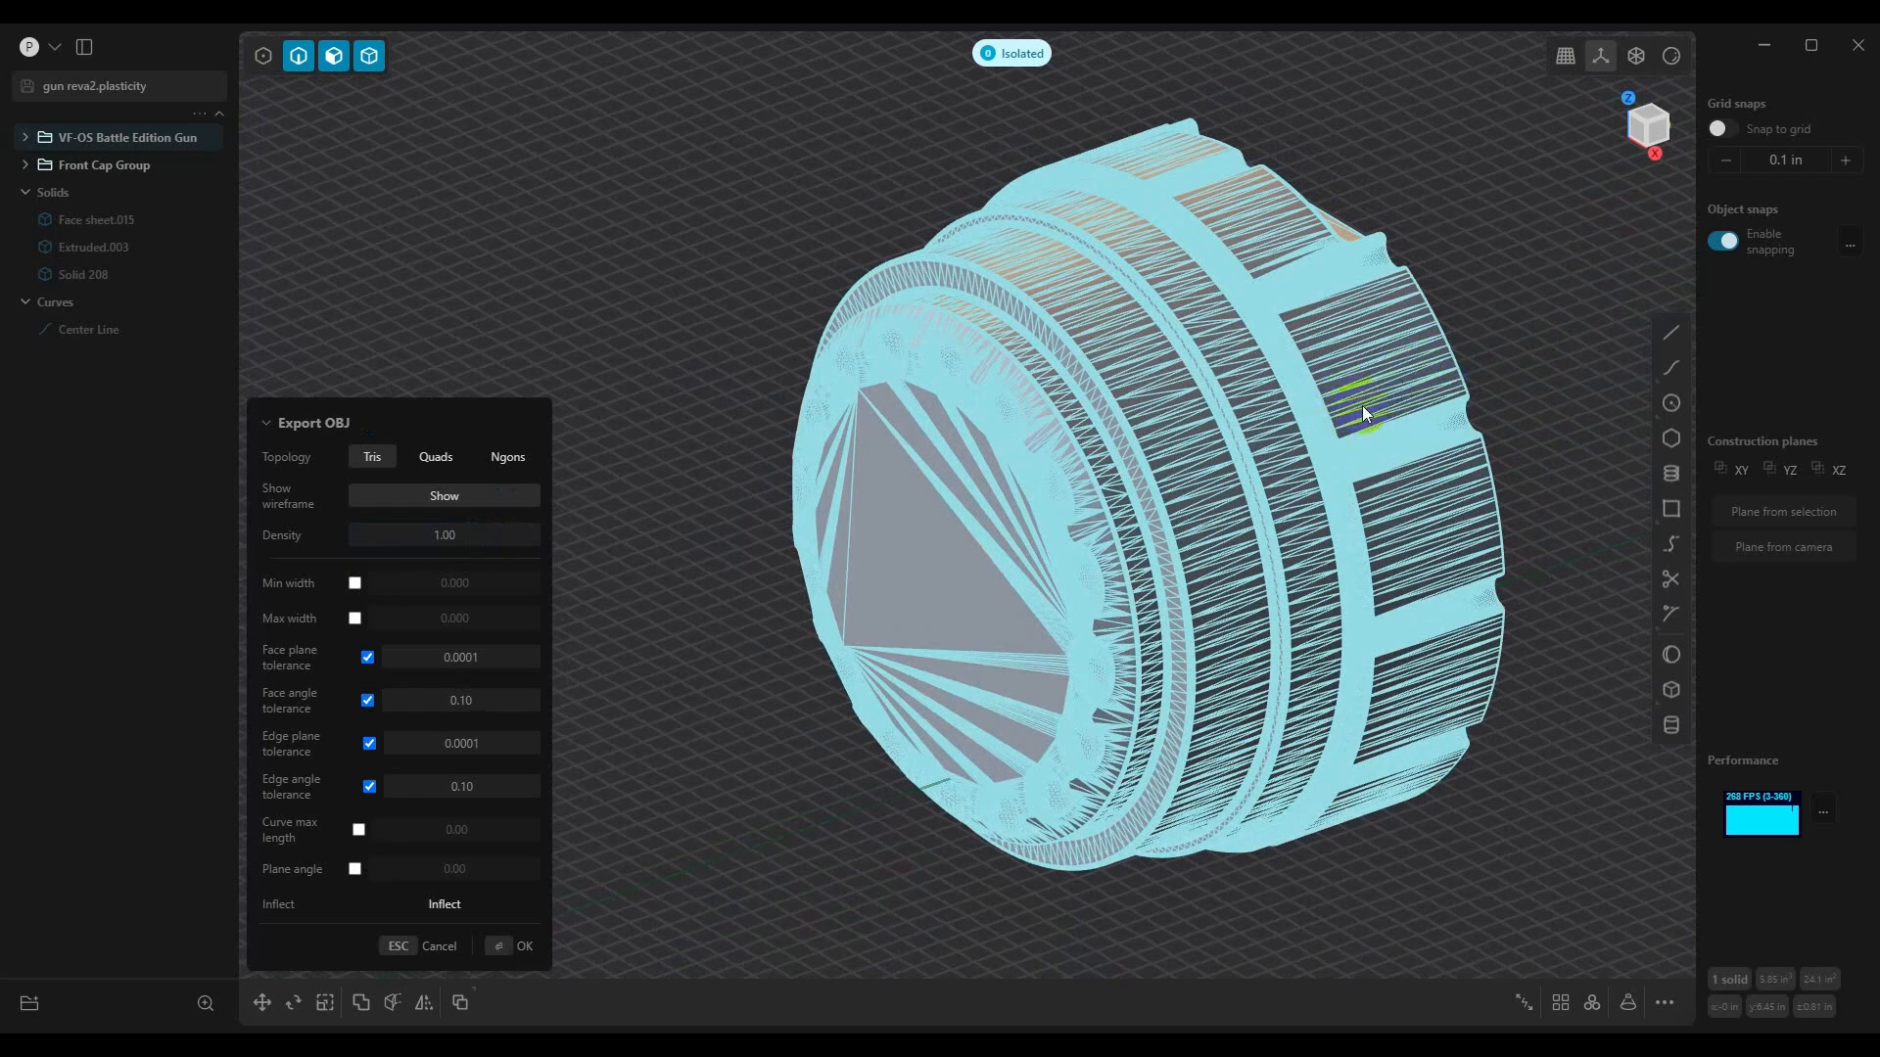
left_click_drag(1363, 413, 1283, 548)
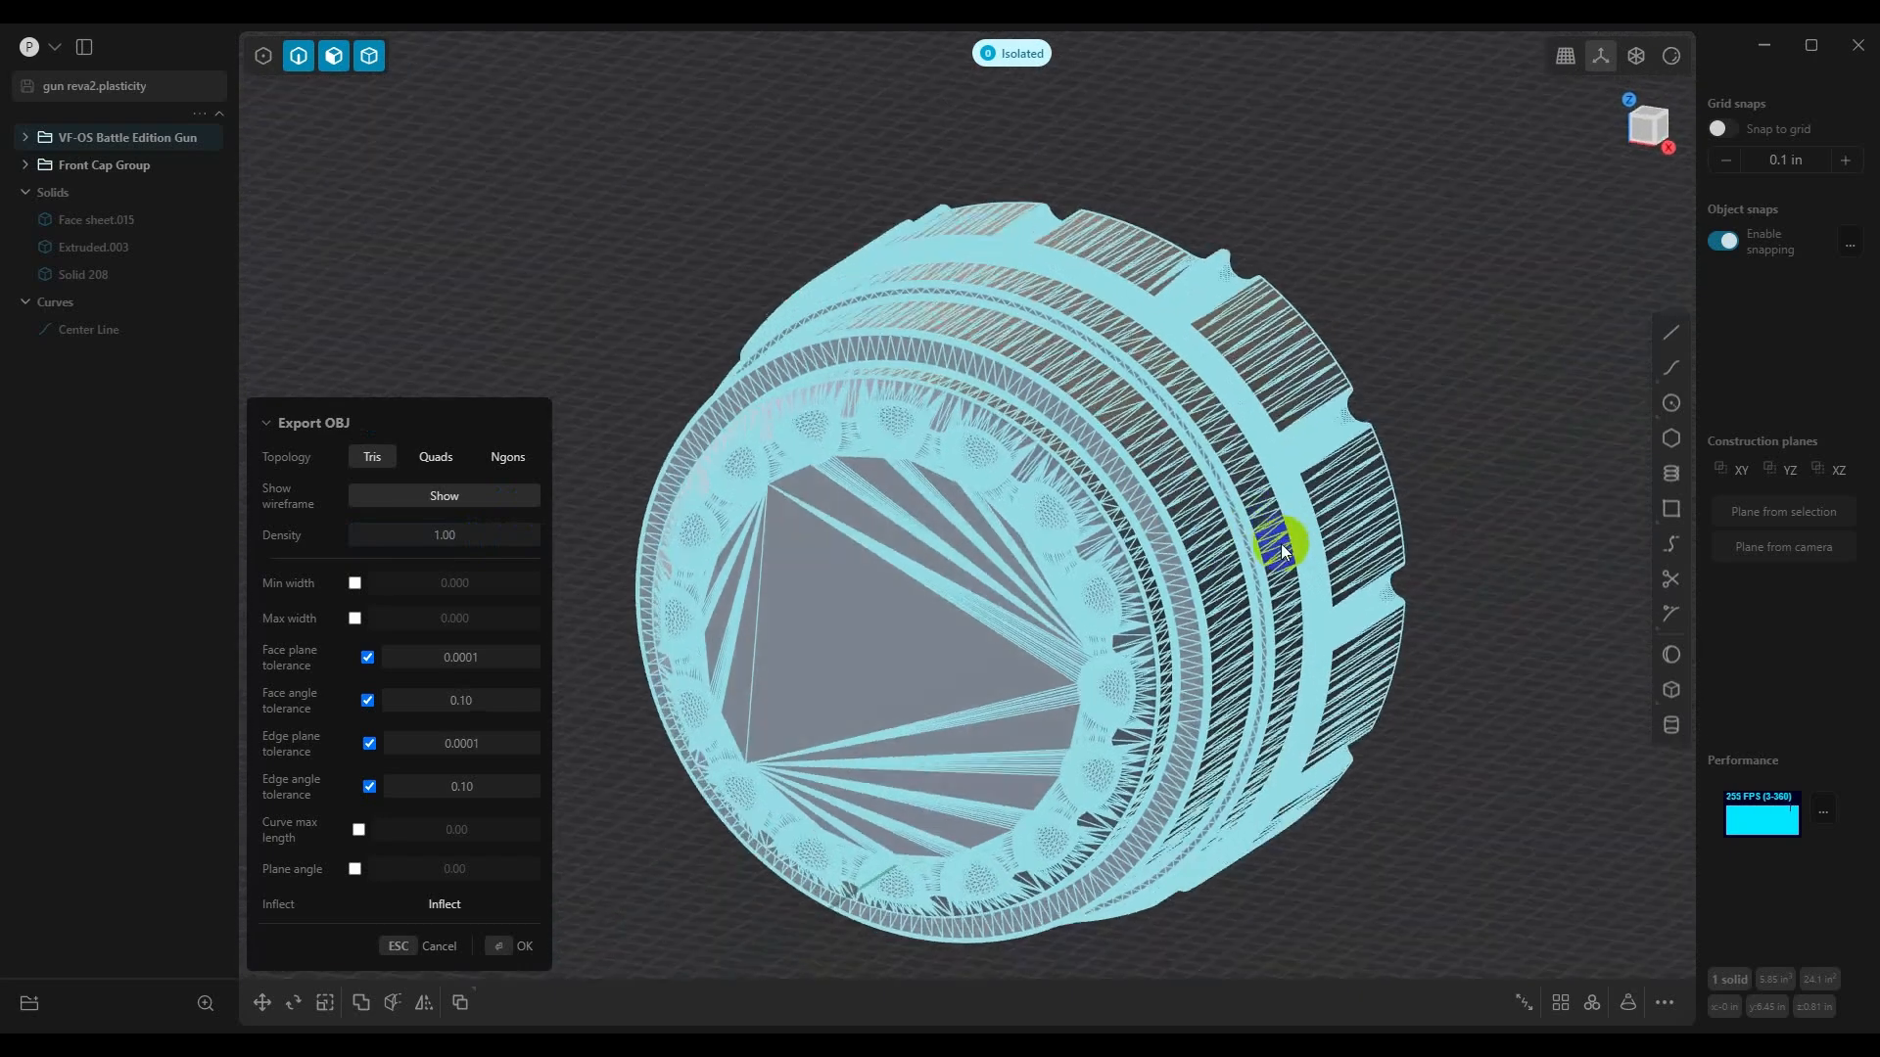
left_click_drag(1283, 546, 1235, 509)
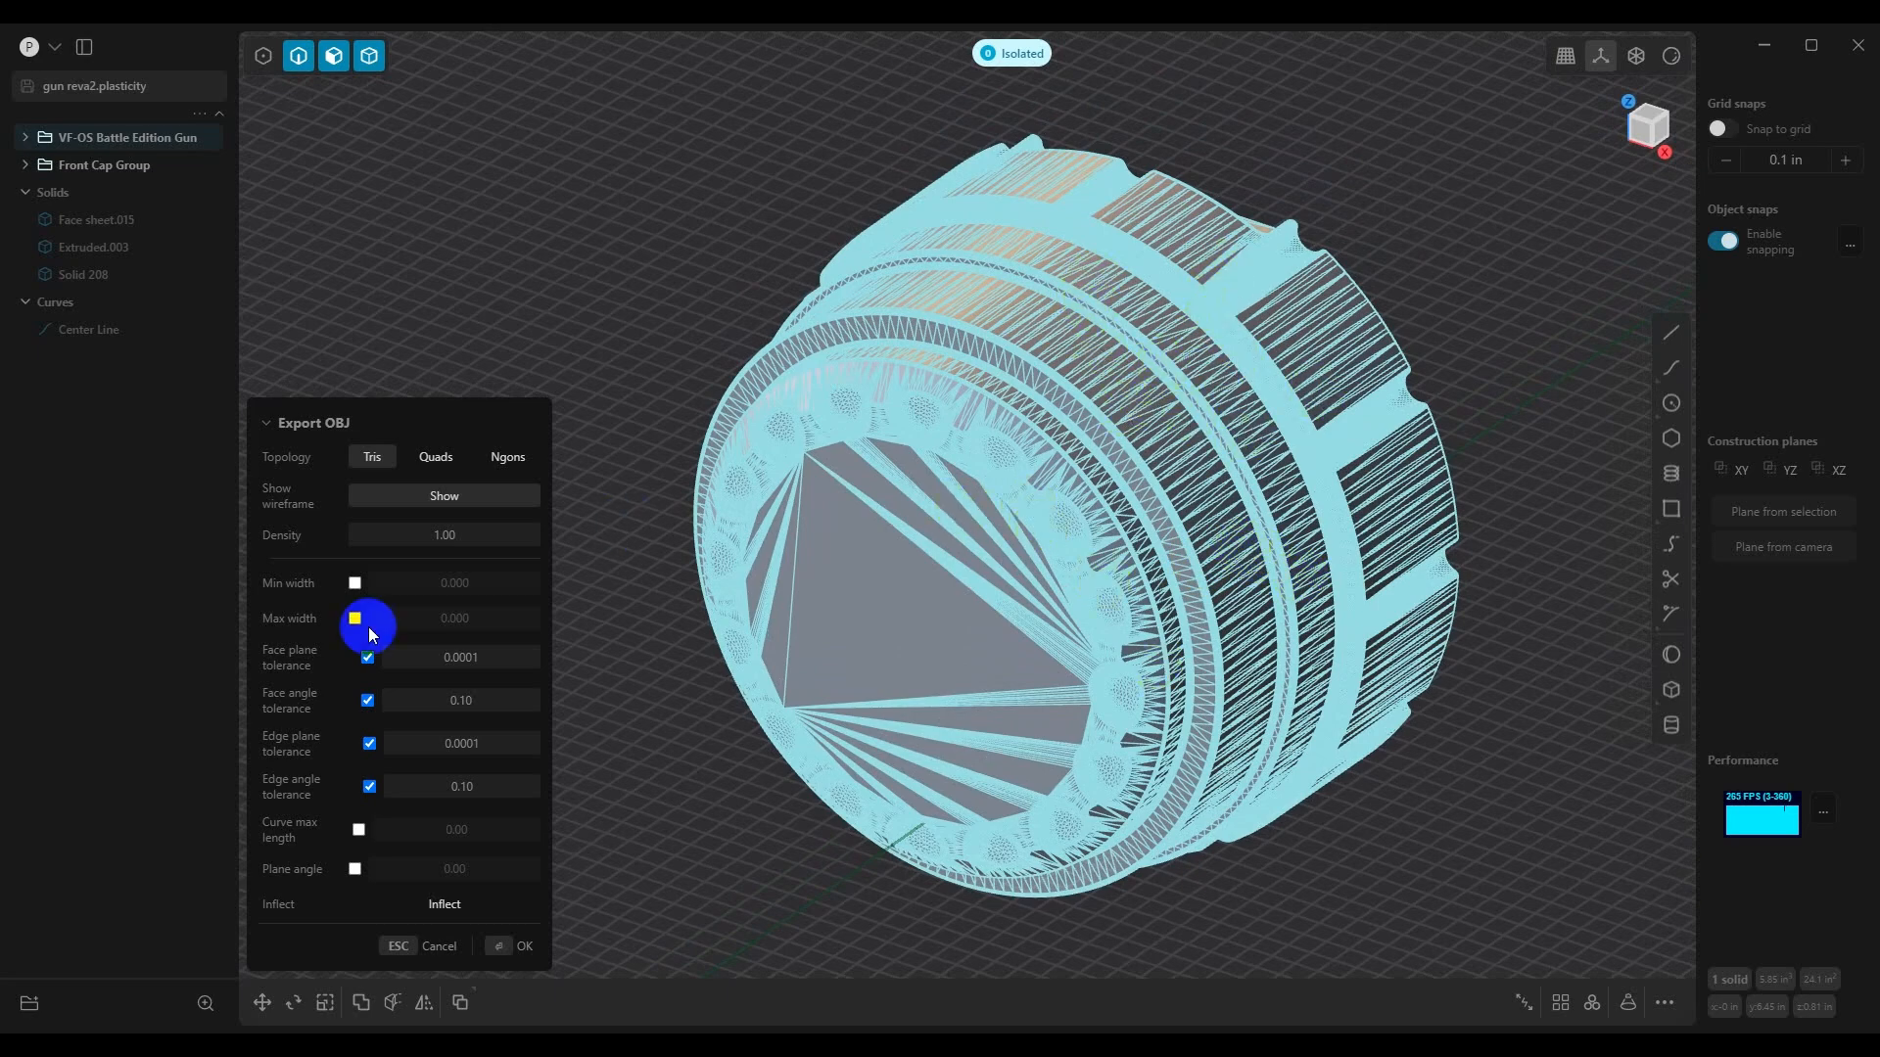
Enable minimum width 0.100 and maximum width 1.000 limits for a coarser mesh
left_click(354, 583)
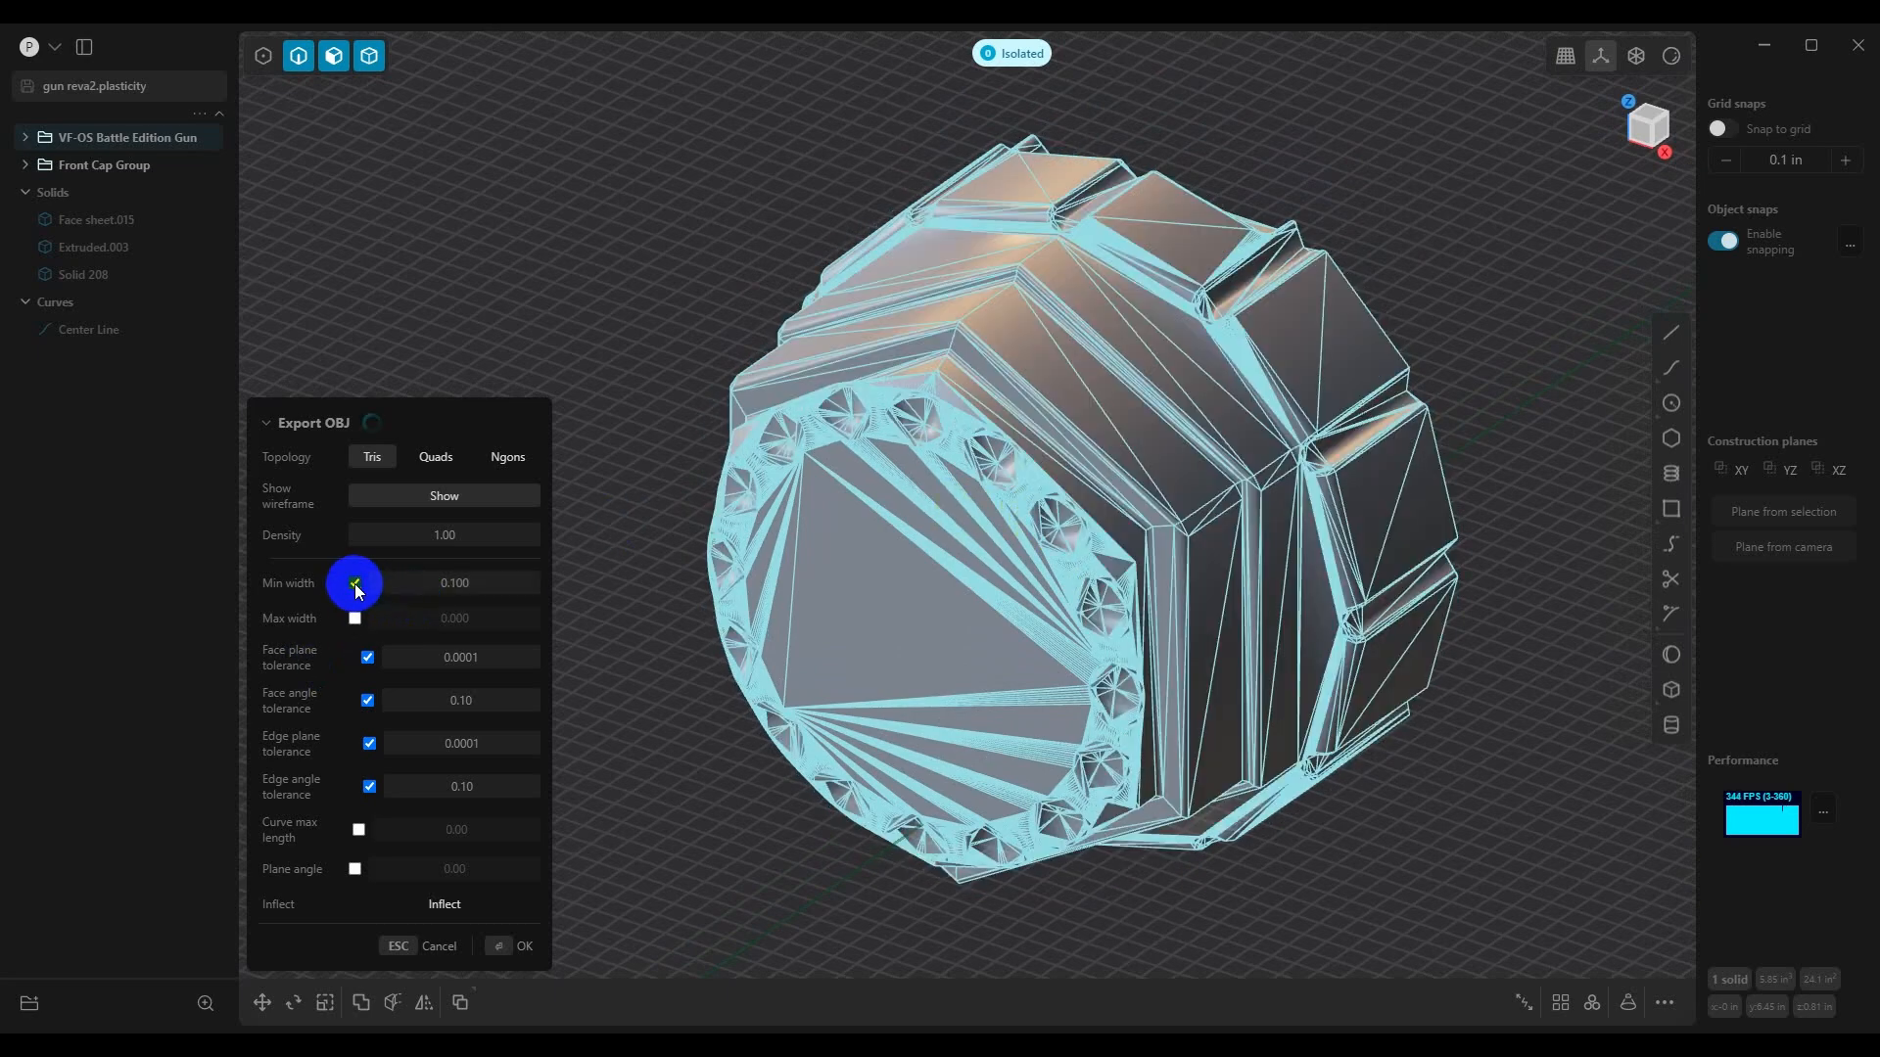
left_click(355, 583)
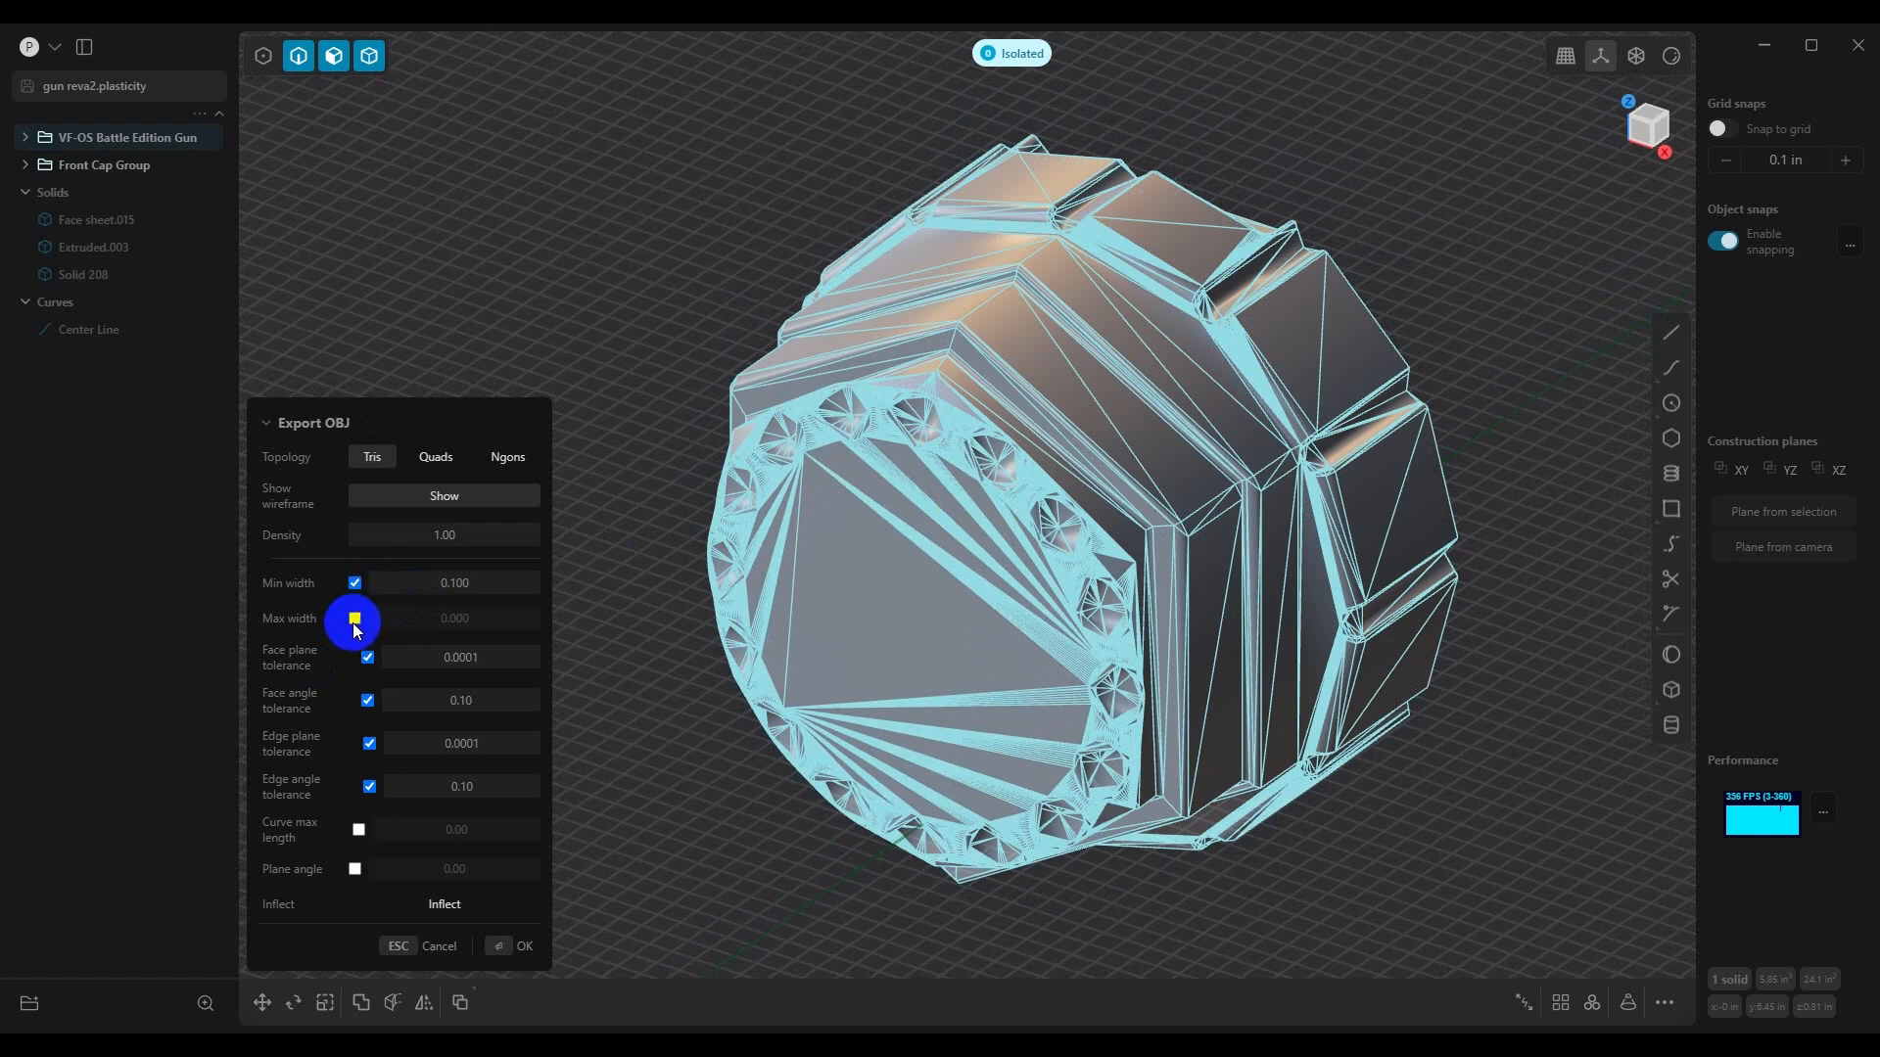
left_click(355, 617)
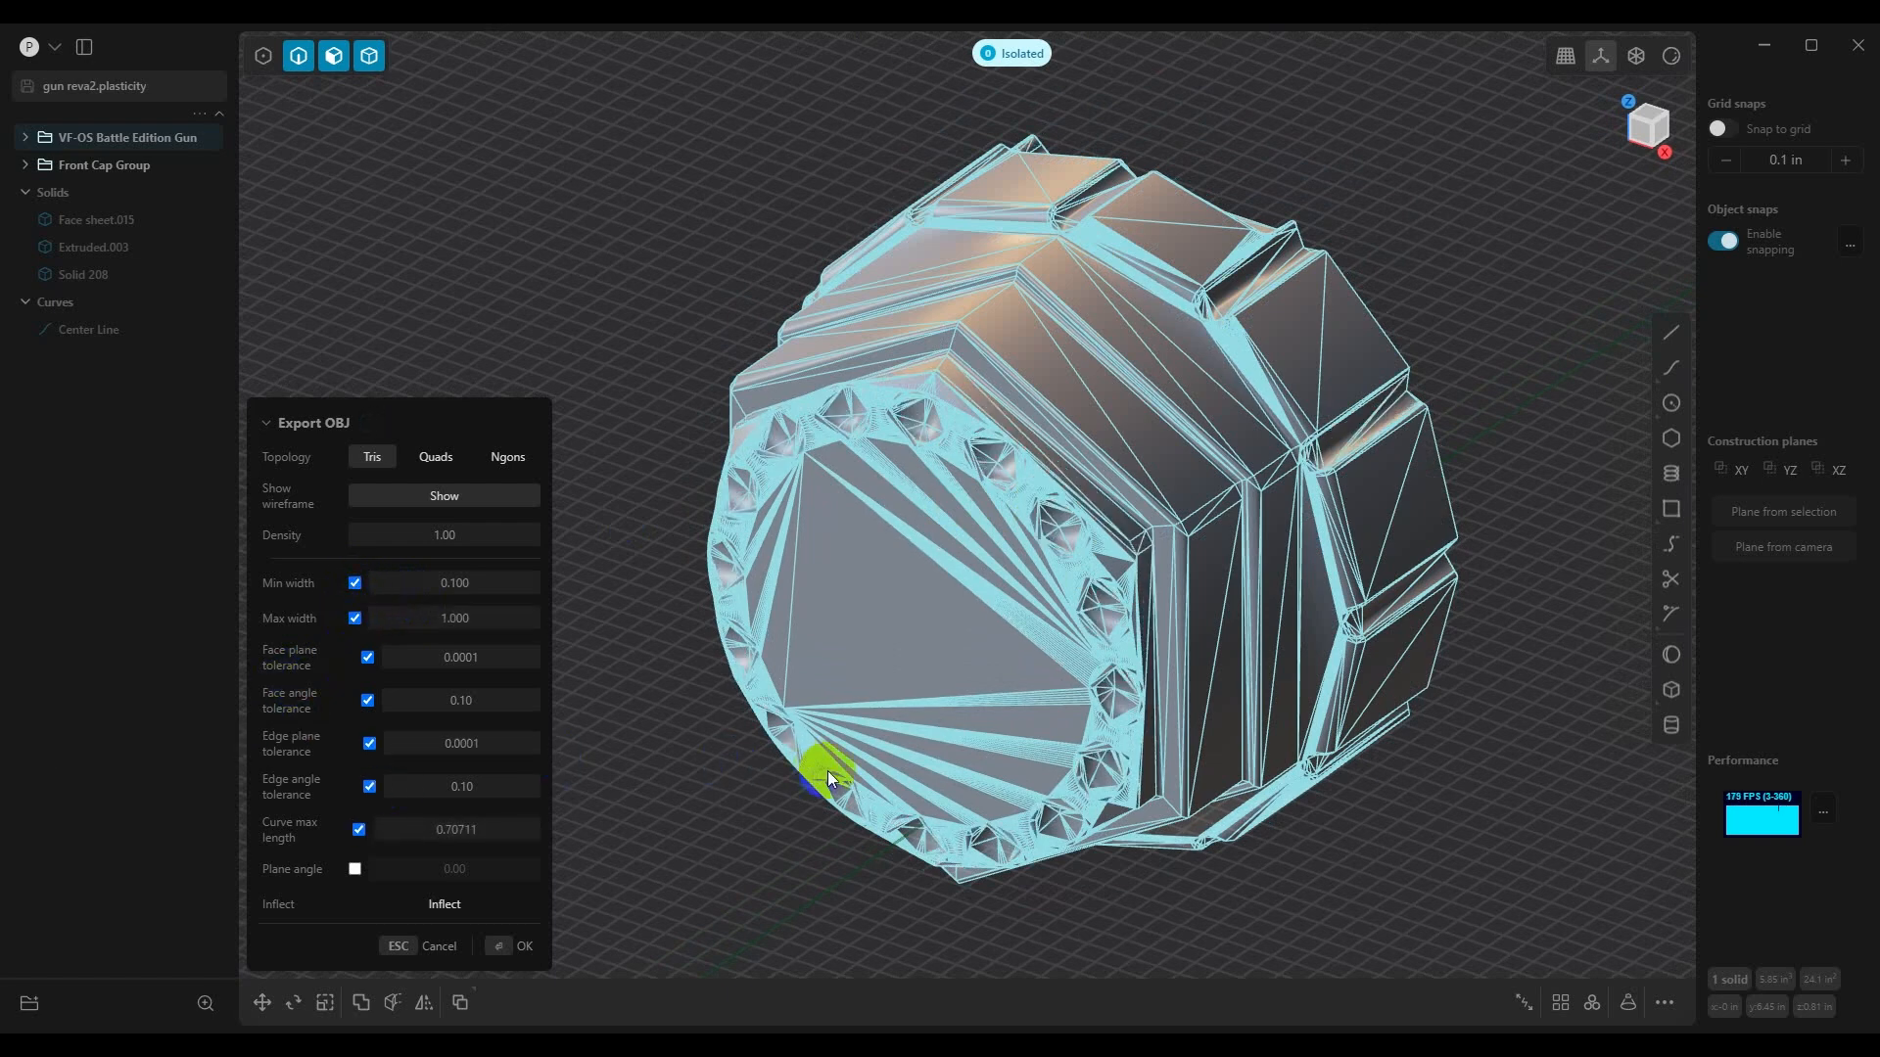
mouse_move(935, 201)
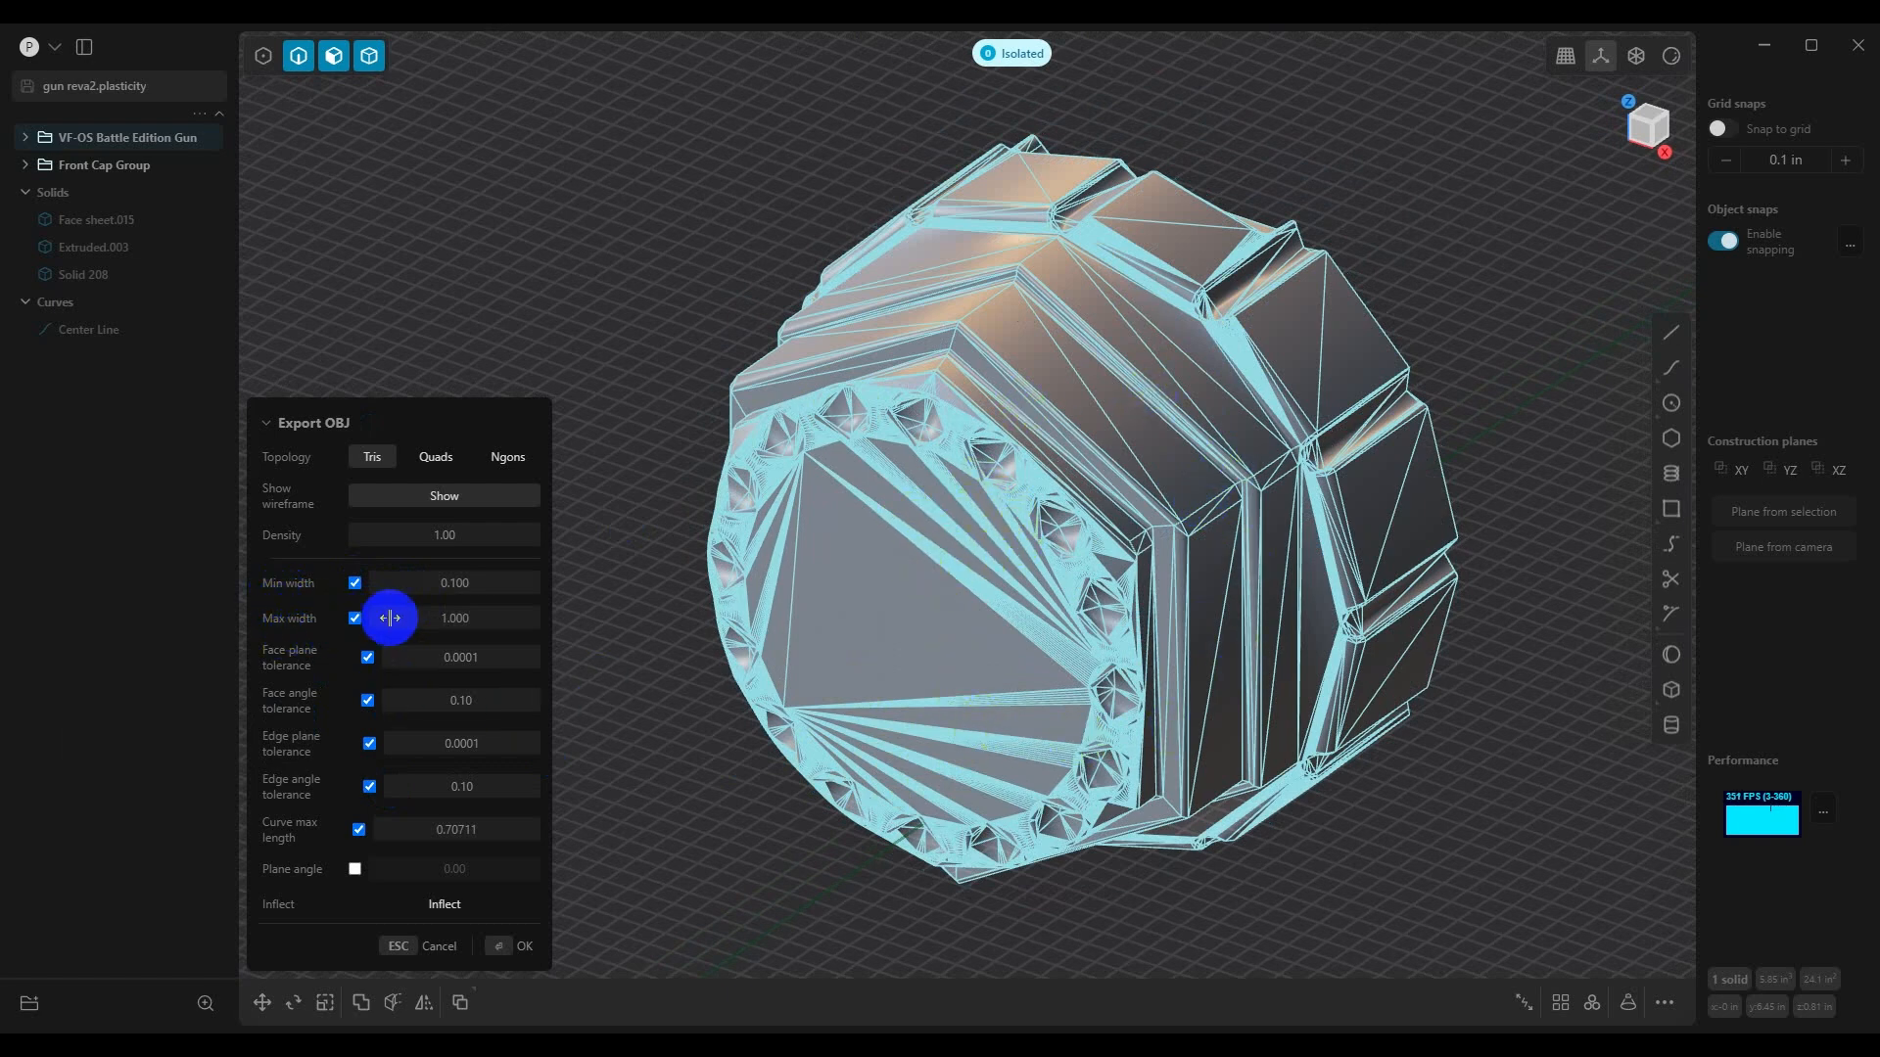
mouse_move(515, 609)
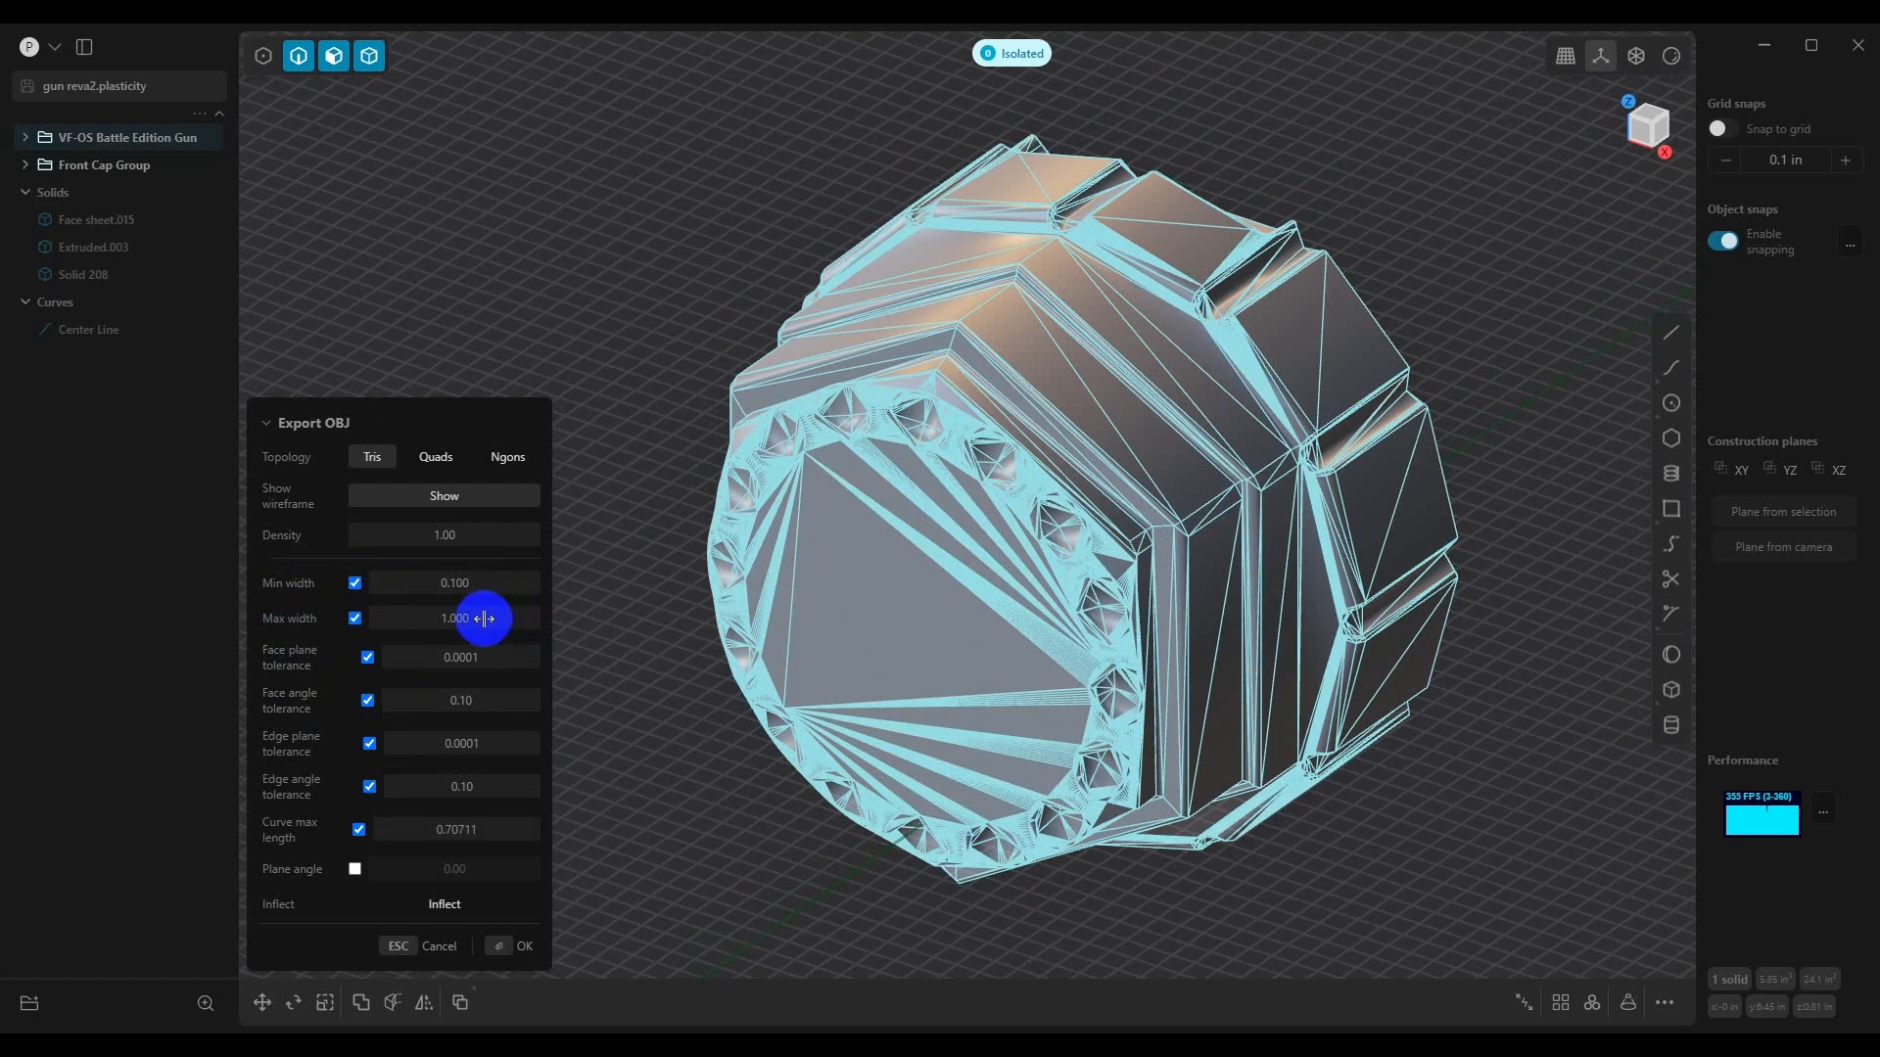
mouse_move(425, 628)
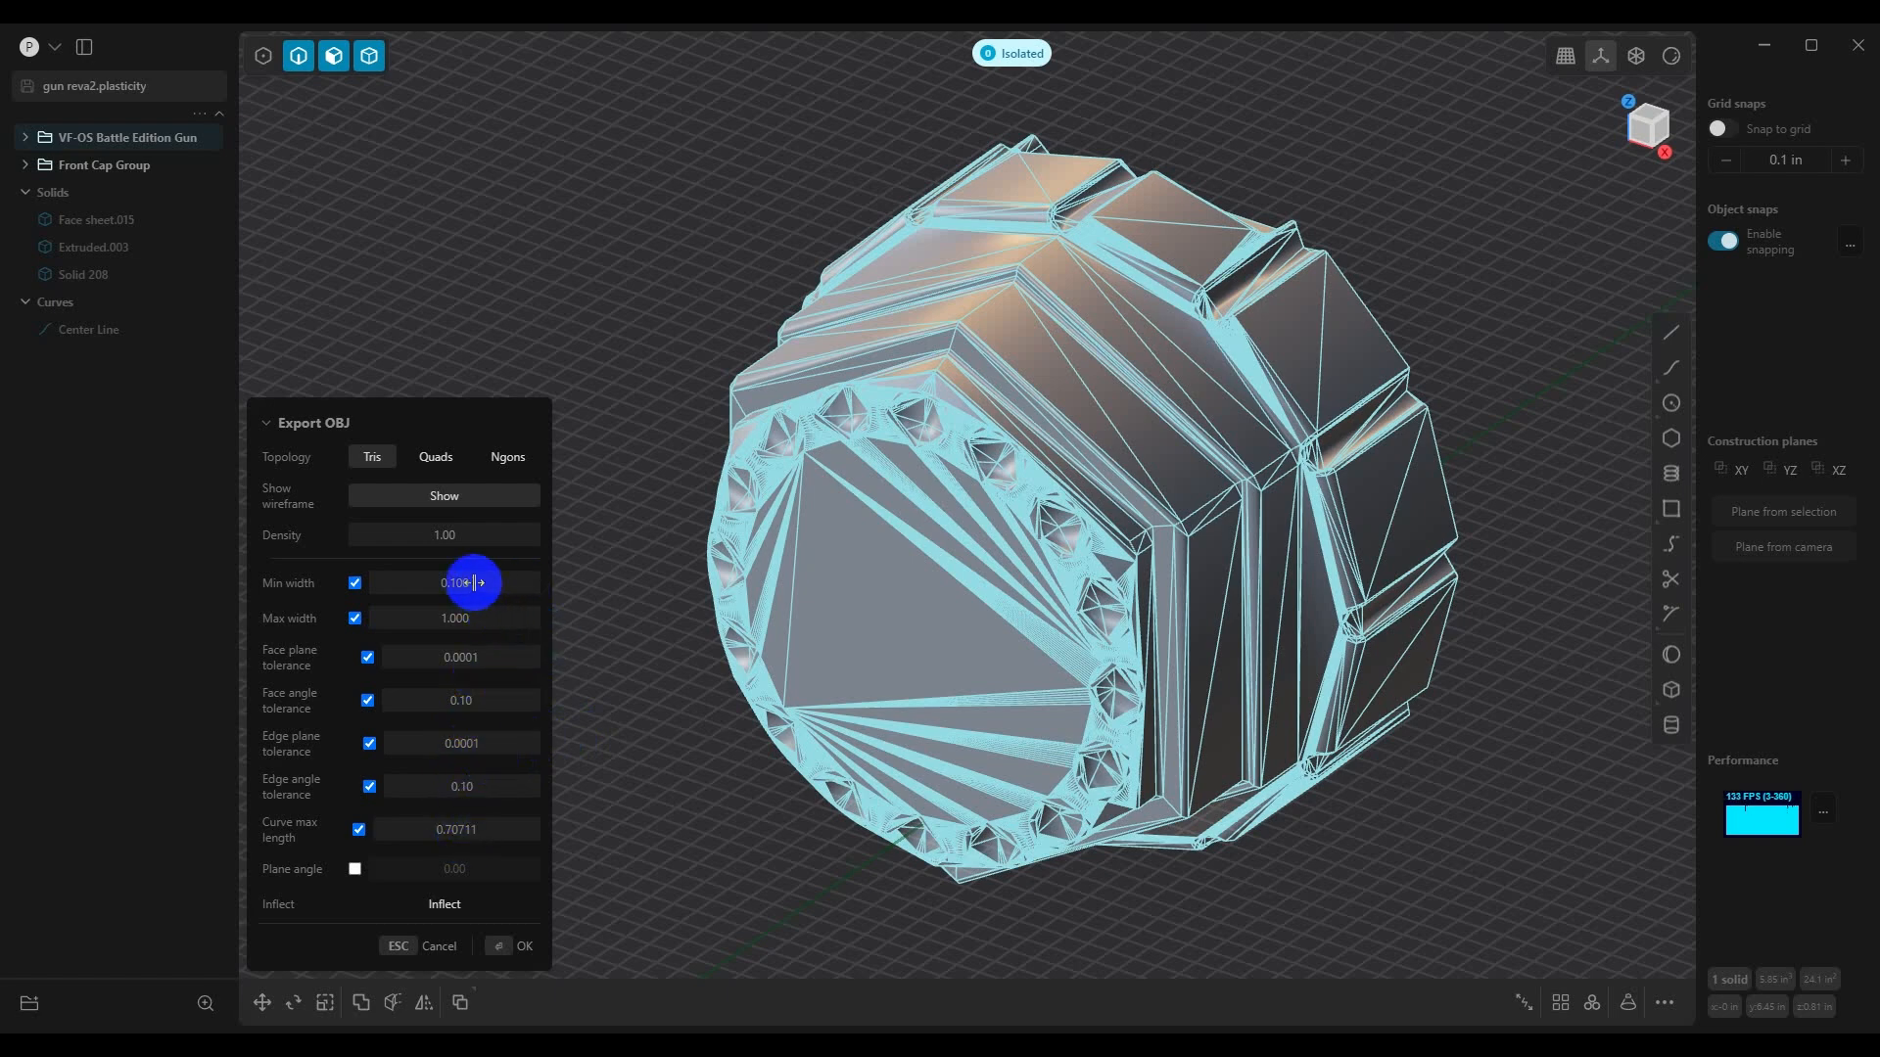
Lower the minimum width to 0.0005 and check the restored dense mesh
left_click(452, 583)
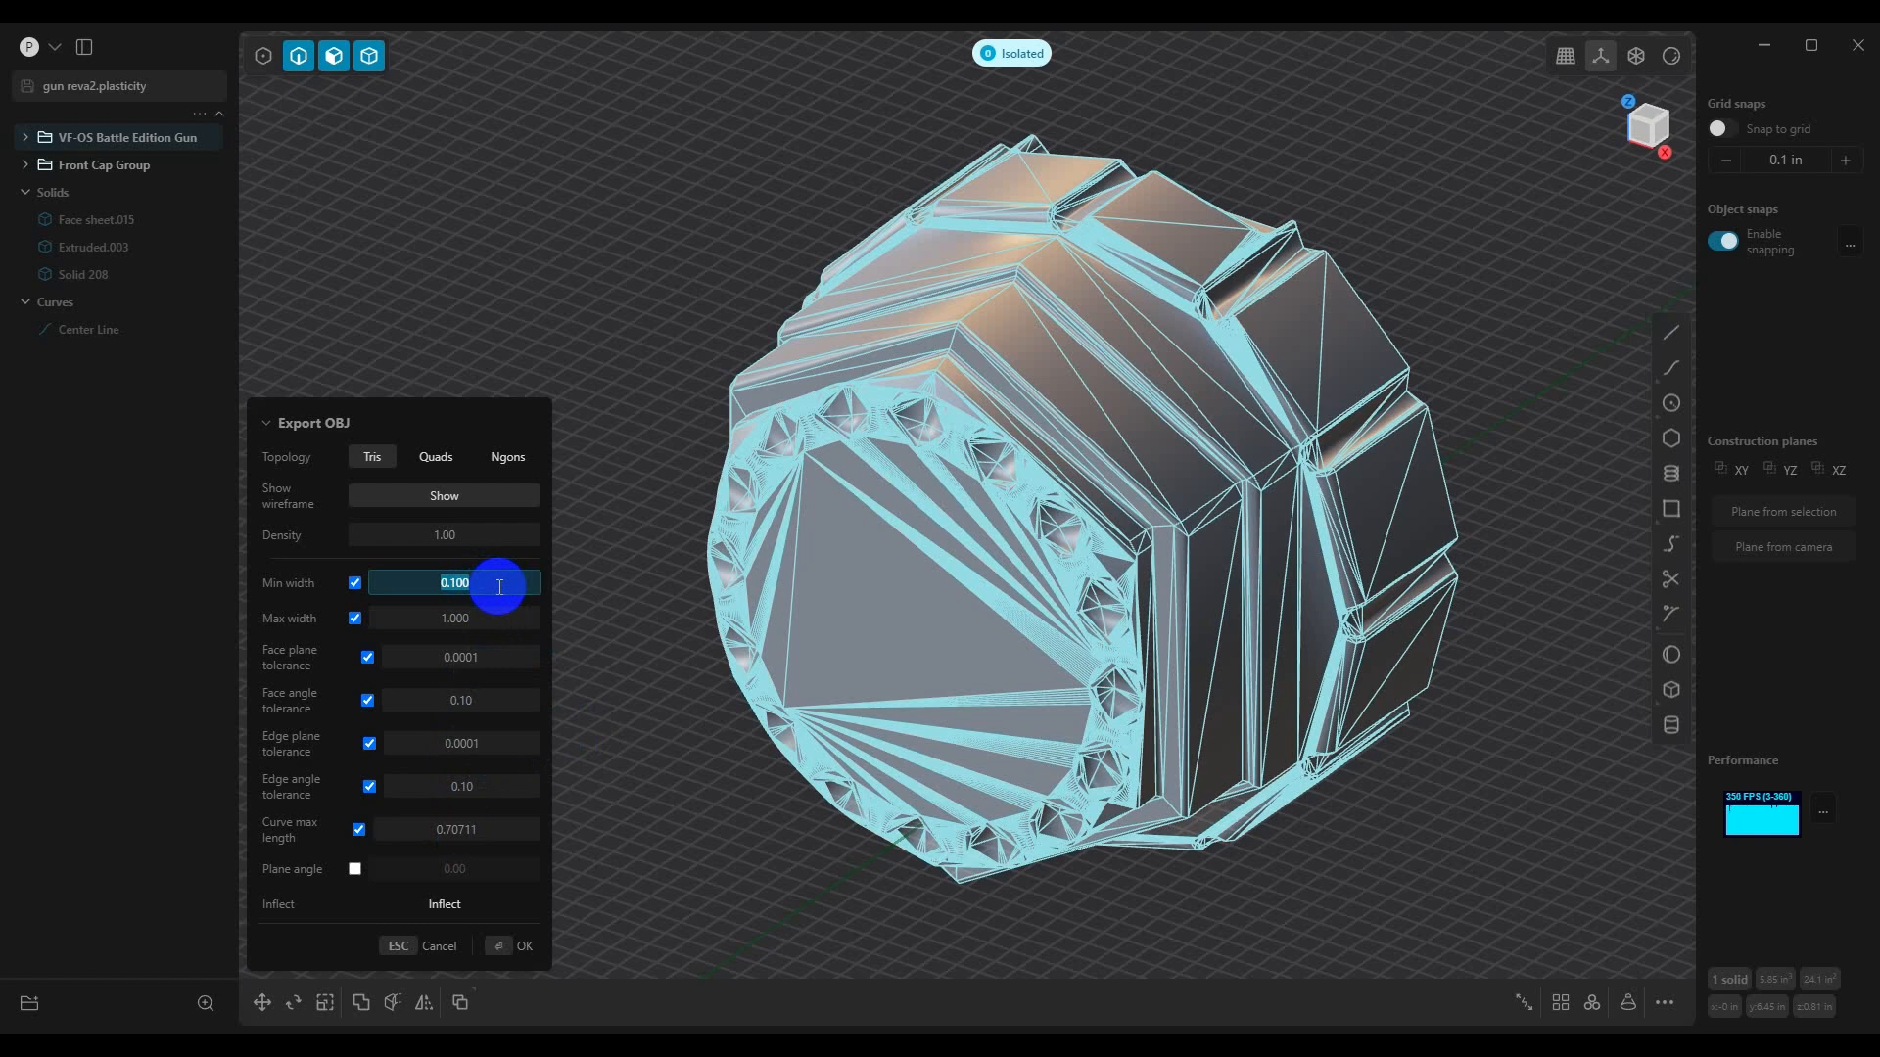
type("0.")
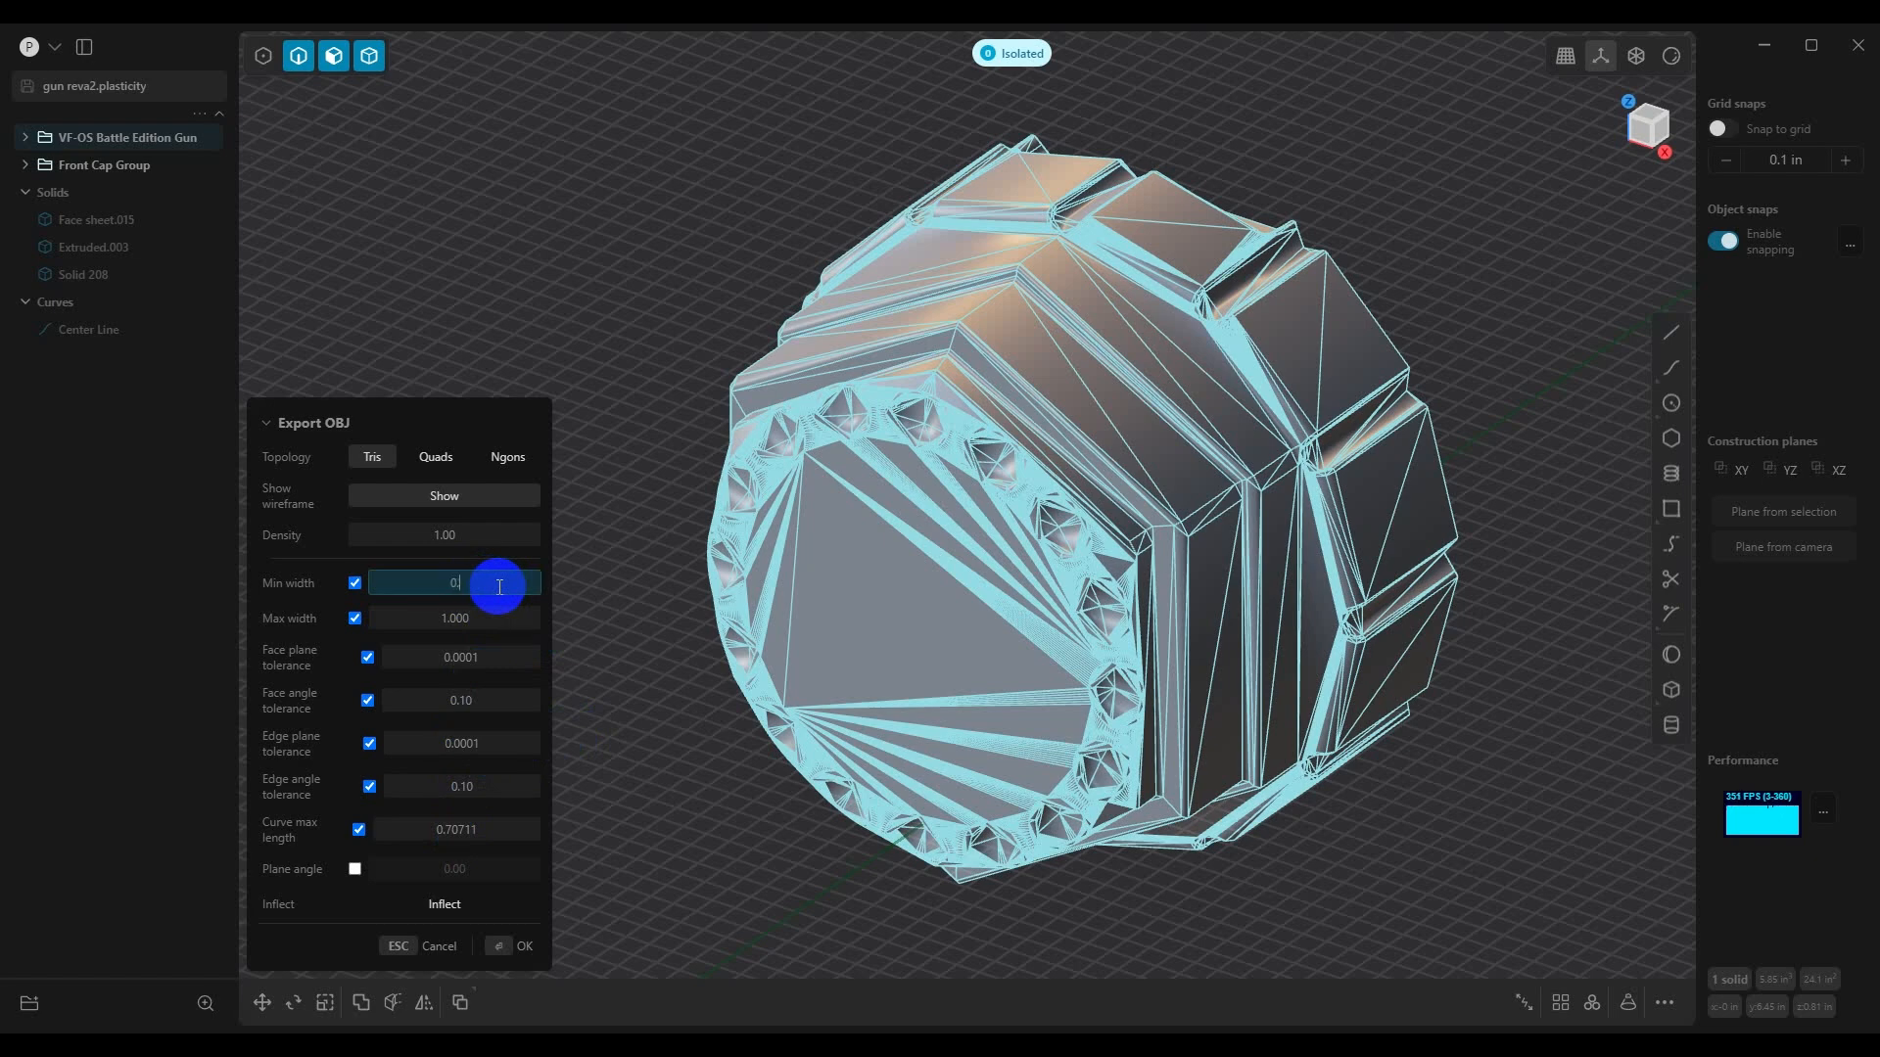
type("0.000")
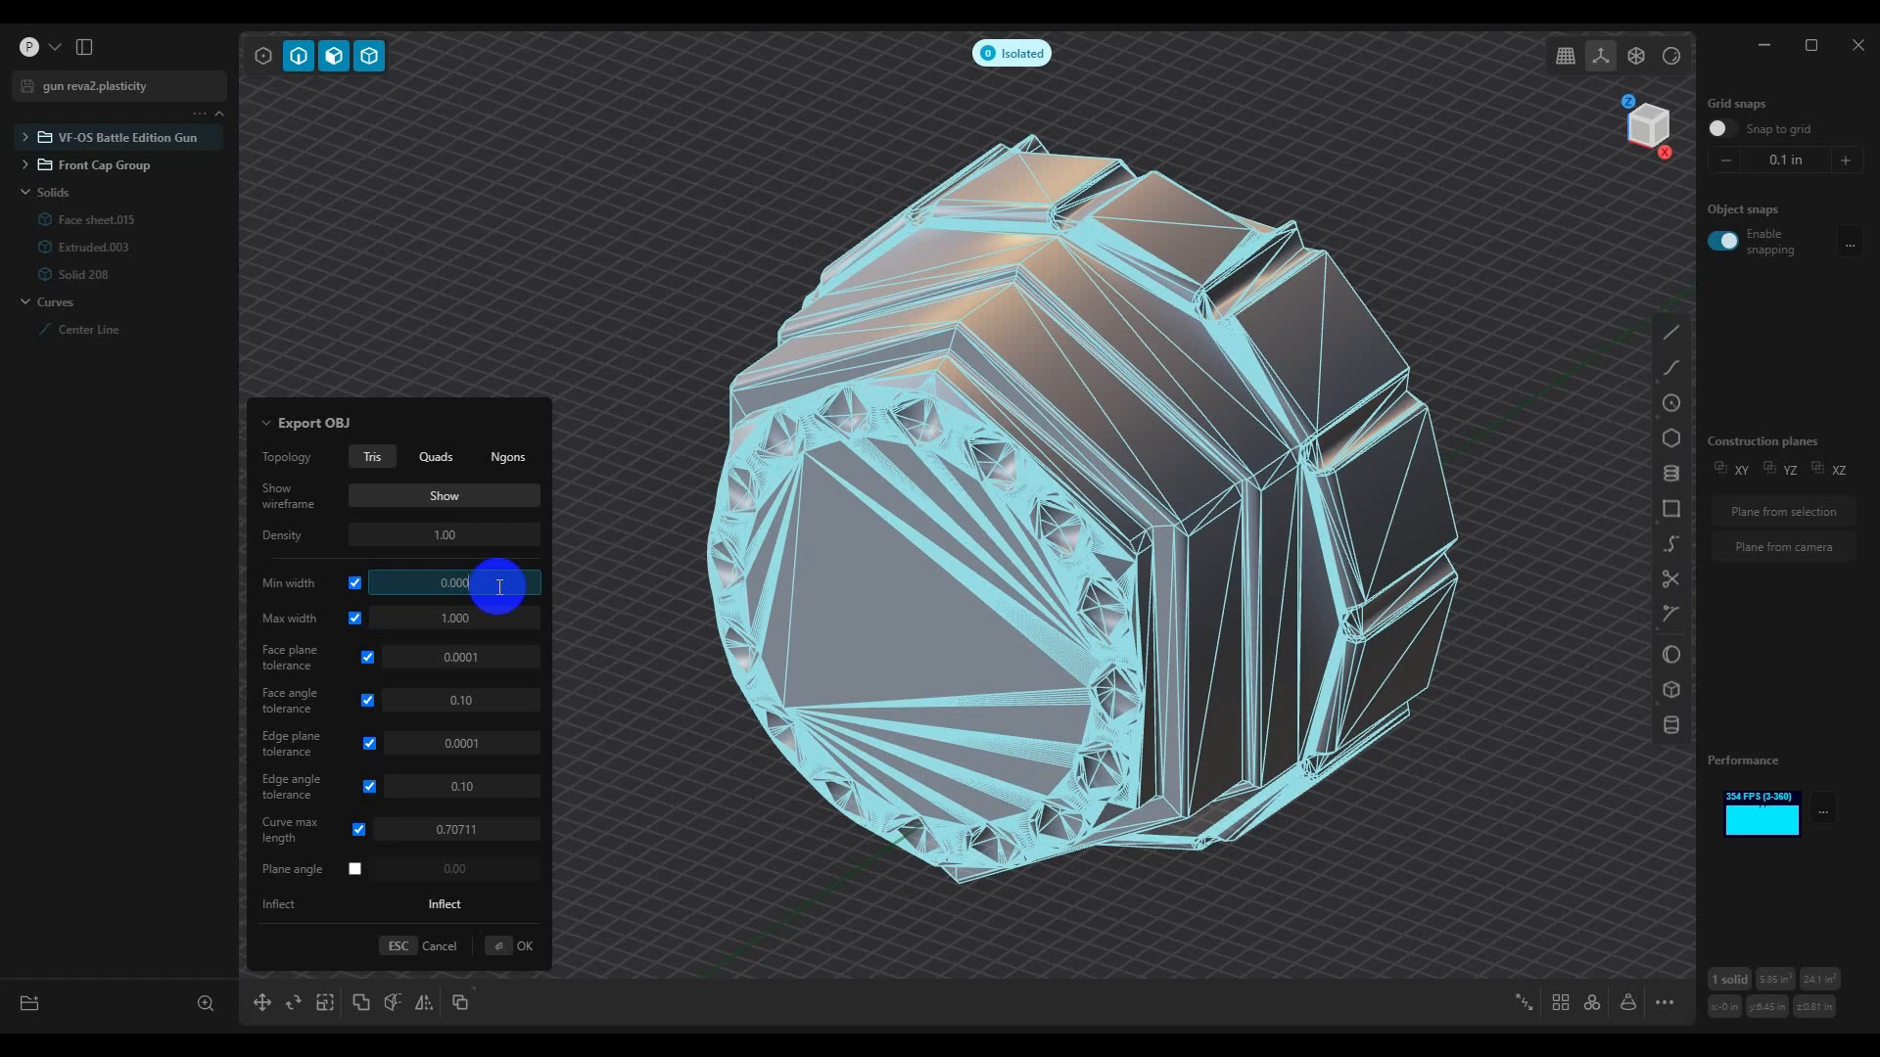
type("0.0005")
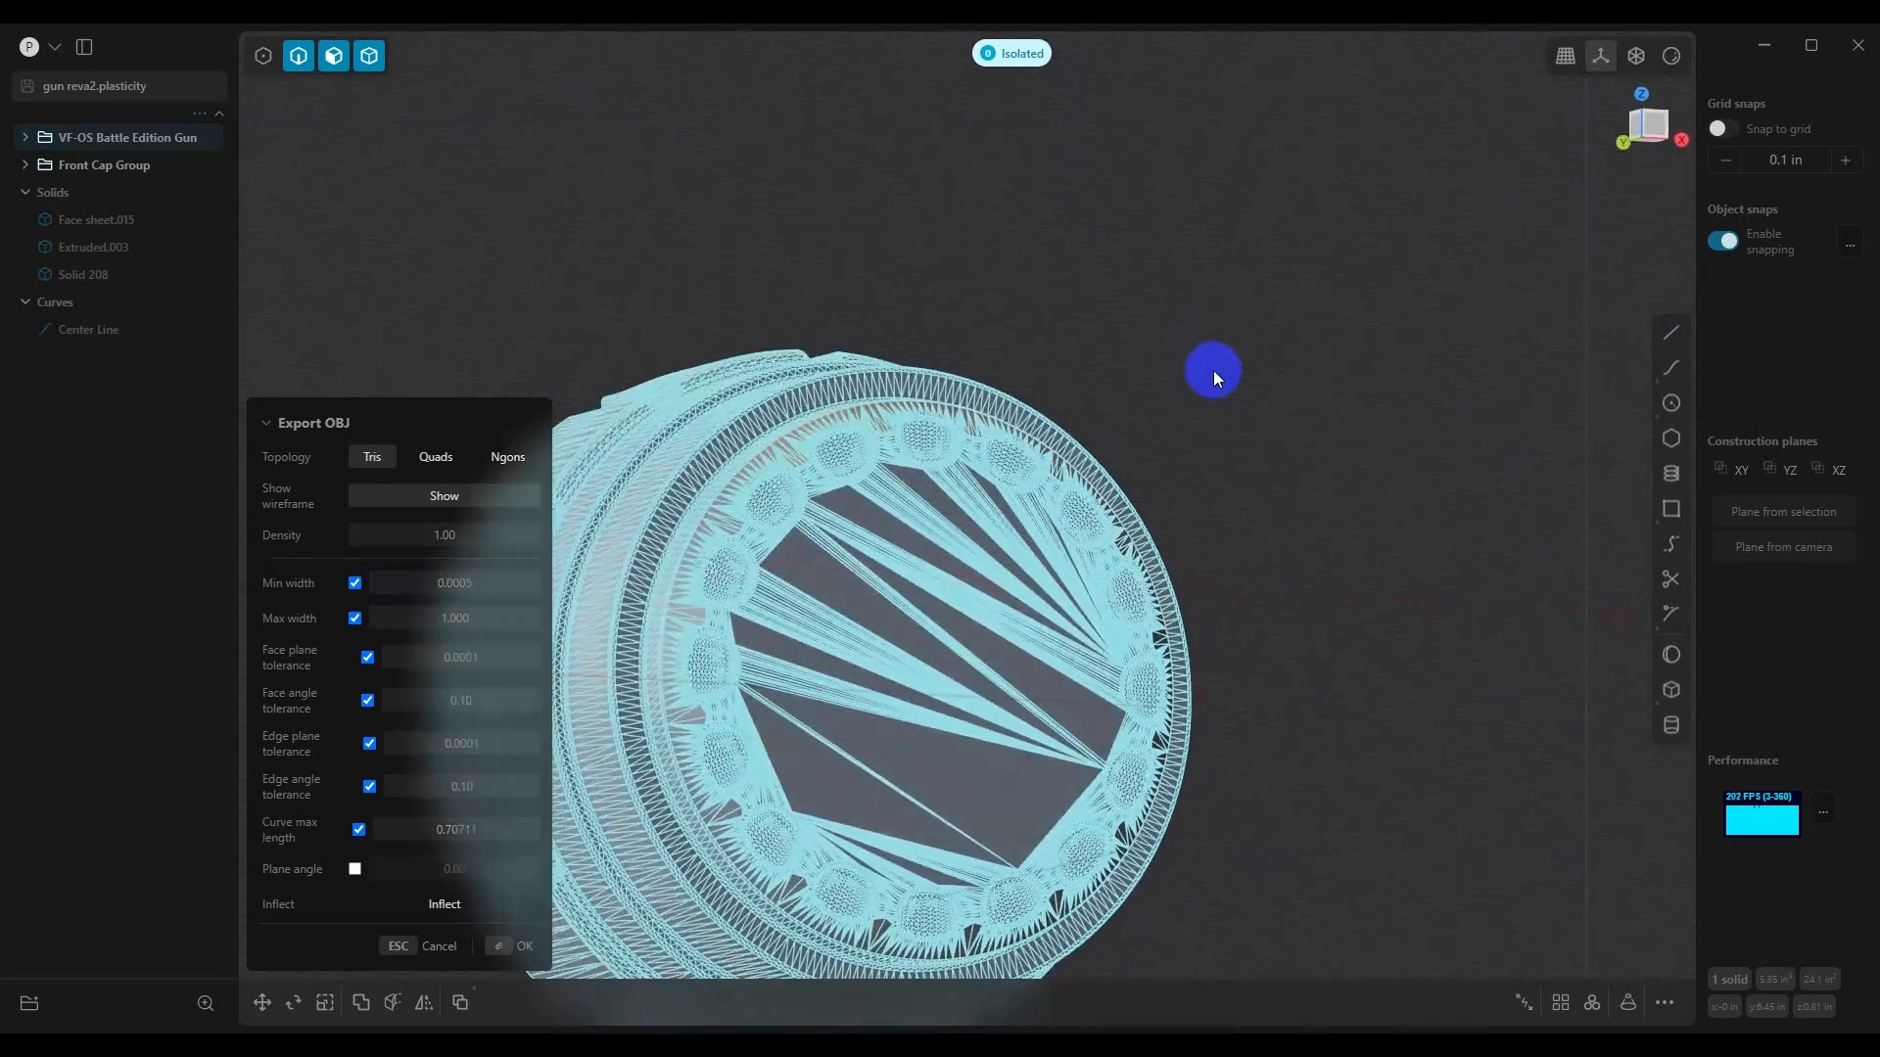
left_click_drag(1212, 370, 985, 239)
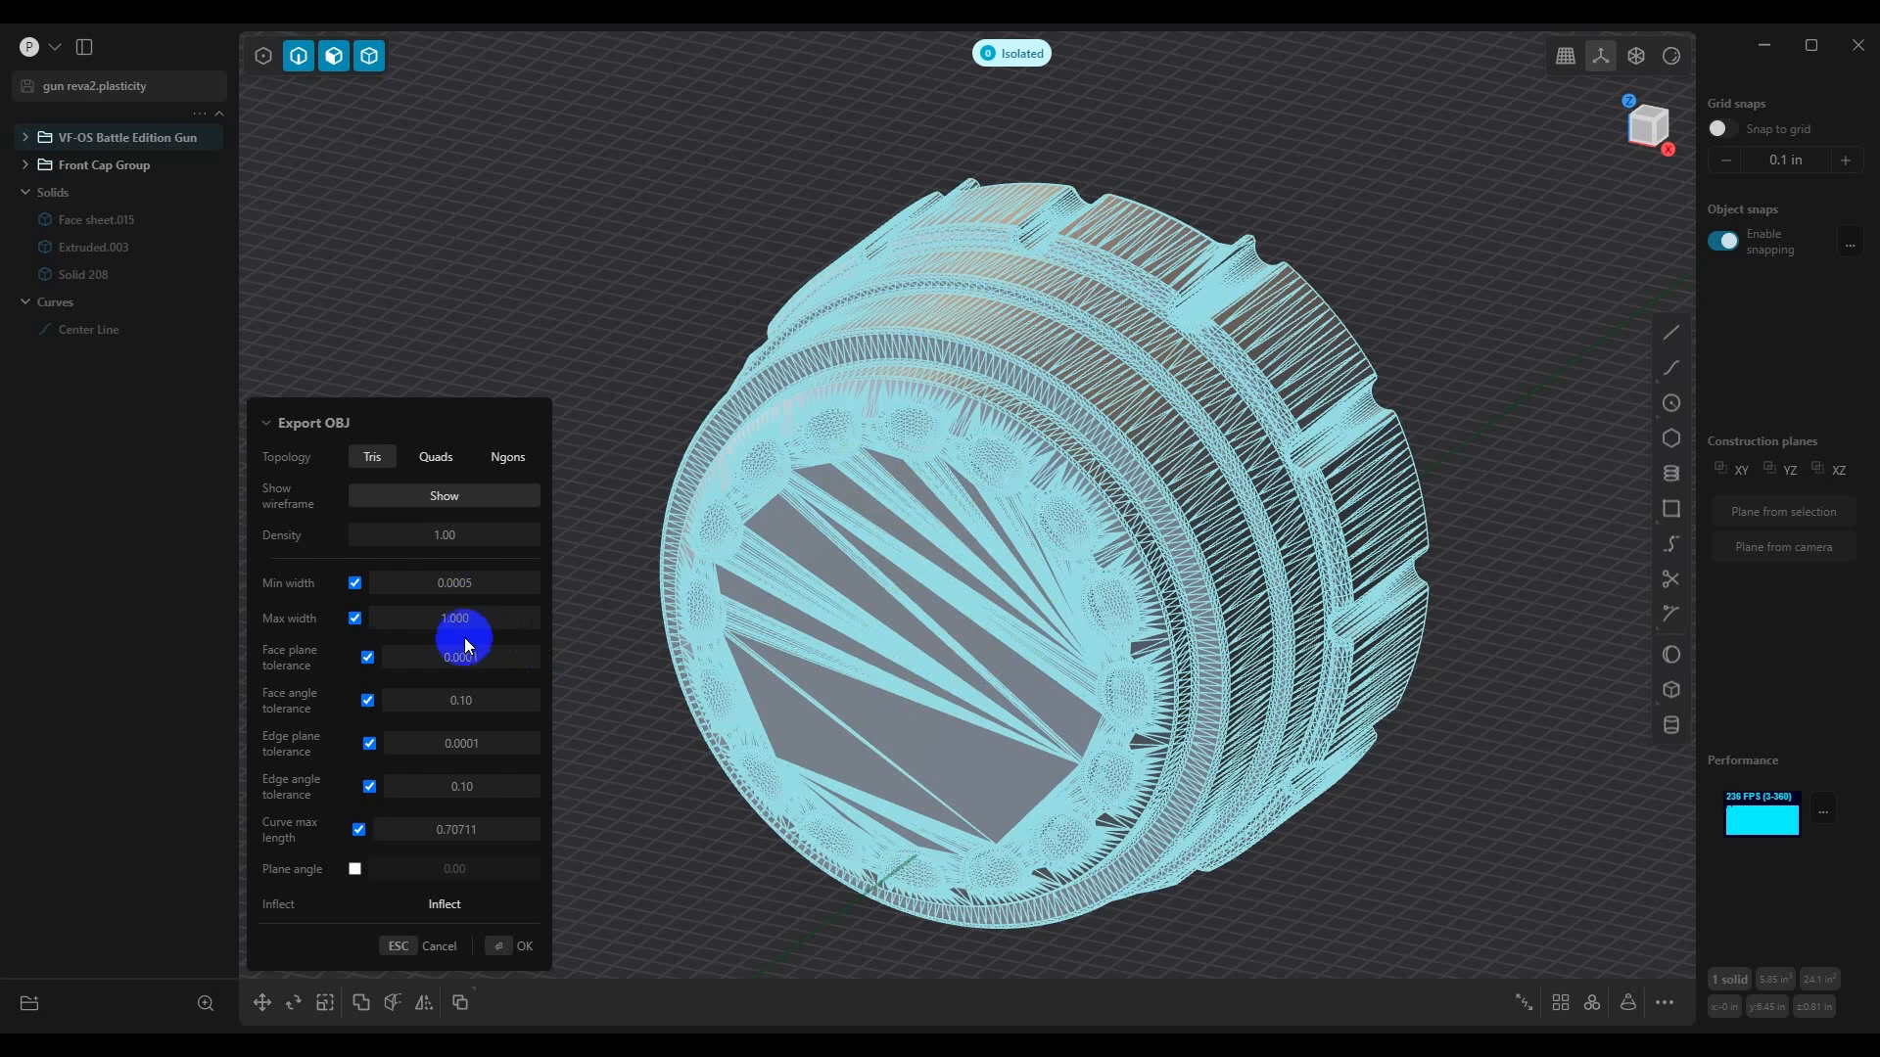
Set the maximum width to 0.010 so the flat face becomes an even triangle grid
left_click(452, 617)
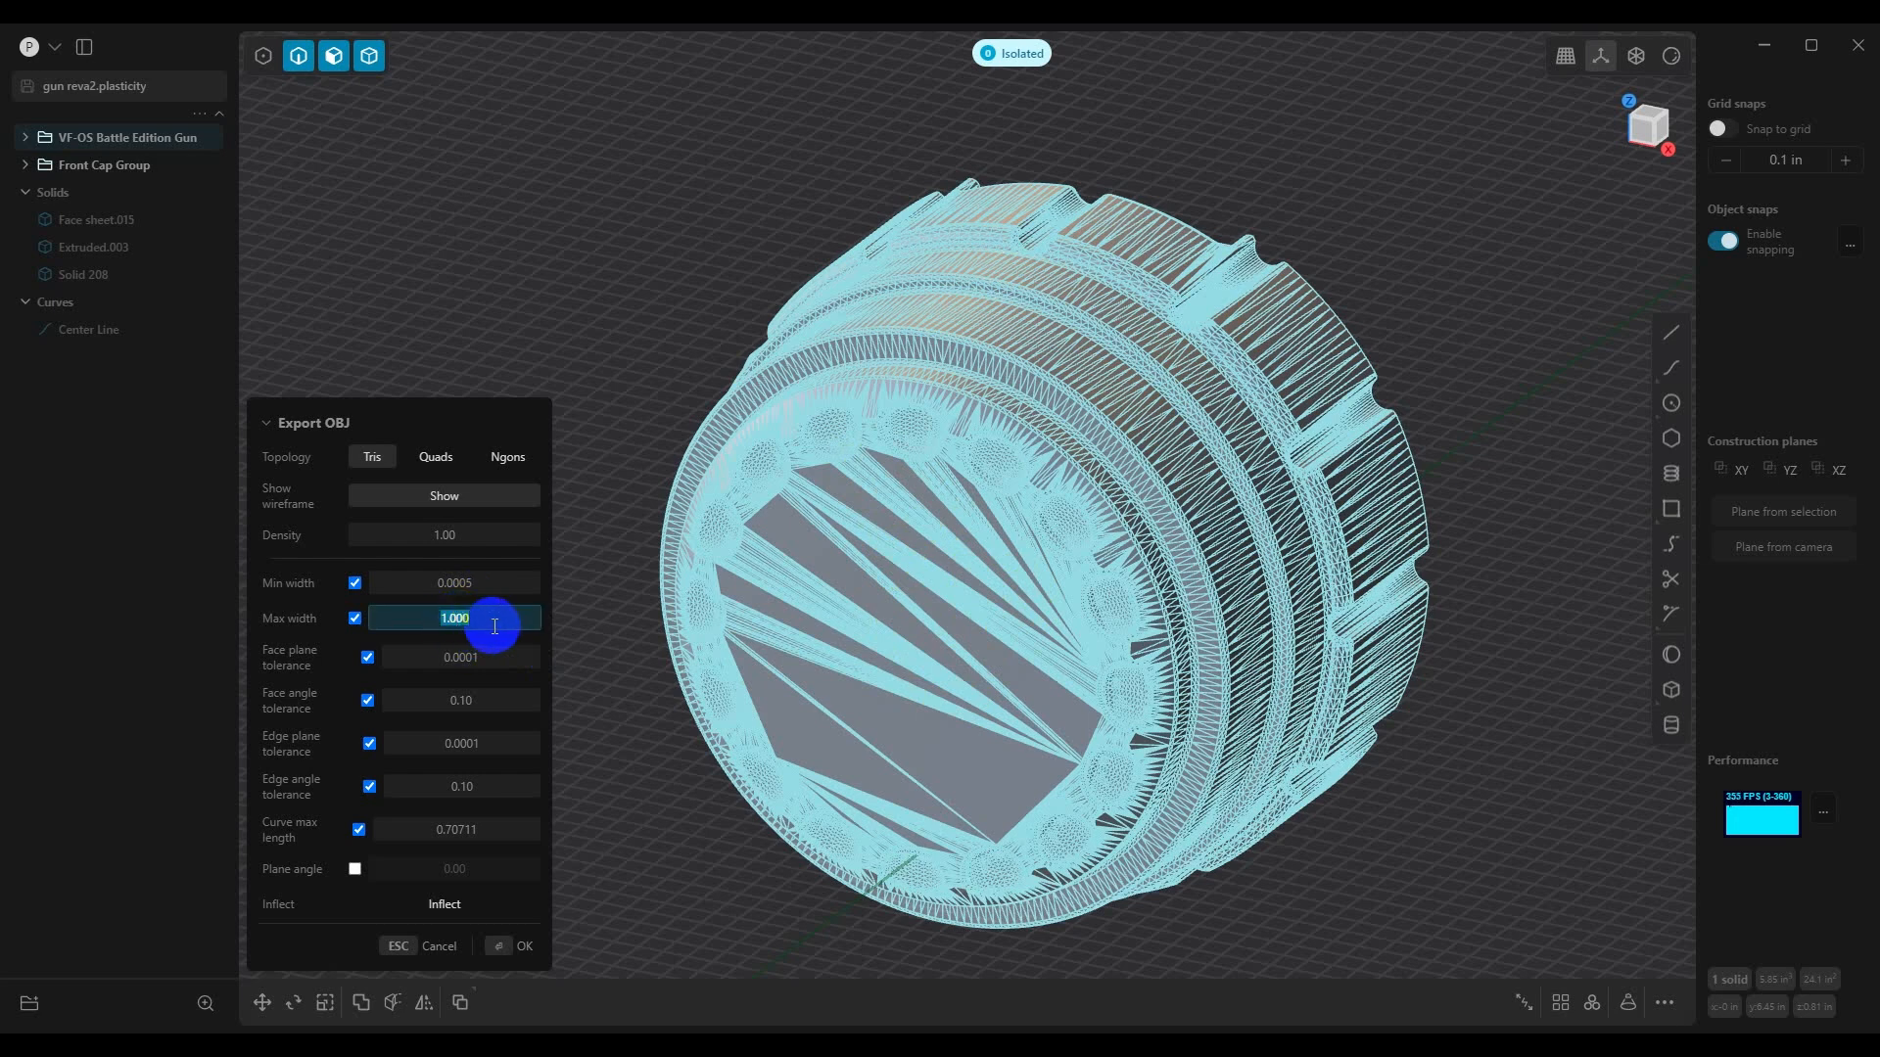
type("0.0")
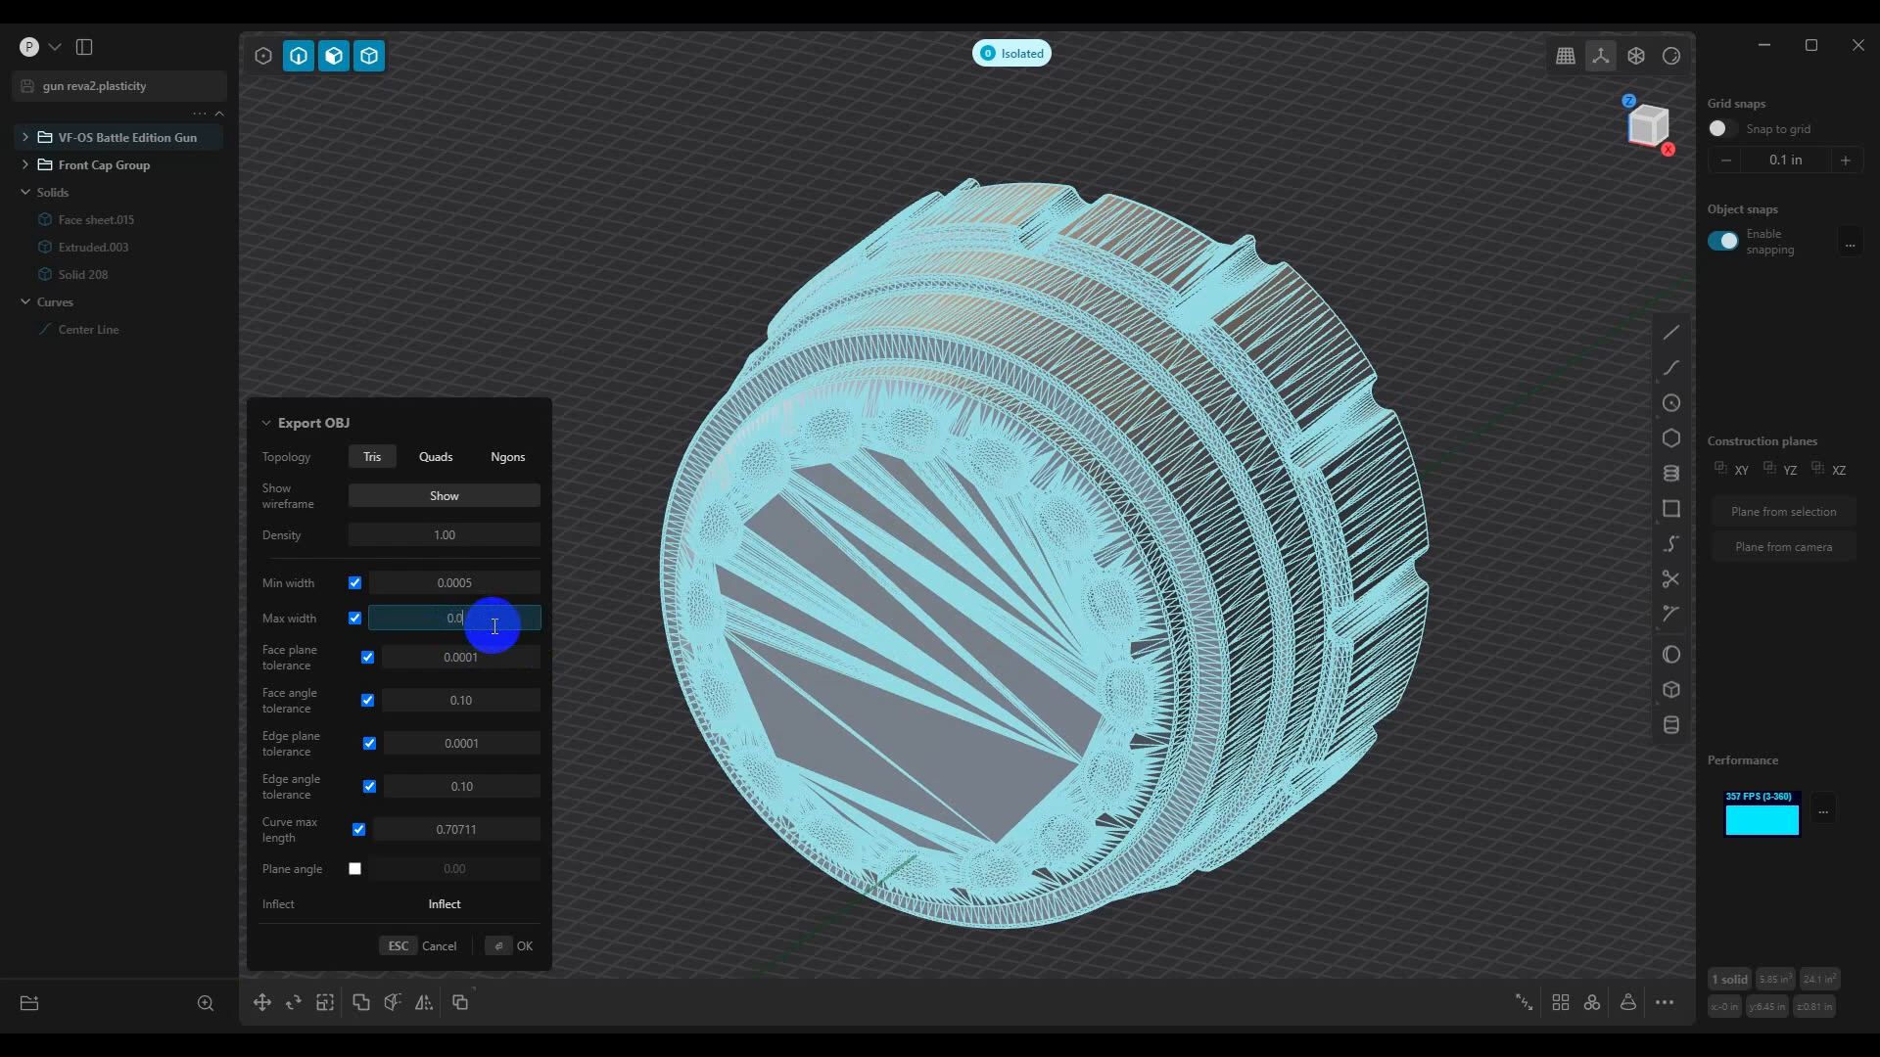
type("0.010")
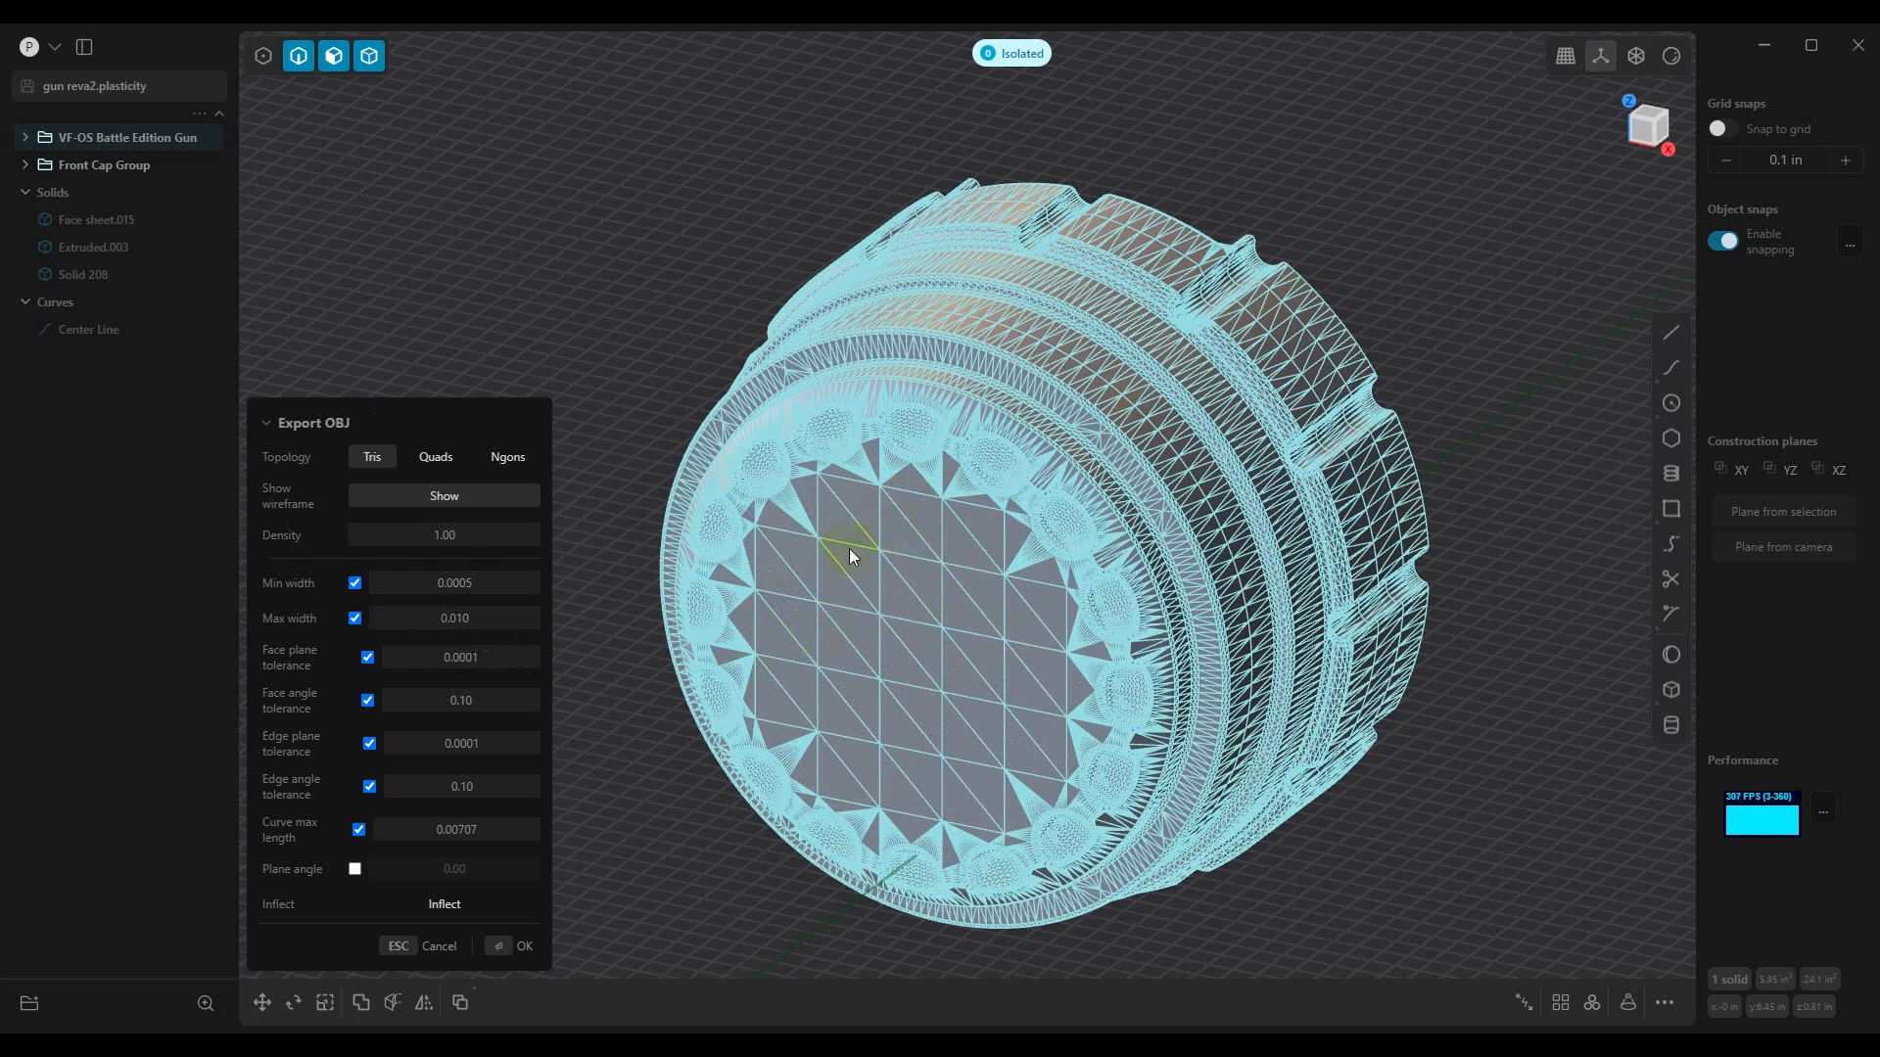
mouse_move(960, 650)
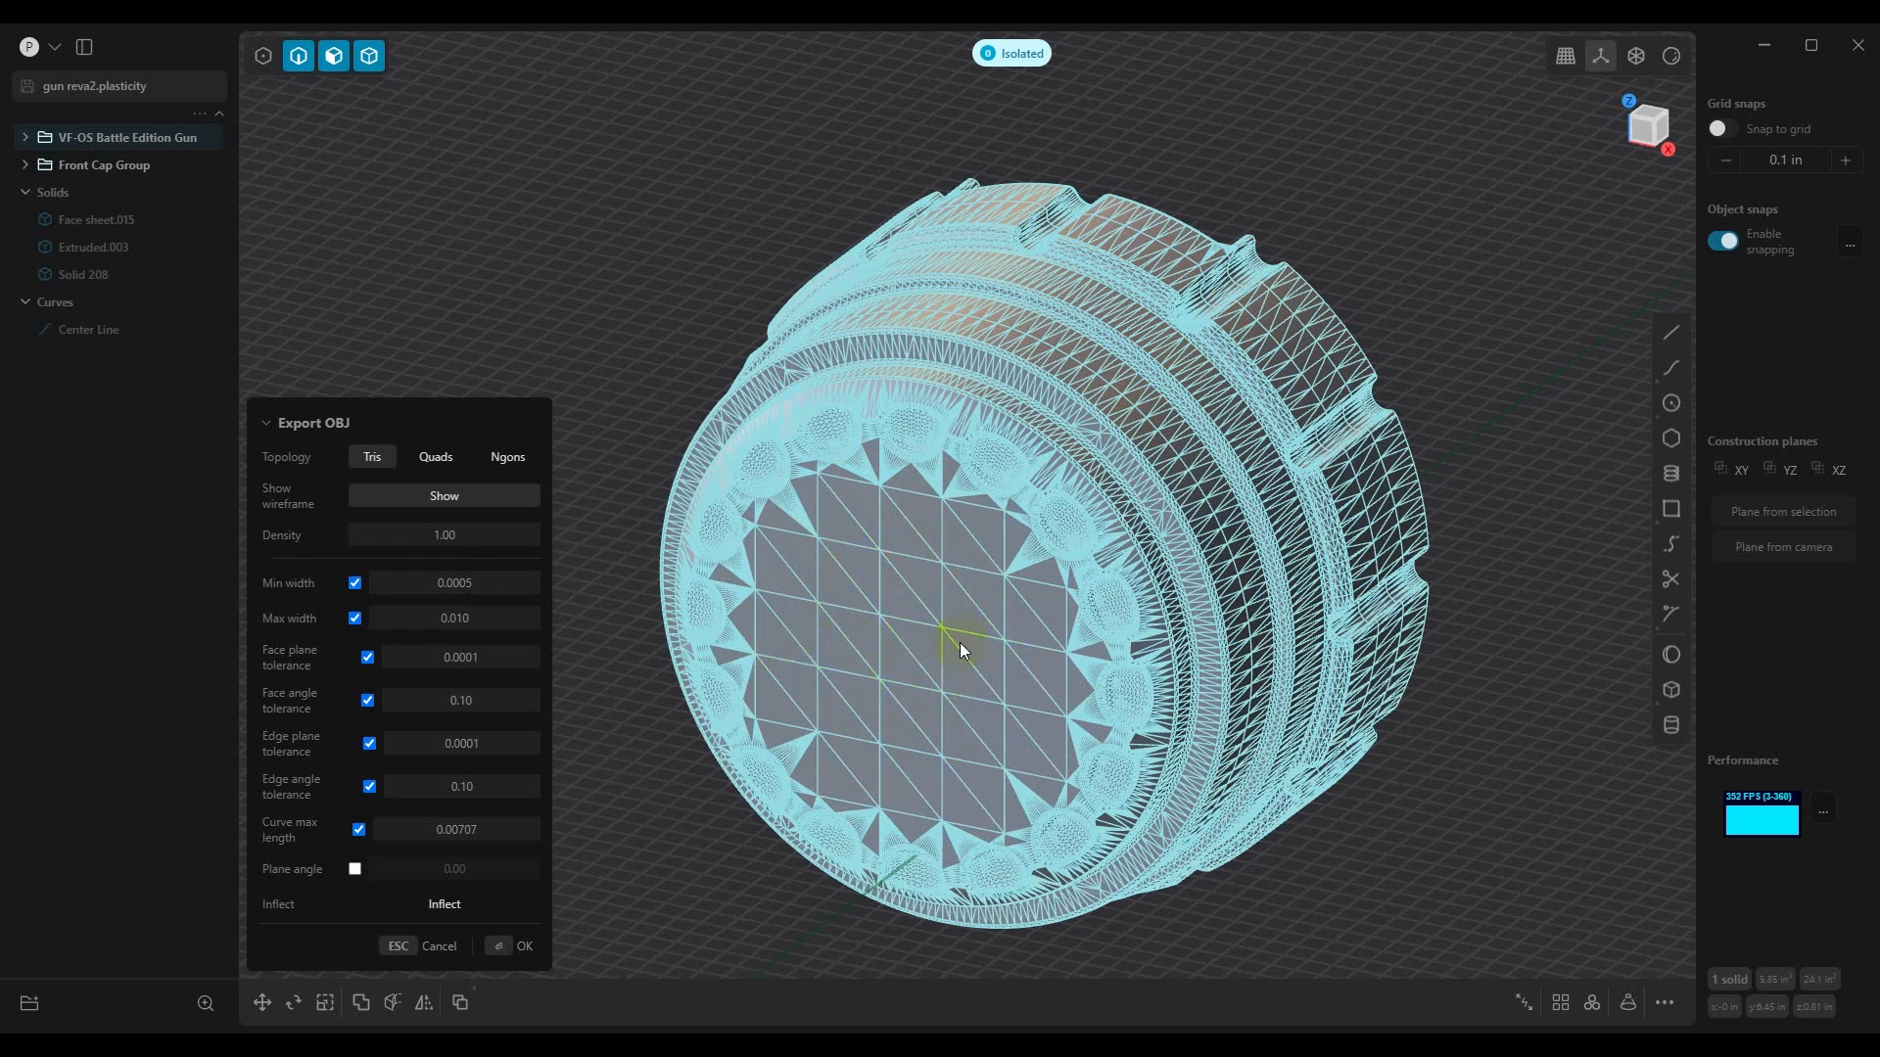
mouse_move(932, 568)
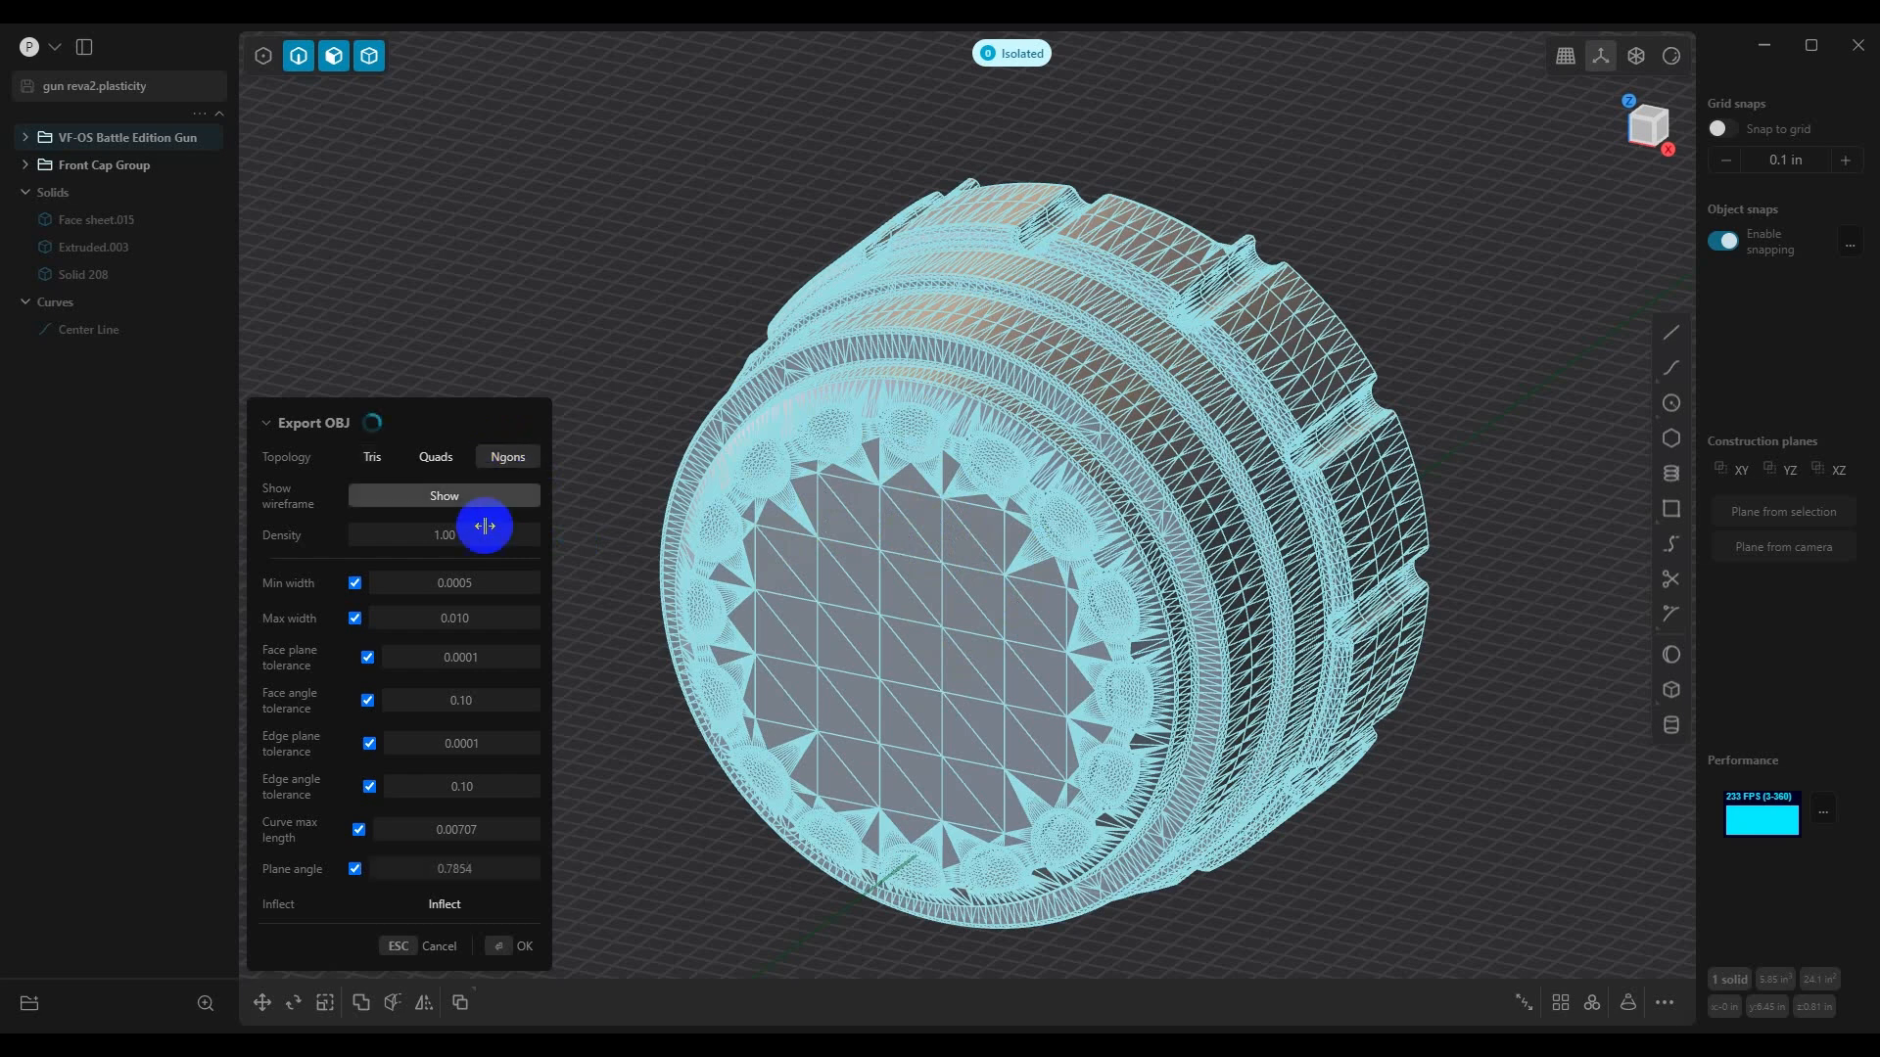
Keep Ngons topology at maximum width 1.000 and inspect the coarse front face
left_click_drag(484, 525, 531, 592)
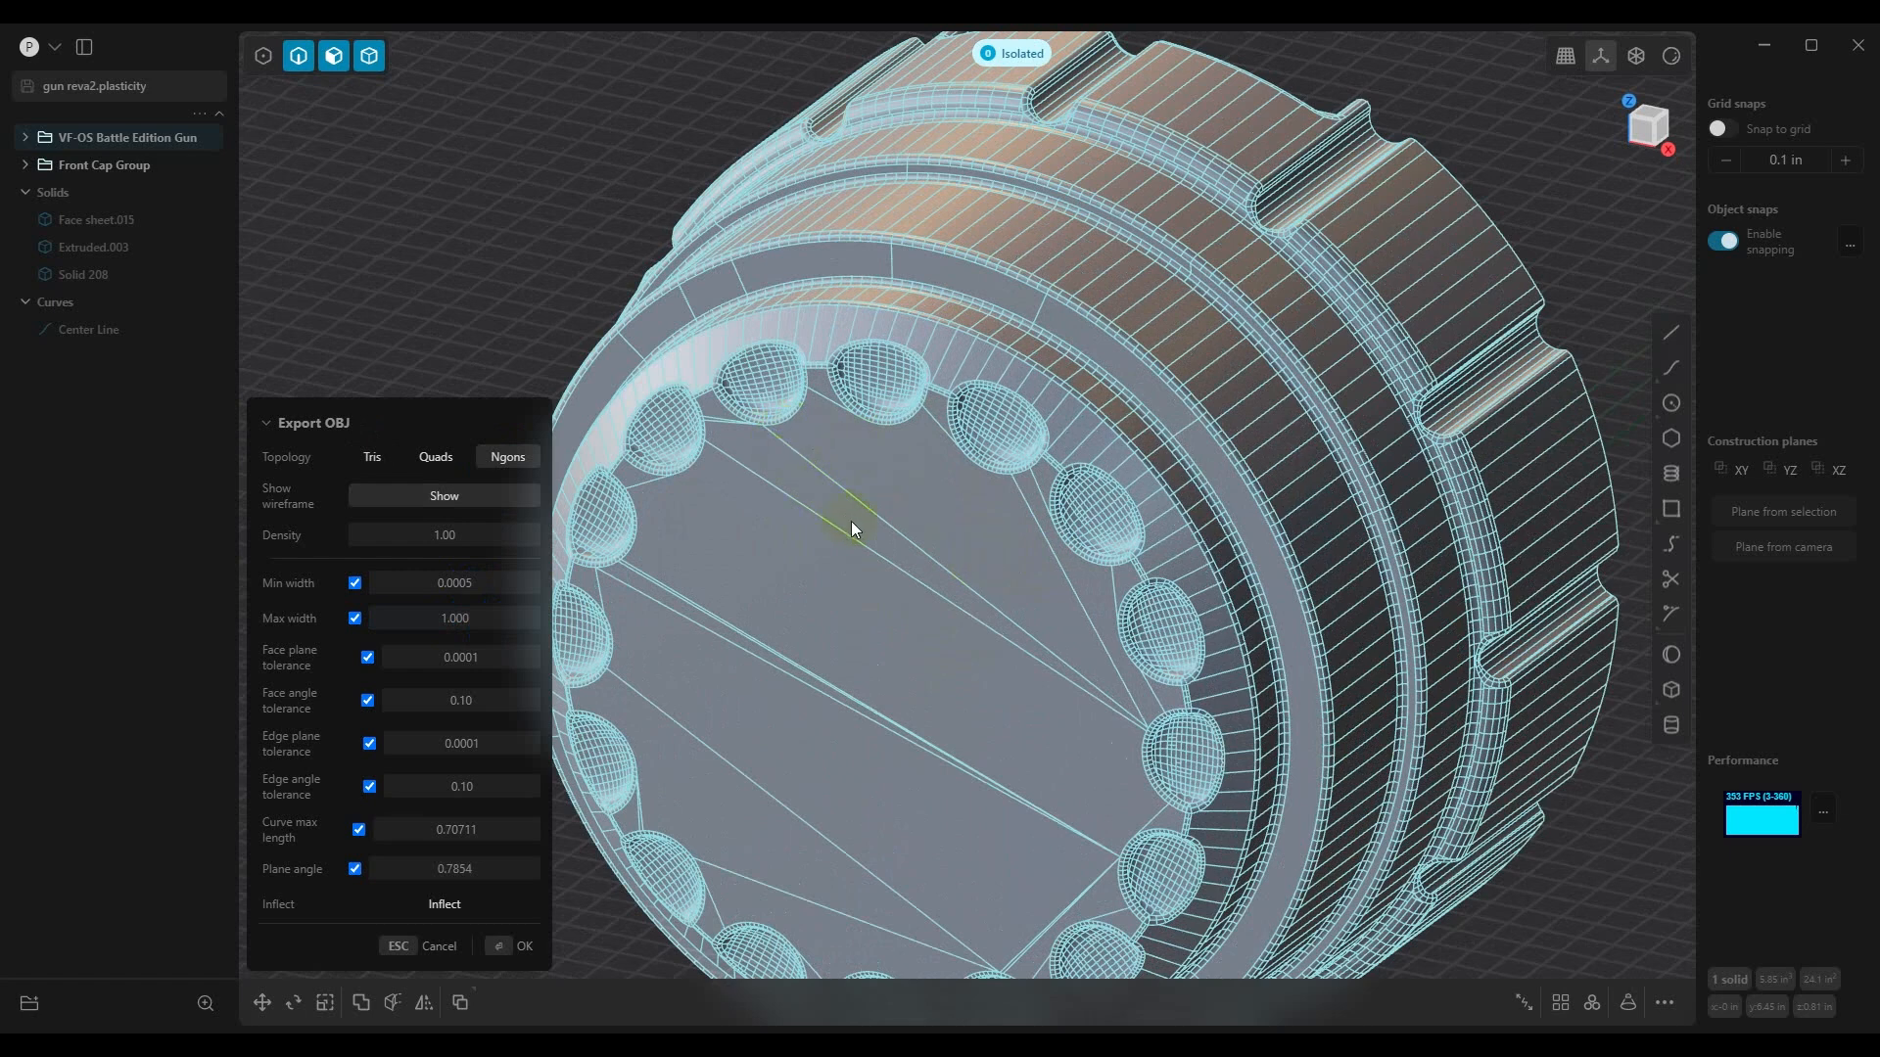
mouse_move(987, 768)
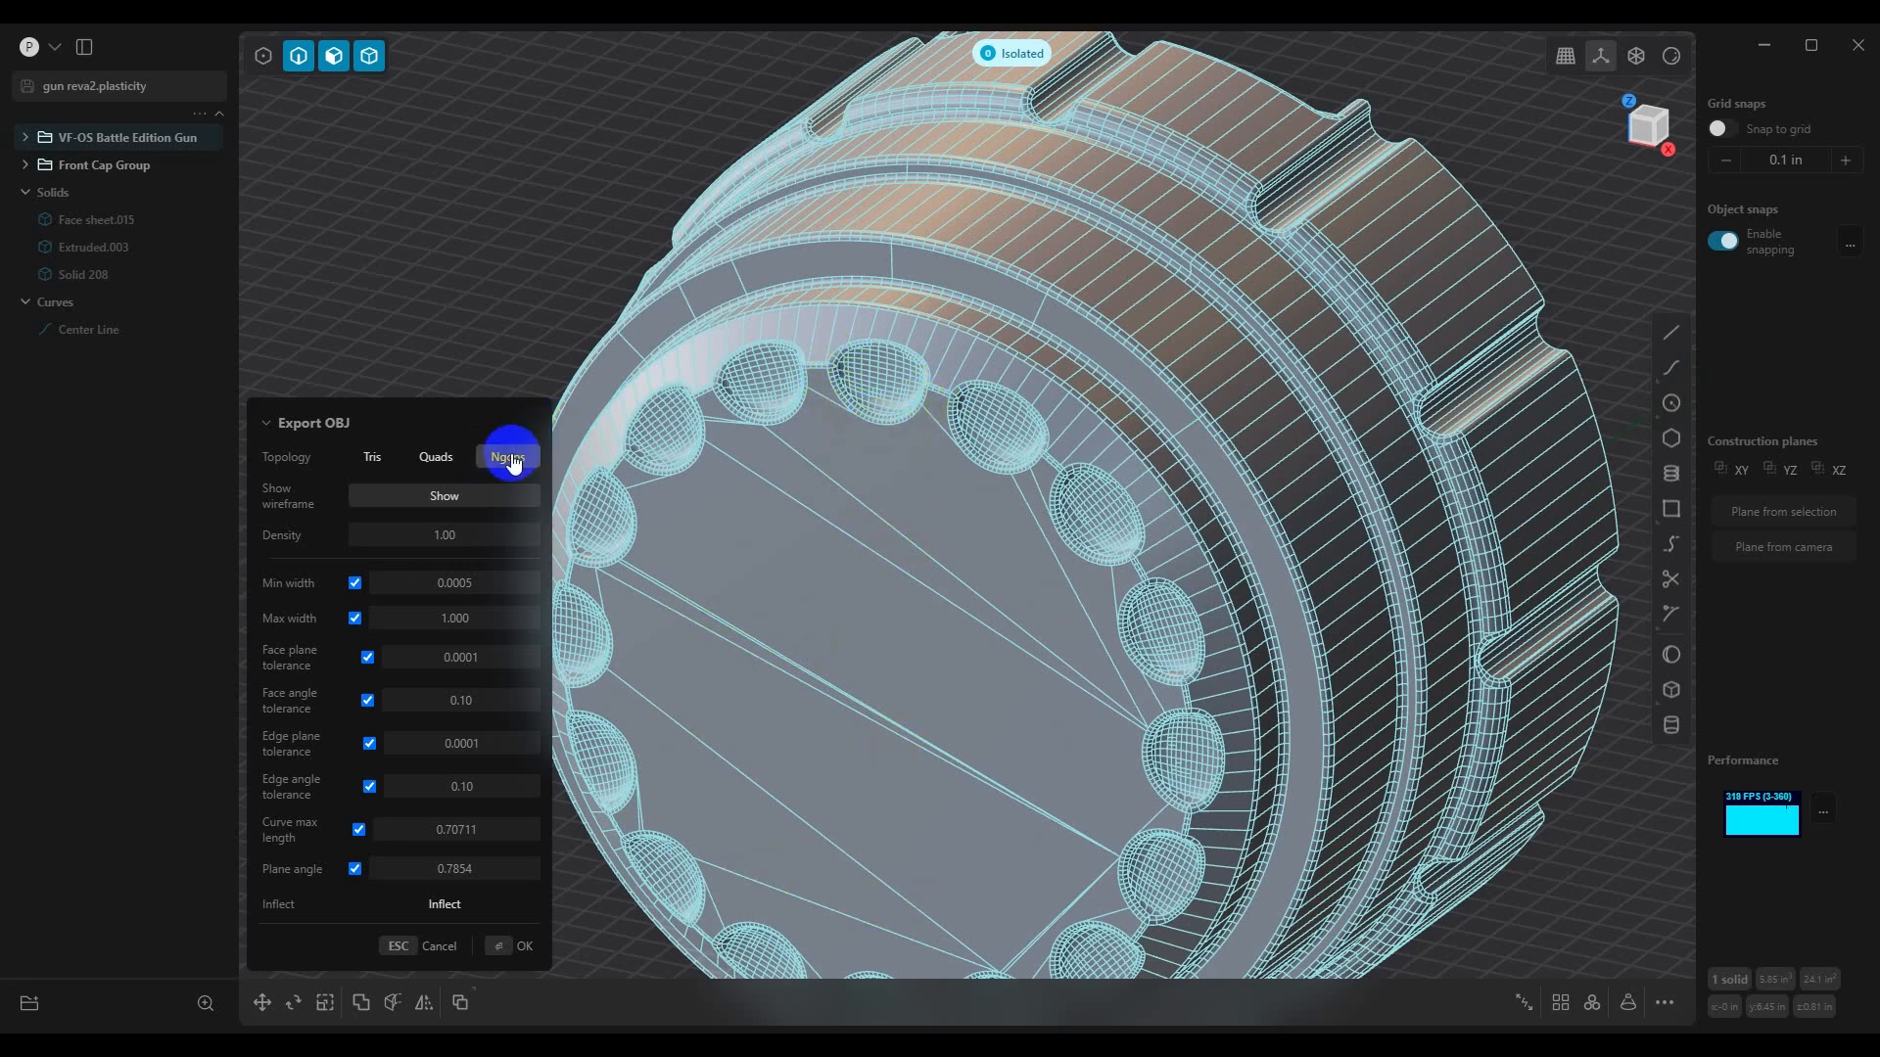
left_click(507, 456)
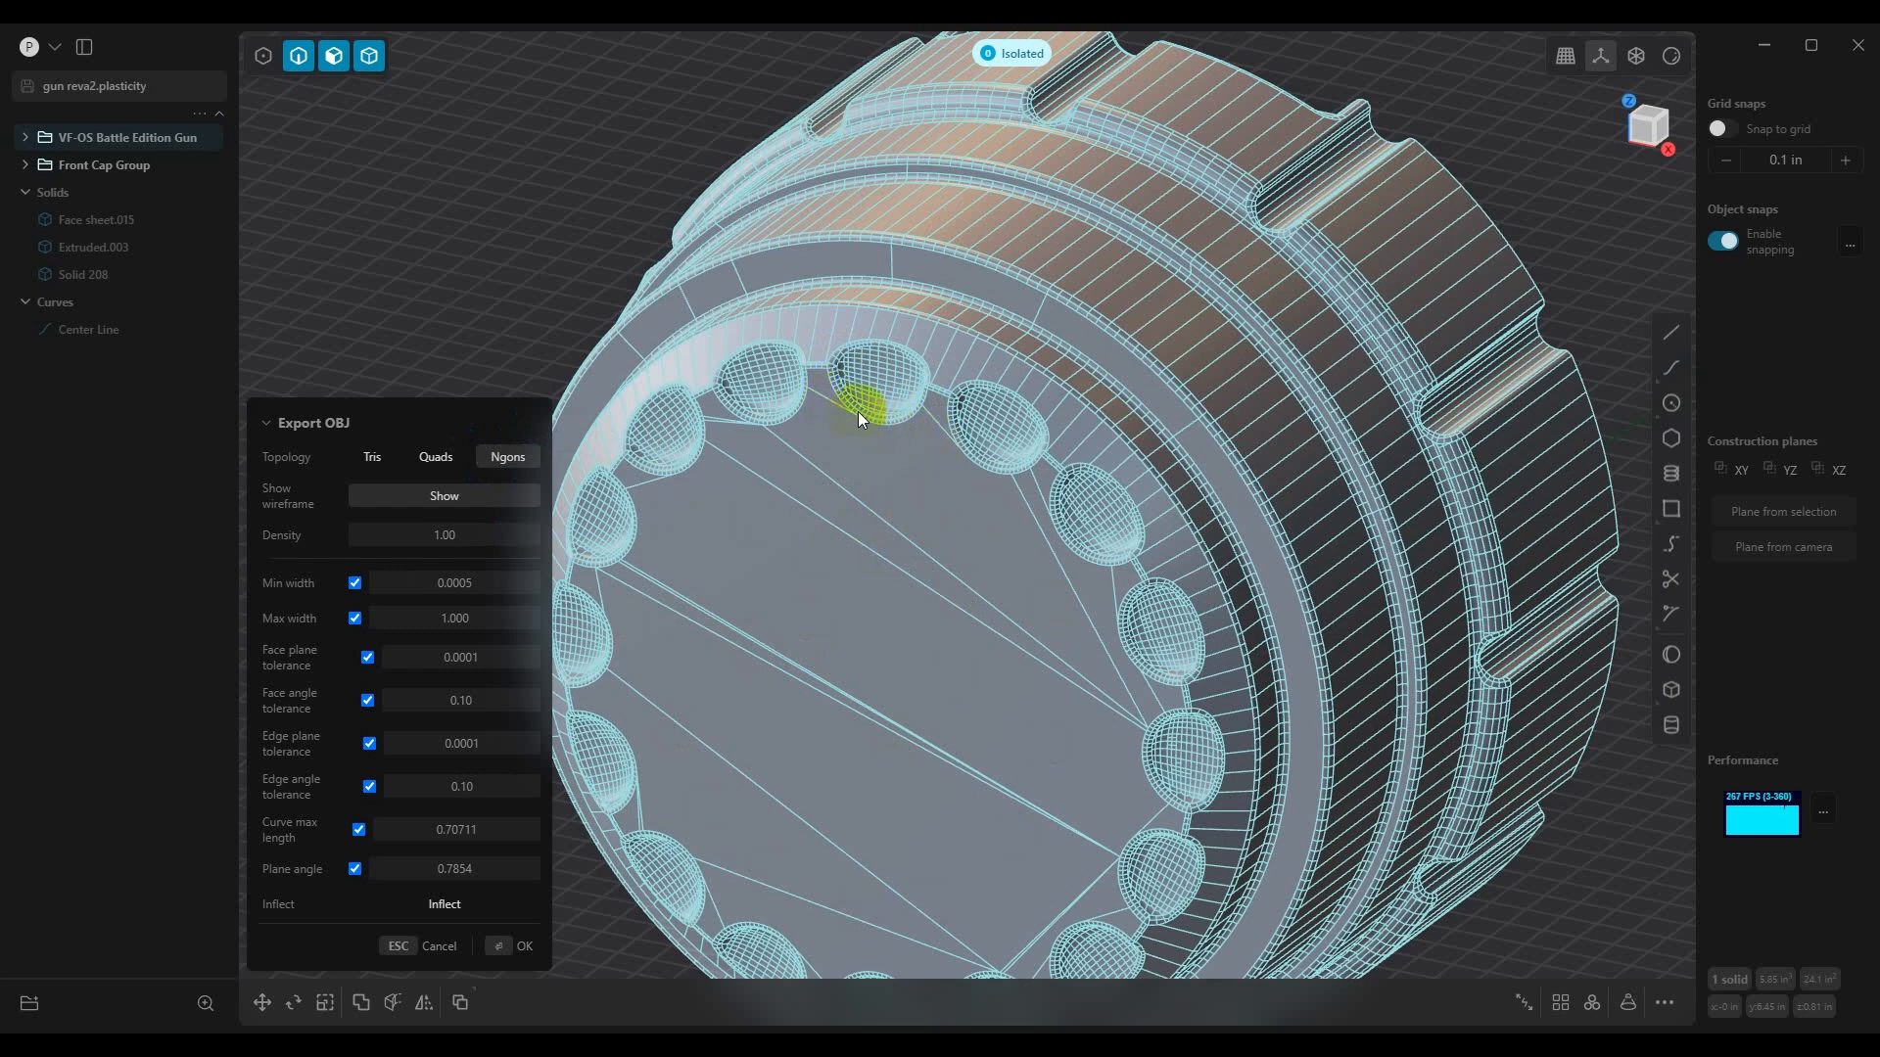
mouse_move(942, 425)
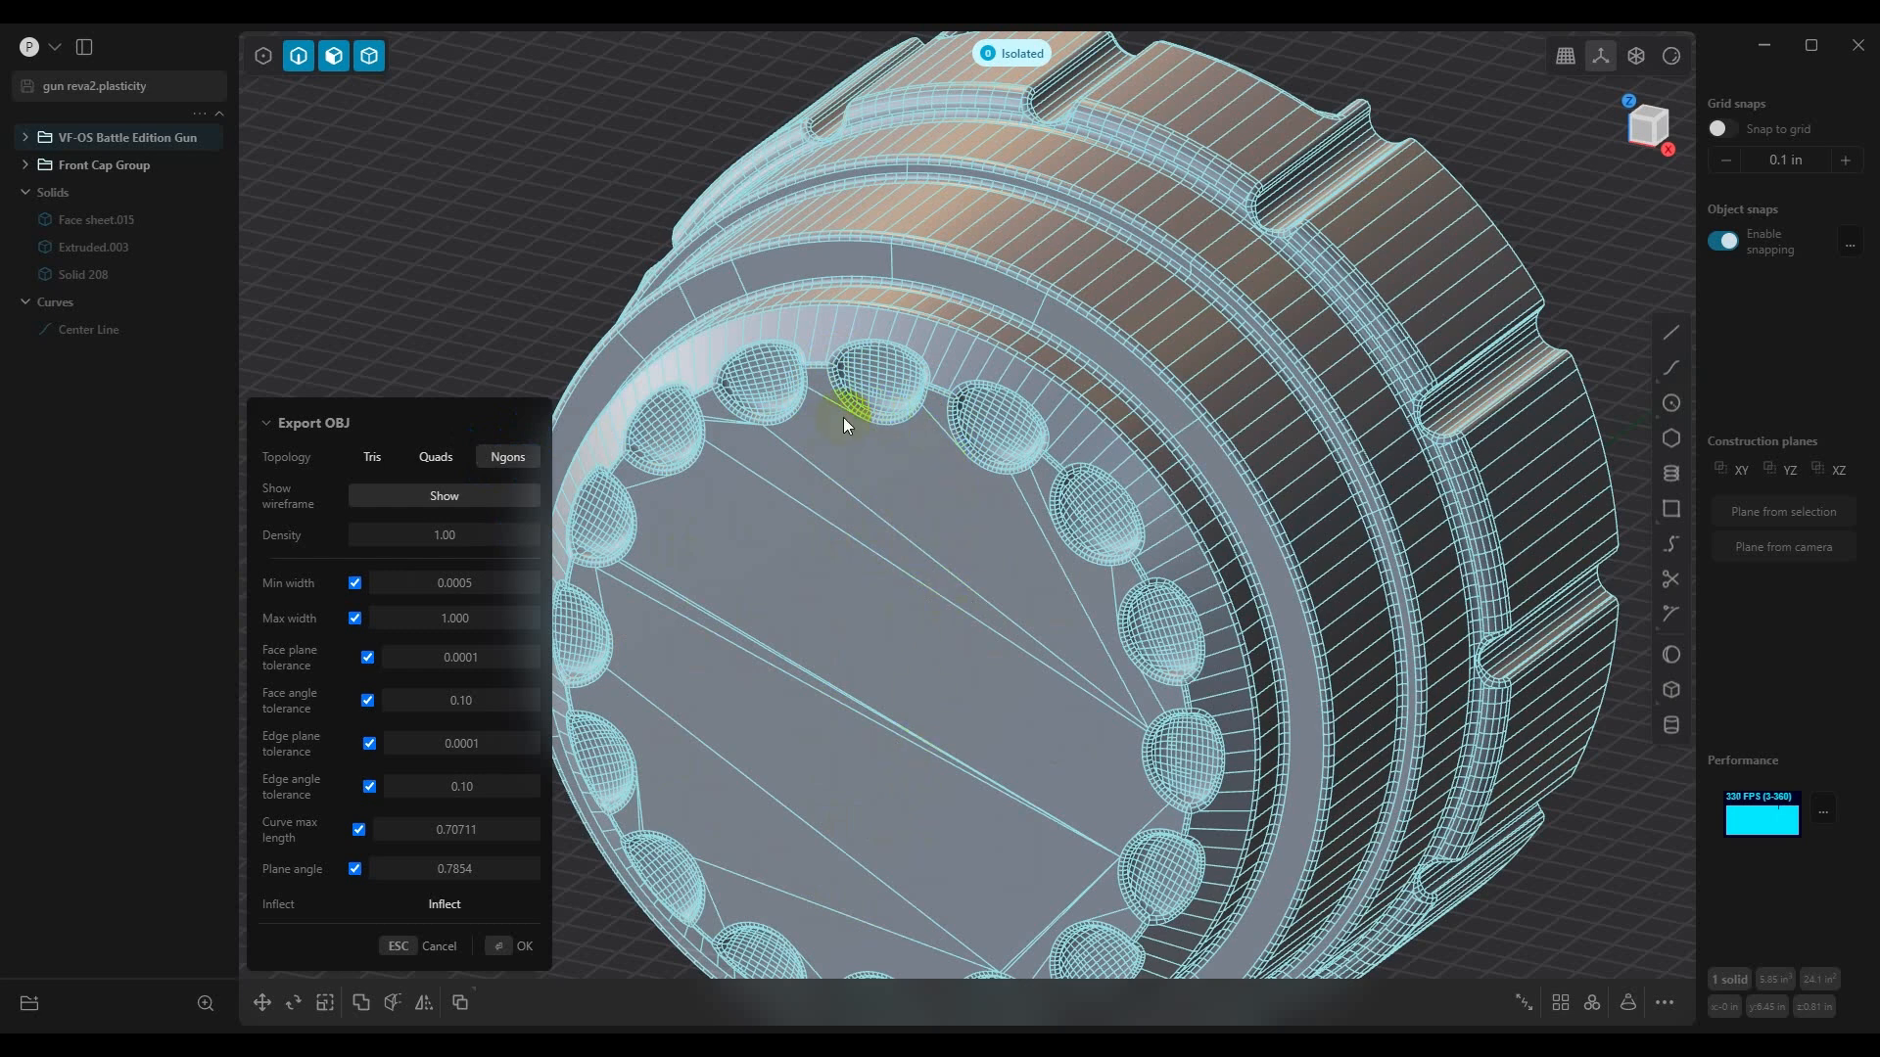
mouse_move(1128, 649)
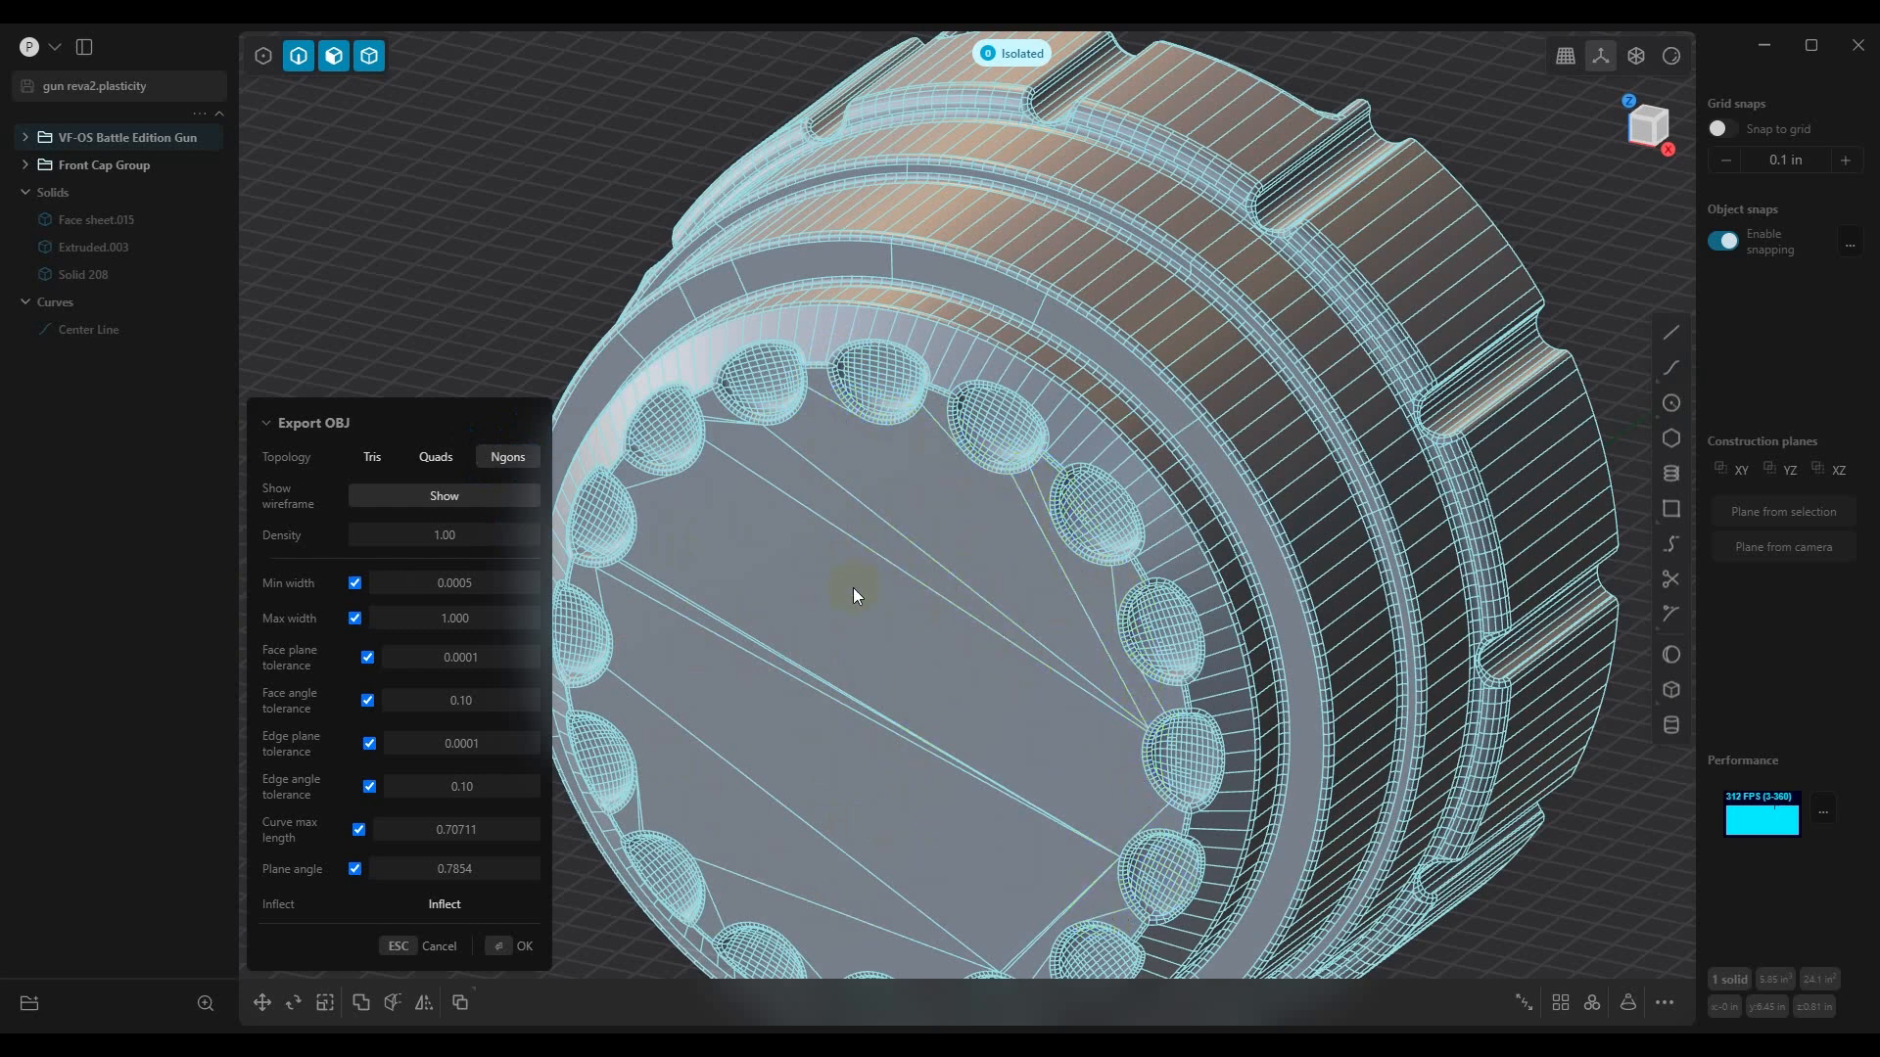
left_click_drag(853, 595, 942, 723)
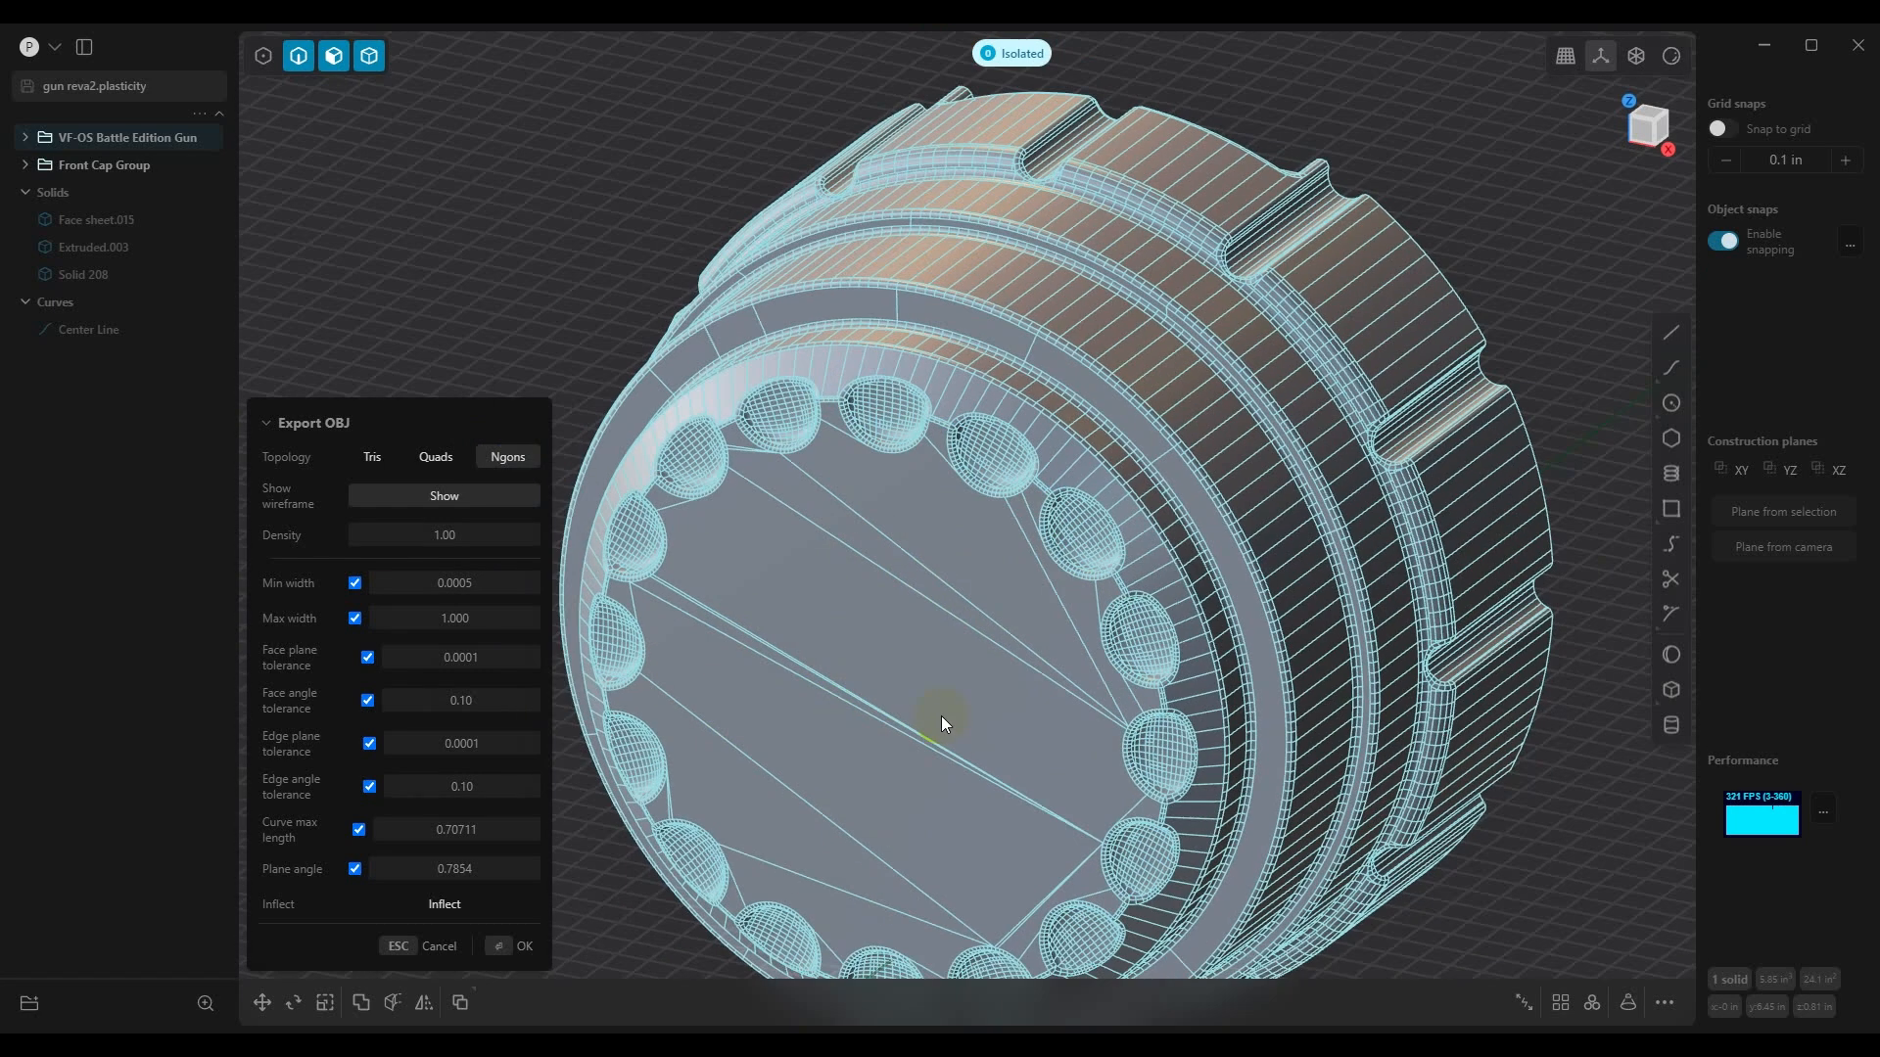
left_click_drag(942, 723, 1075, 703)
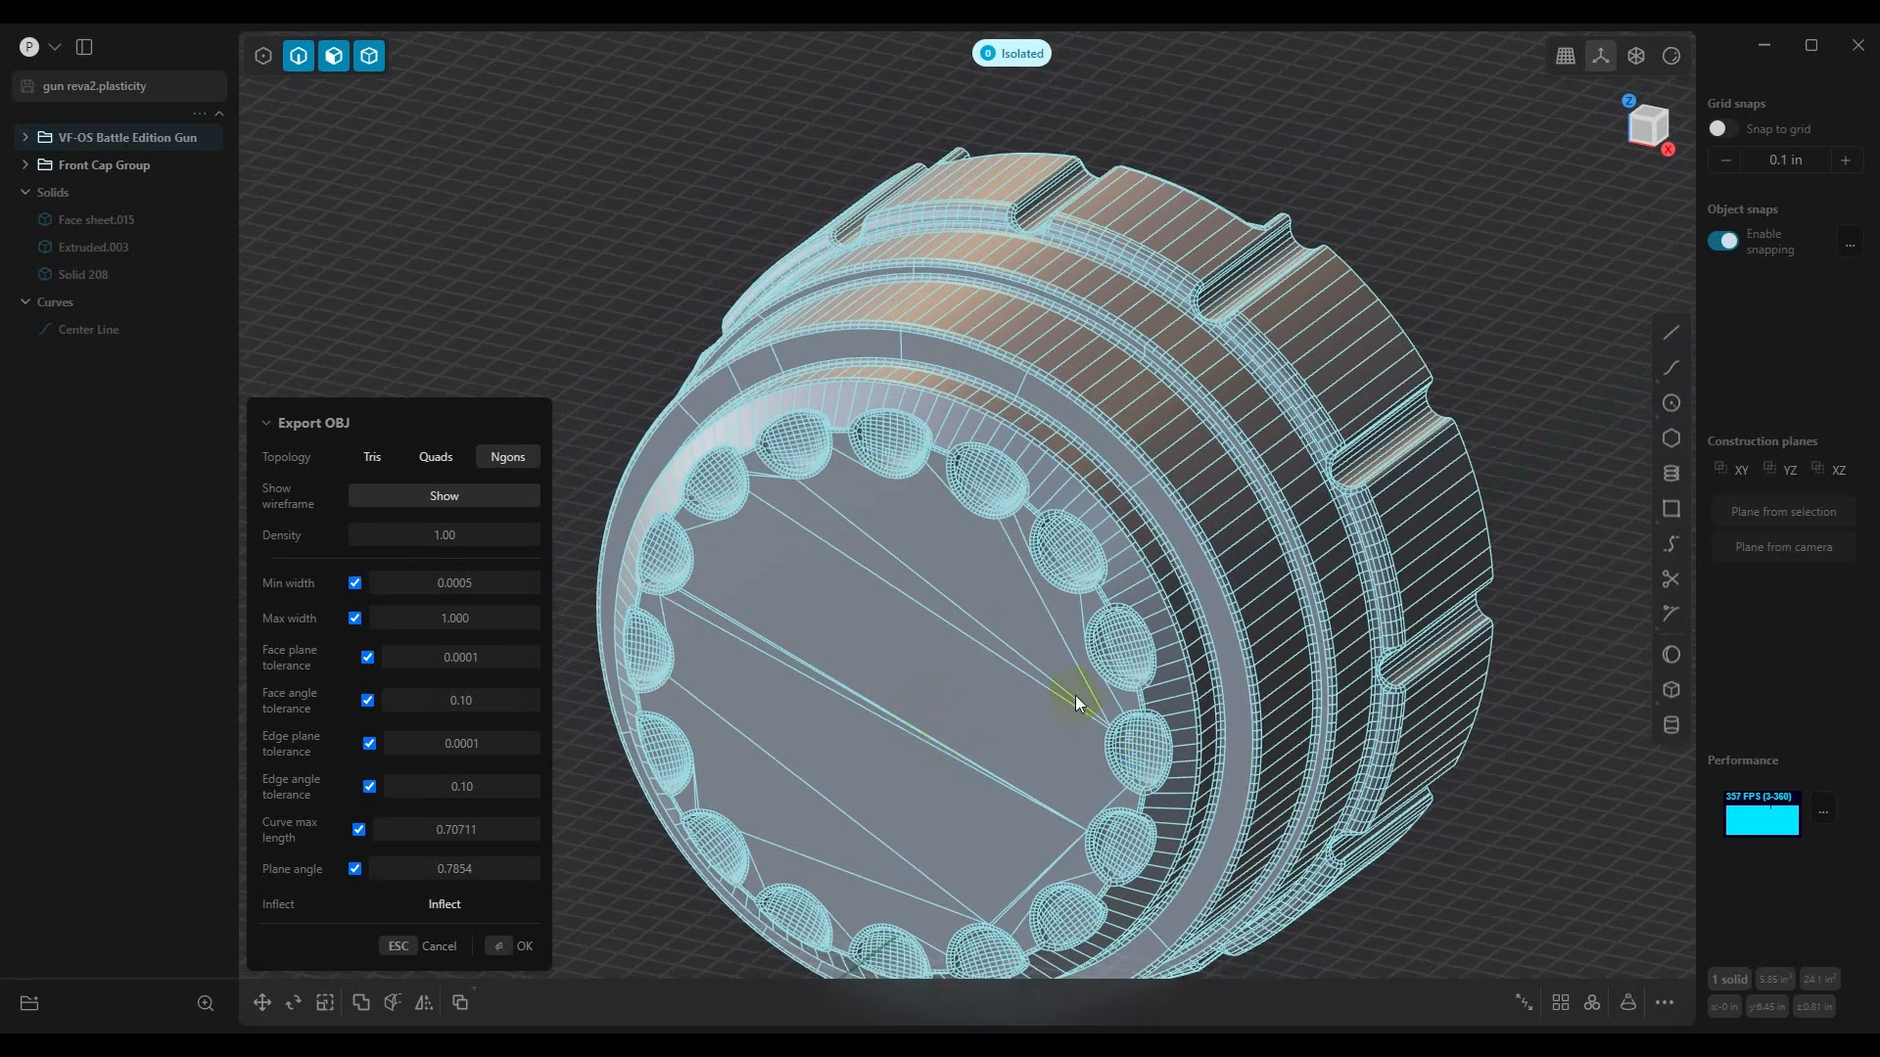
left_click_drag(1075, 703, 1004, 654)
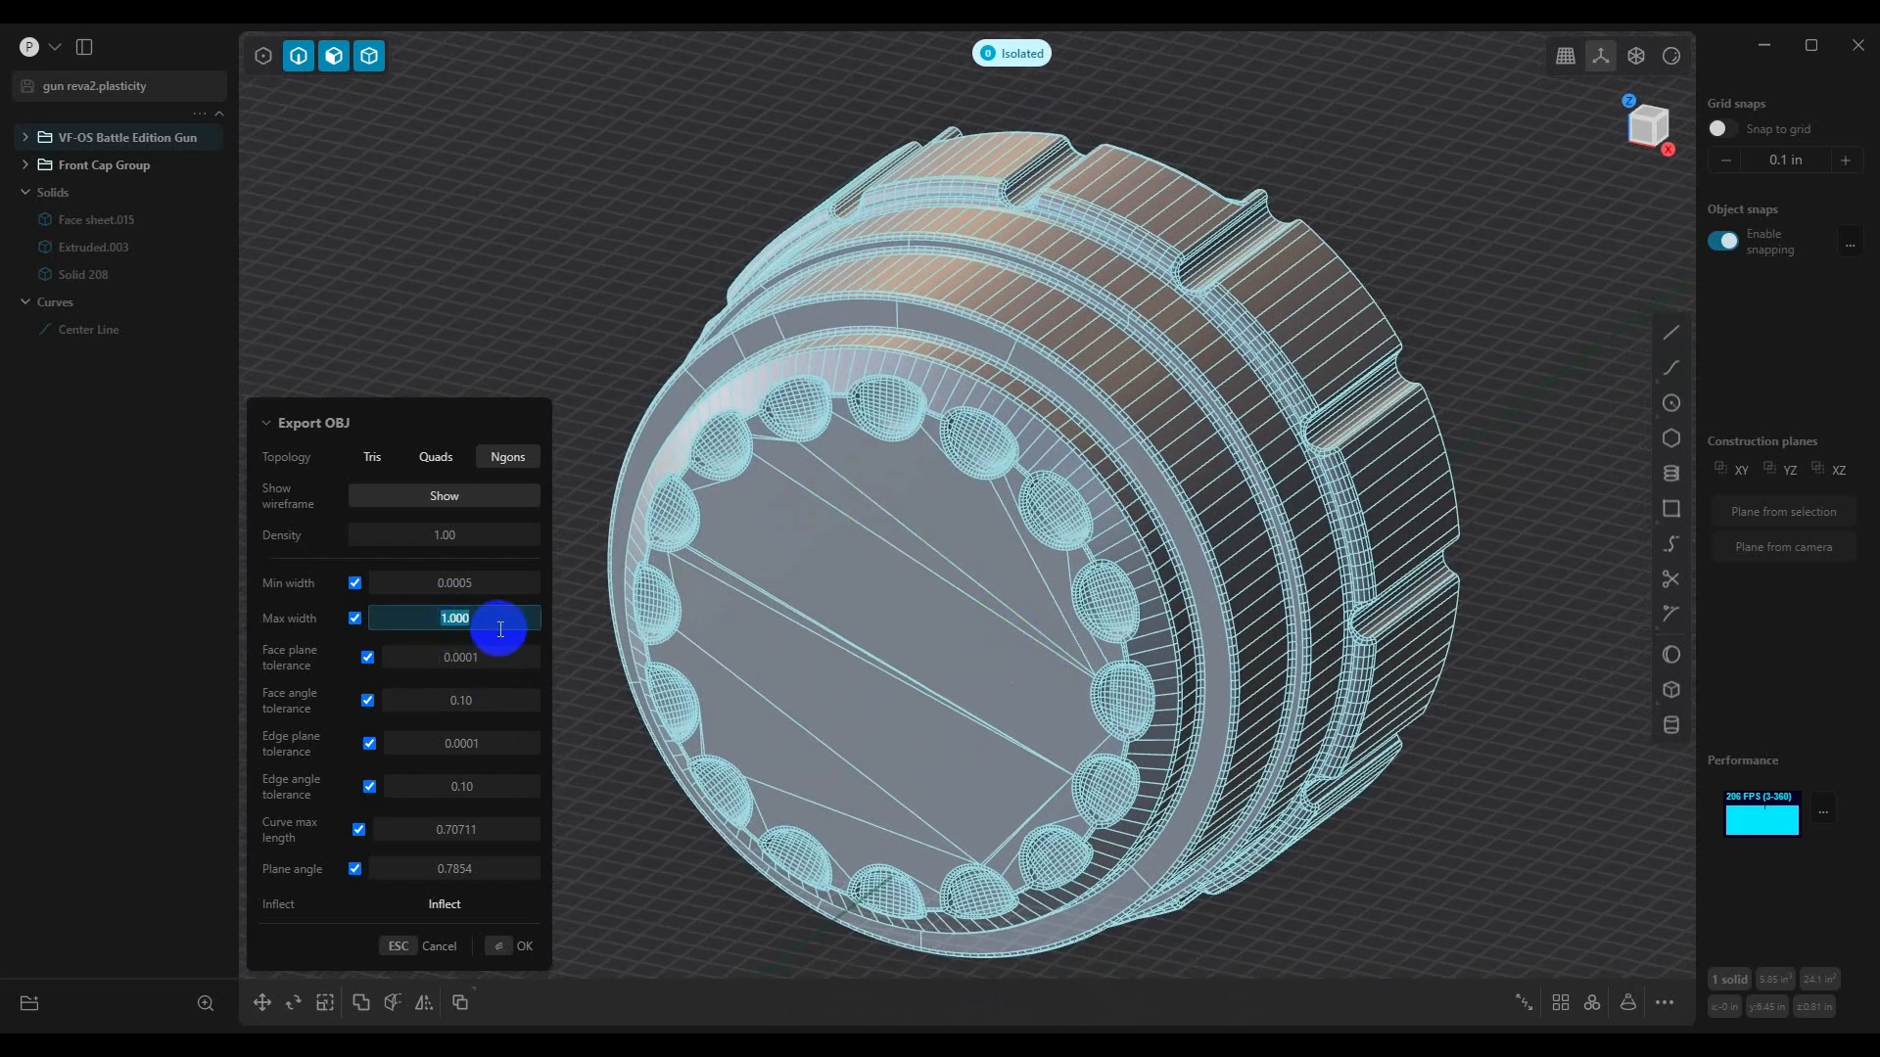
Bring the maximum width back to 0.010 for an even n-gon quad grid
left_click_drag(500, 617, 456, 617)
type("0.010")
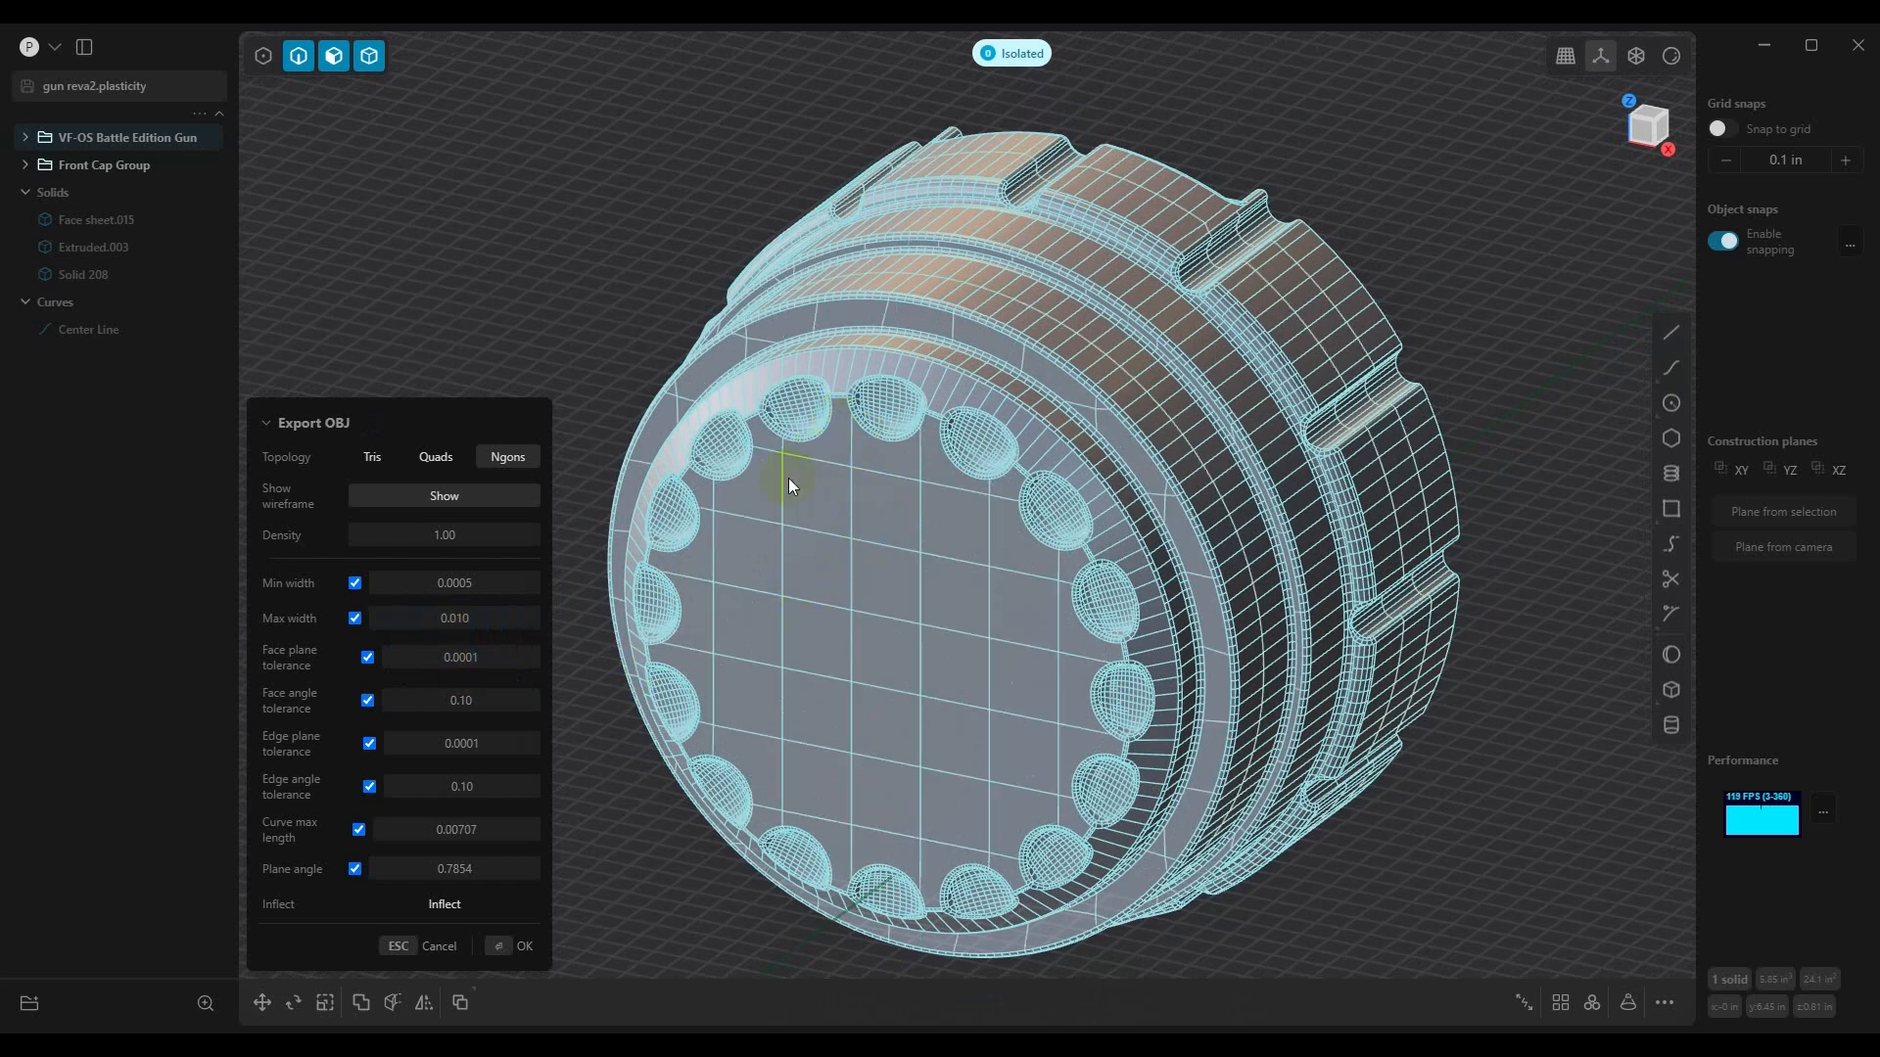
mouse_move(957, 552)
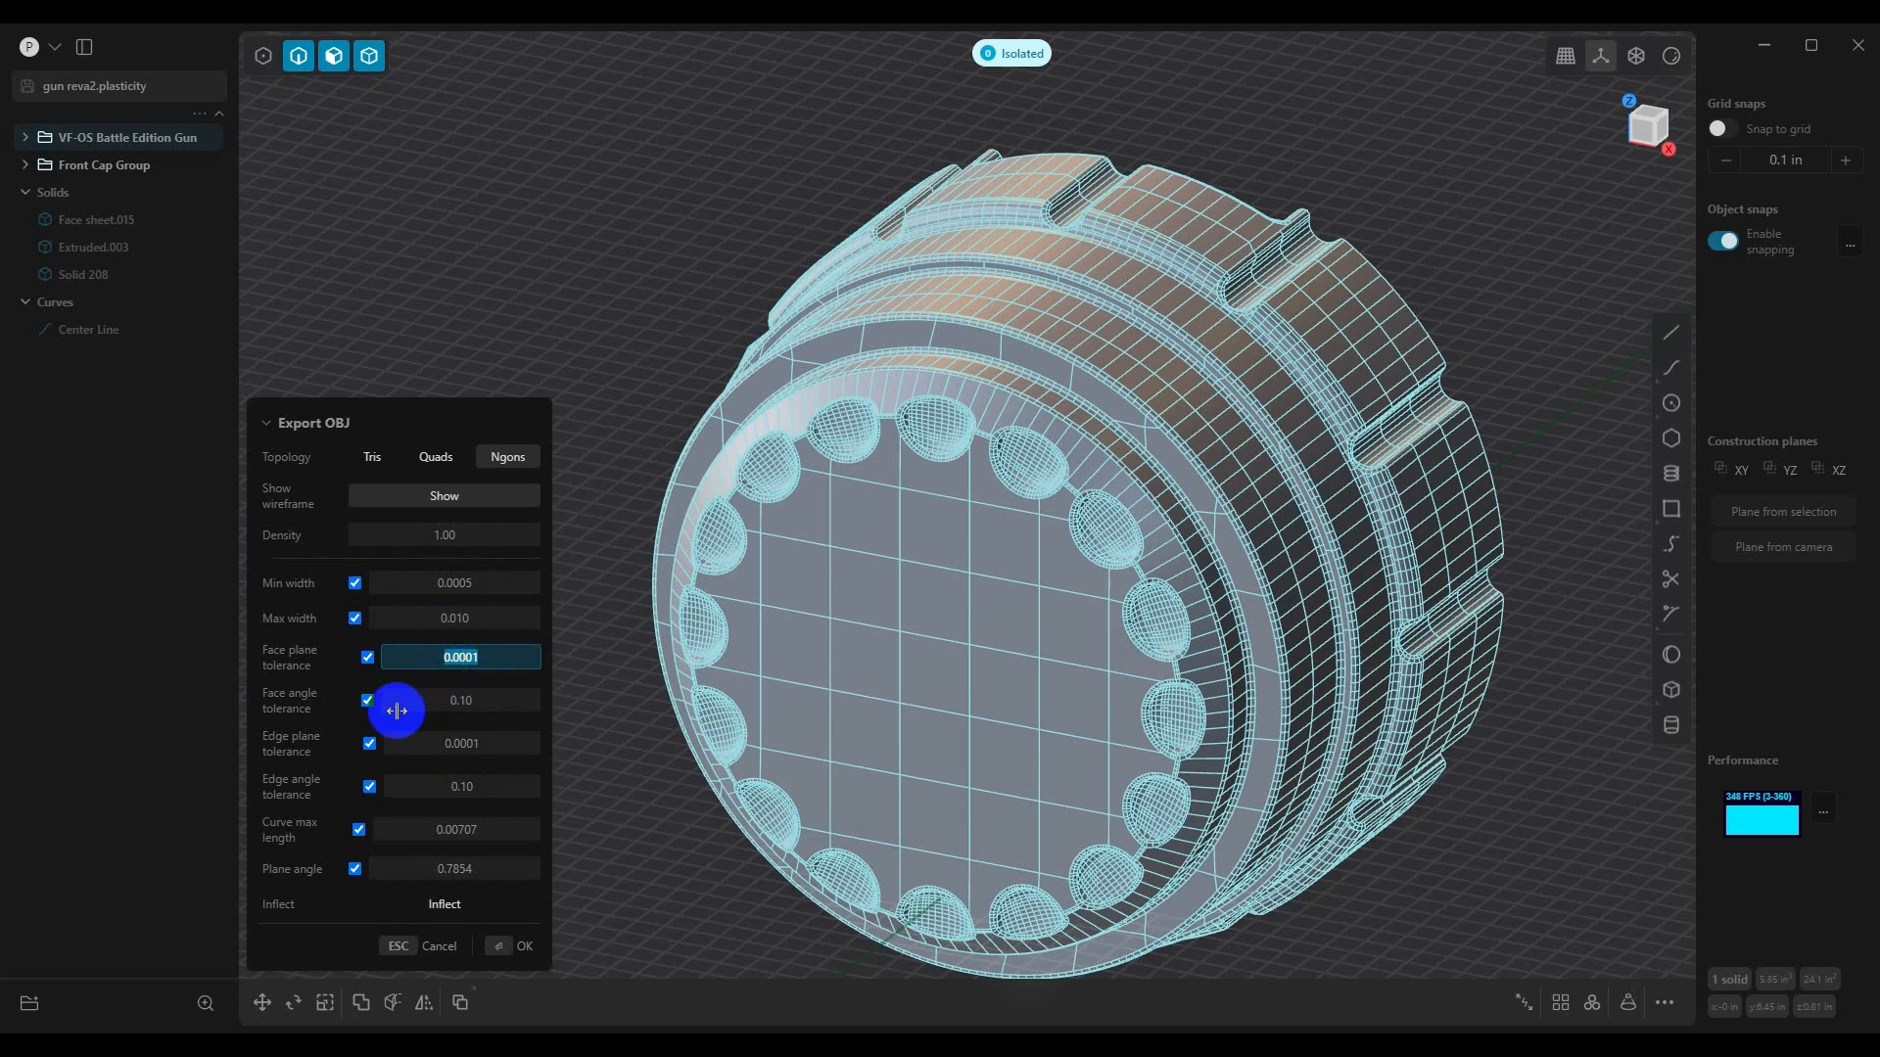
Try face plane tolerances 0.01 and 0.001 and inspect the mesh on the ridges and dimples
type("0.01")
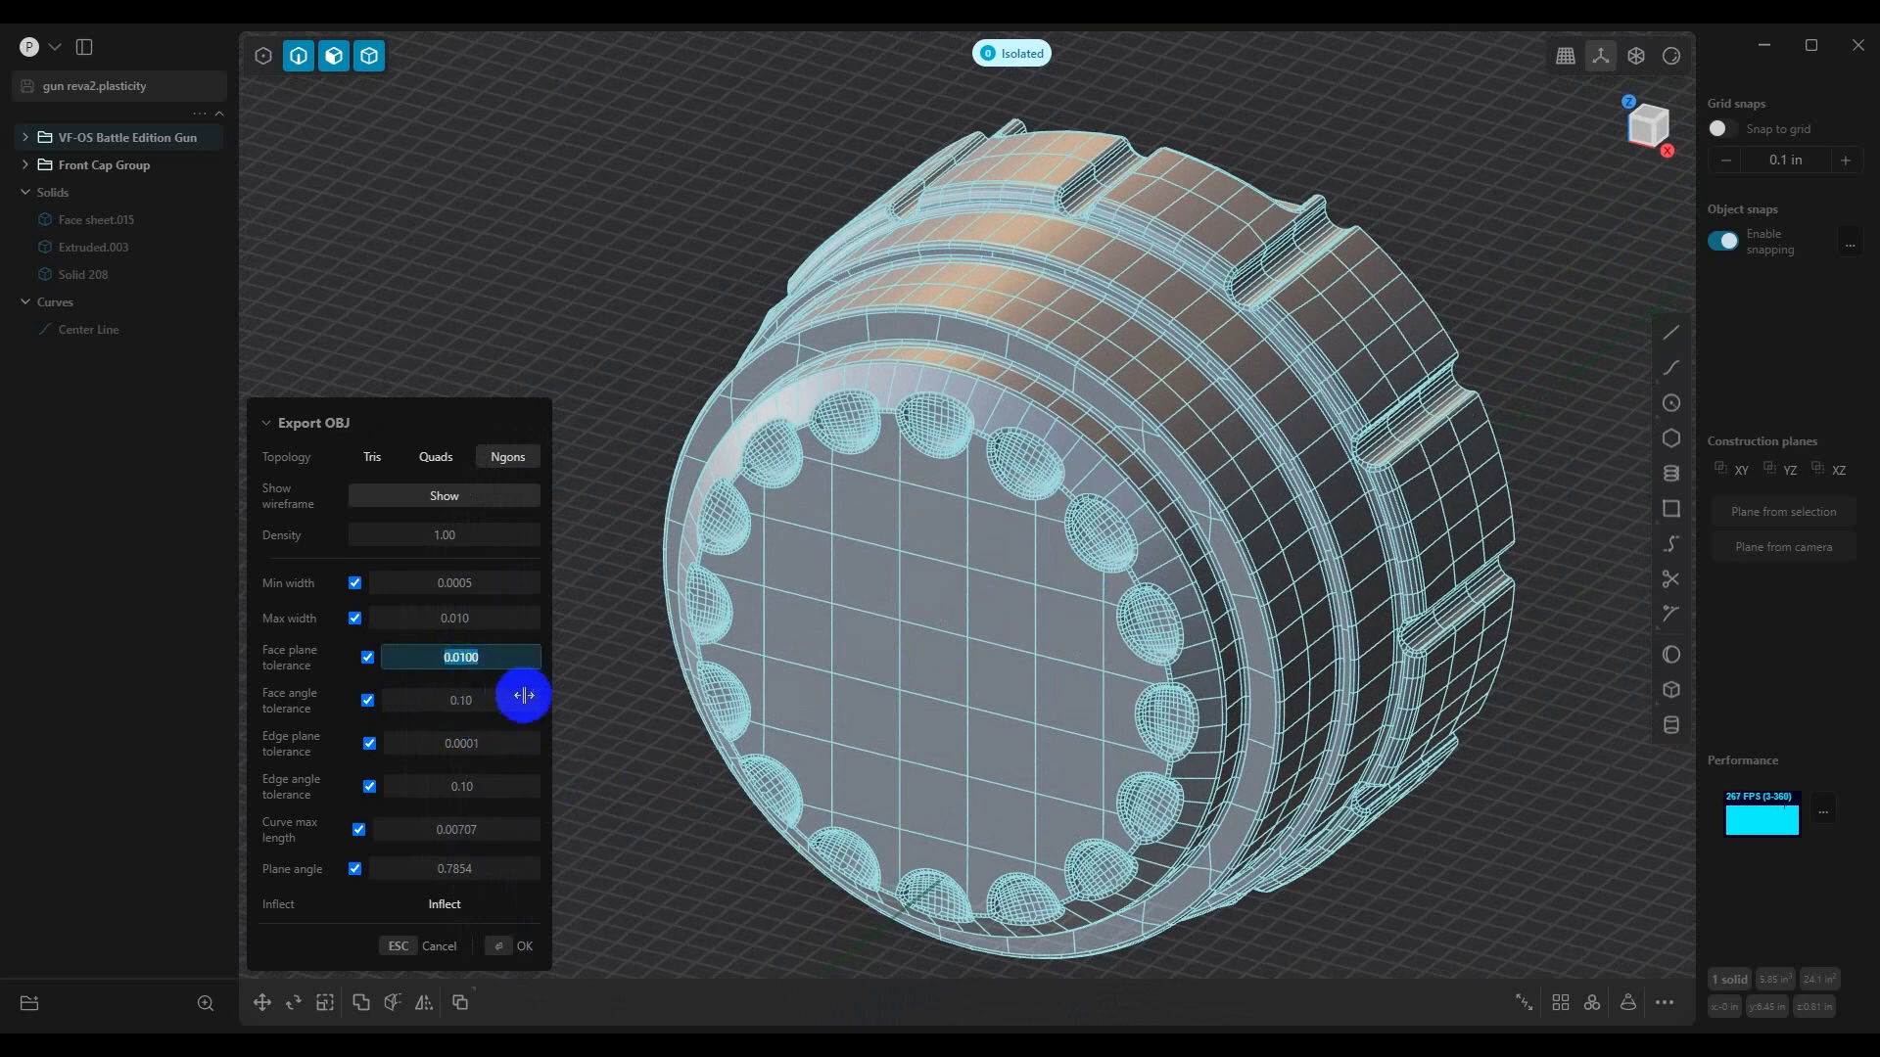
mouse_move(530, 730)
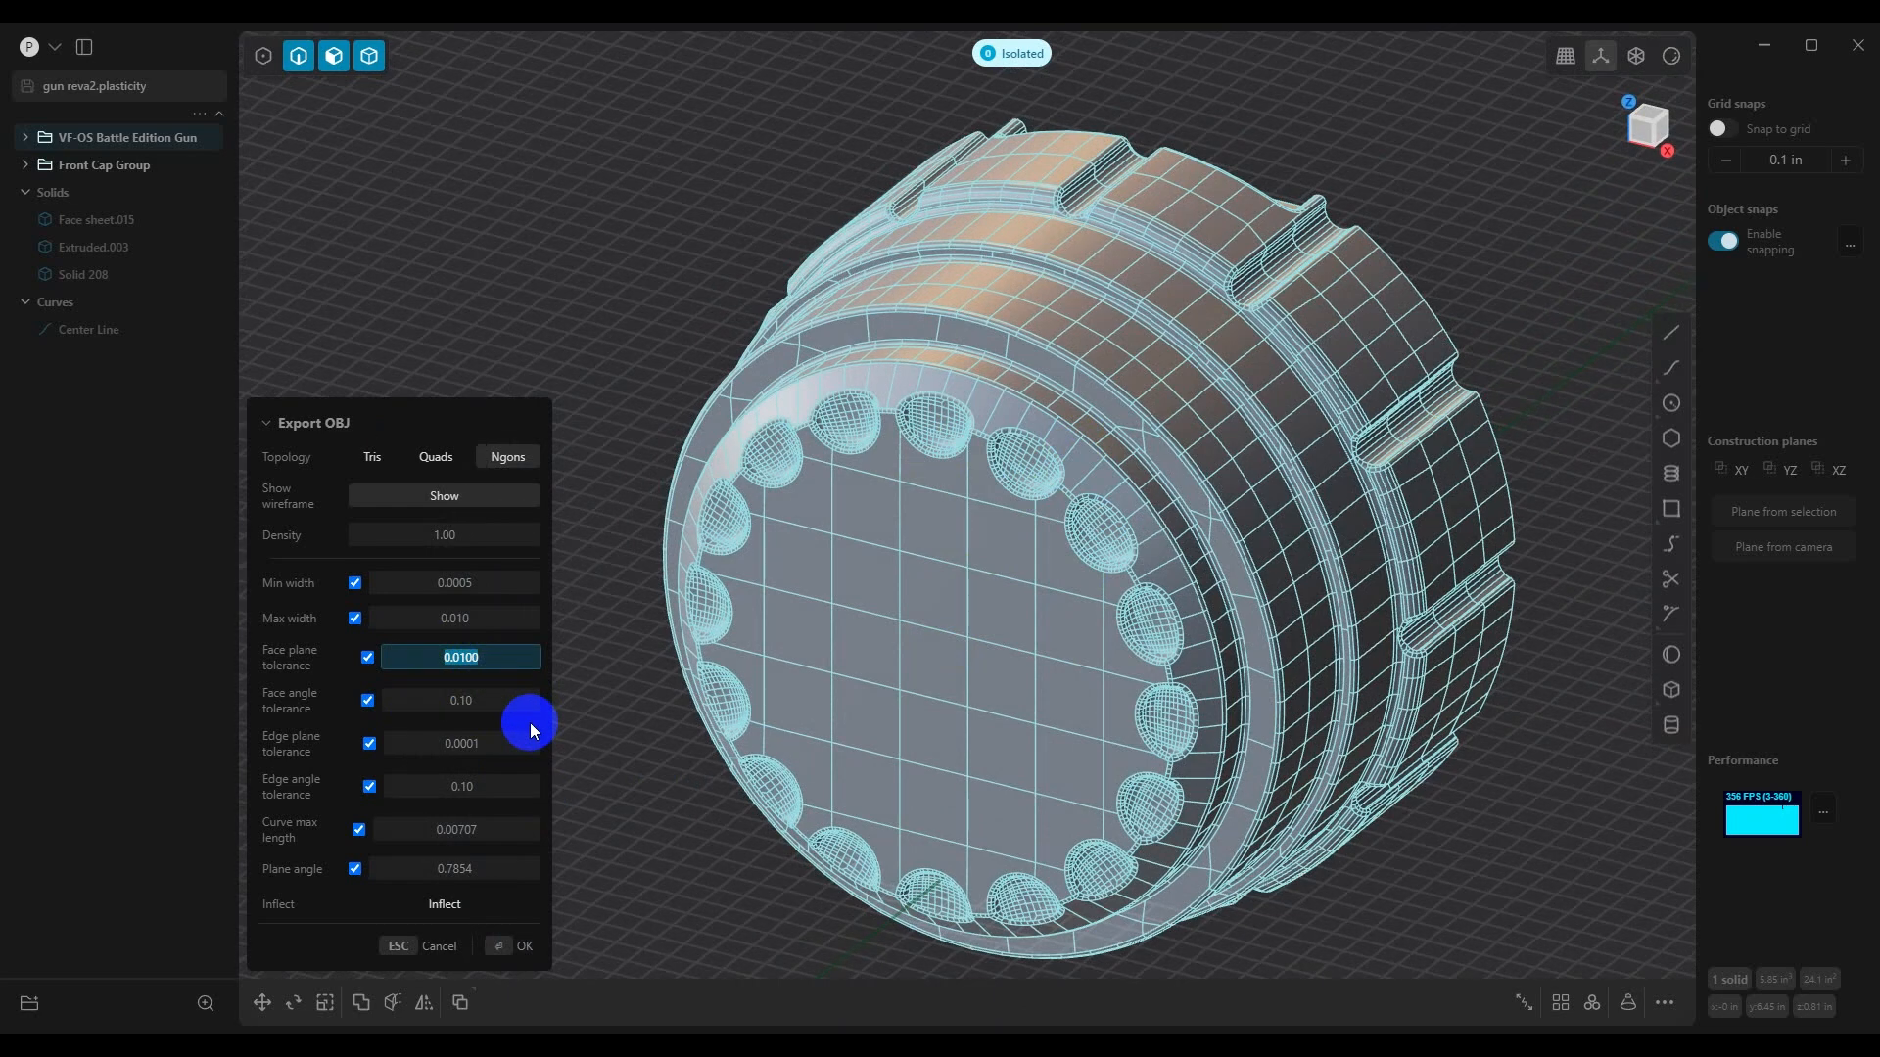
type("0.001")
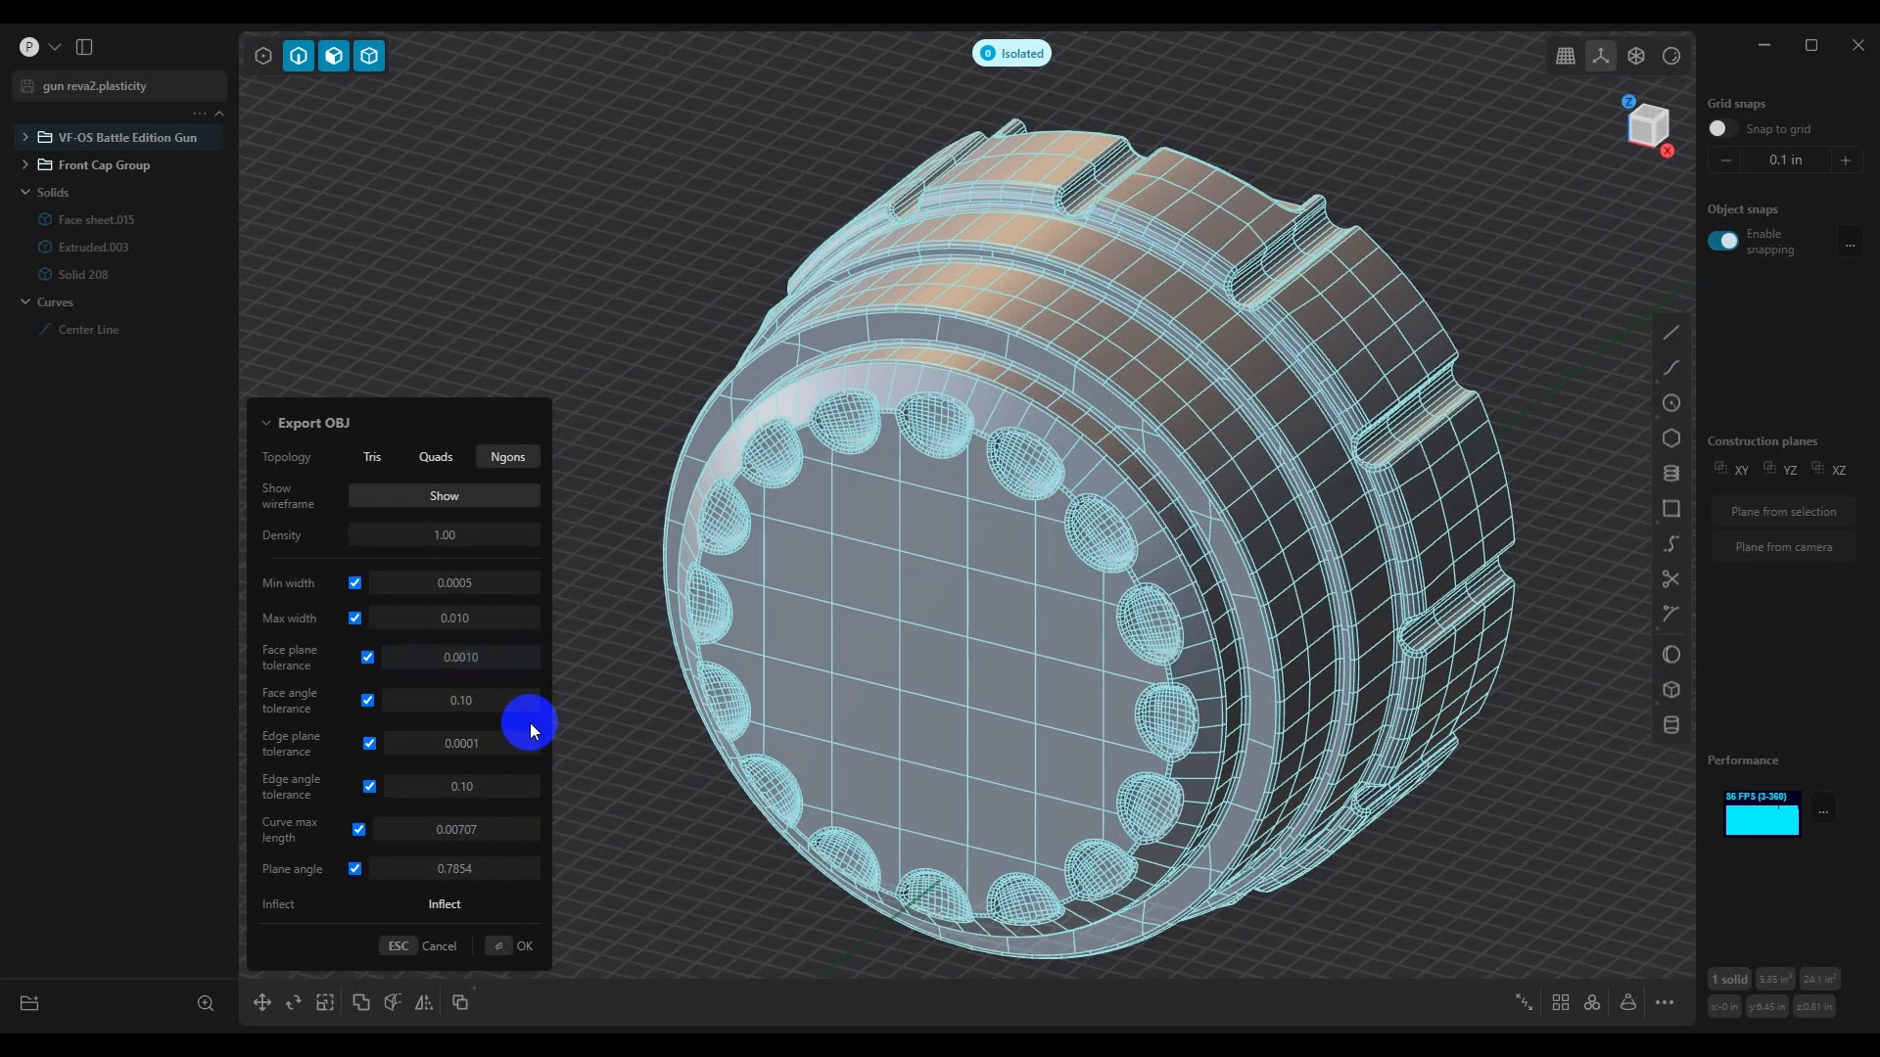
scroll("down", 3)
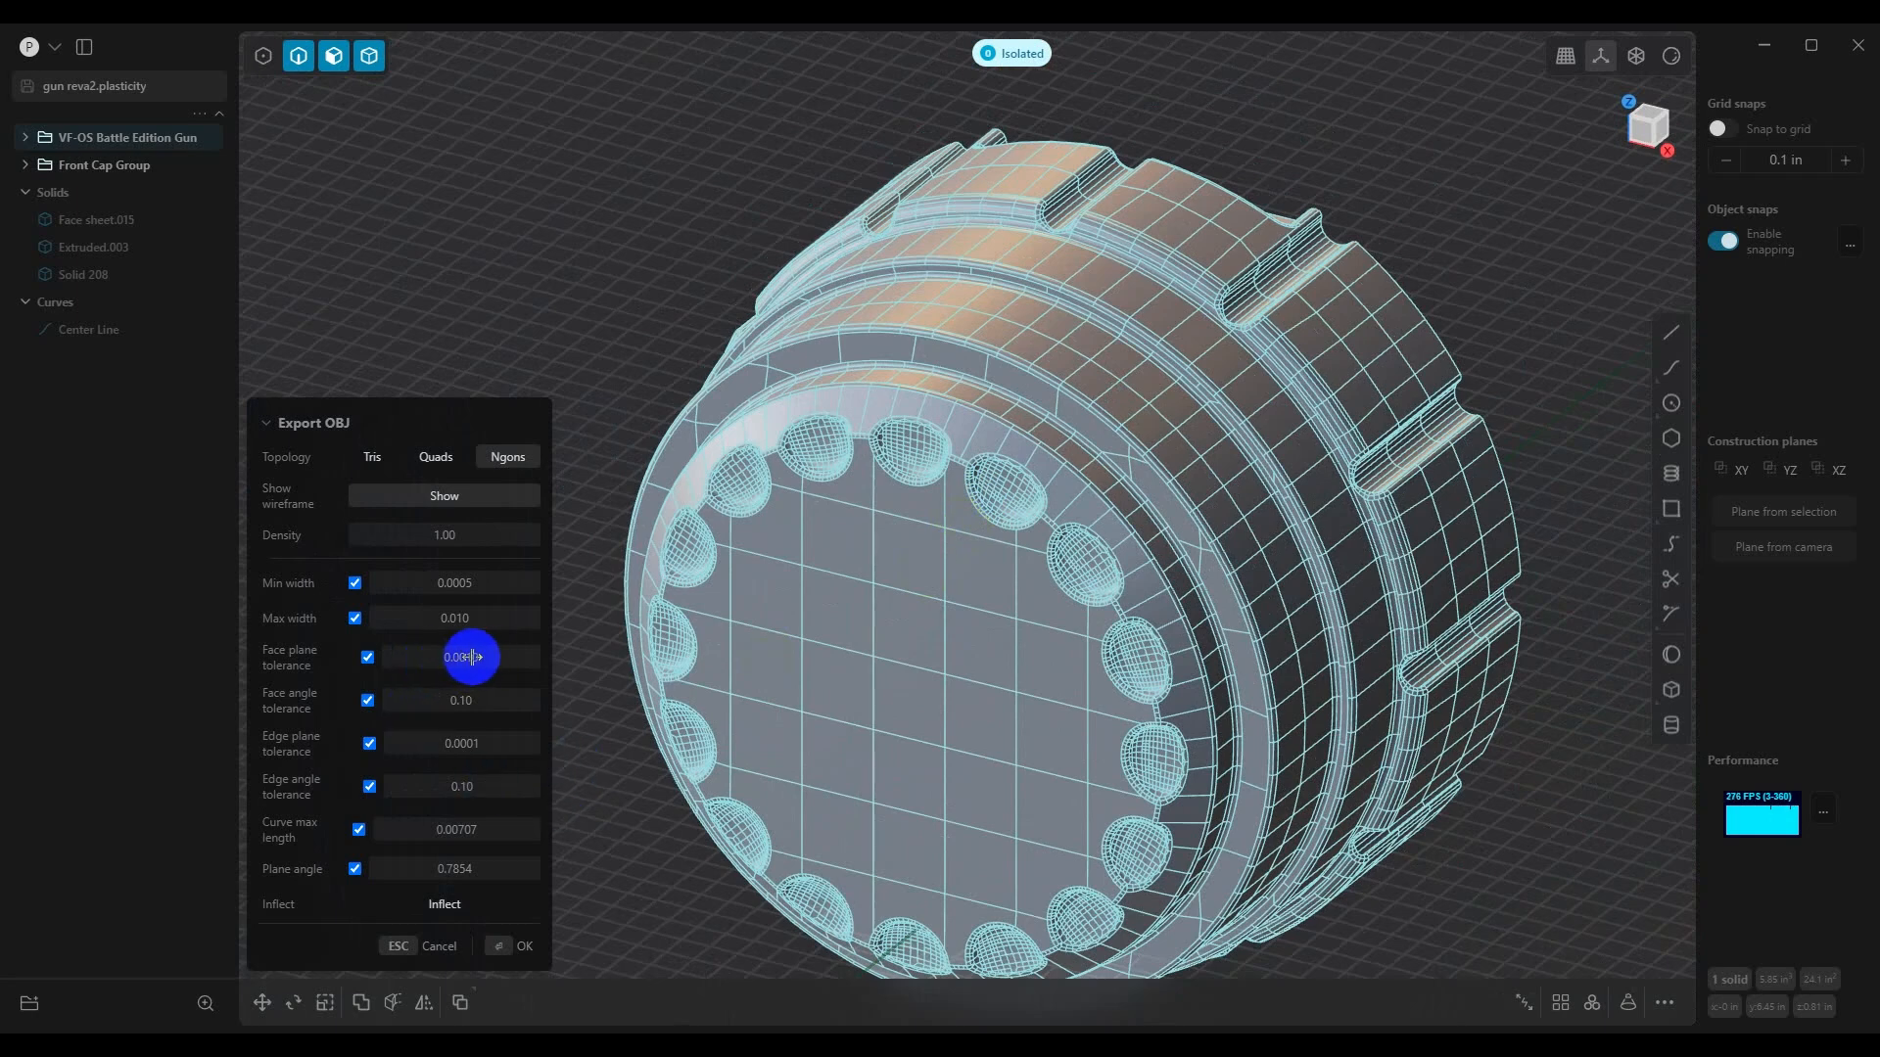
left_click(462, 658)
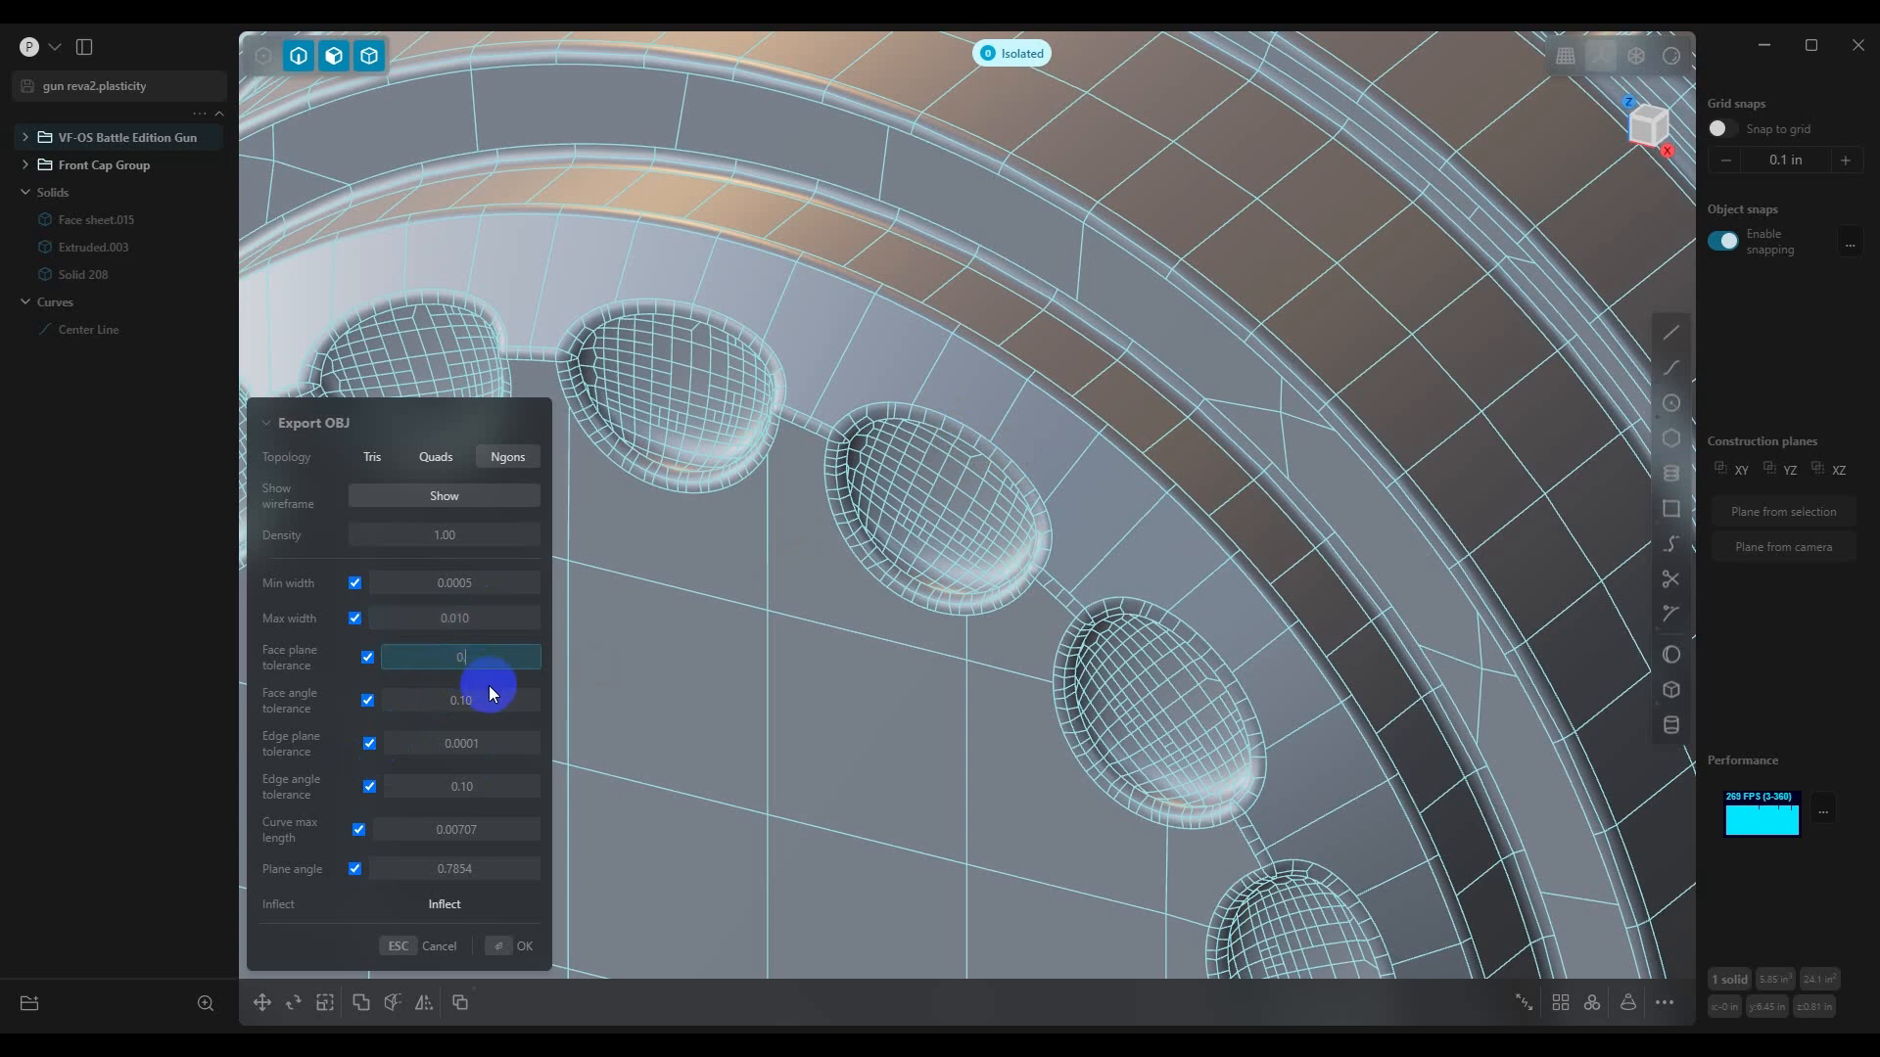
type("0.00100")
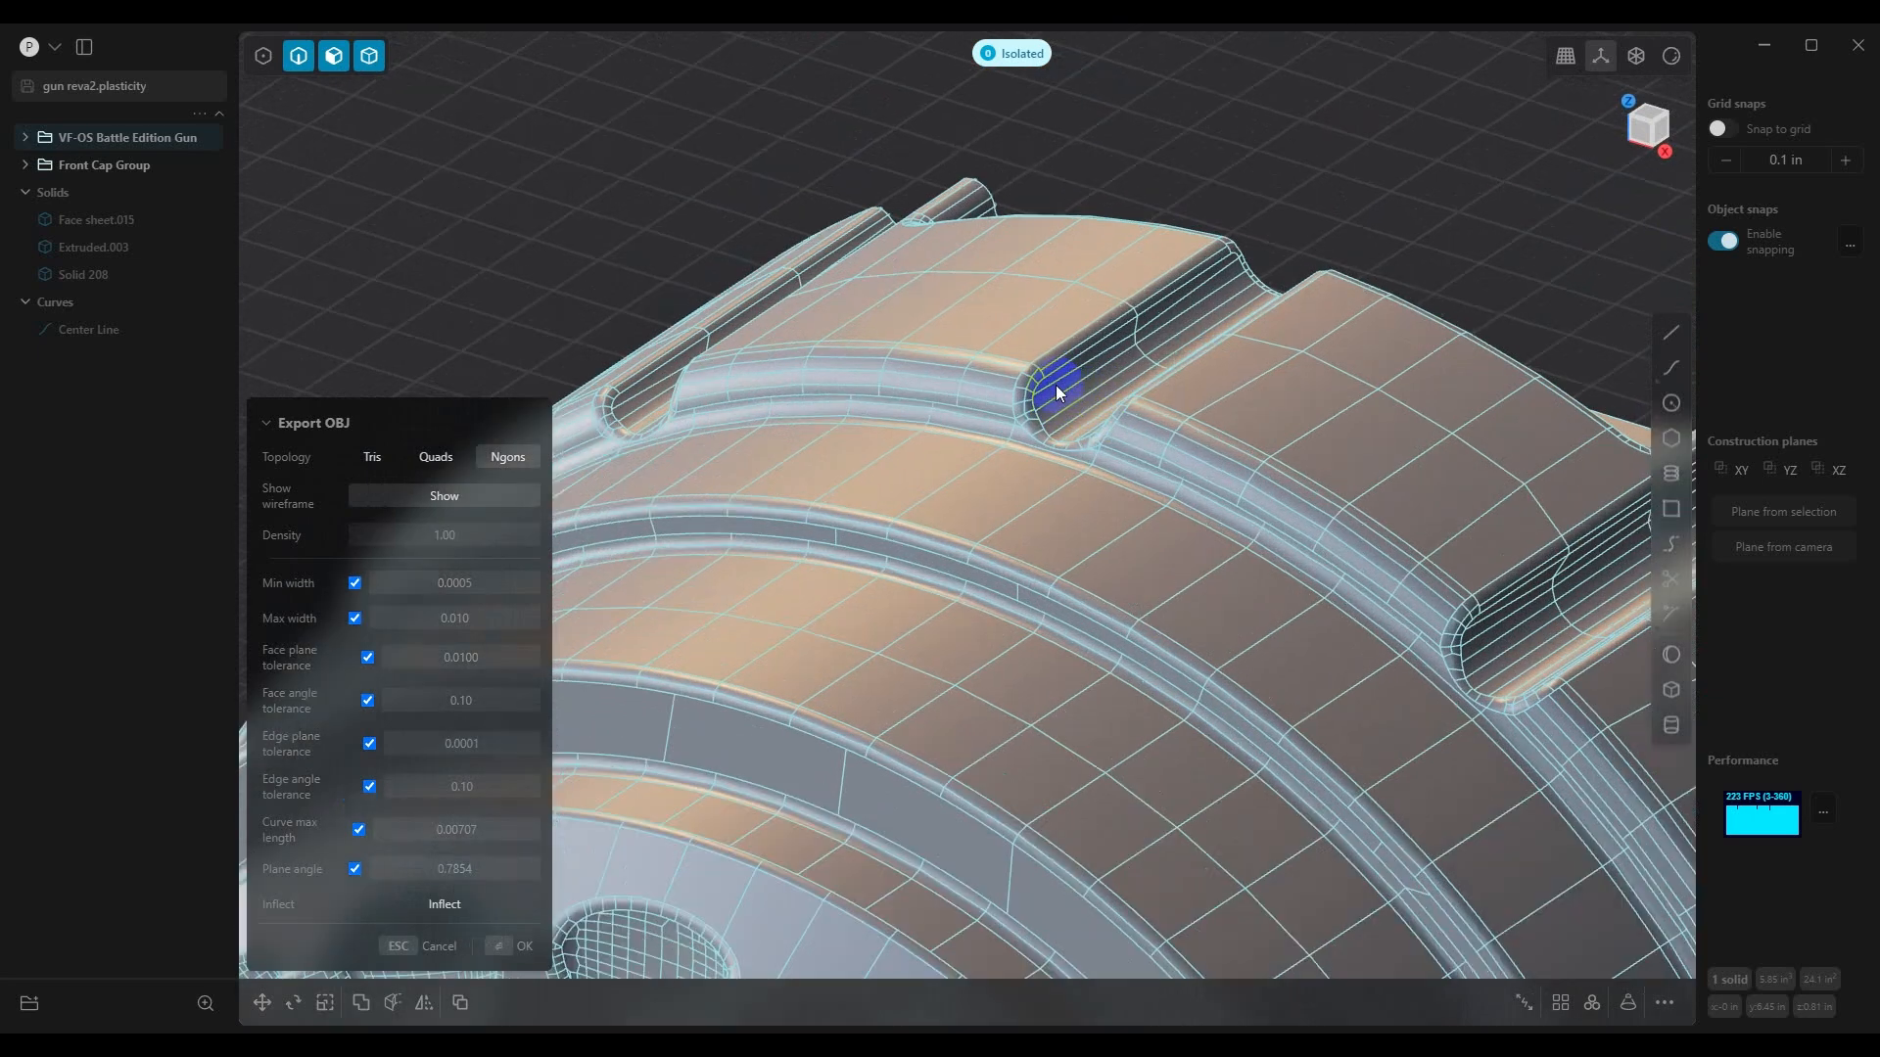
left_click_drag(1056, 393, 1331, 159)
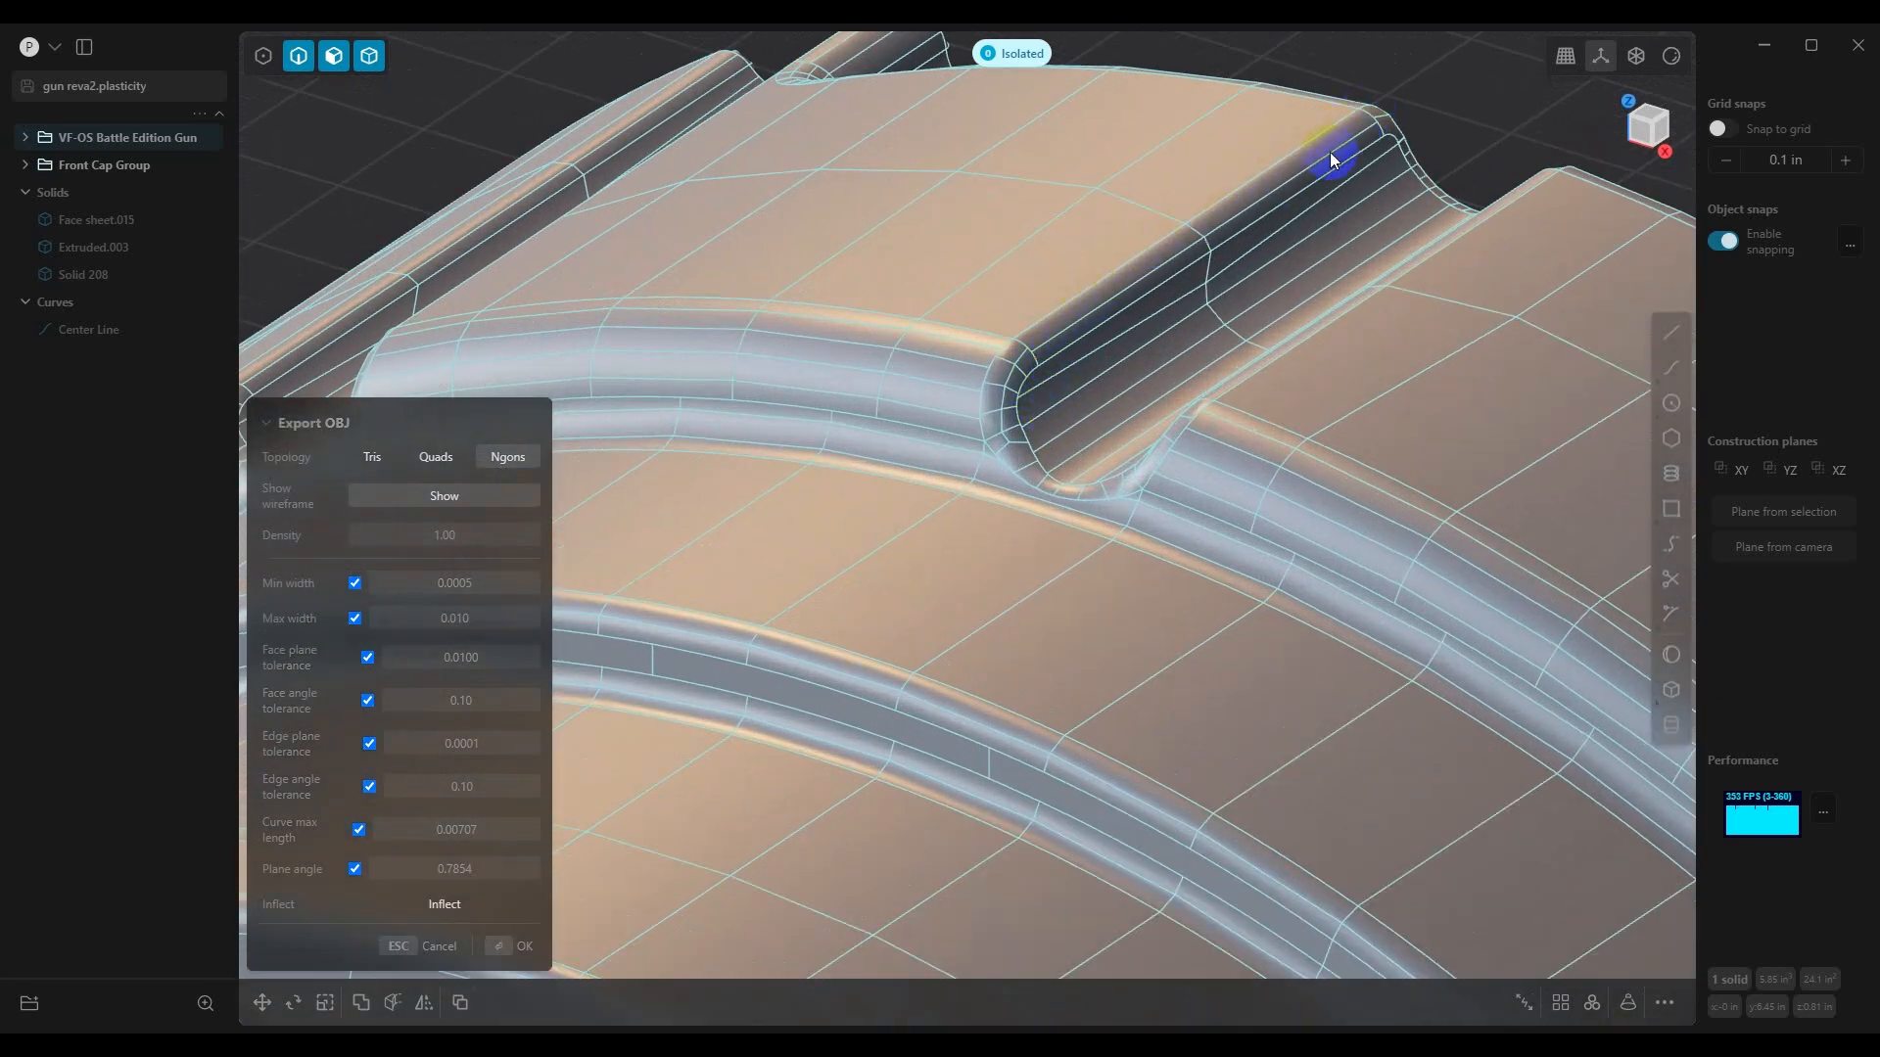
mouse_move(1343, 151)
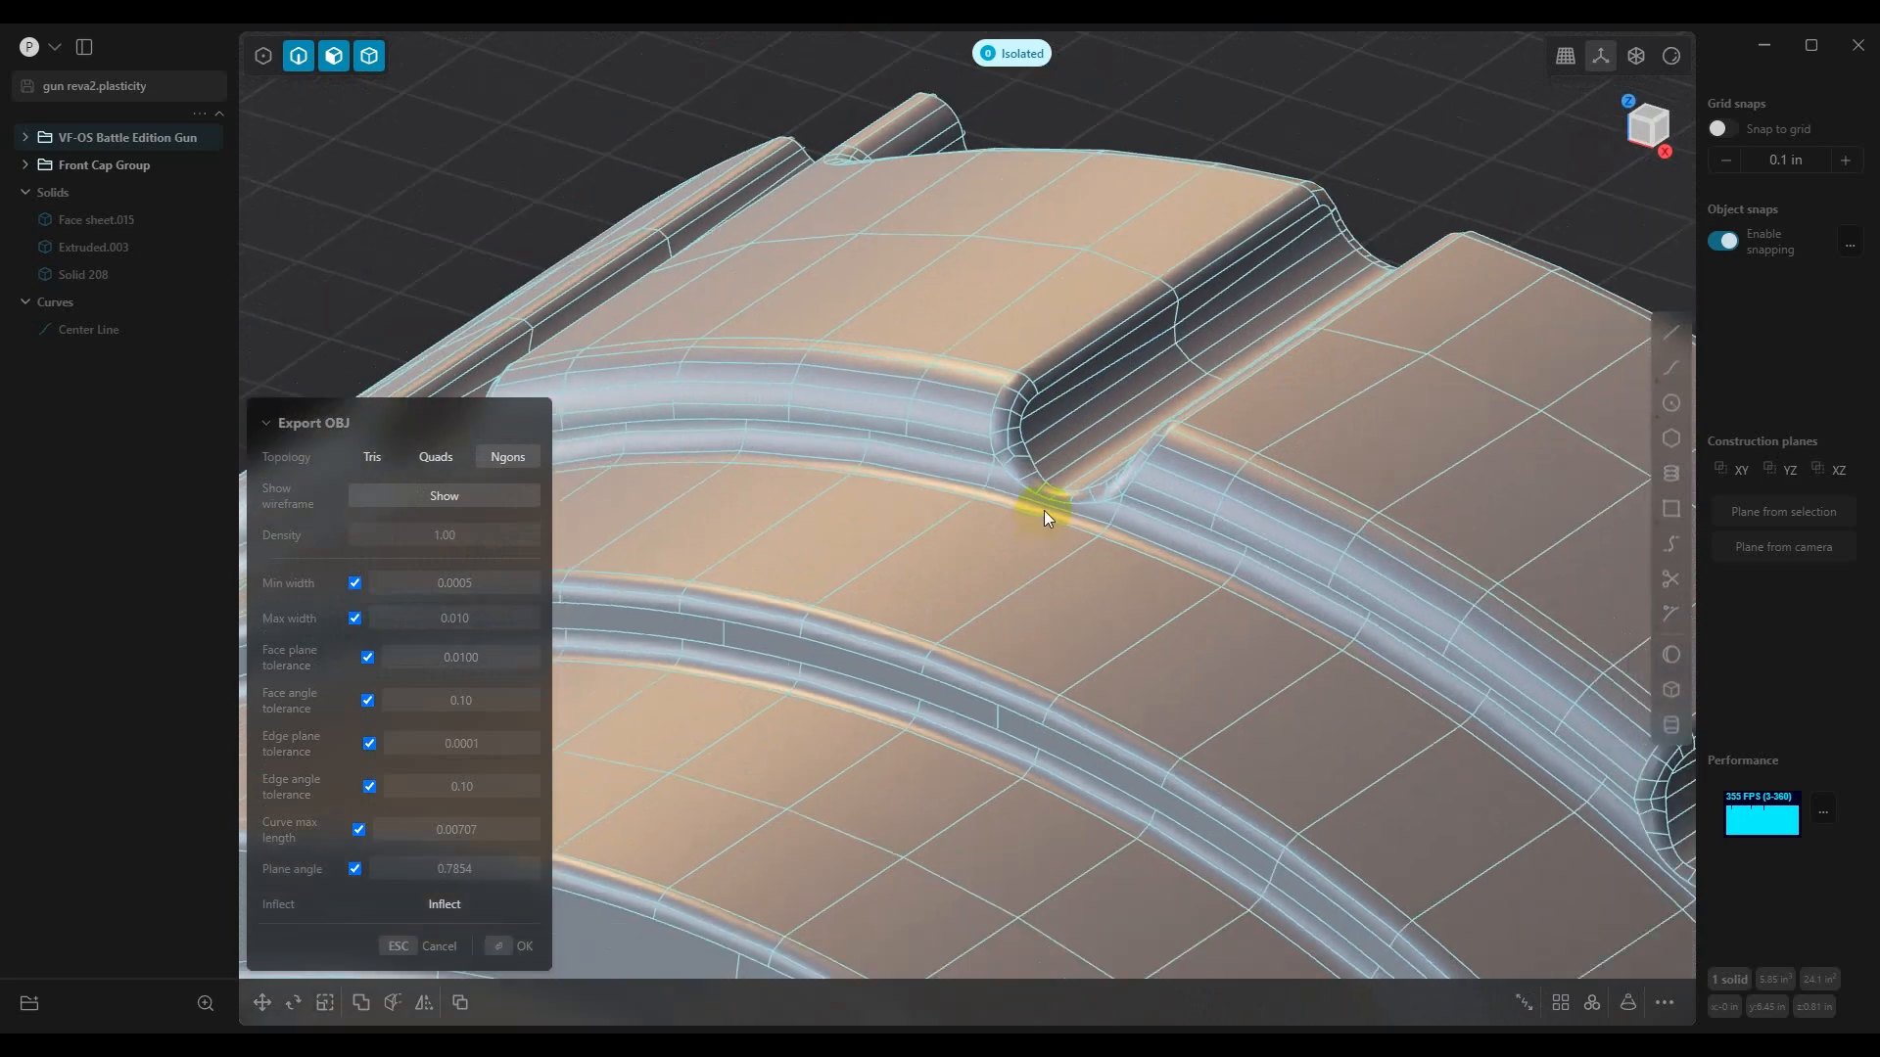
left_click_drag(1043, 517, 1044, 570)
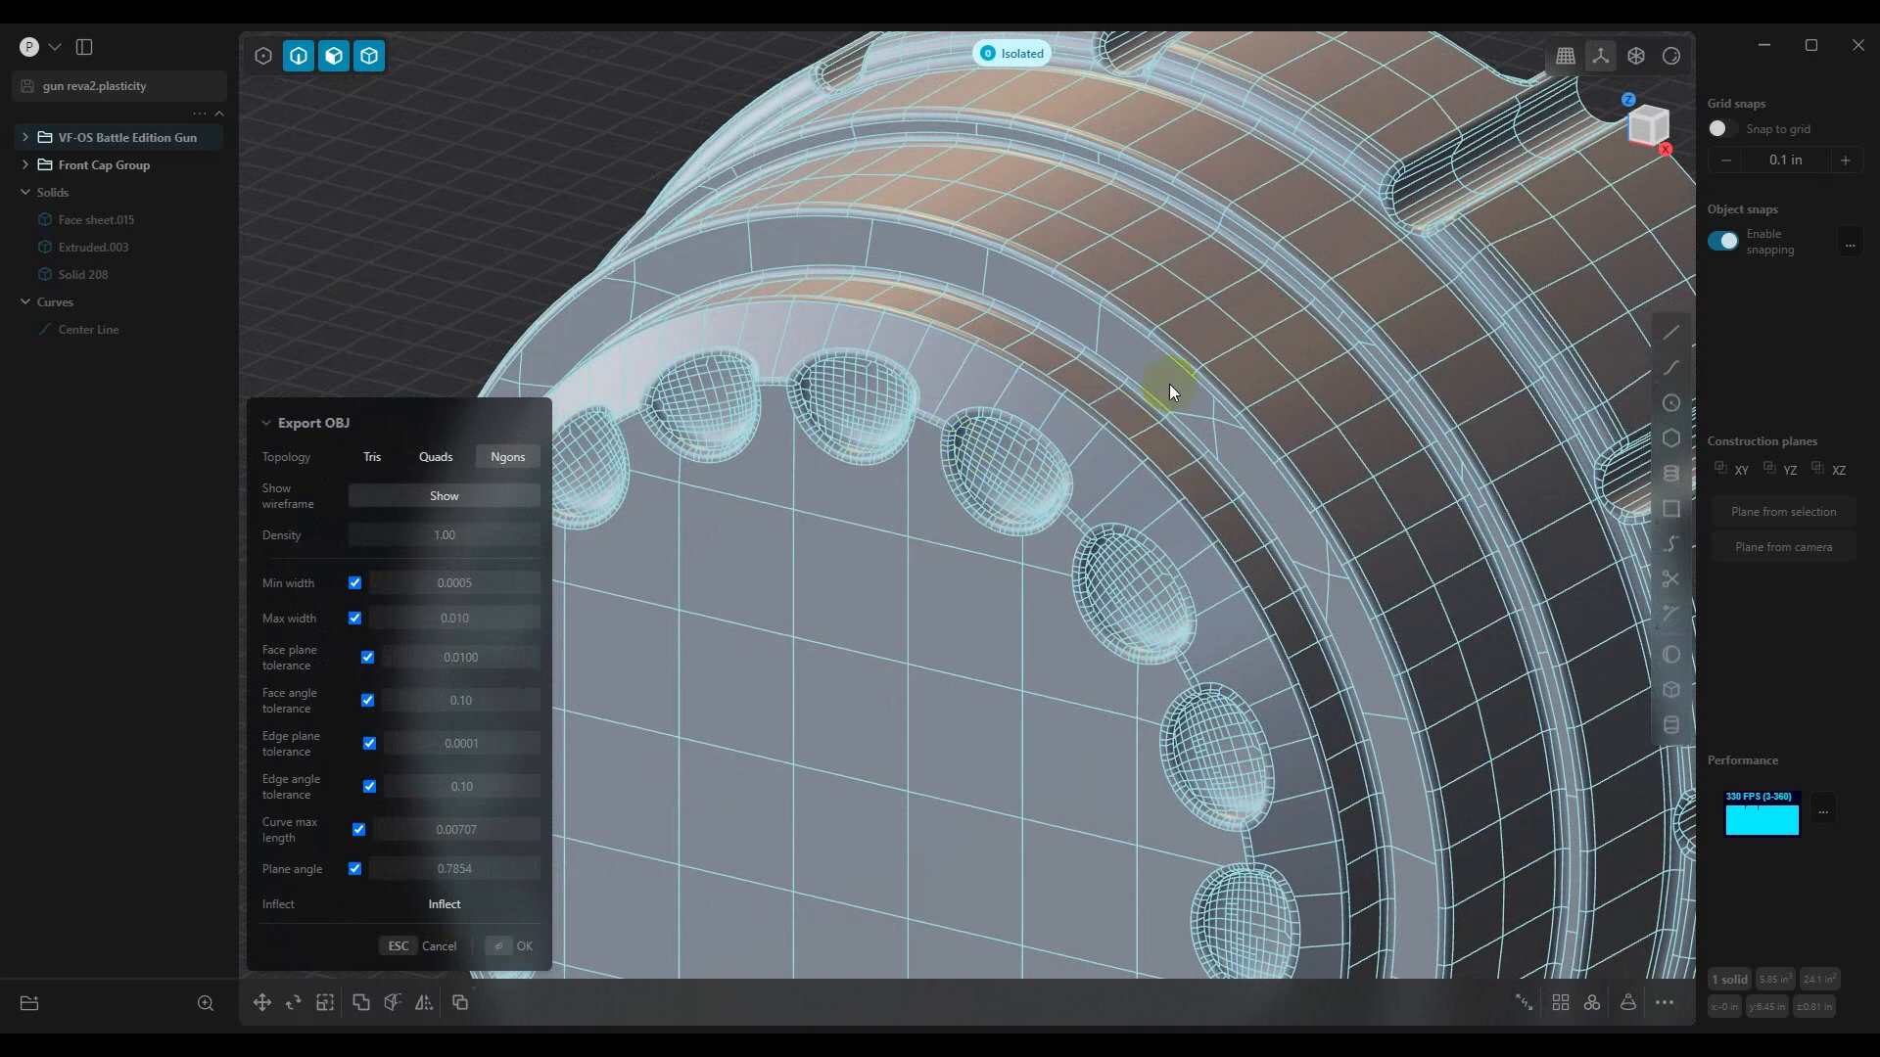
mouse_move(1091, 511)
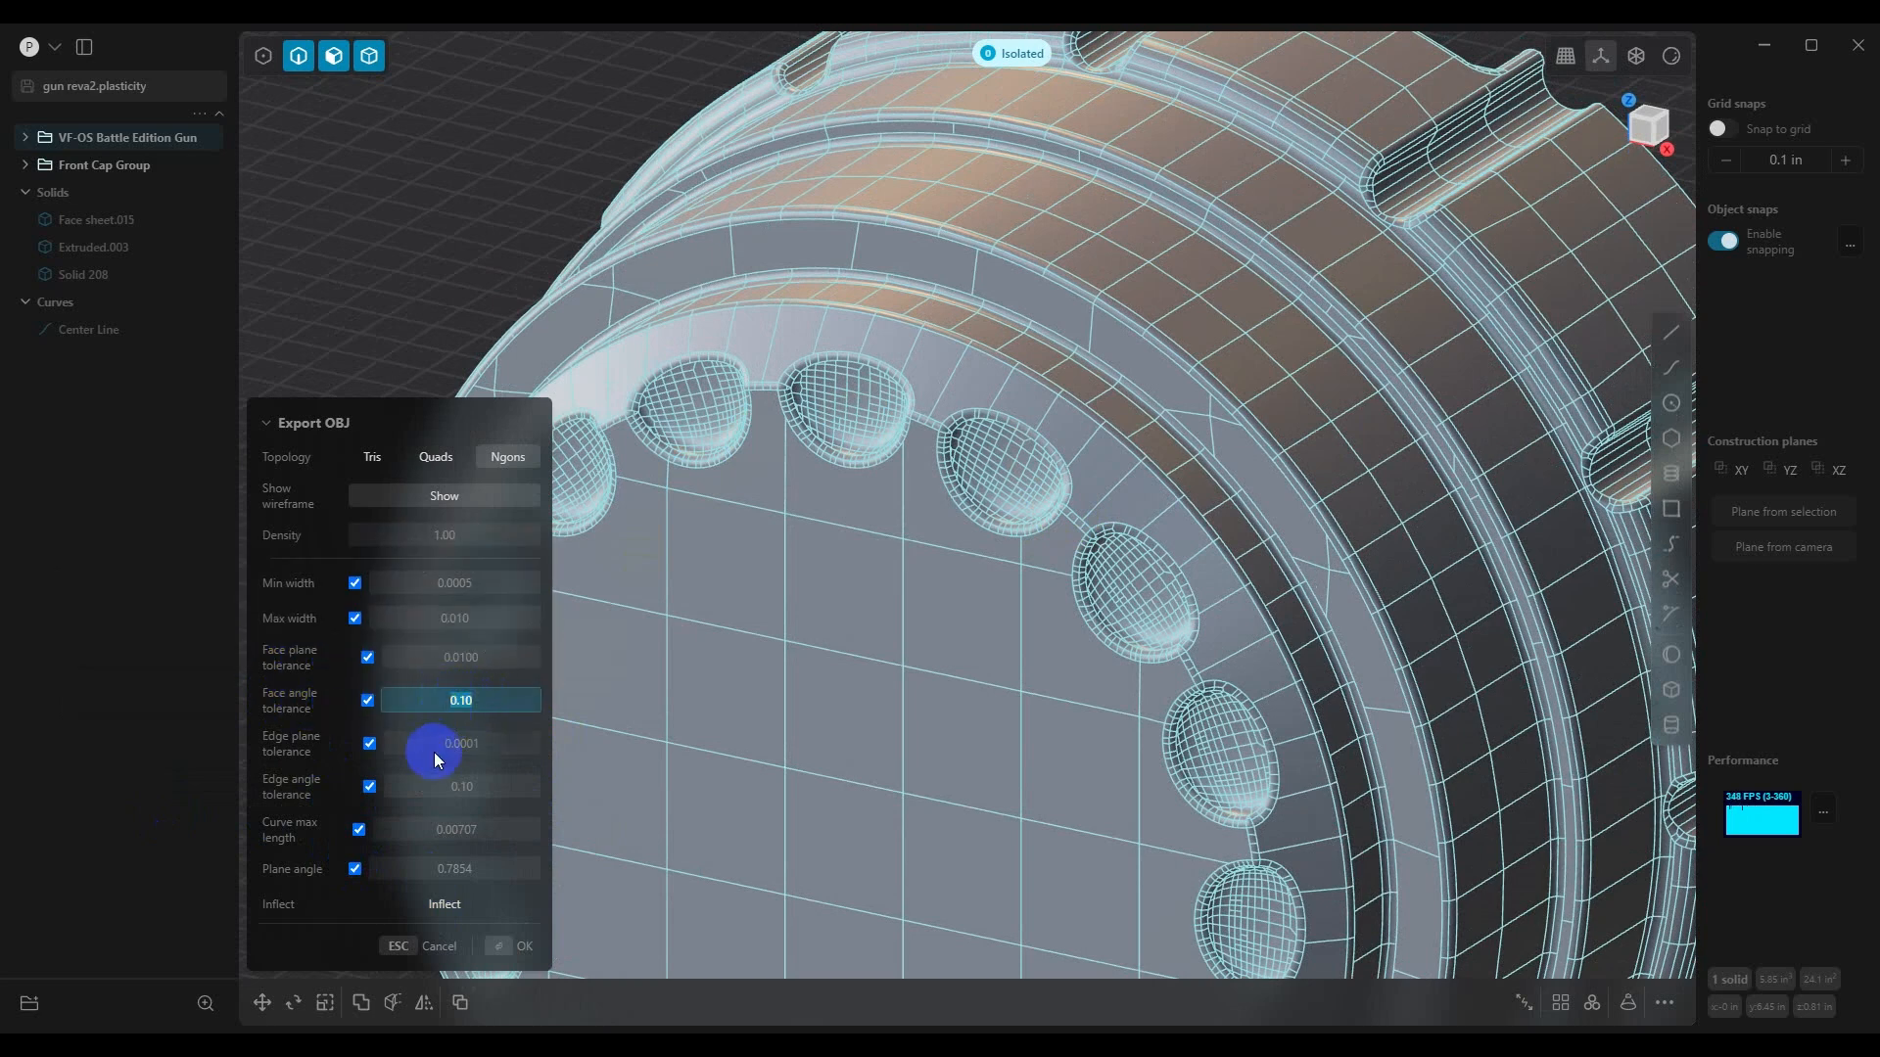
mouse_move(445, 767)
type("0.01")
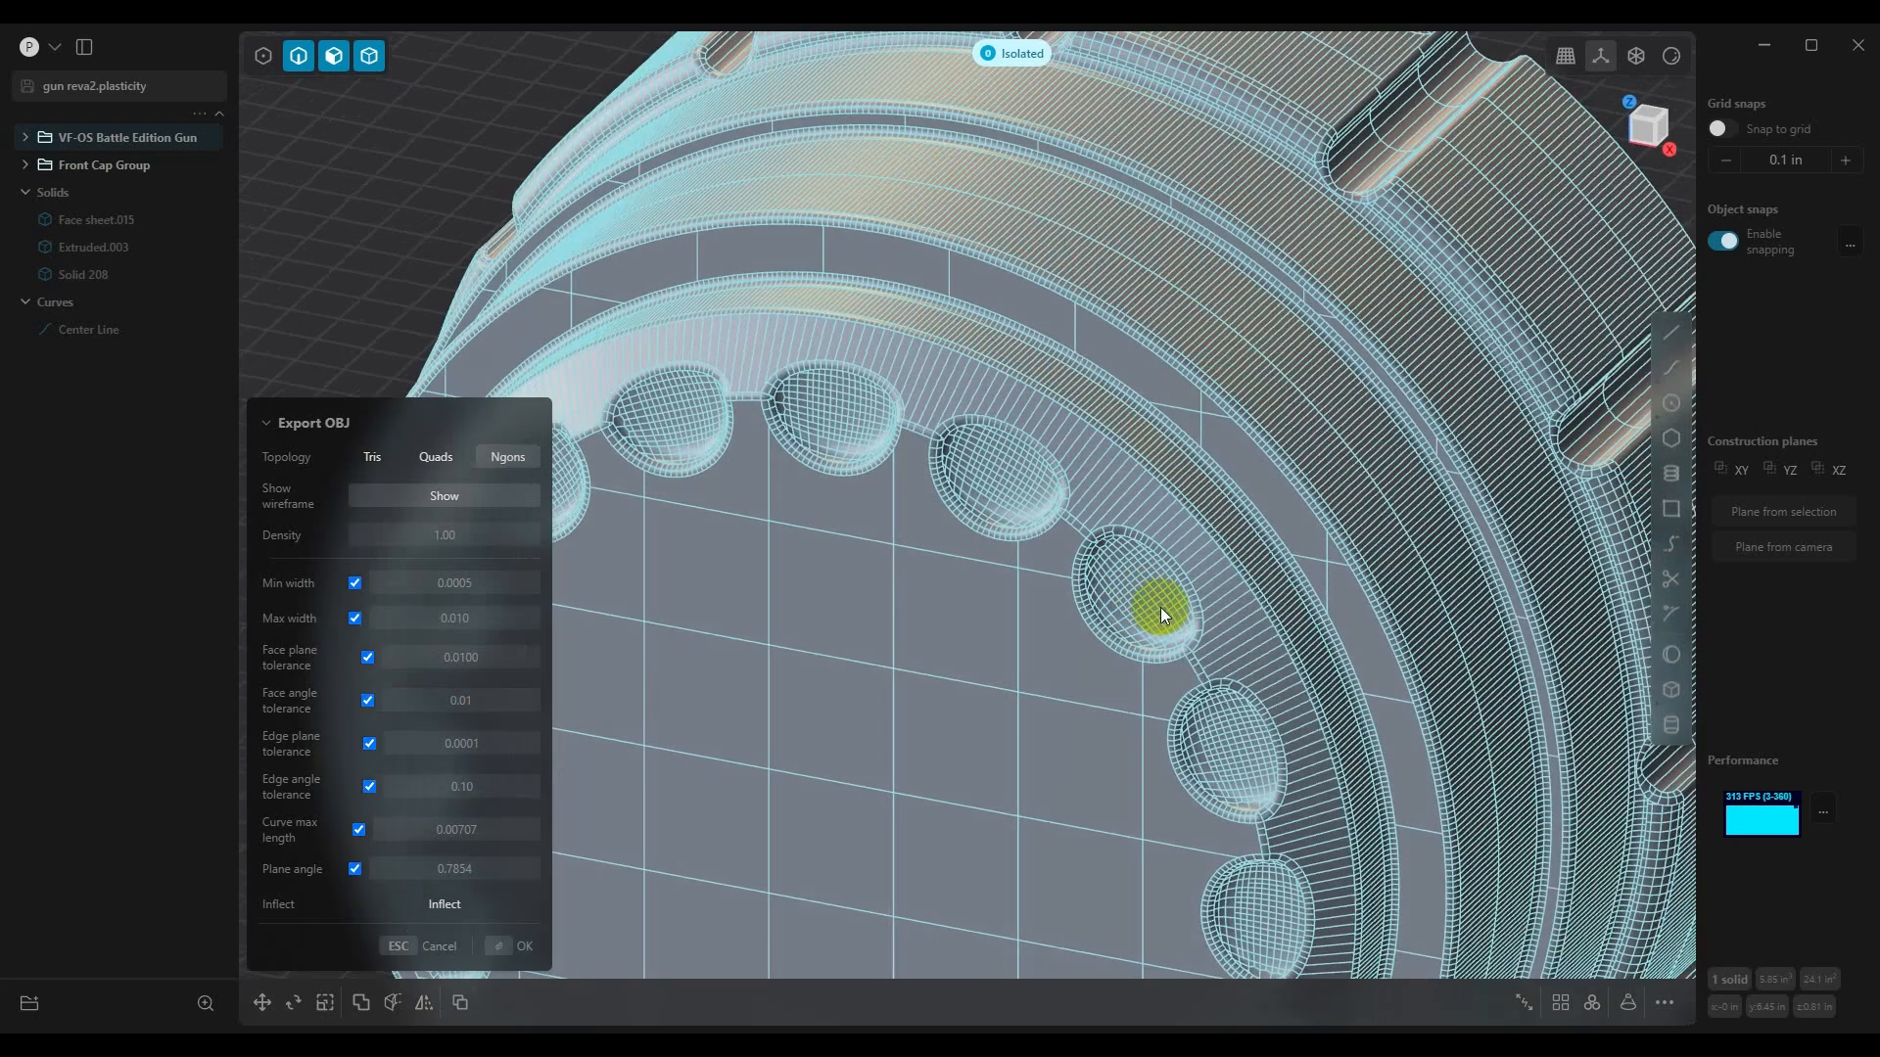
Inspect the mesh around the dimples and rim, then set face angle tolerance to 0.10
left_click_drag(1163, 611, 1152, 597)
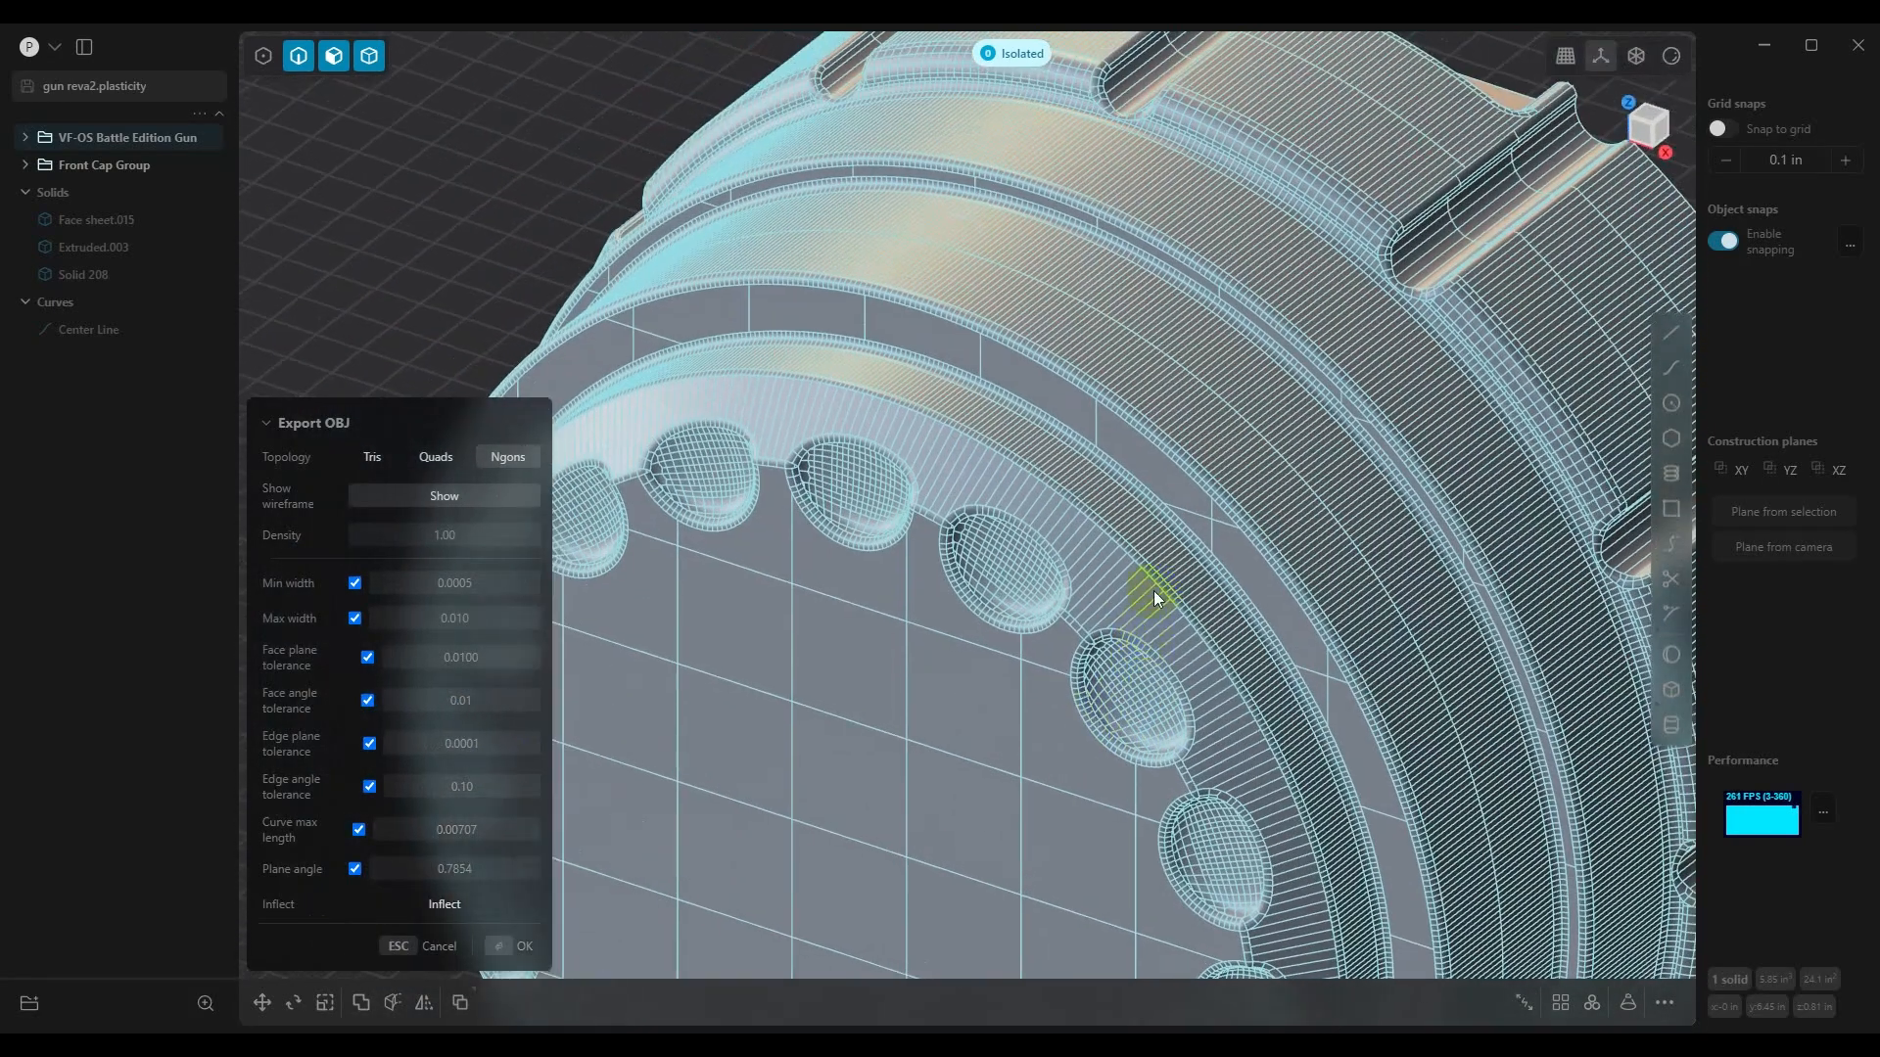
mouse_move(1018, 450)
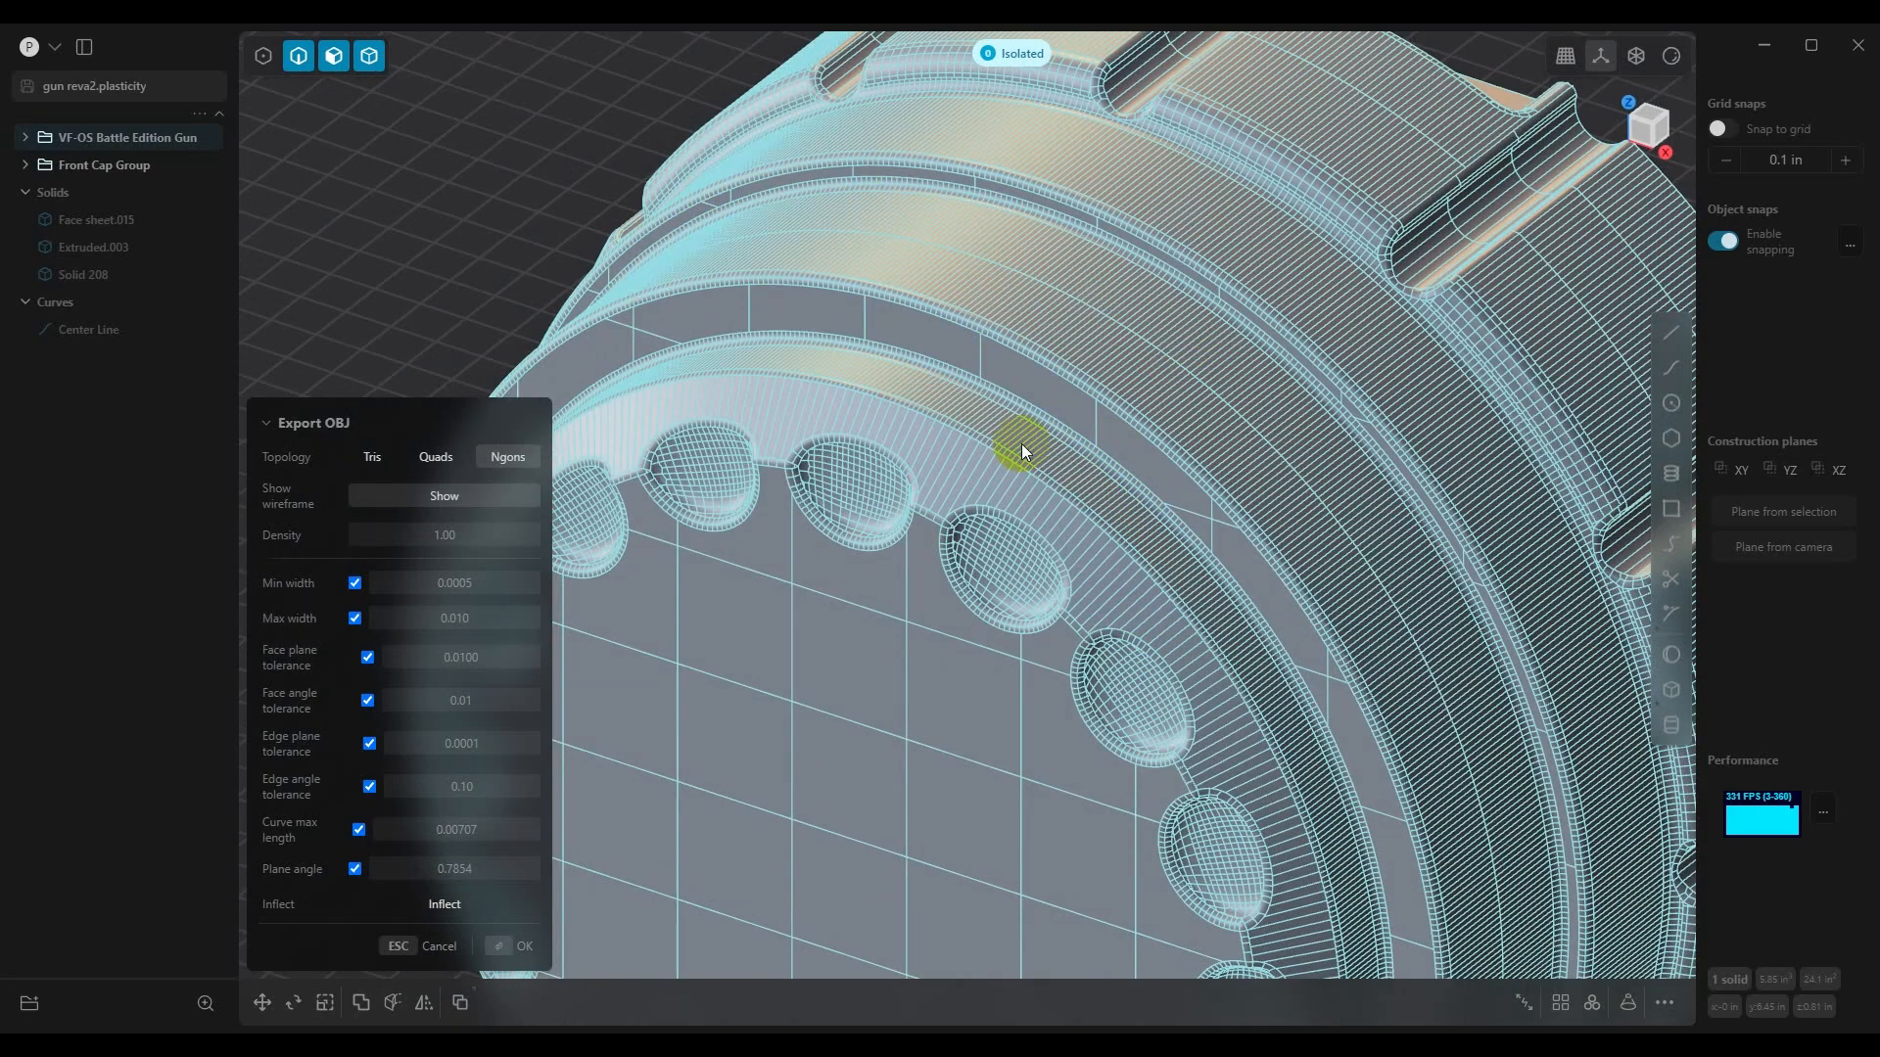
left_click_drag(1018, 450, 1139, 515)
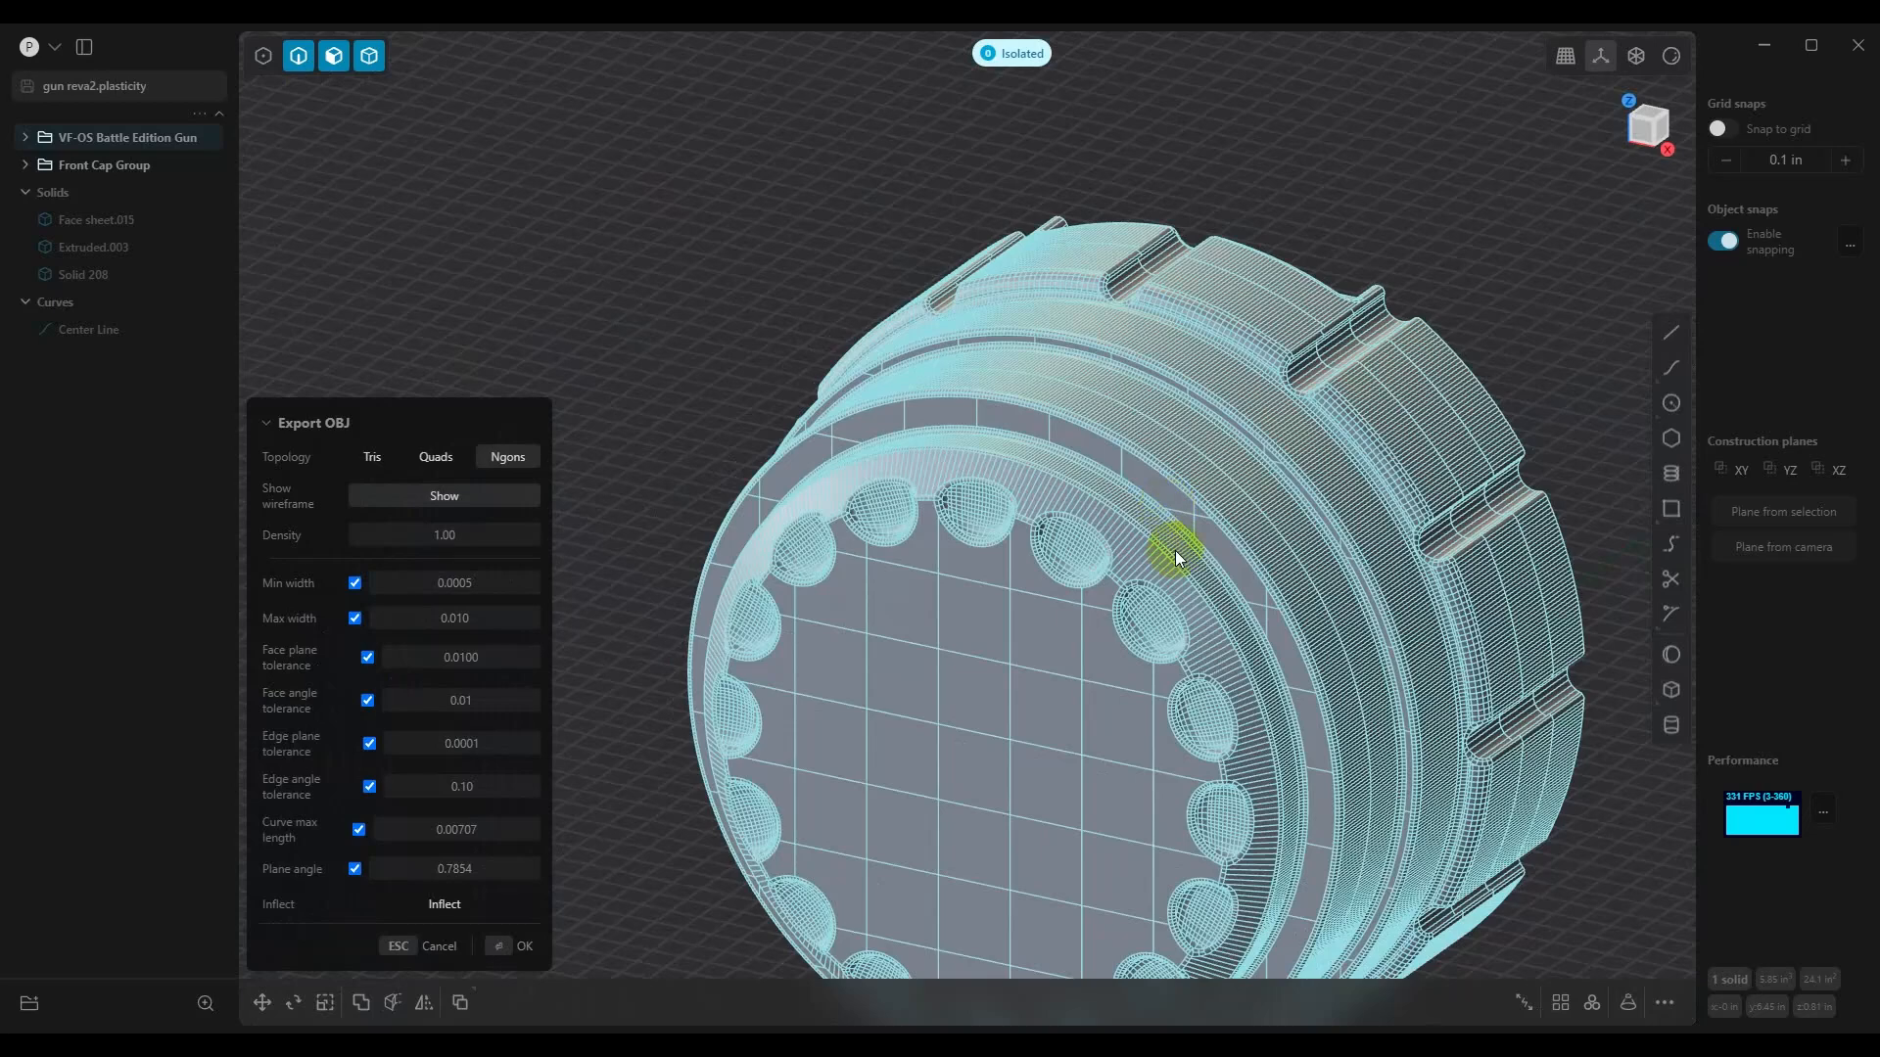
left_click_drag(1174, 558, 1120, 570)
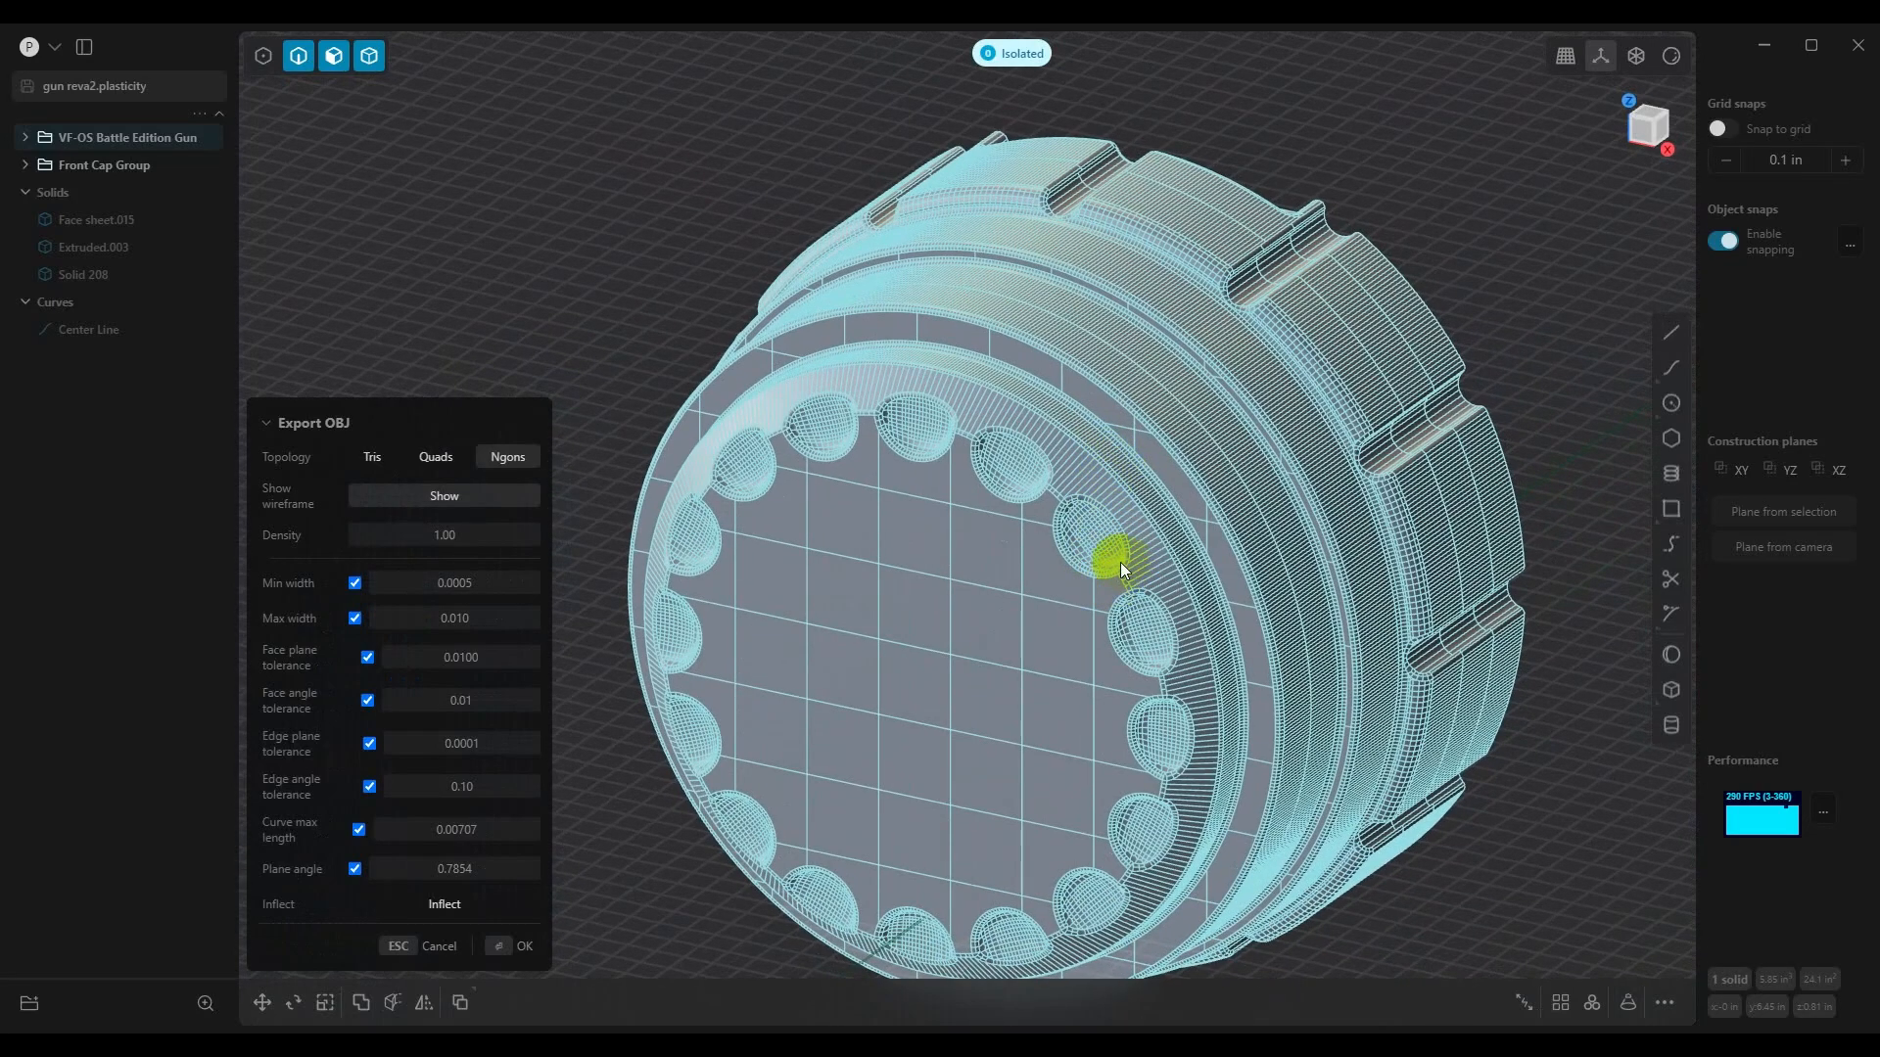
mouse_move(1018, 527)
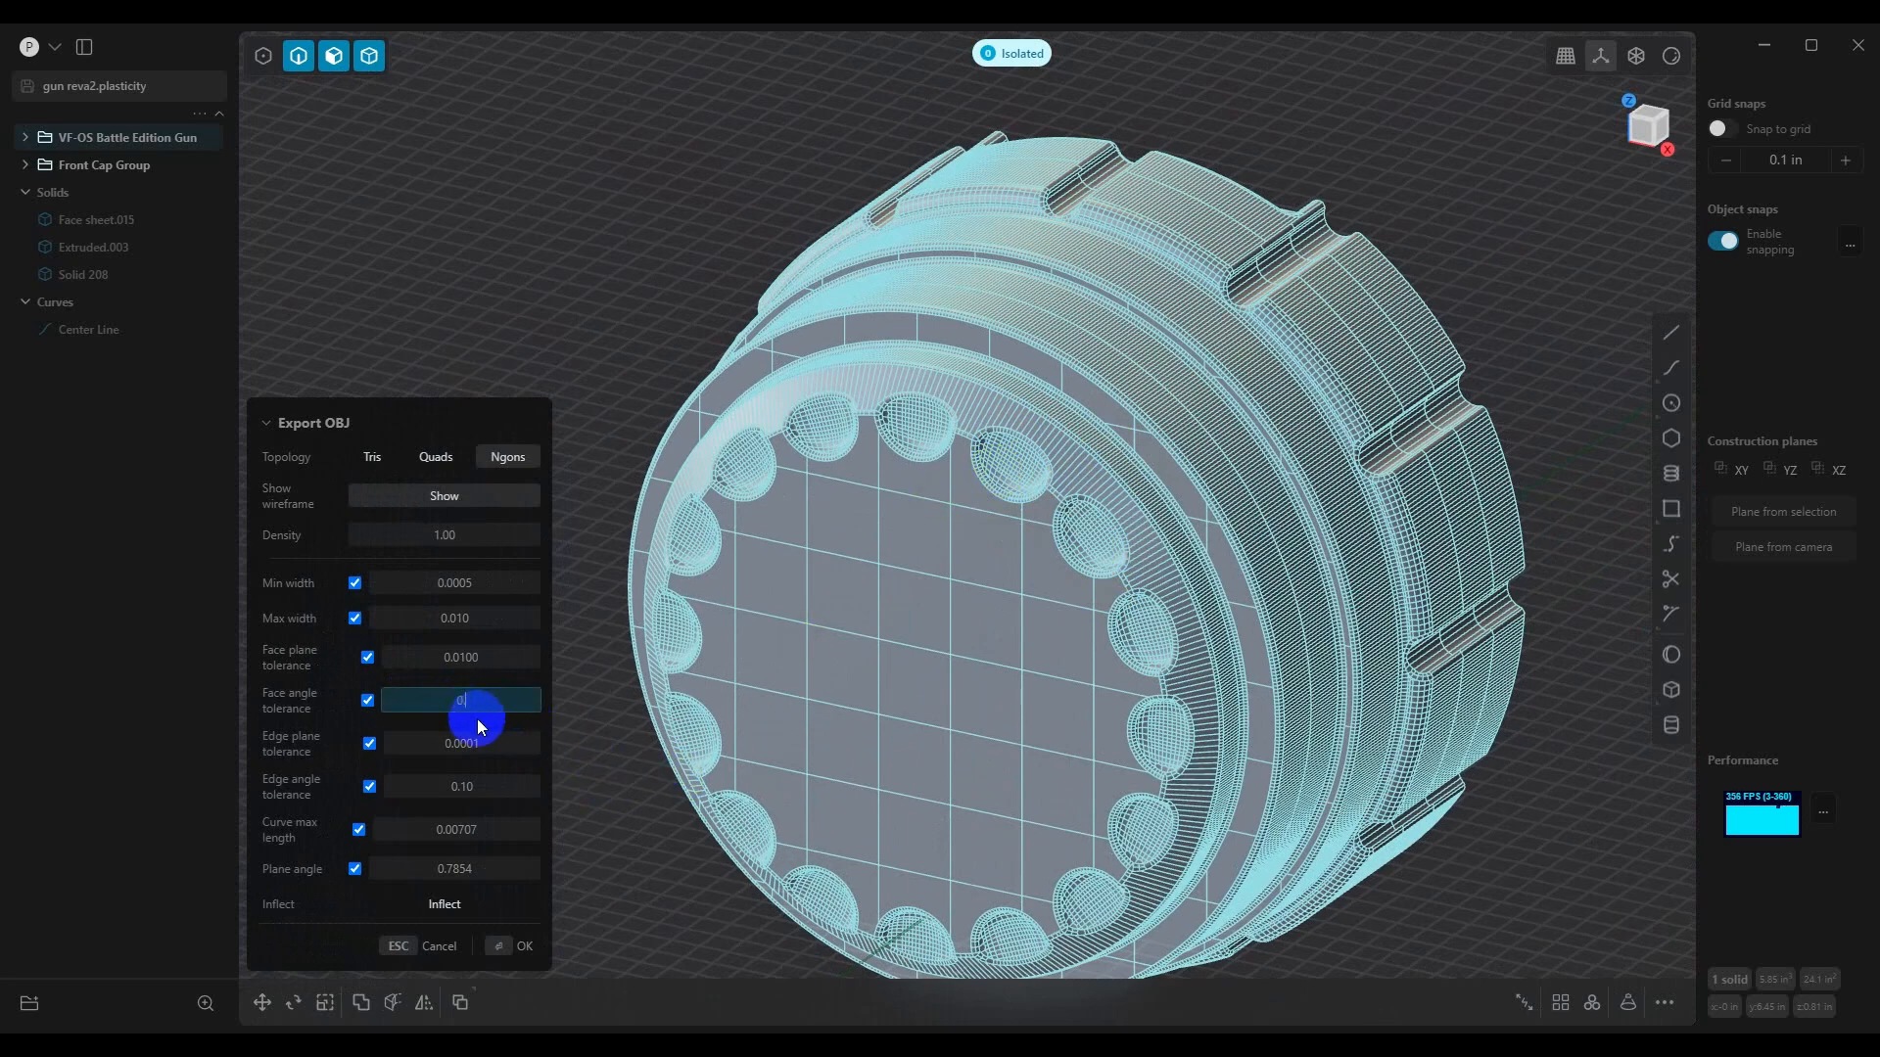
type("0.10")
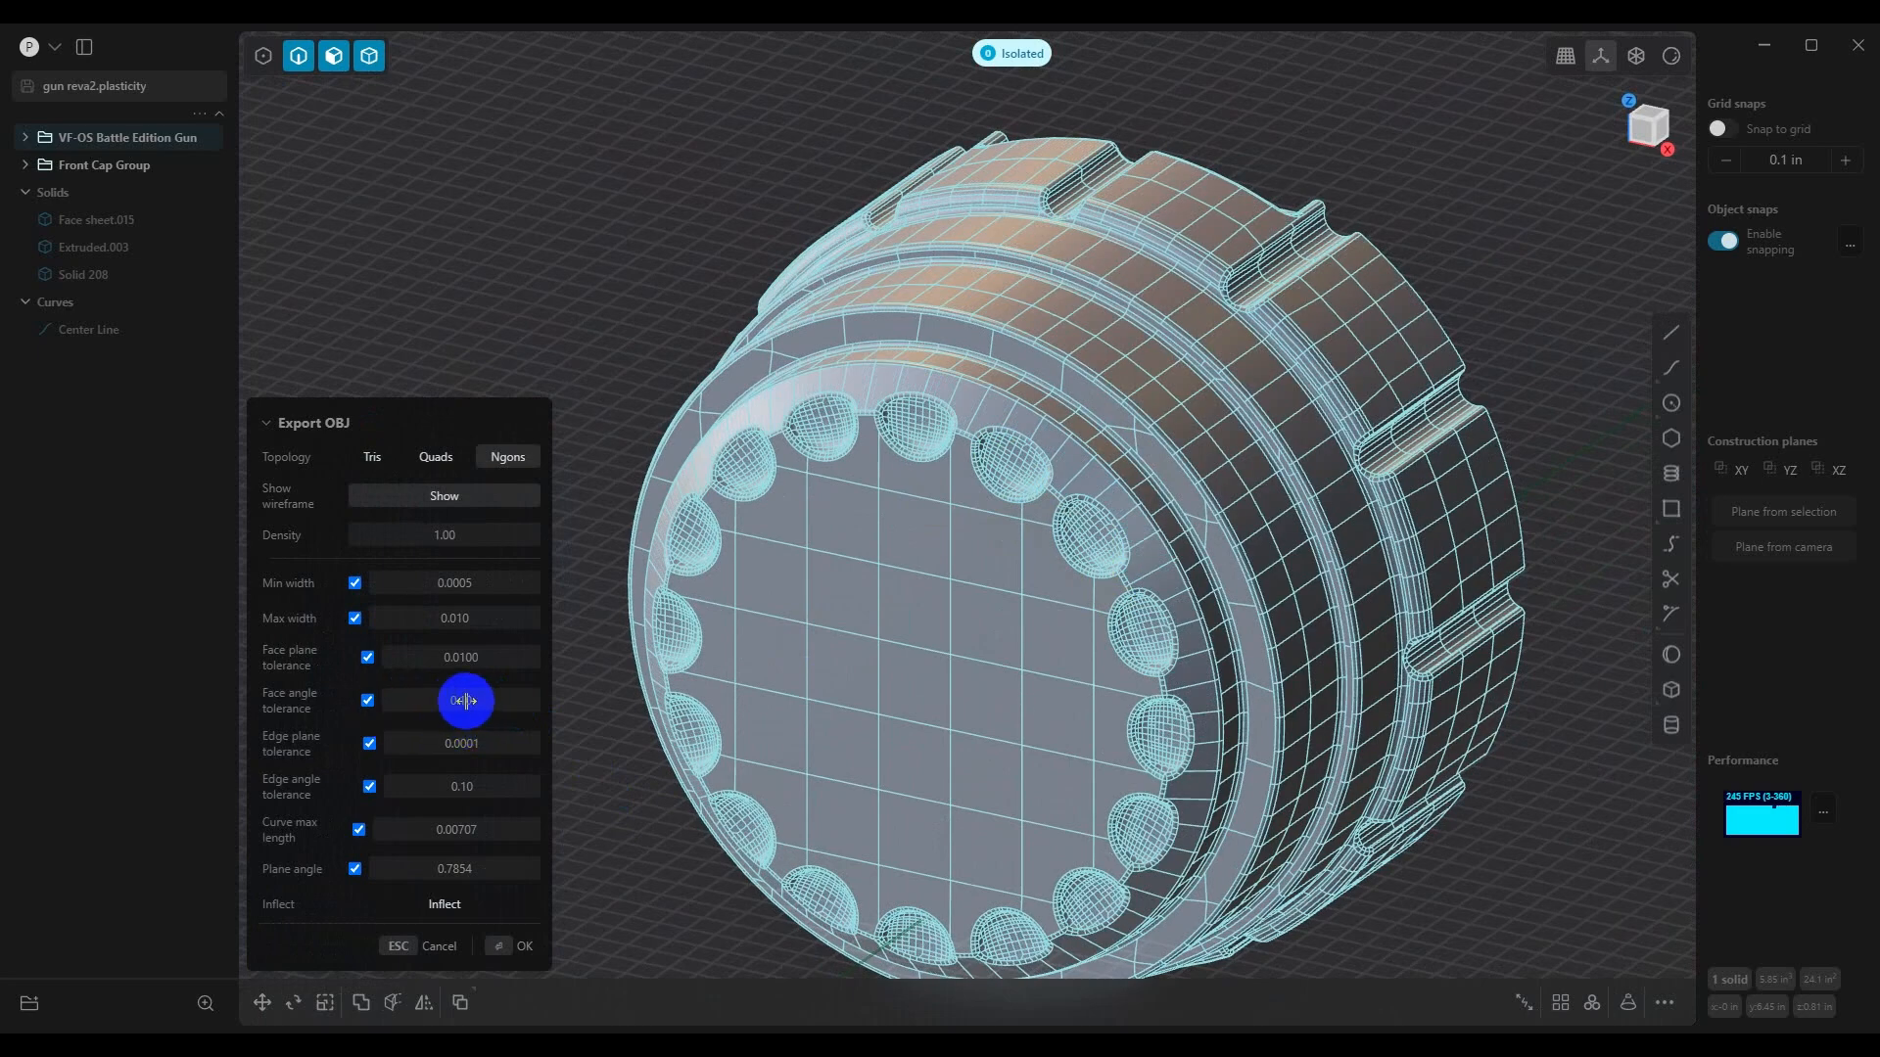
left_click(460, 701)
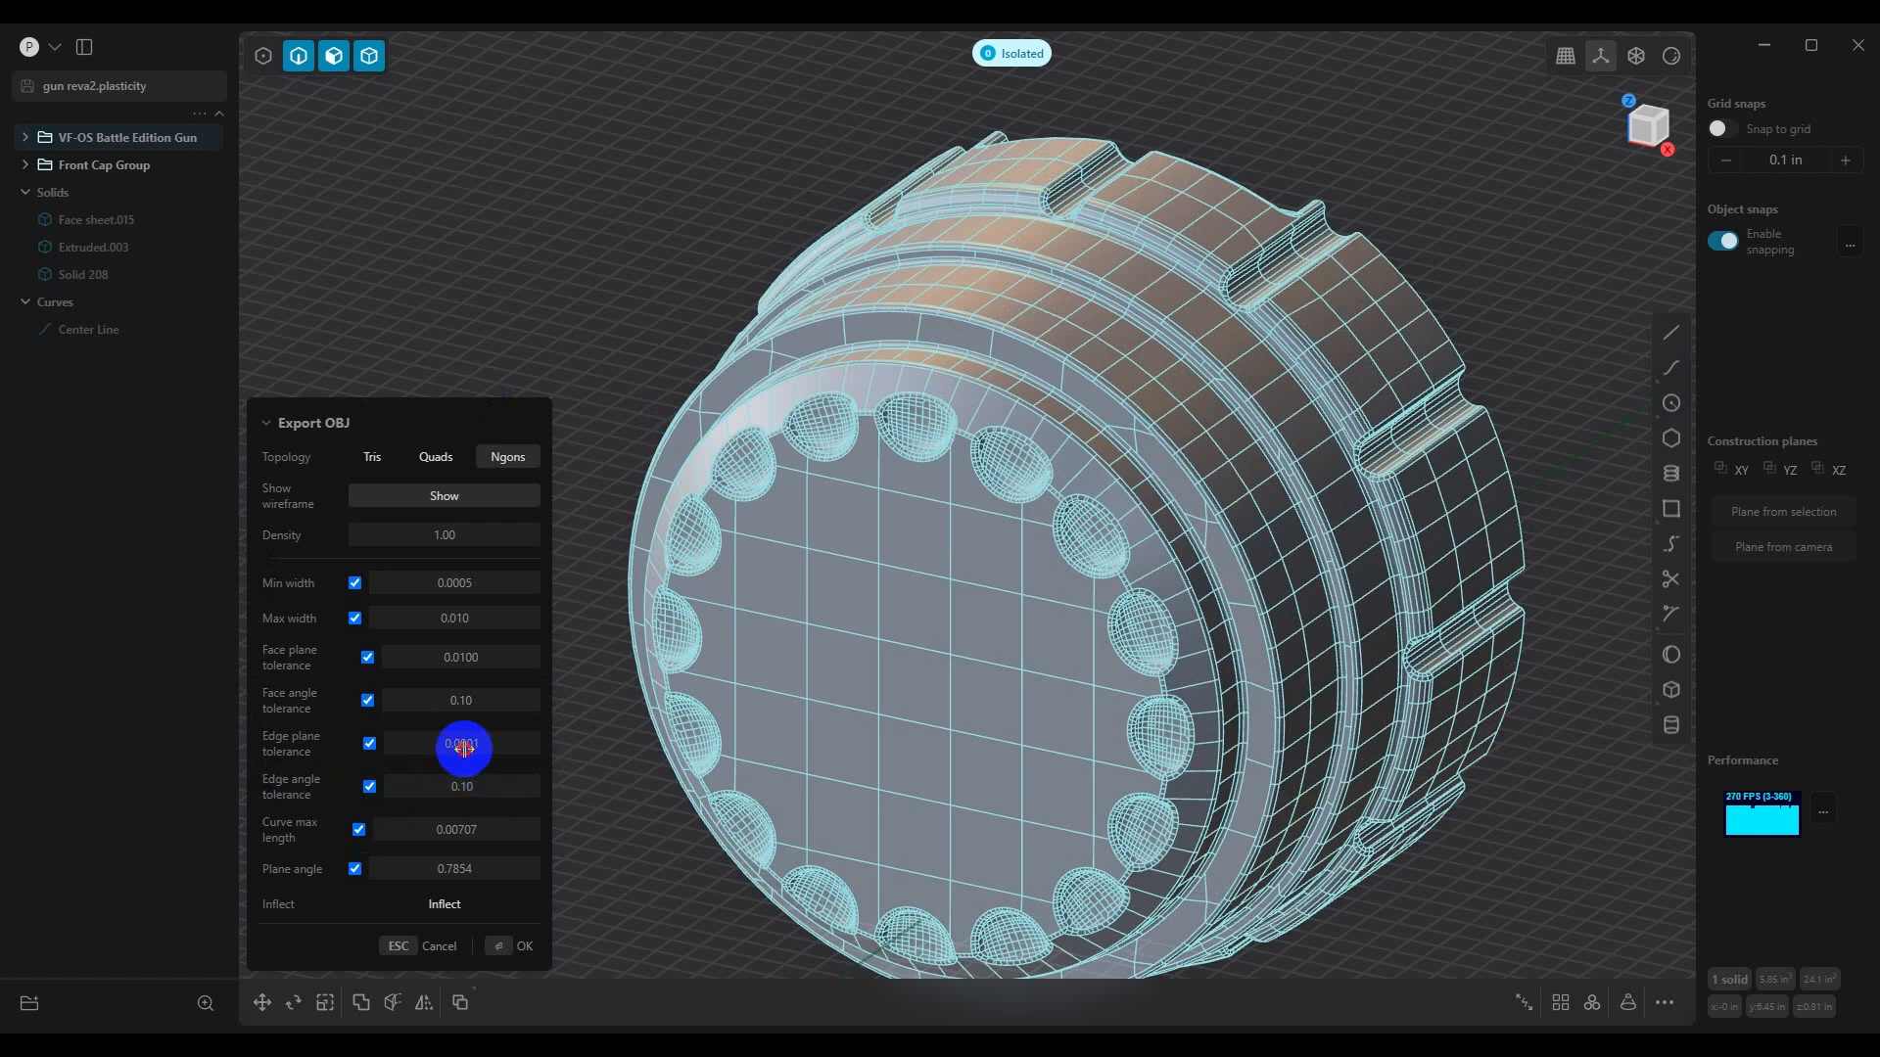
Set the OBJ export edge plane tolerance to 0.0010 and check the preview mesh
left_click(460, 744)
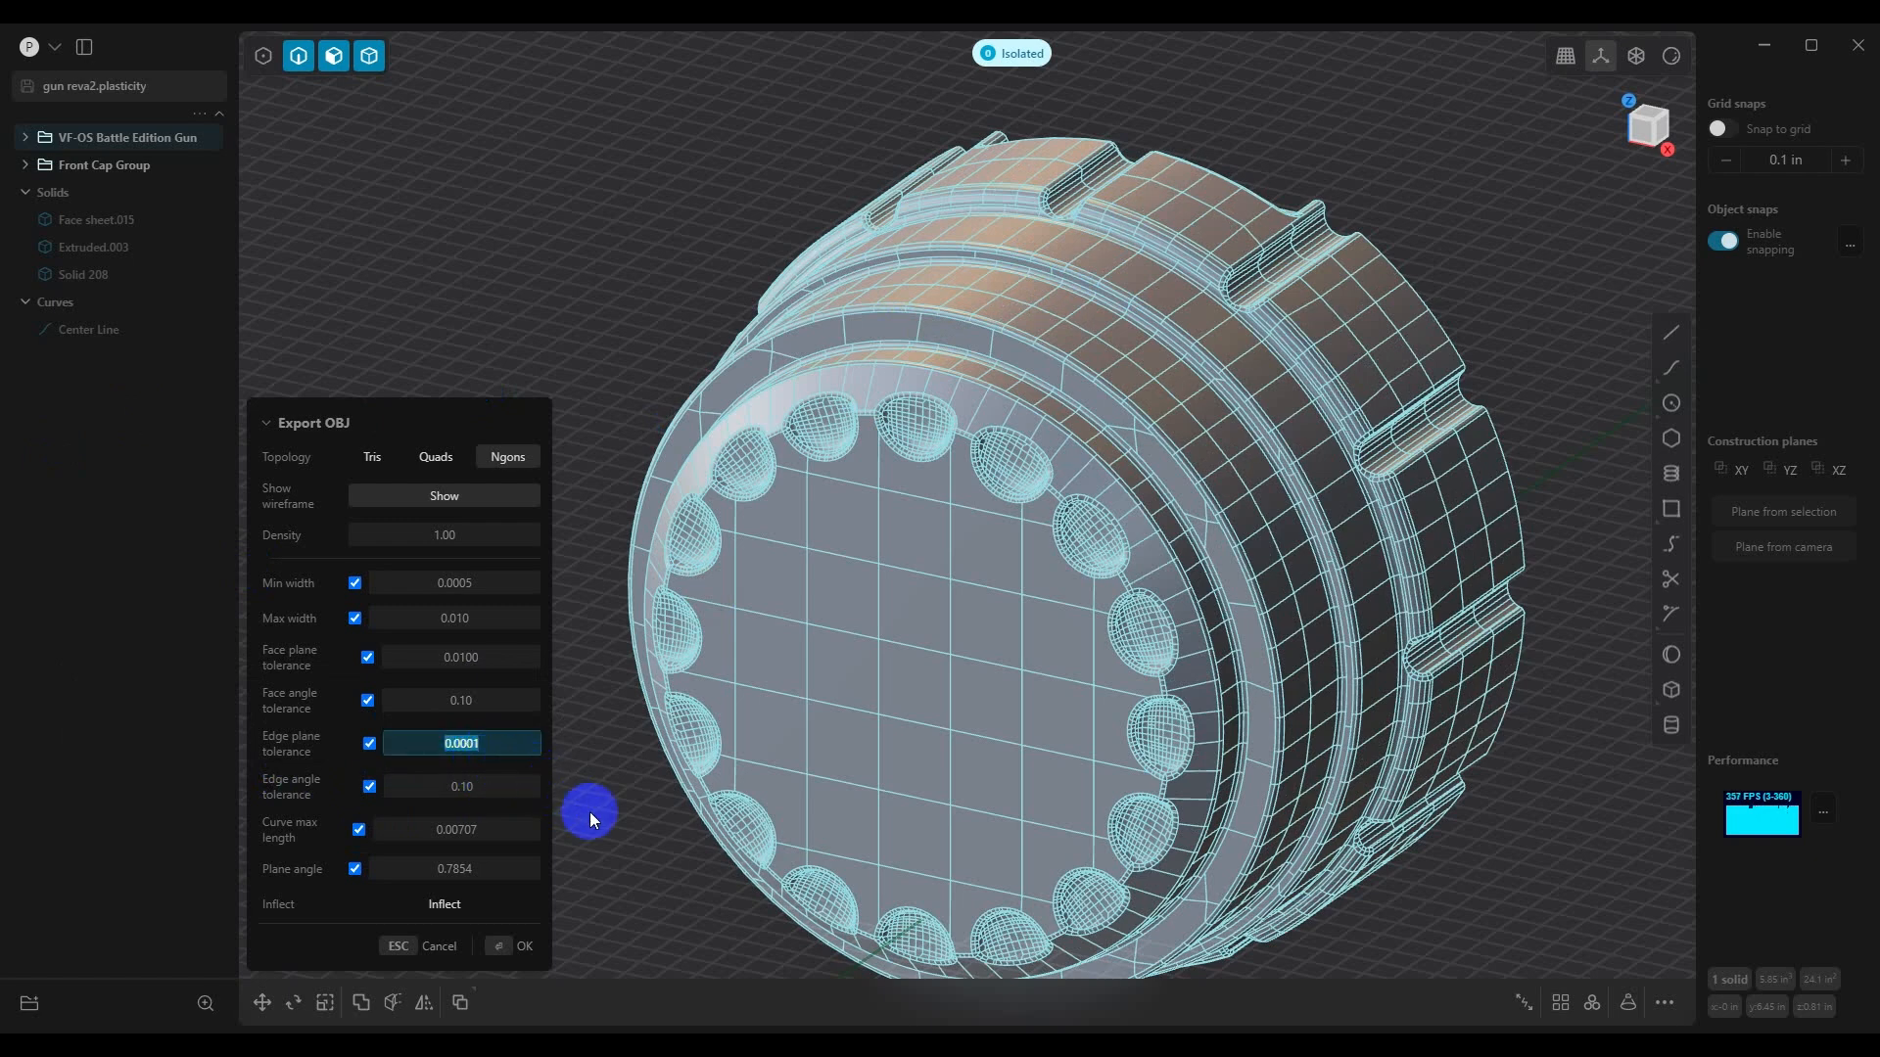
type("0.00")
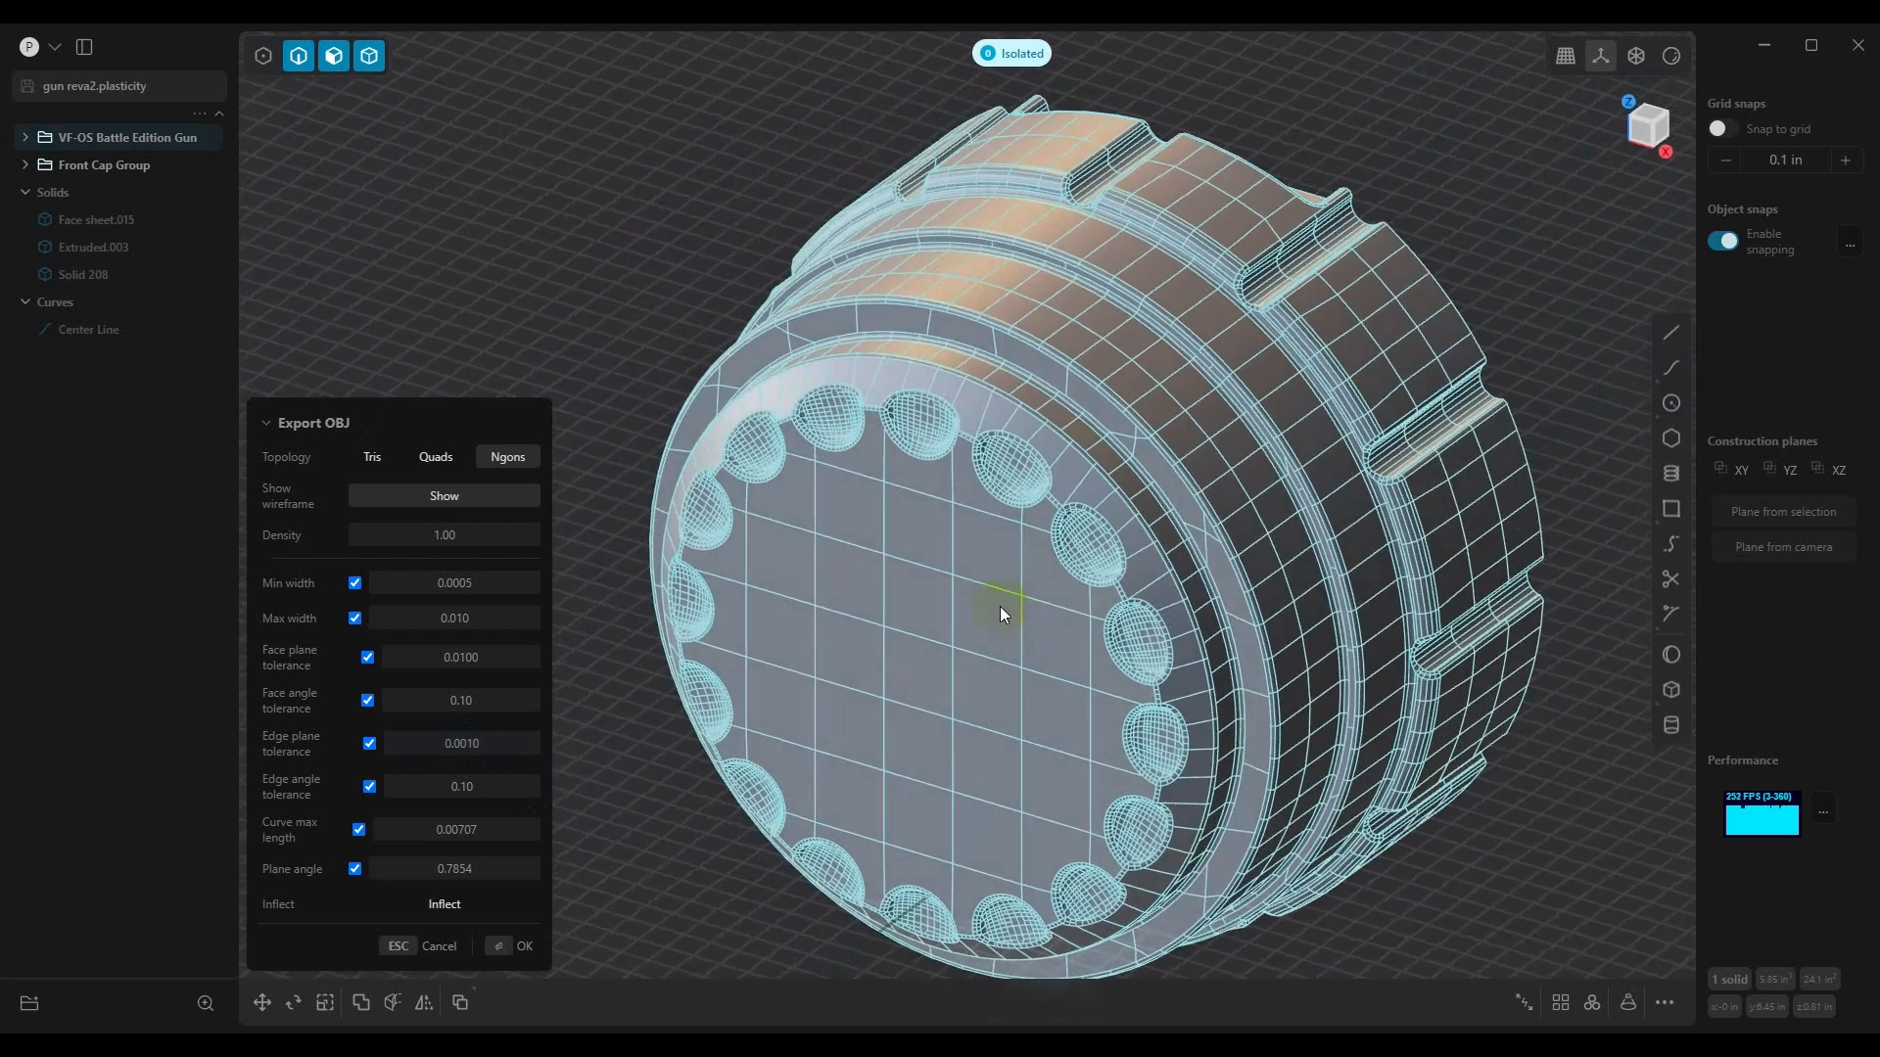
left_click_drag(1001, 613, 570, 766)
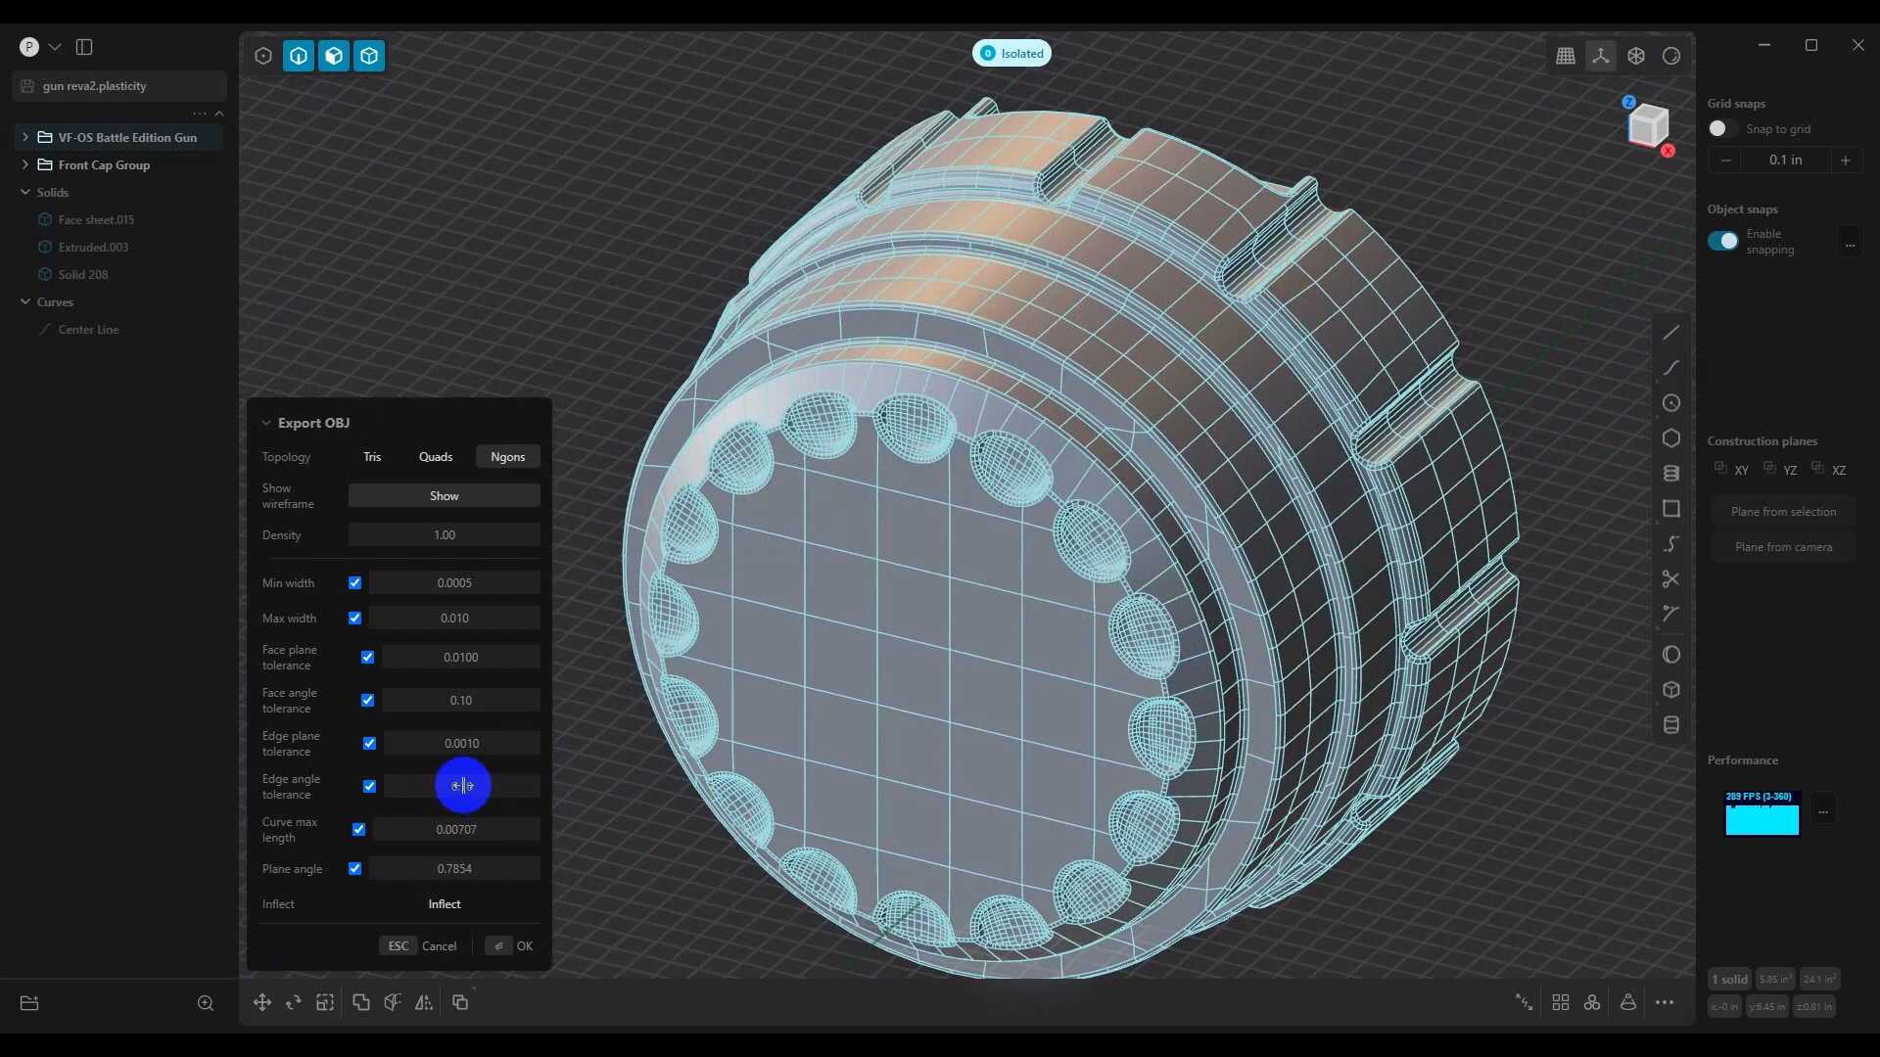
Set the edge angle tolerance to 0.50 and begin re-entering curve max length
left_click(462, 785)
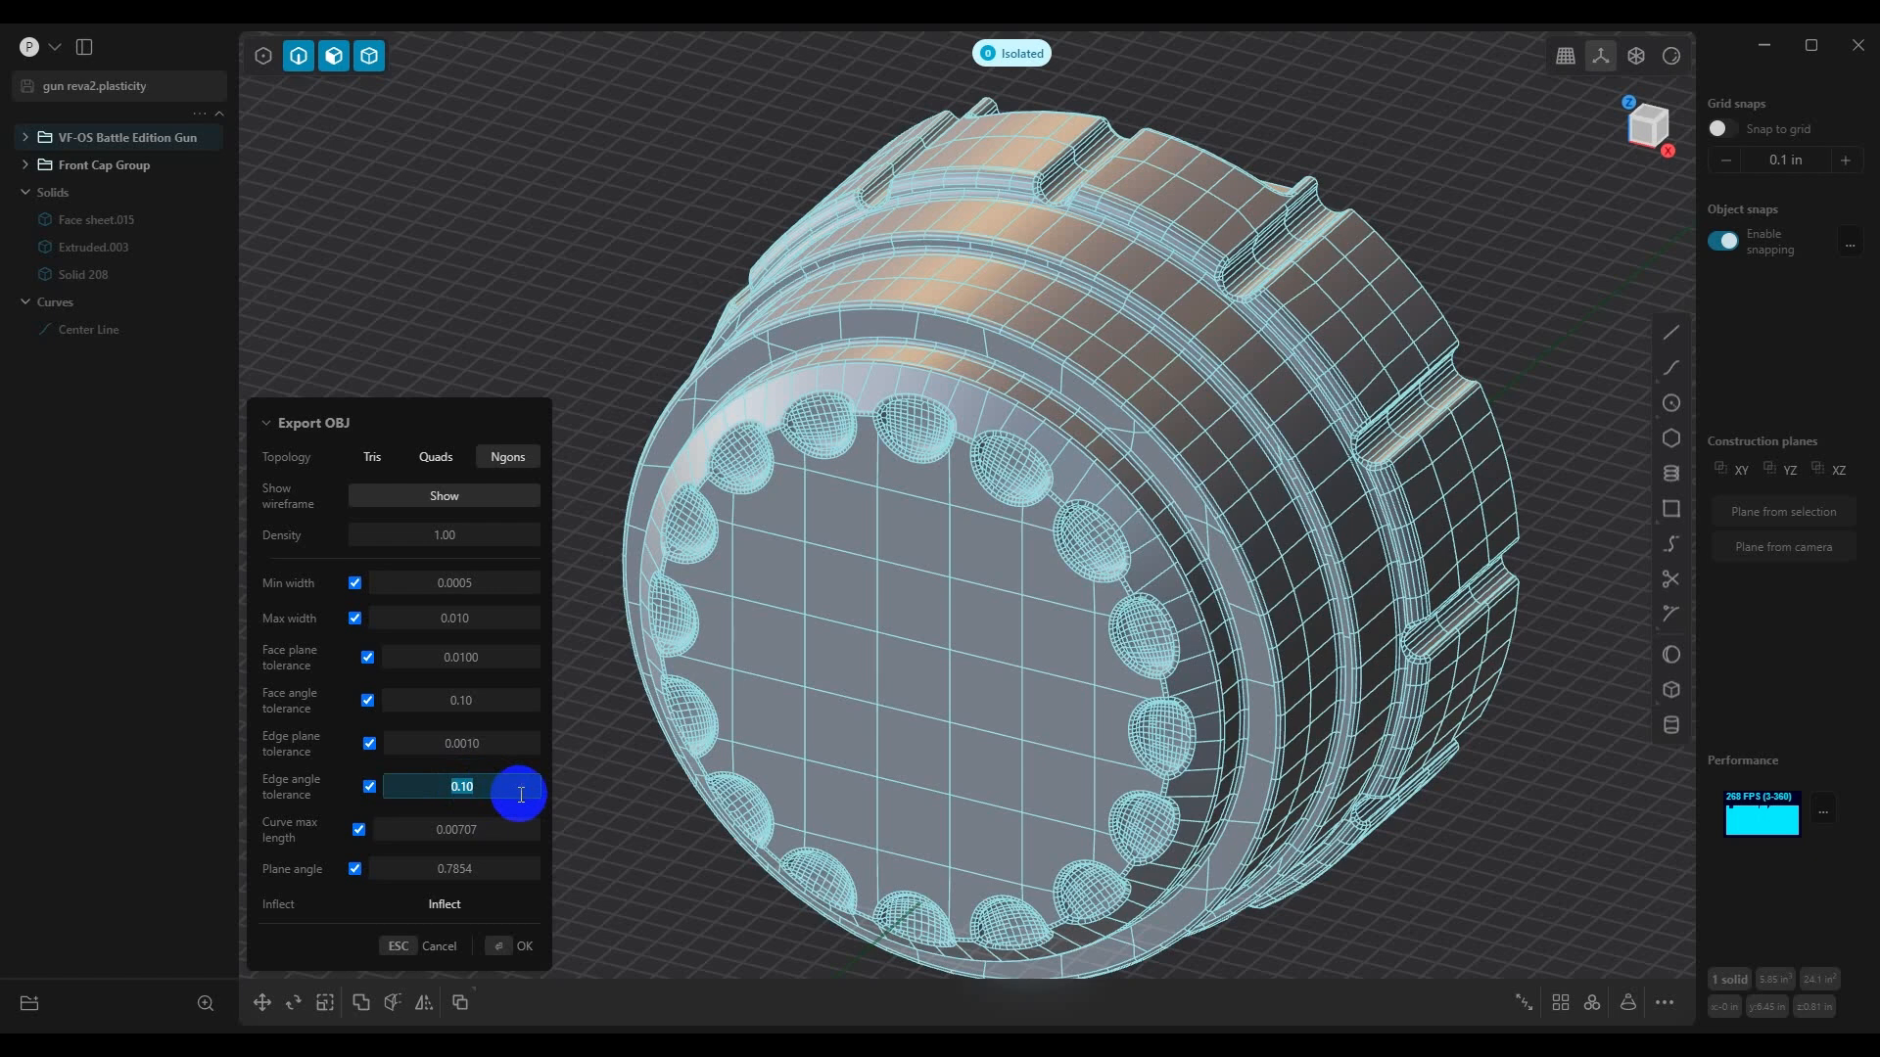
left_click_drag(462, 786, 515, 793)
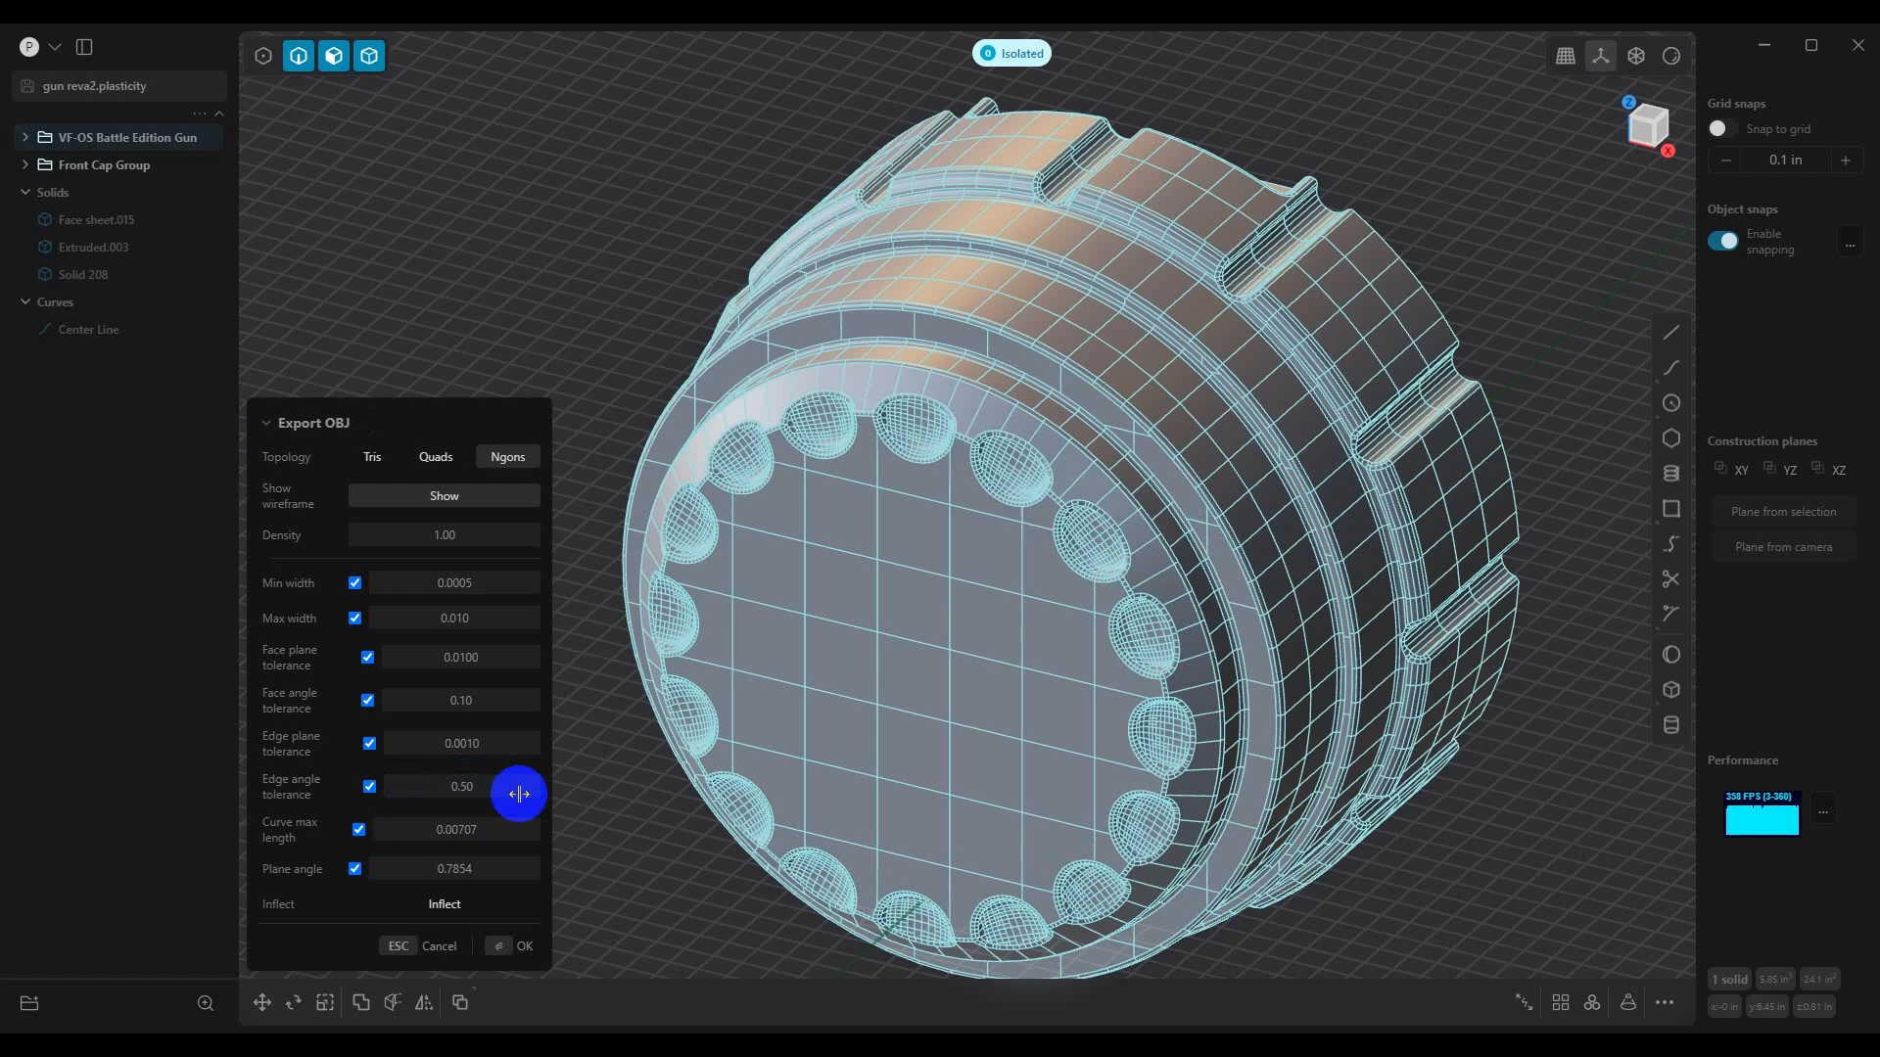
left_click(460, 785)
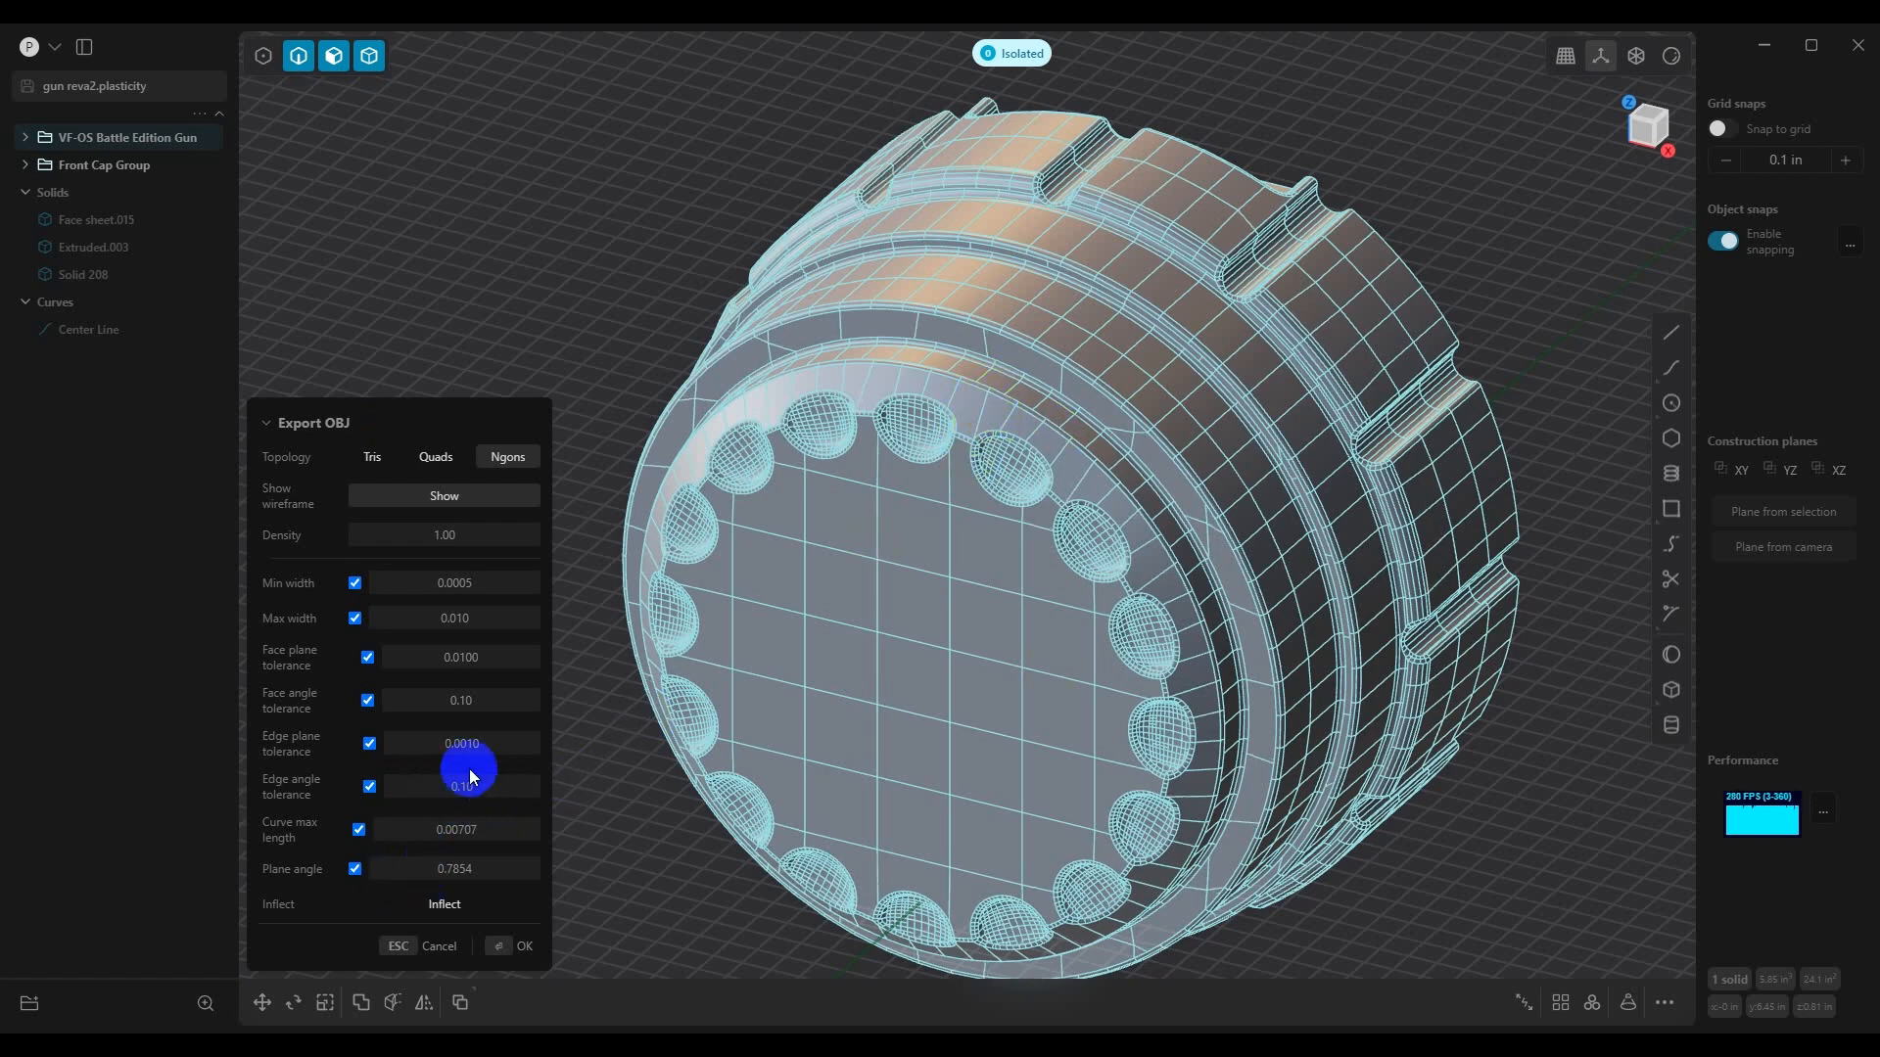
left_click_drag(468, 768, 492, 793)
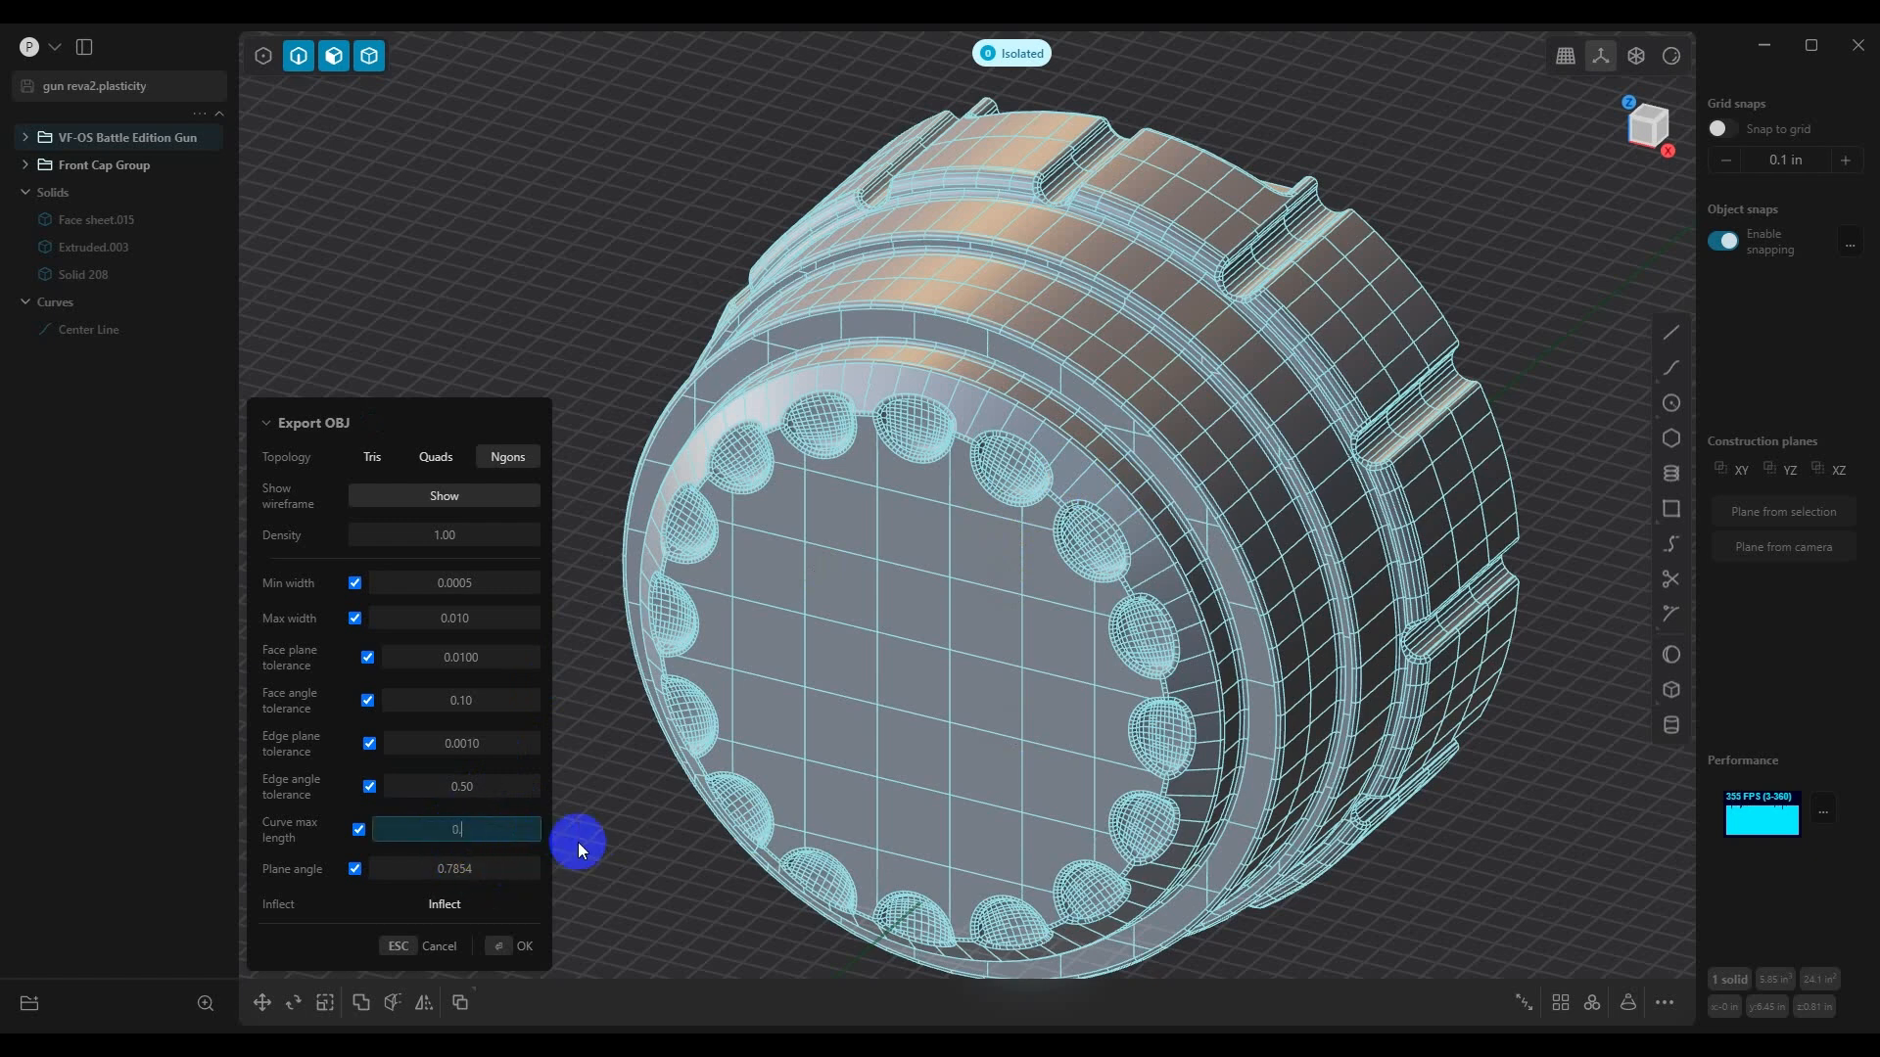
Enter curve max length 0.00707, restore max width 0.010, and inspect the ridge mesh preview
type("0.007")
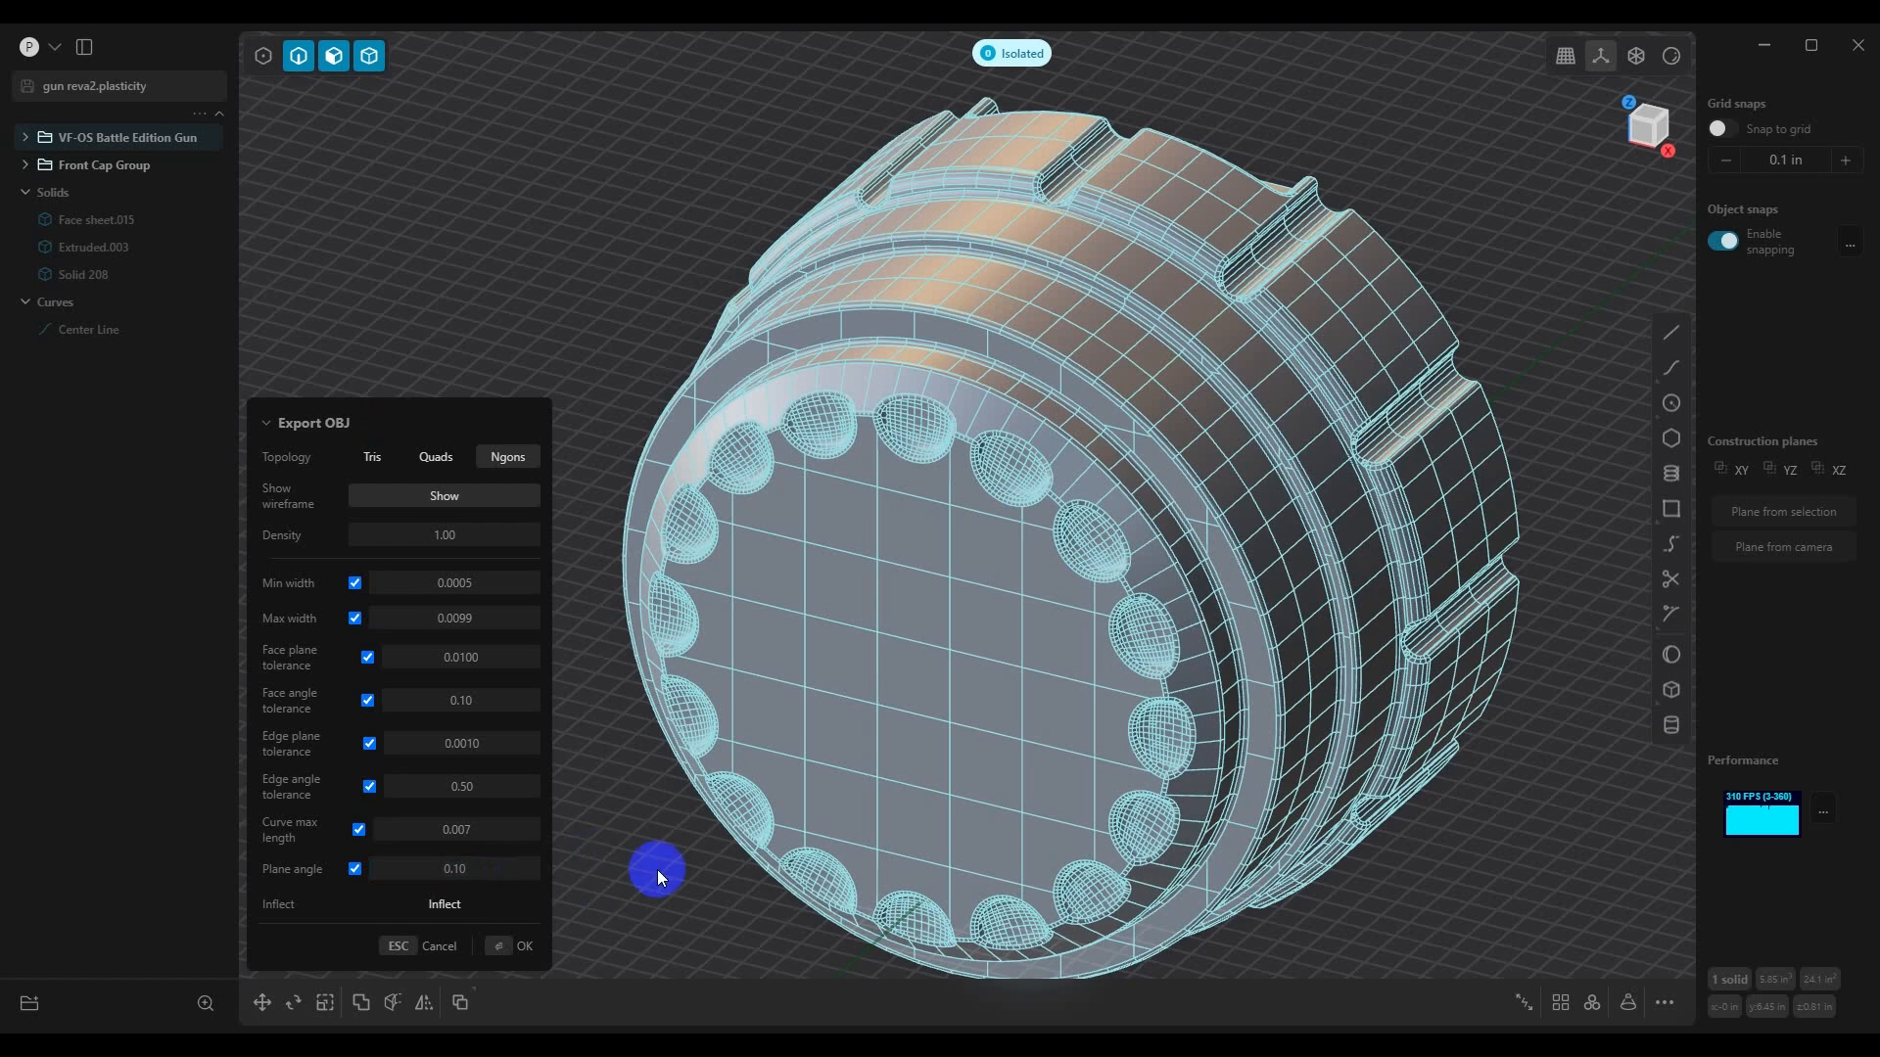
mouse_move(881, 726)
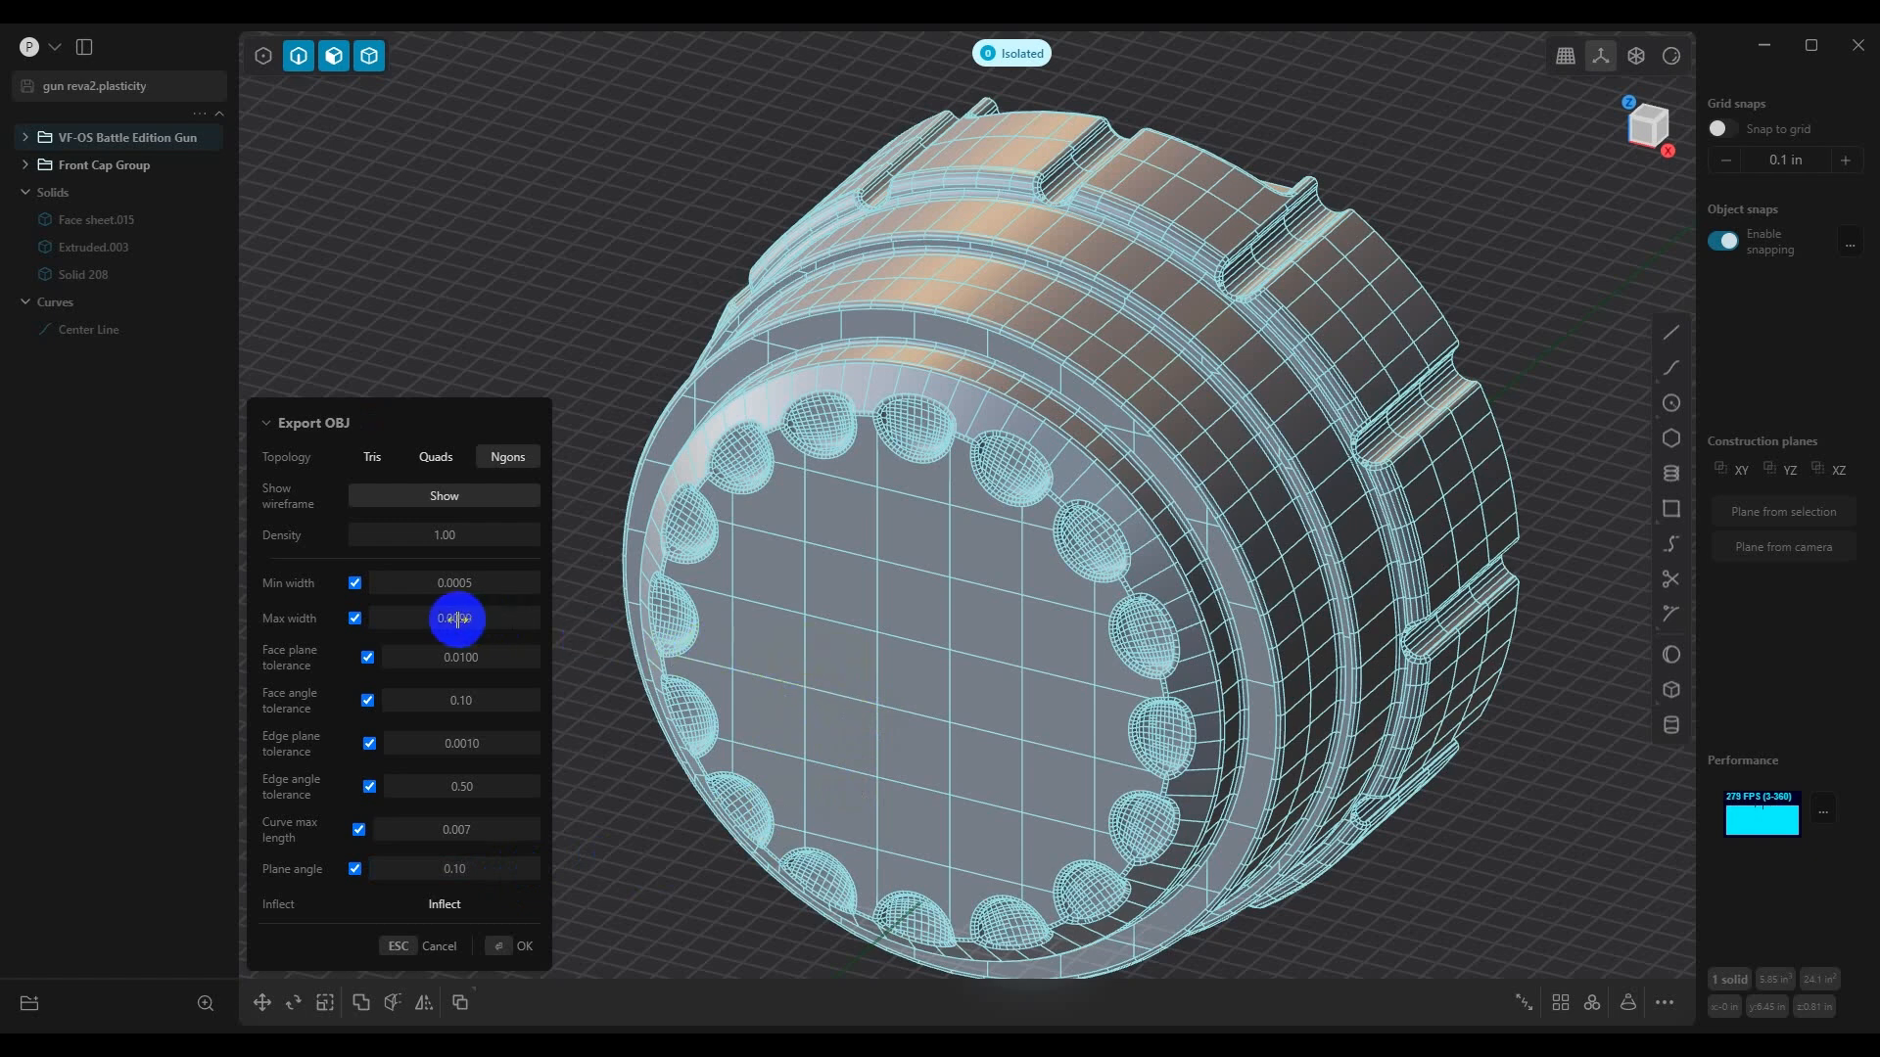
left_click(453, 617)
type("0.010")
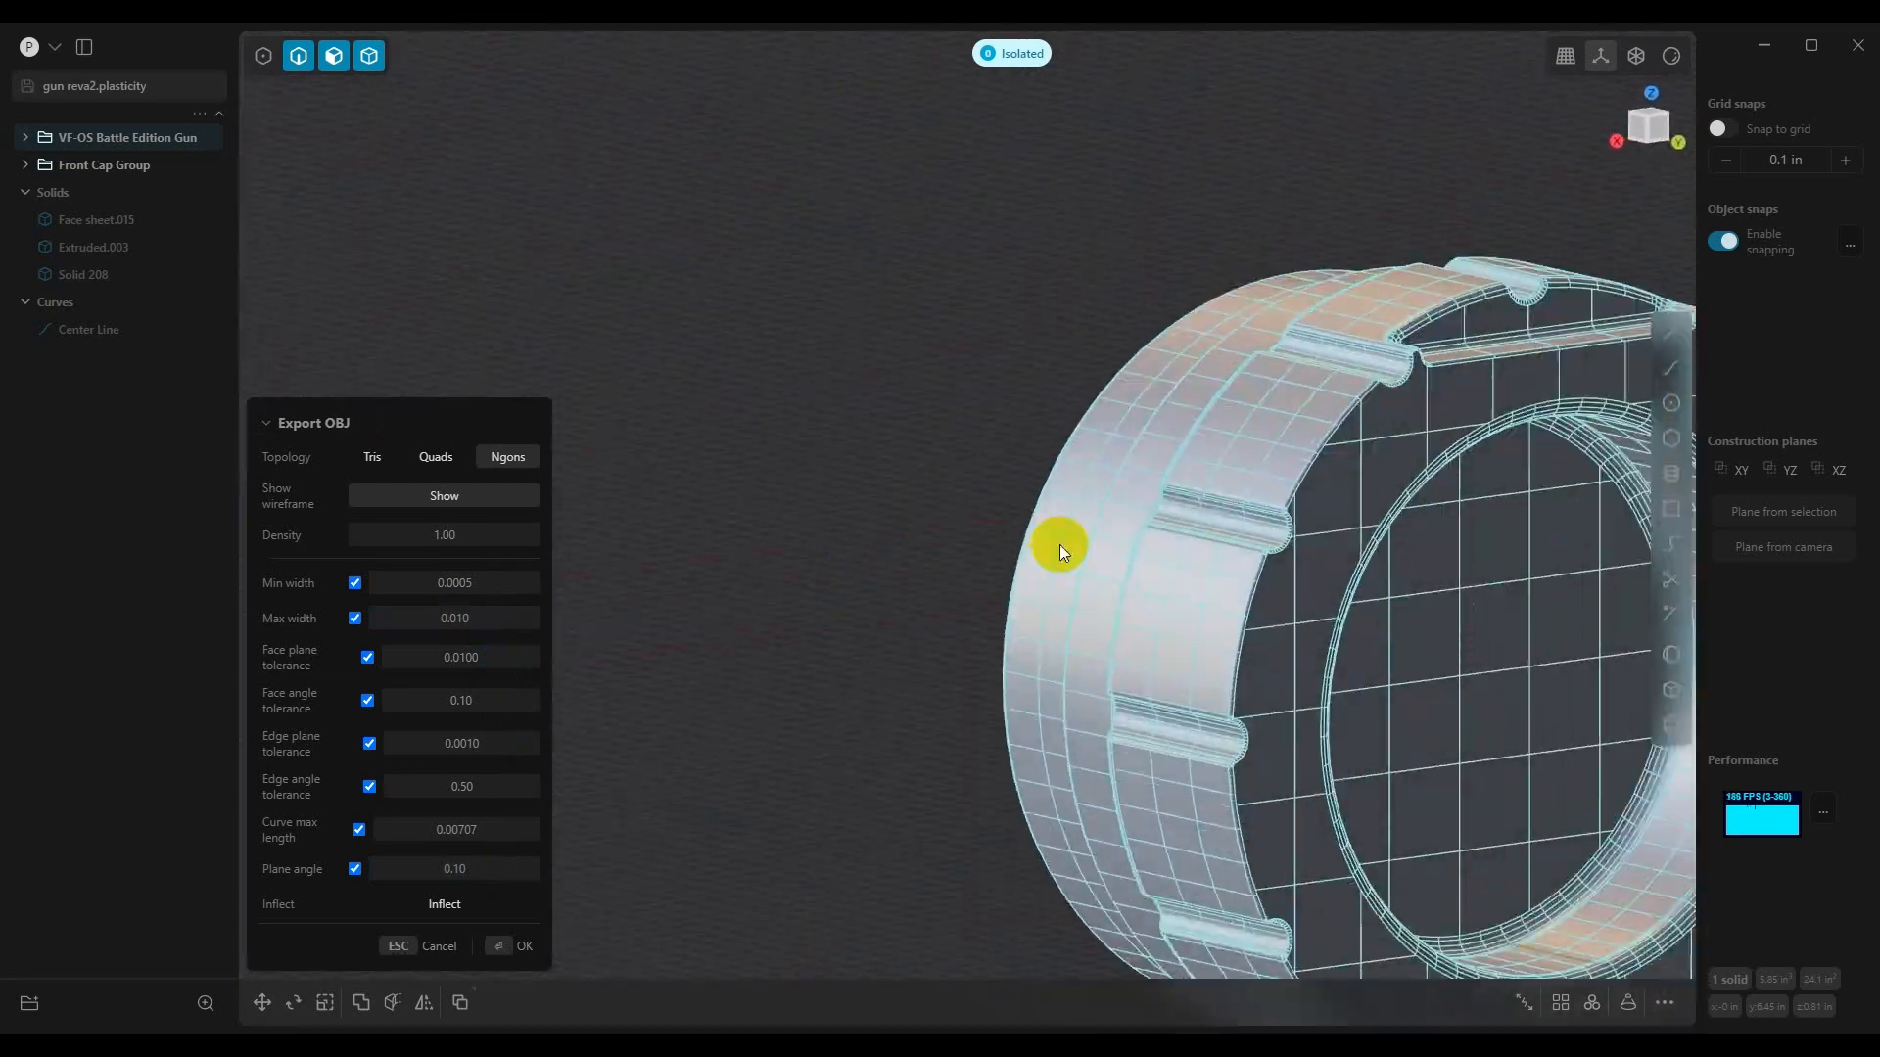
left_click_drag(1061, 552, 1050, 497)
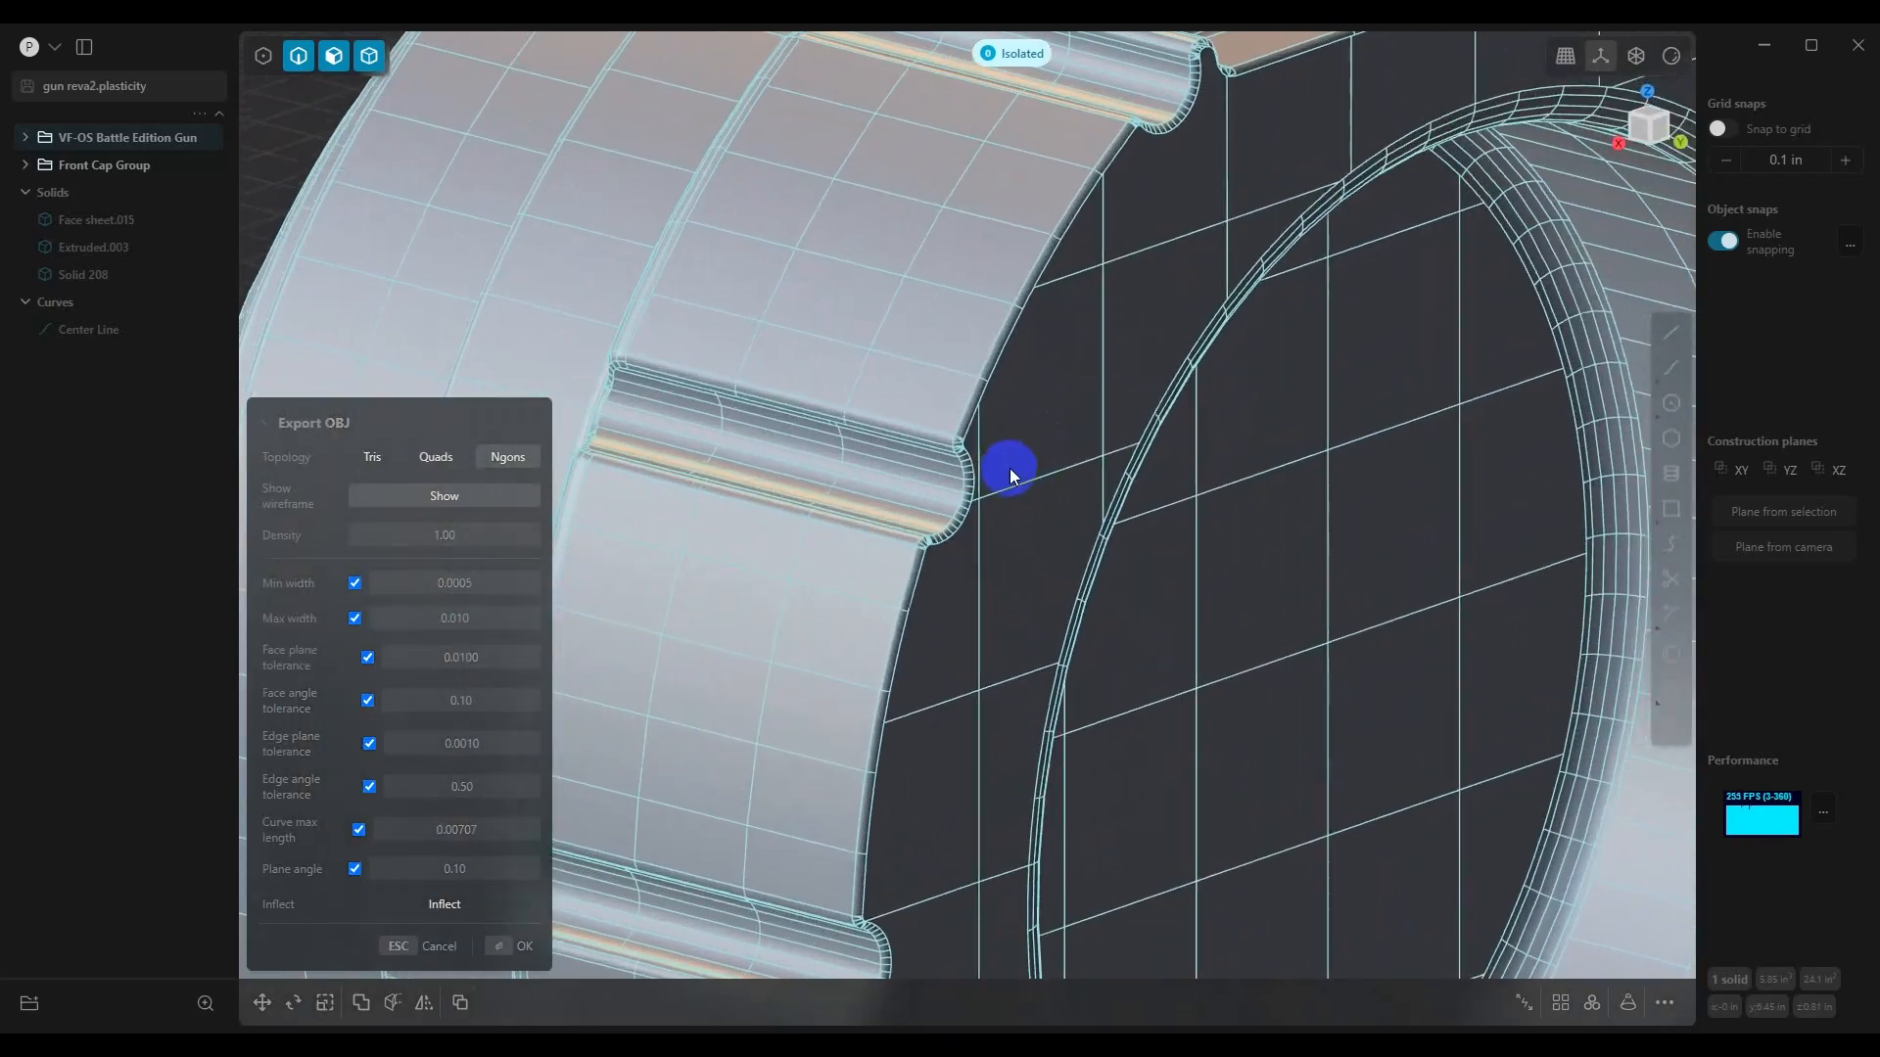
left_click_drag(1011, 474, 1022, 366)
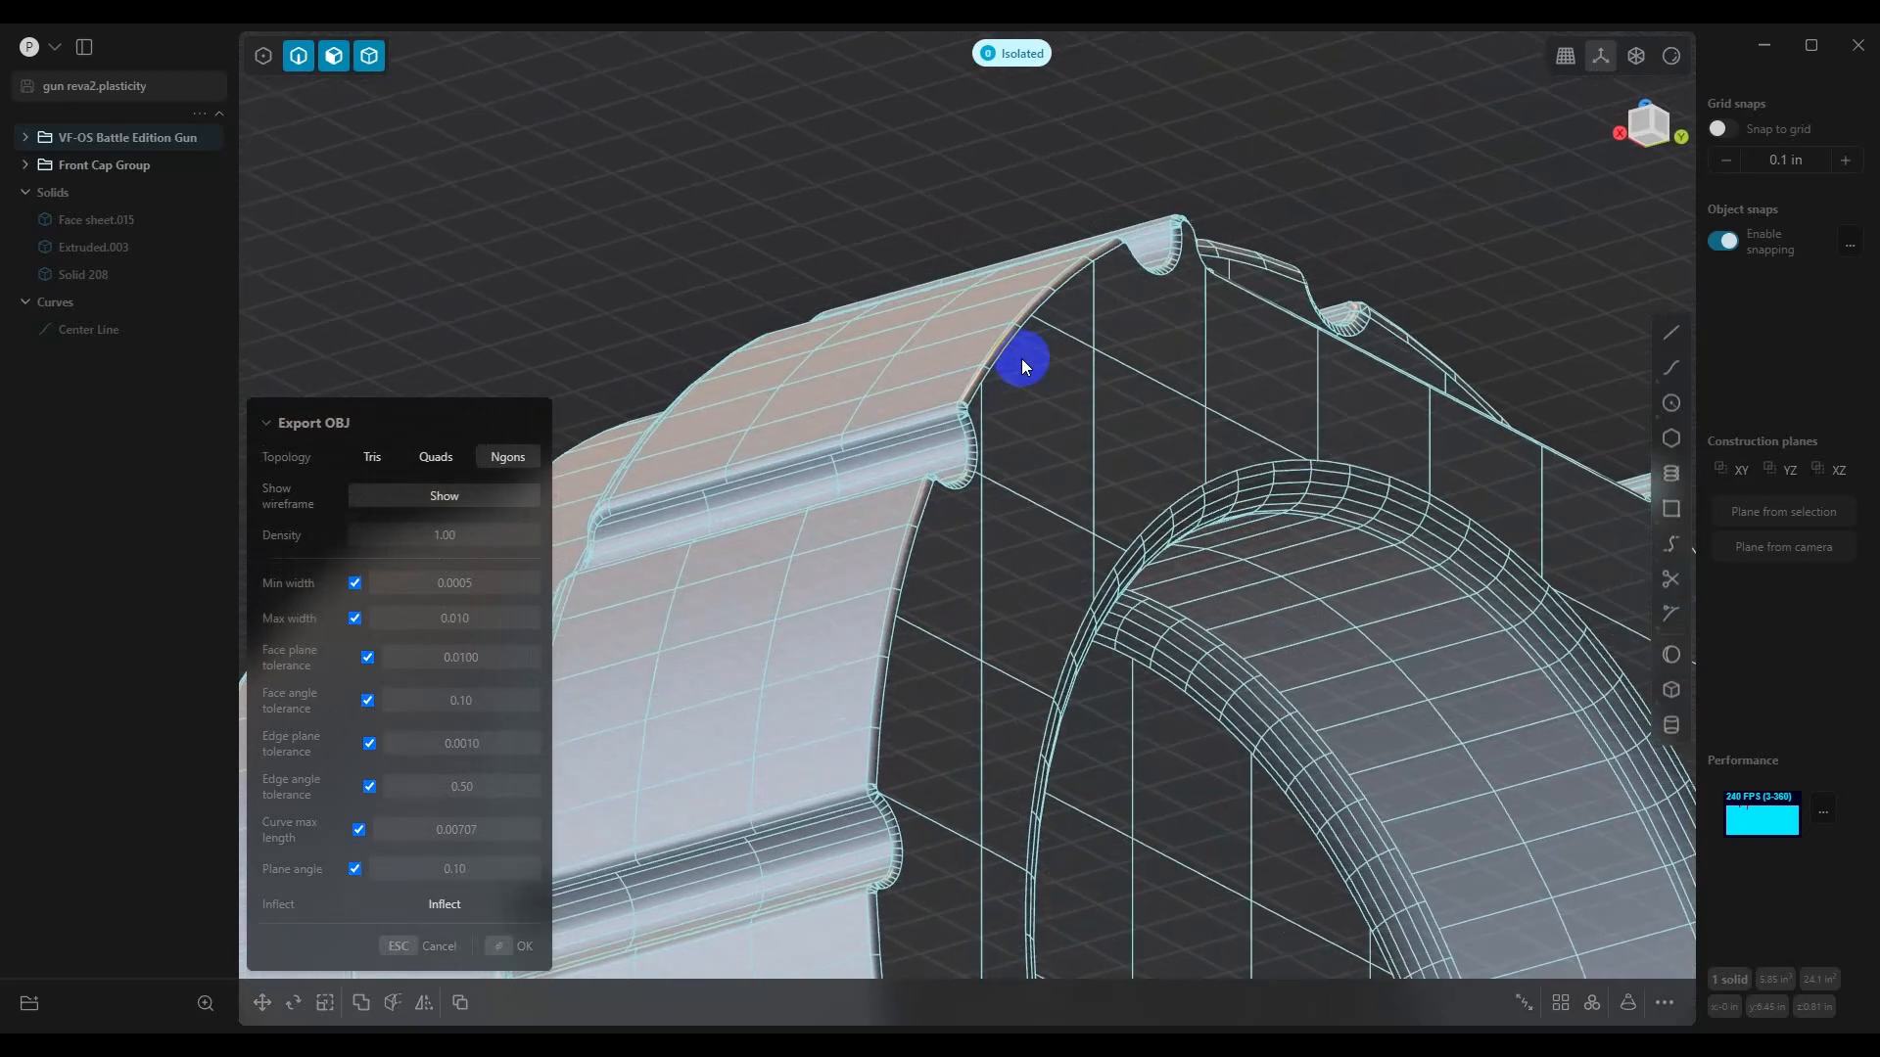
left_click_drag(1022, 366, 1218, 489)
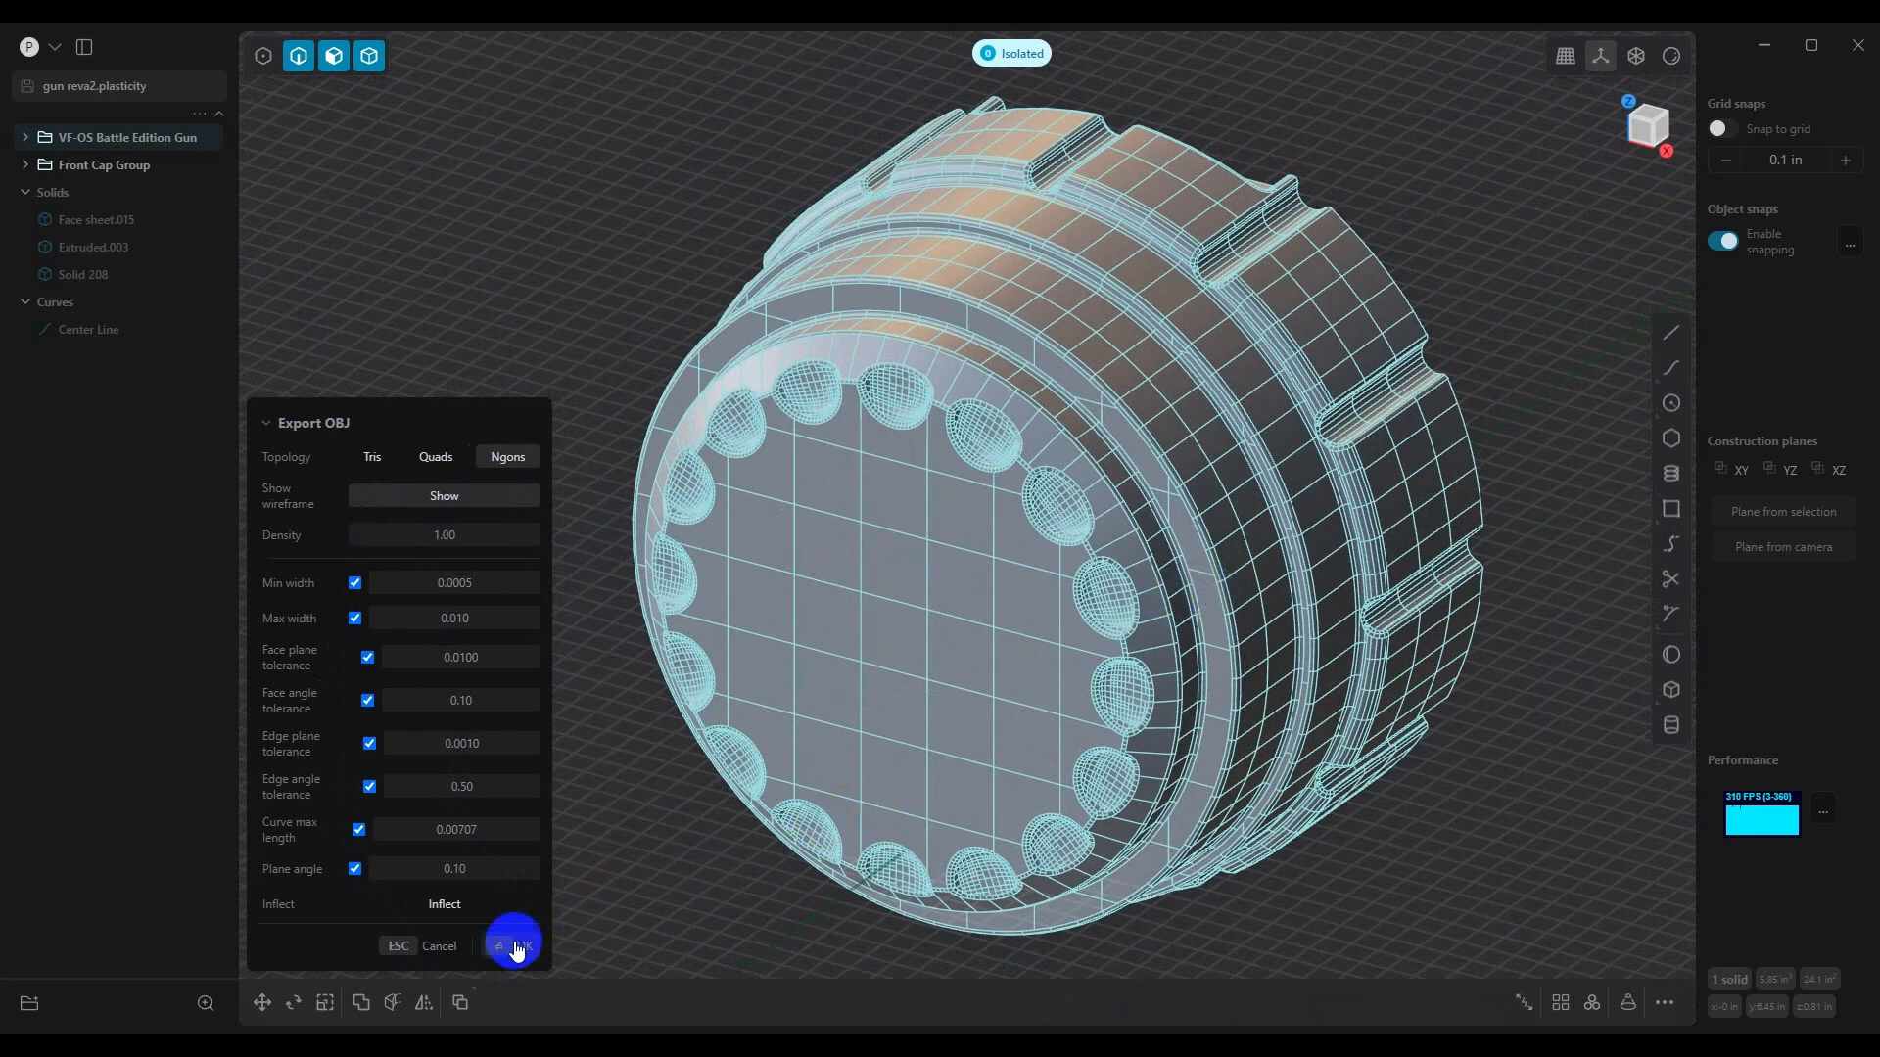
Run the OBJ export, then start a Wavefront OBJ import in Blender choosing Gun RevA2.obj
left_click(513, 946)
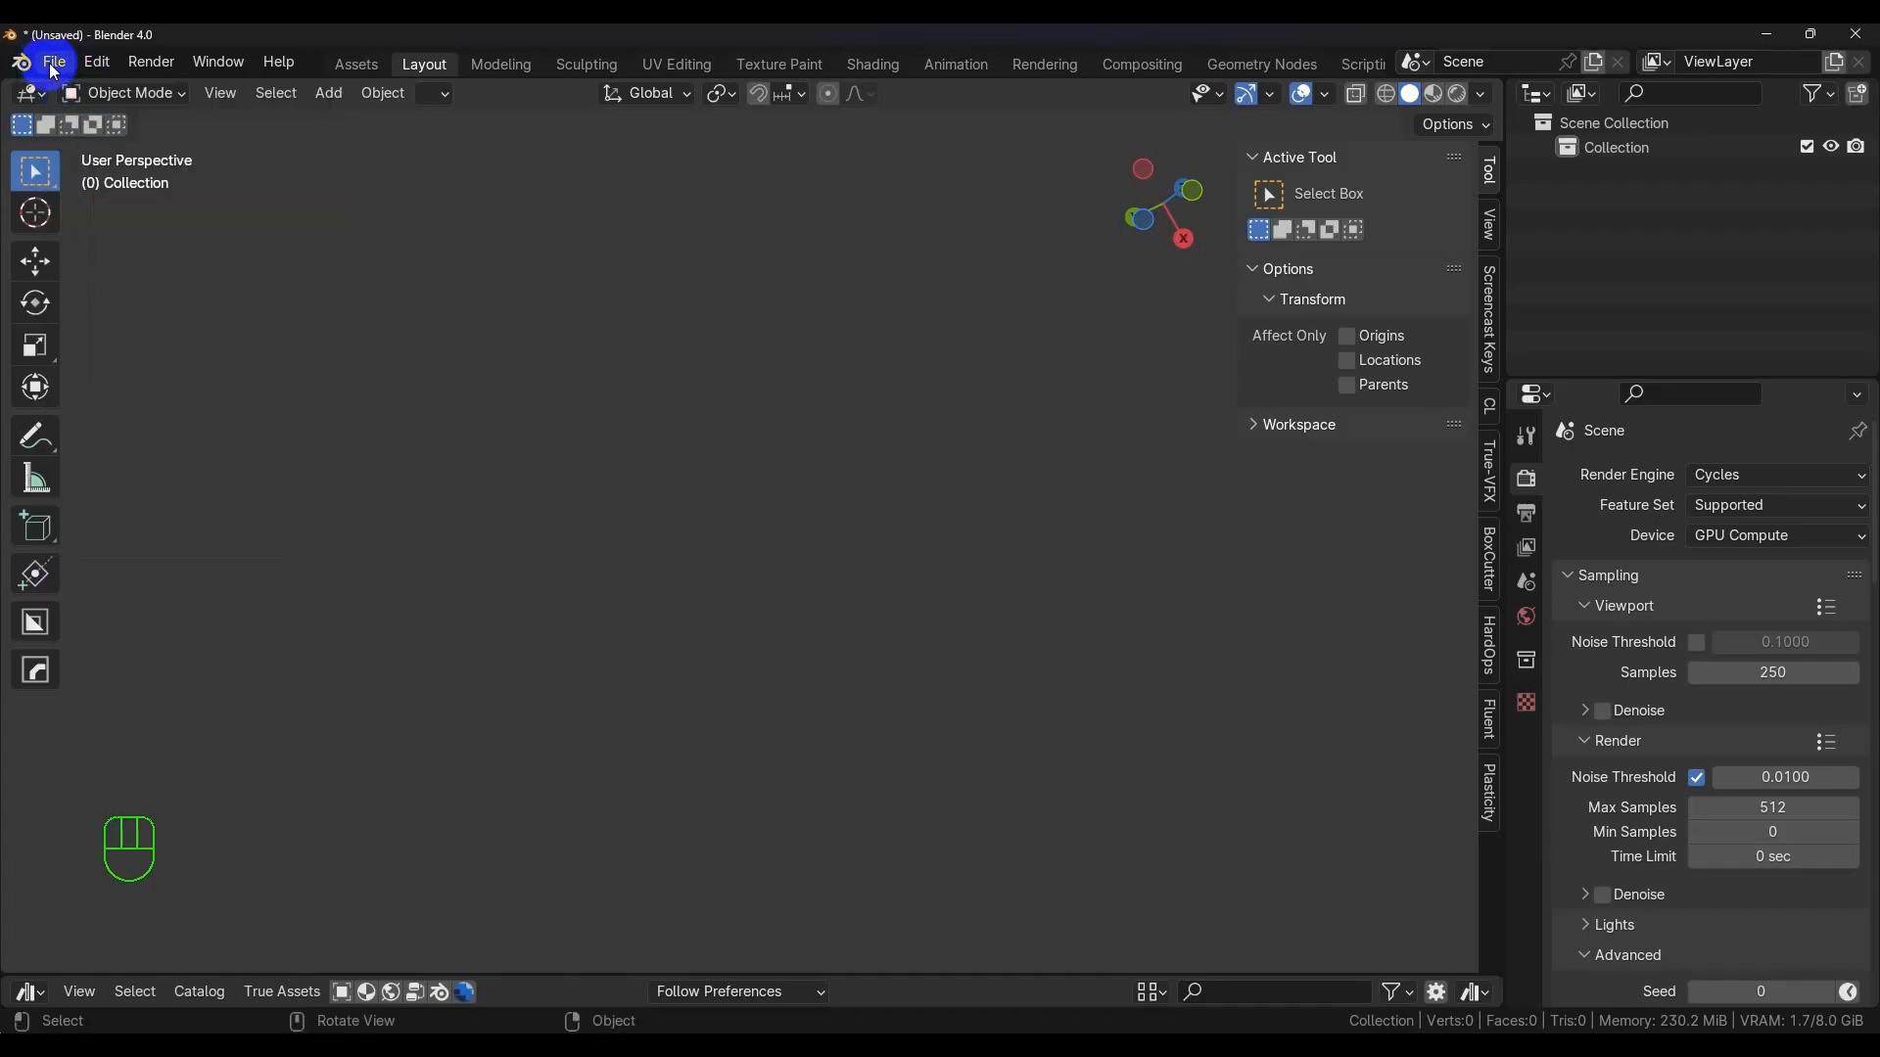
left_click(55, 60)
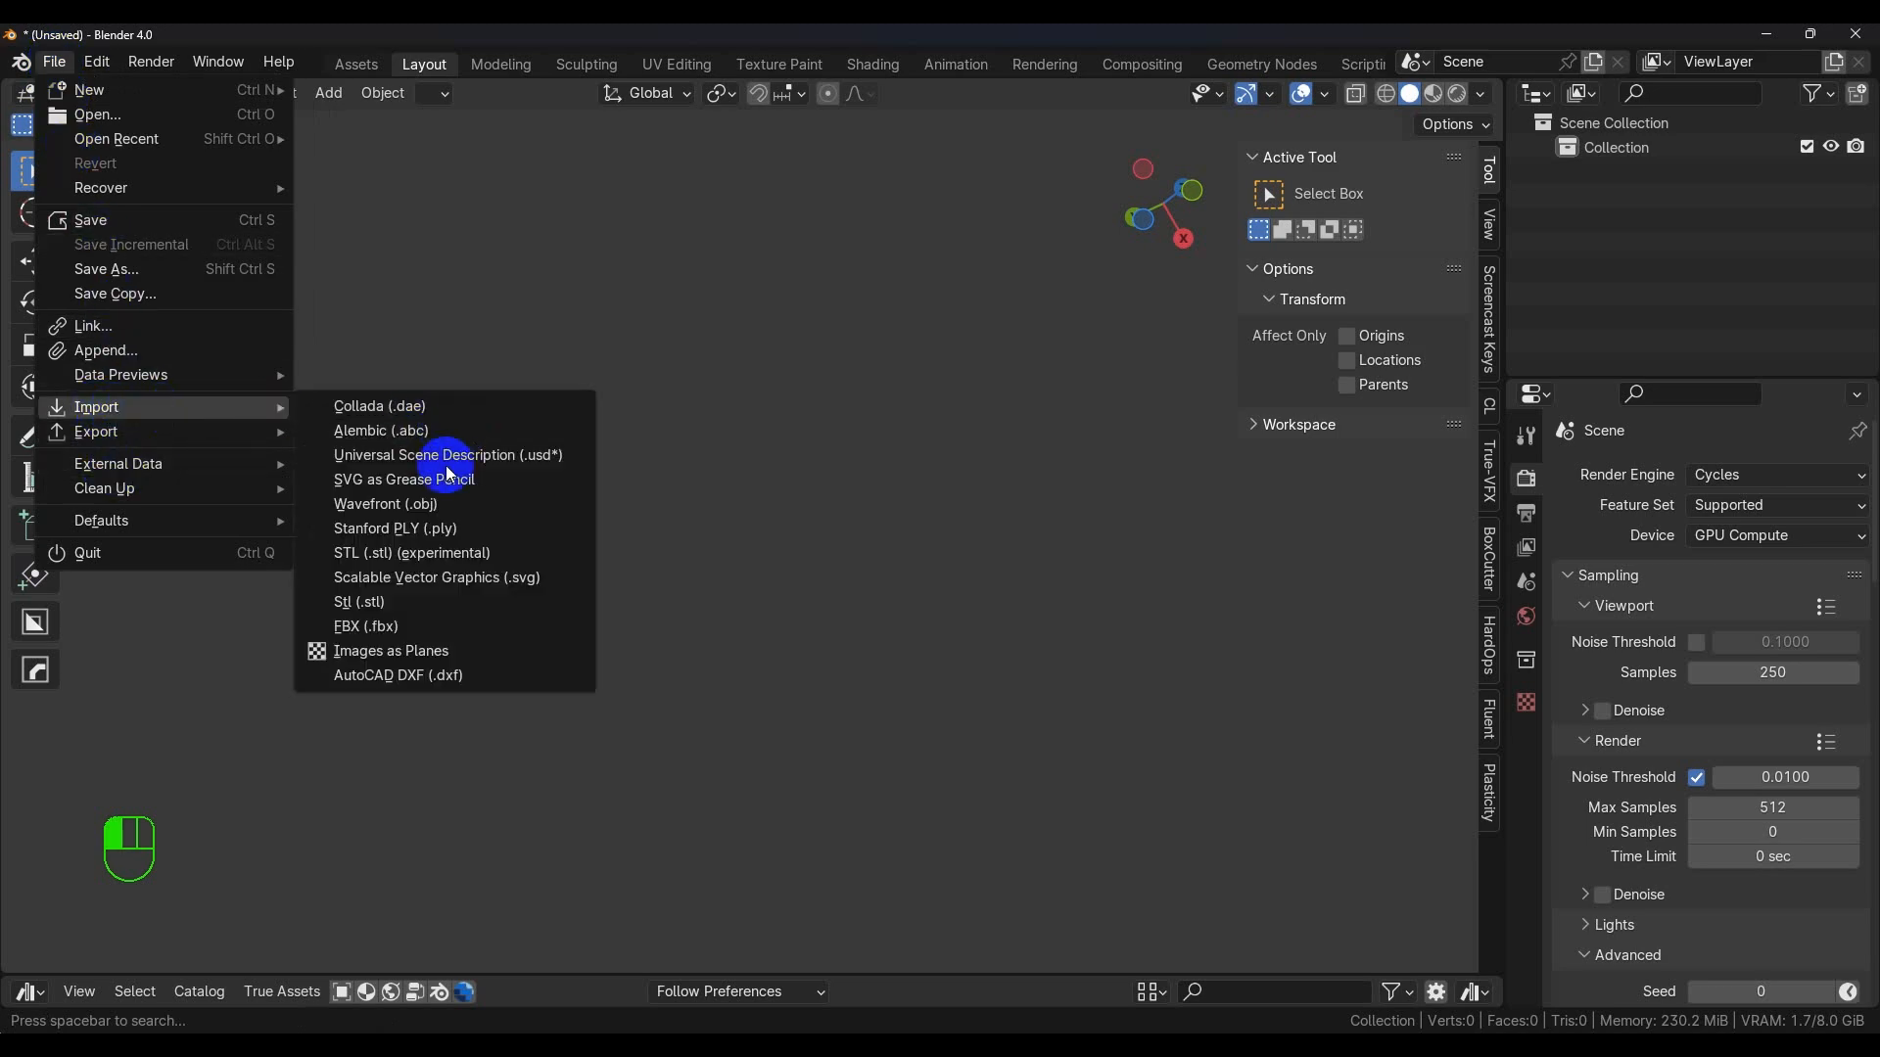
left_click(388, 508)
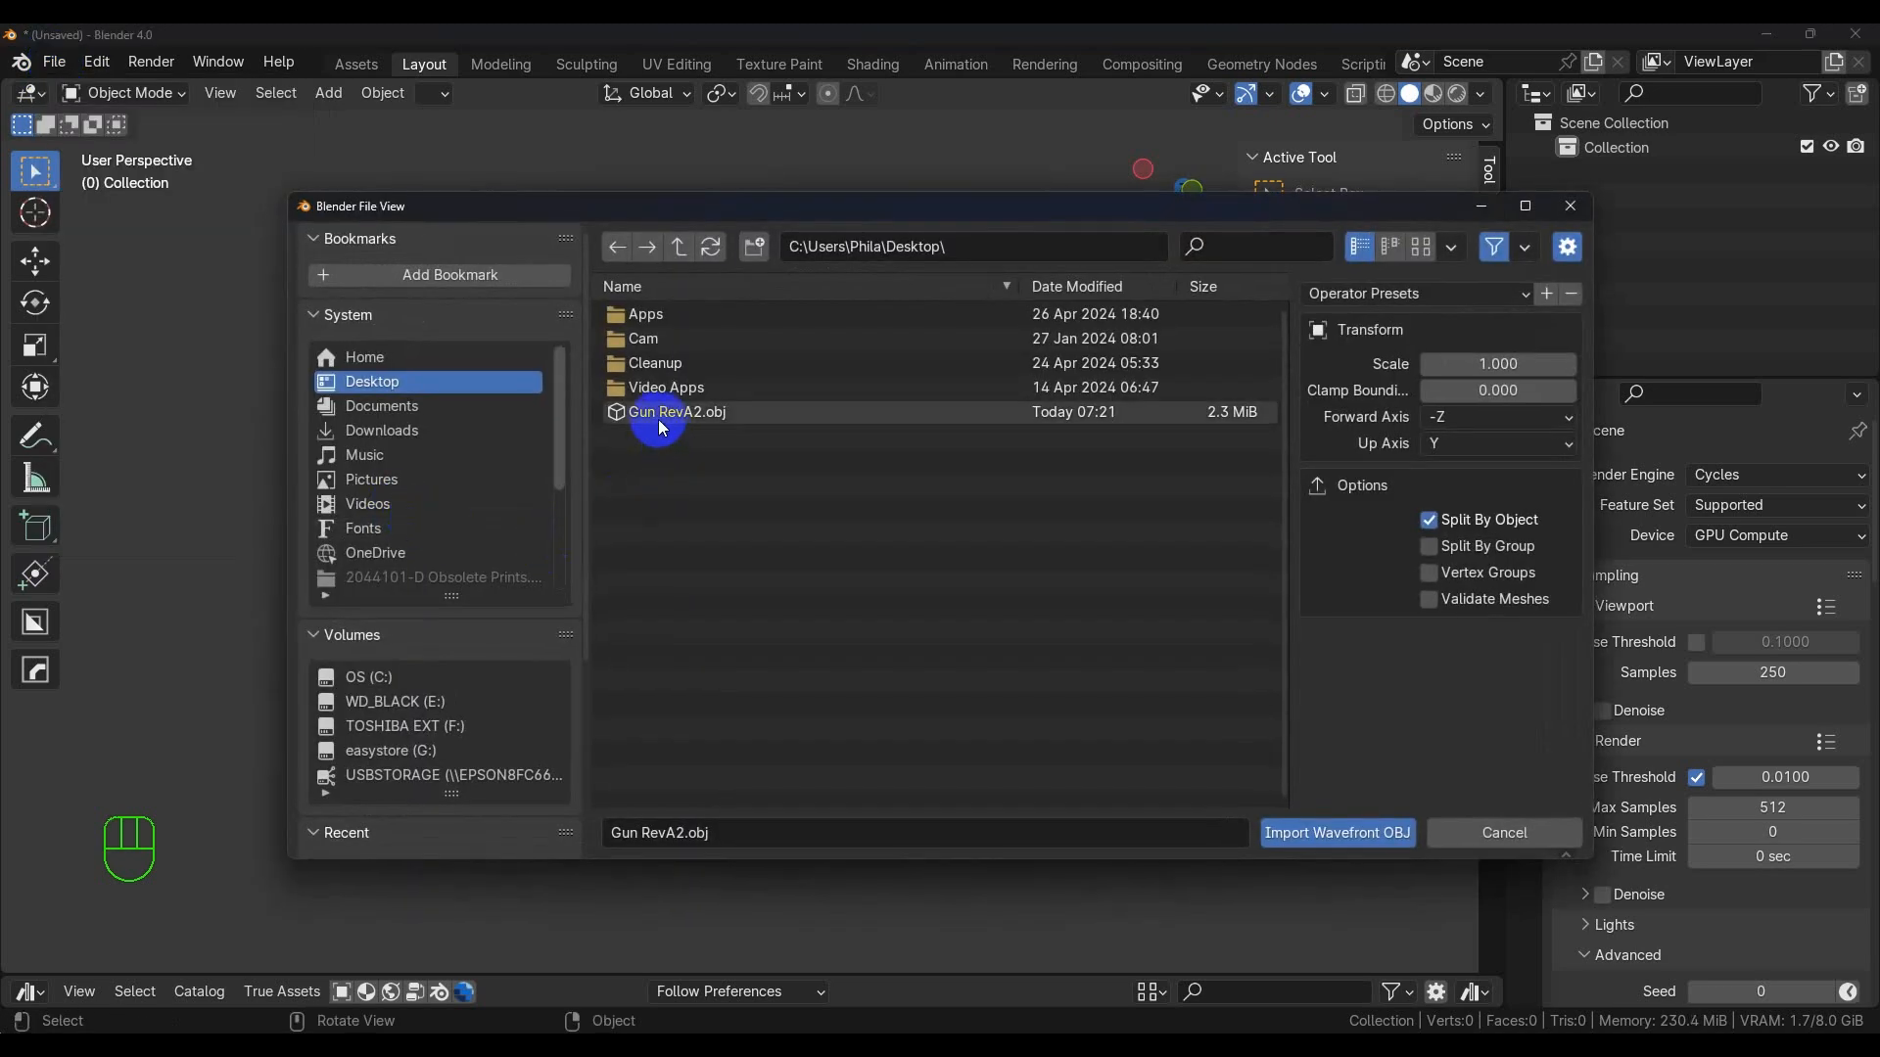
left_click(1336, 832)
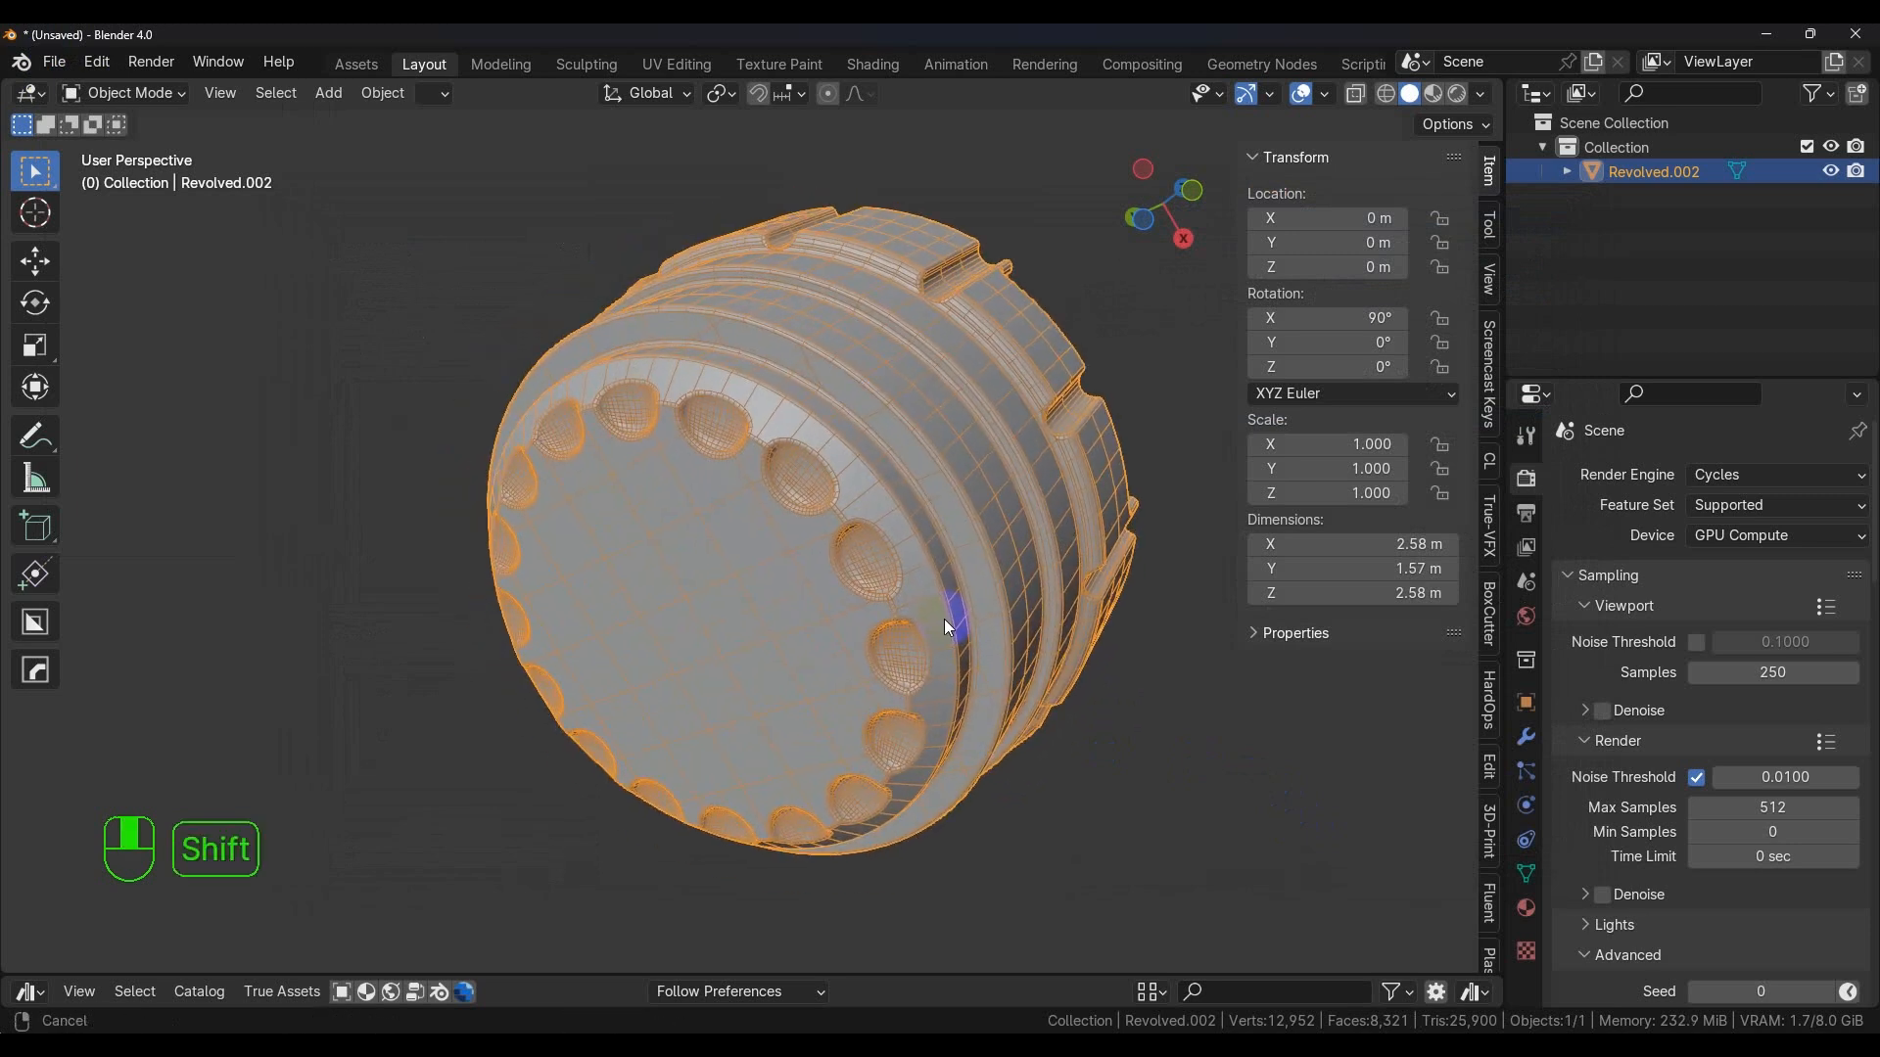
Hide the wireframe overlay and orbit the imported cap to review its shading
left_click(1323, 94)
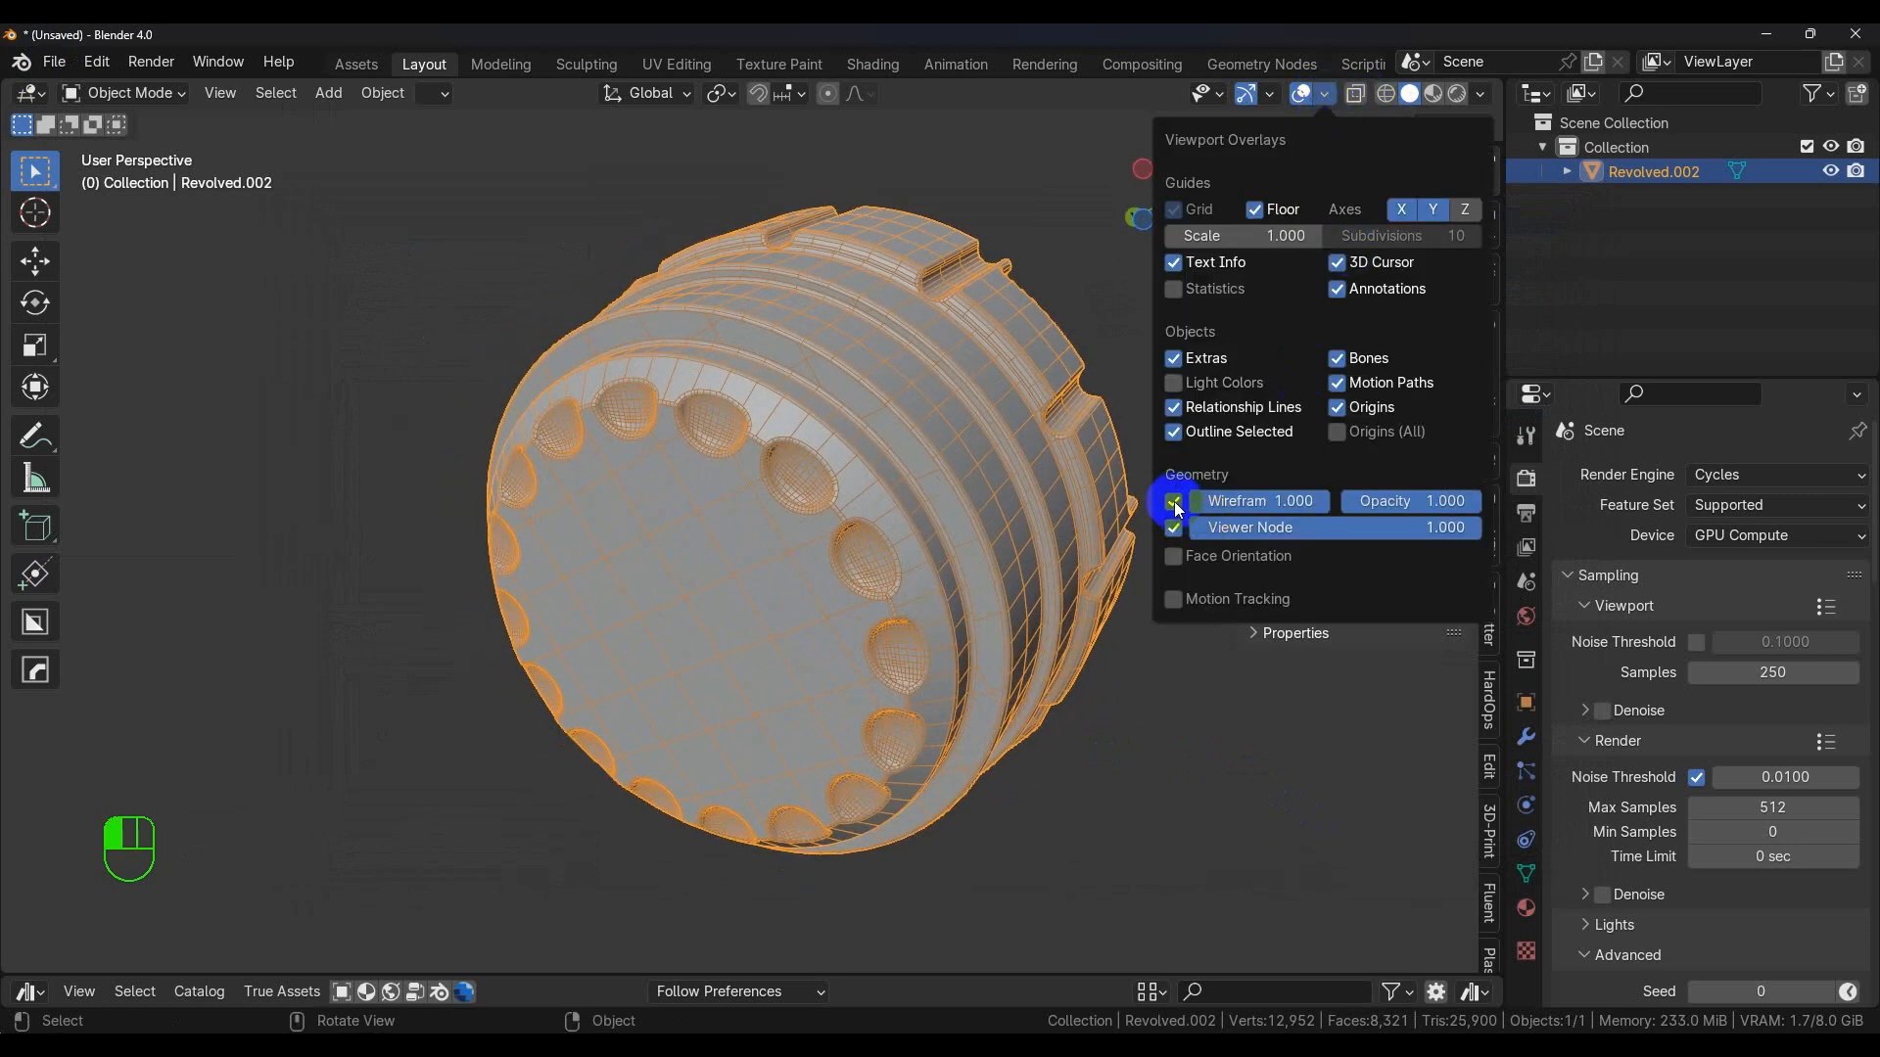
left_click(1173, 501)
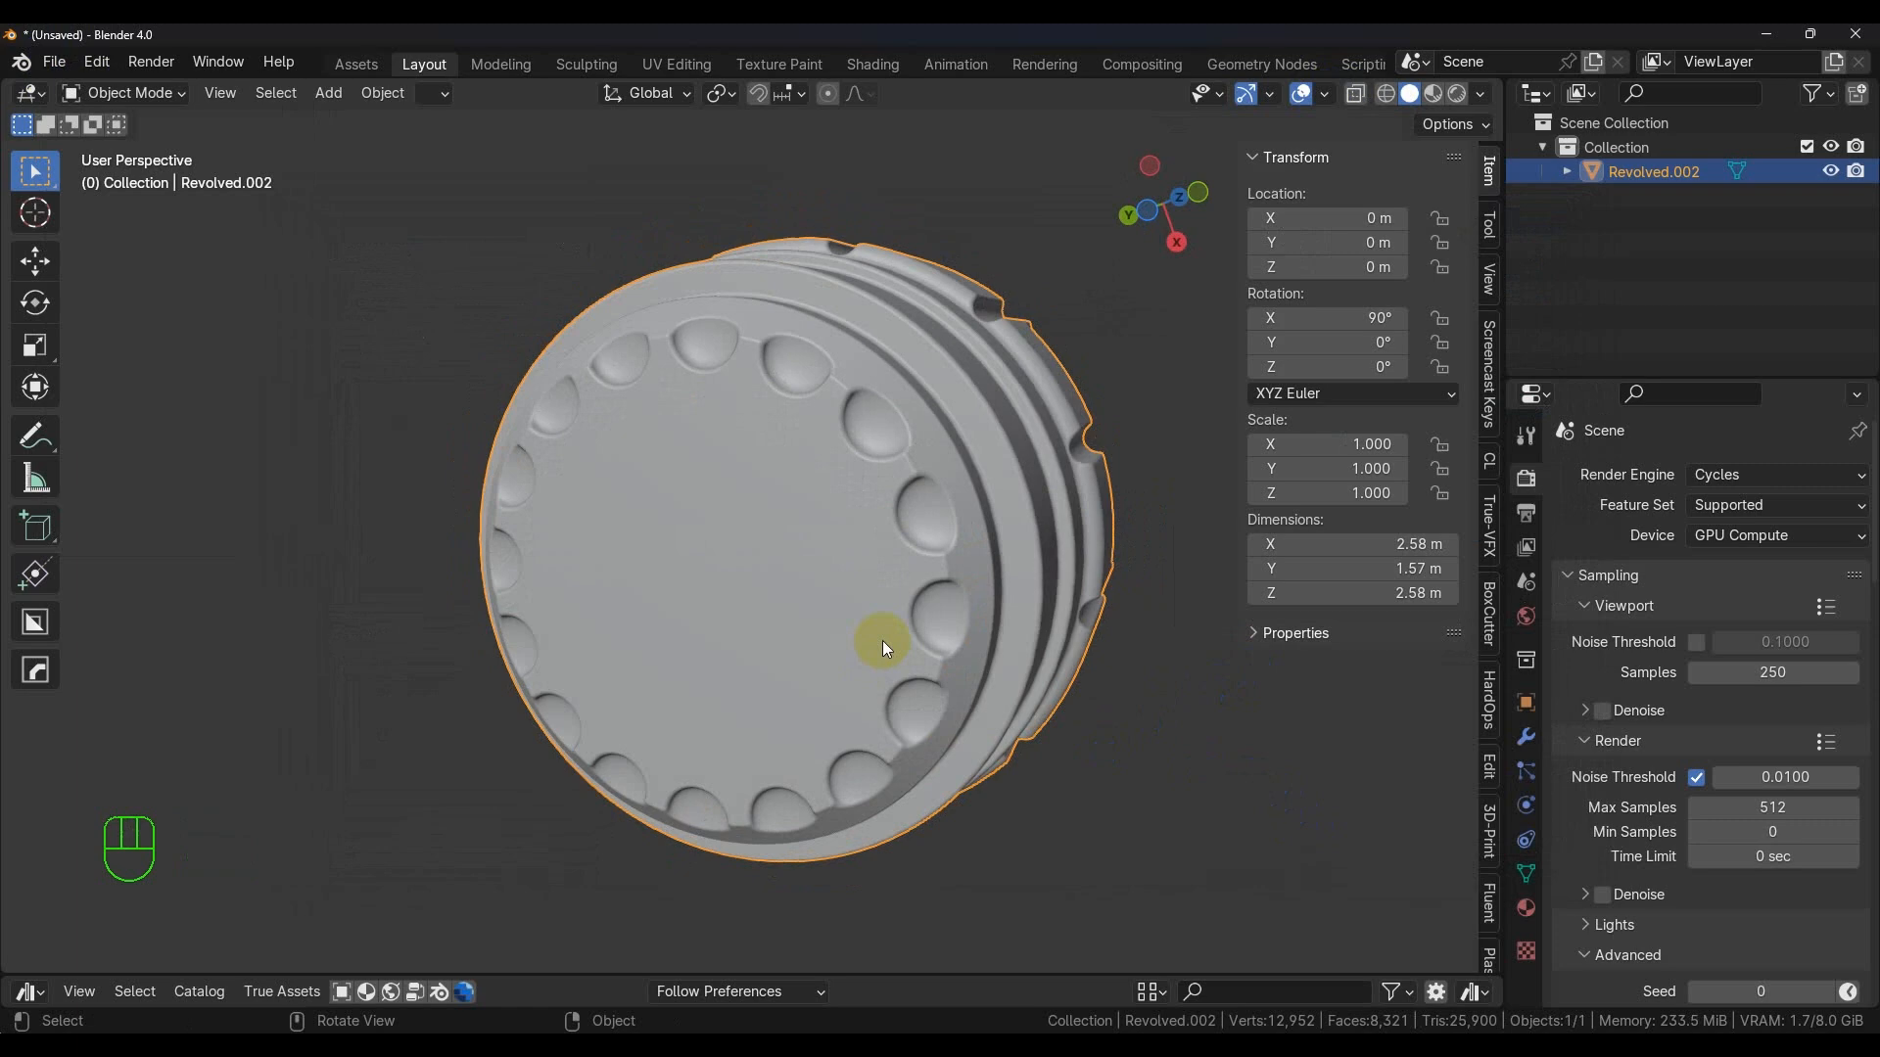
left_click_drag(881, 648, 820, 644)
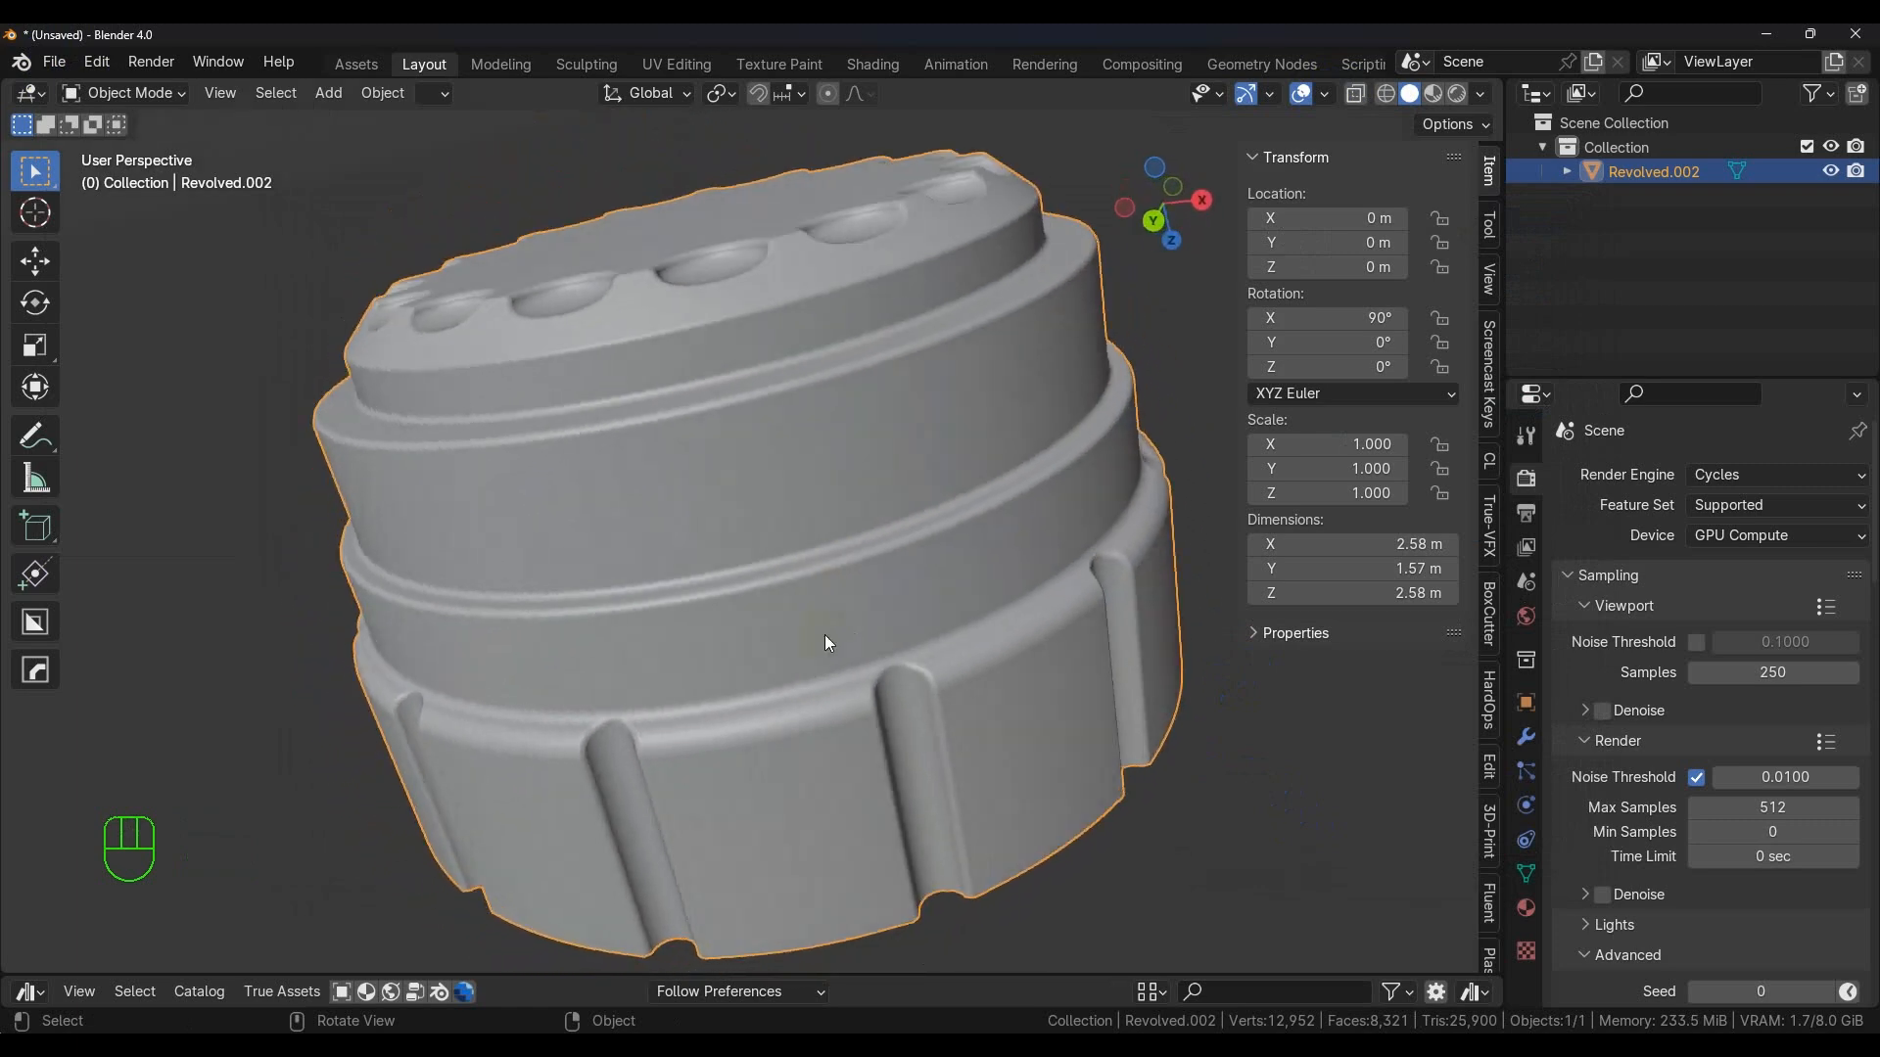
left_click_drag(826, 645, 840, 638)
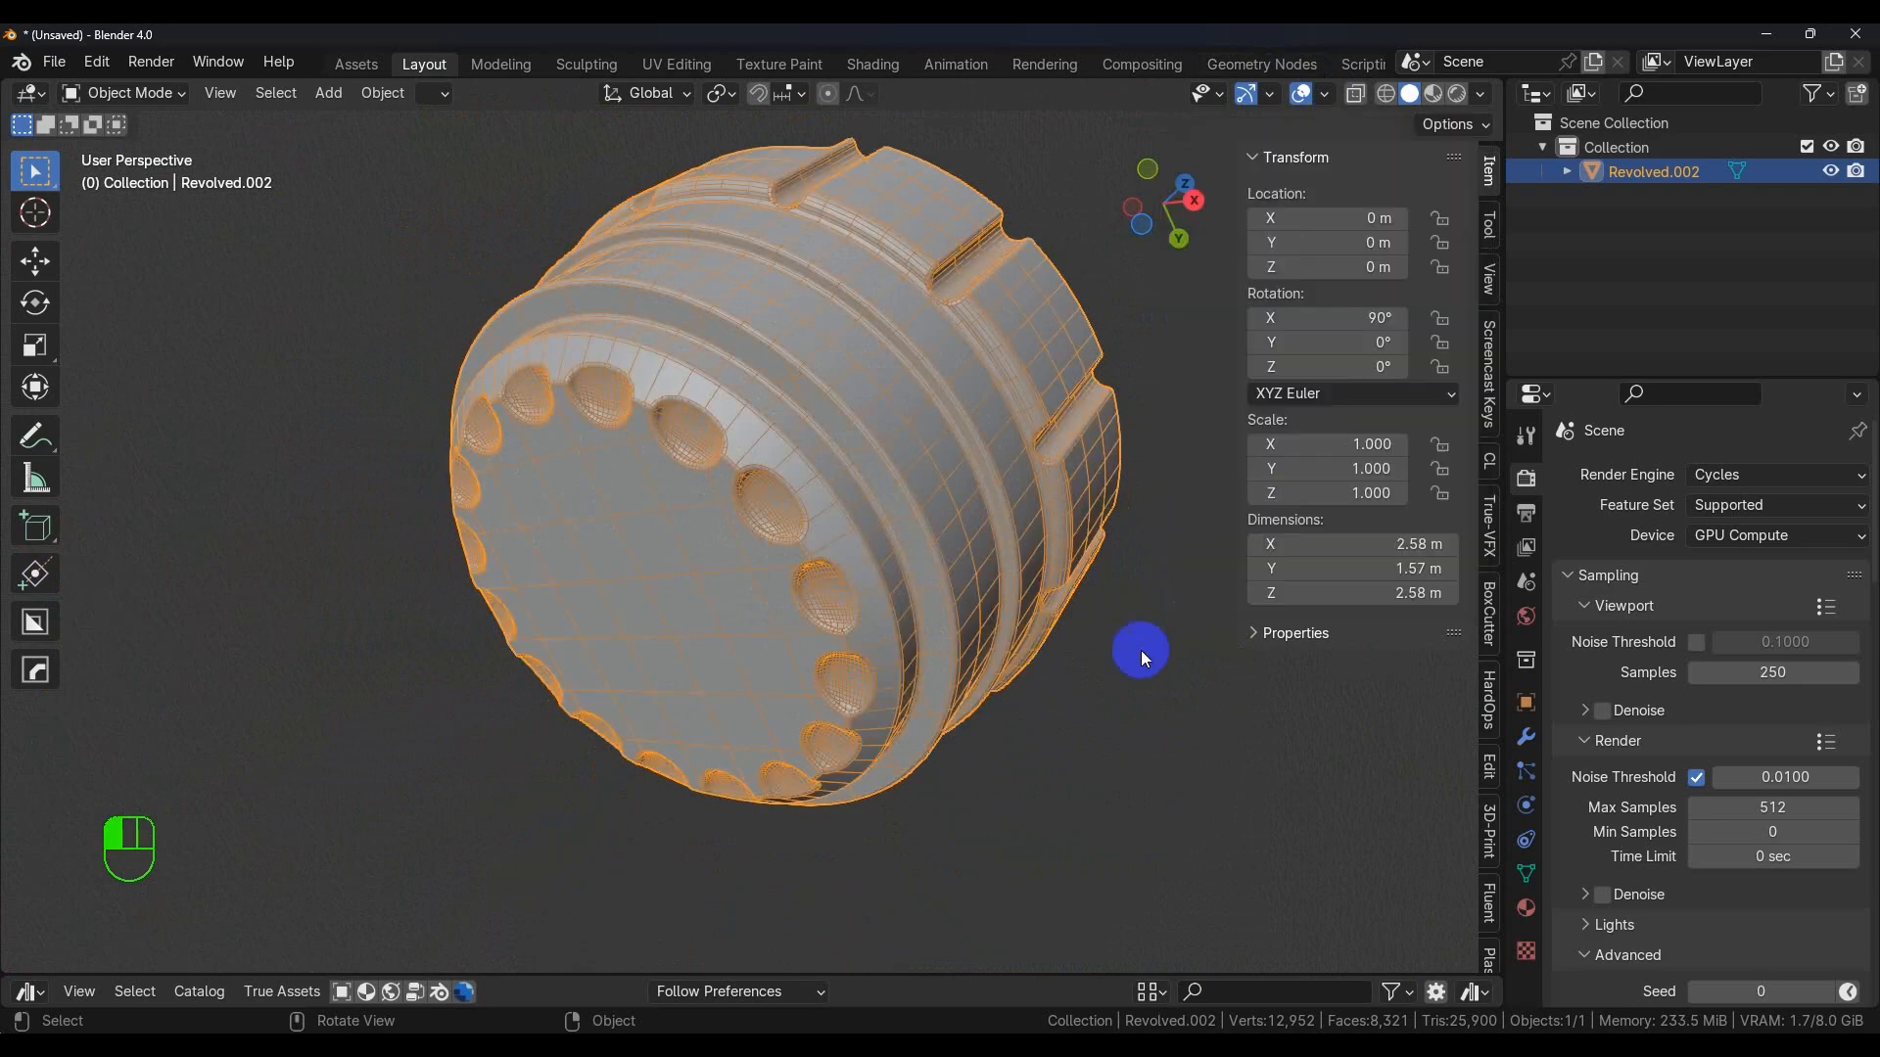
Put Revolved.002 into Edit Mode and select an edge loop around the cap ridge
left_click(130, 94)
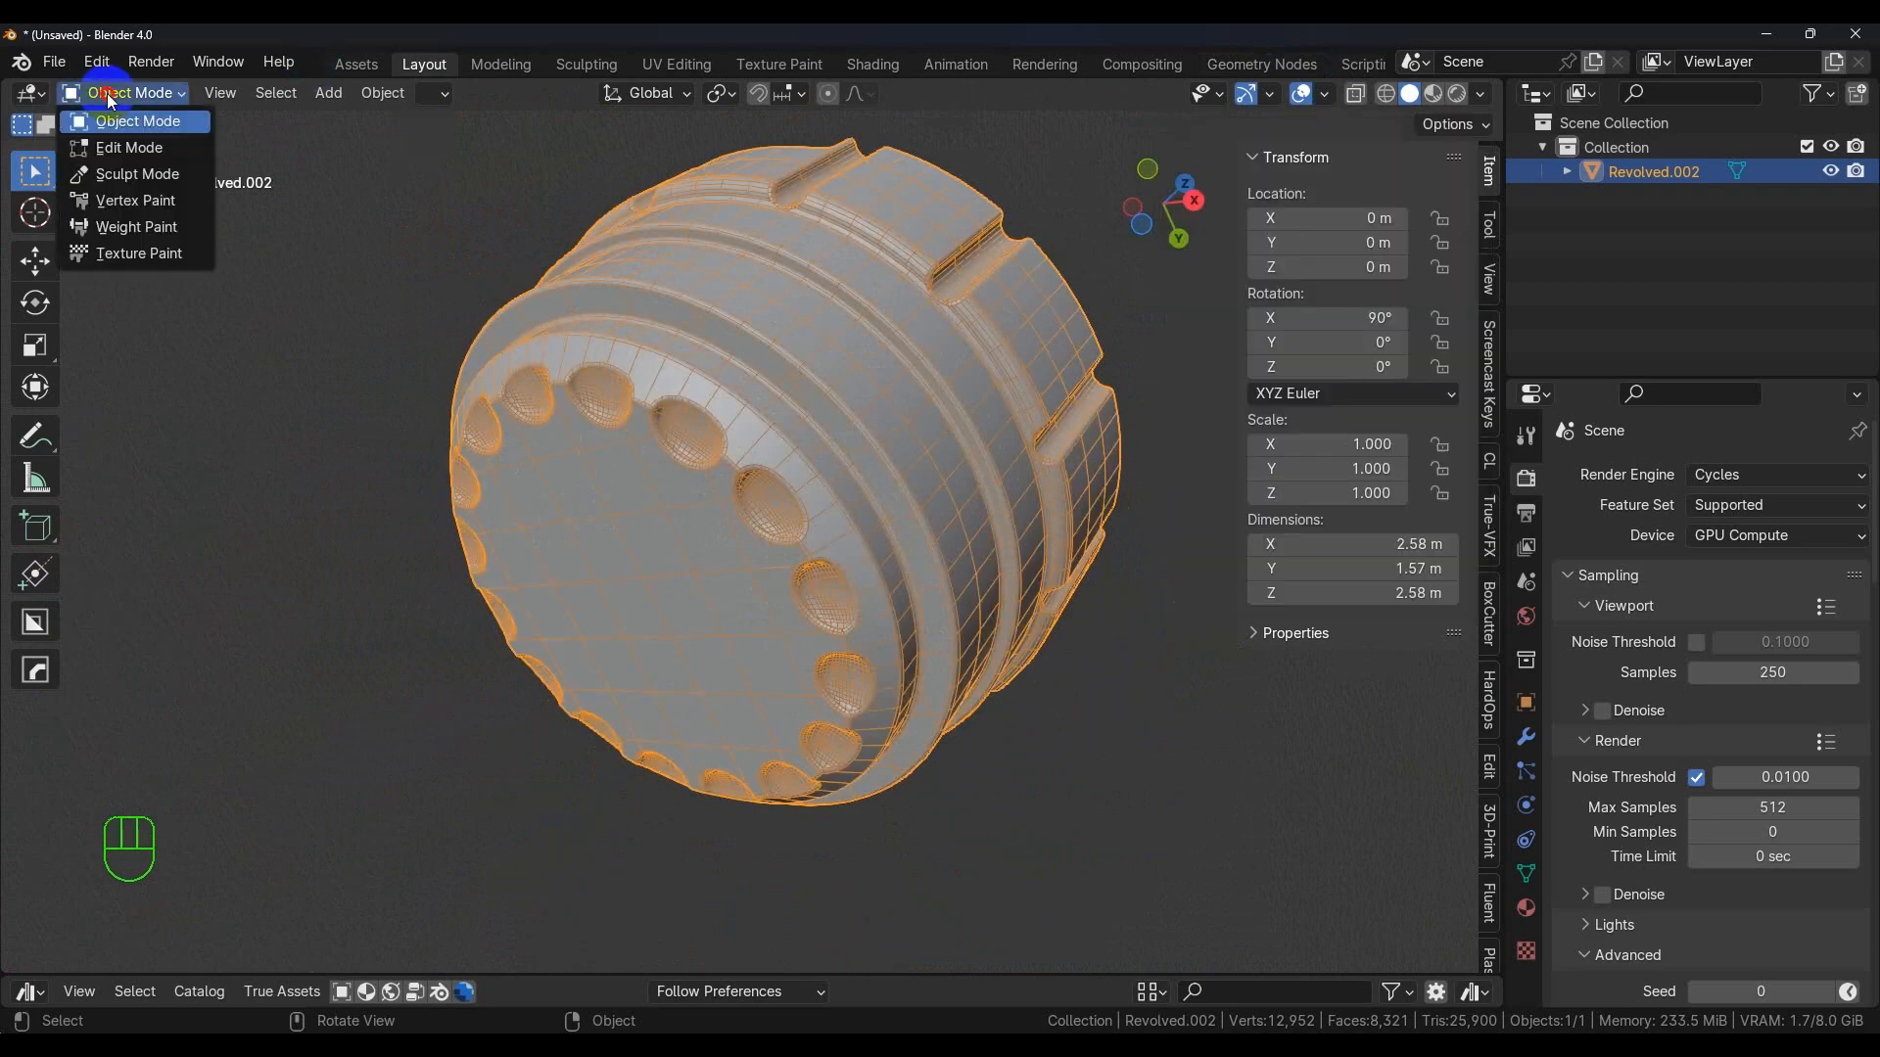
left_click(129, 147)
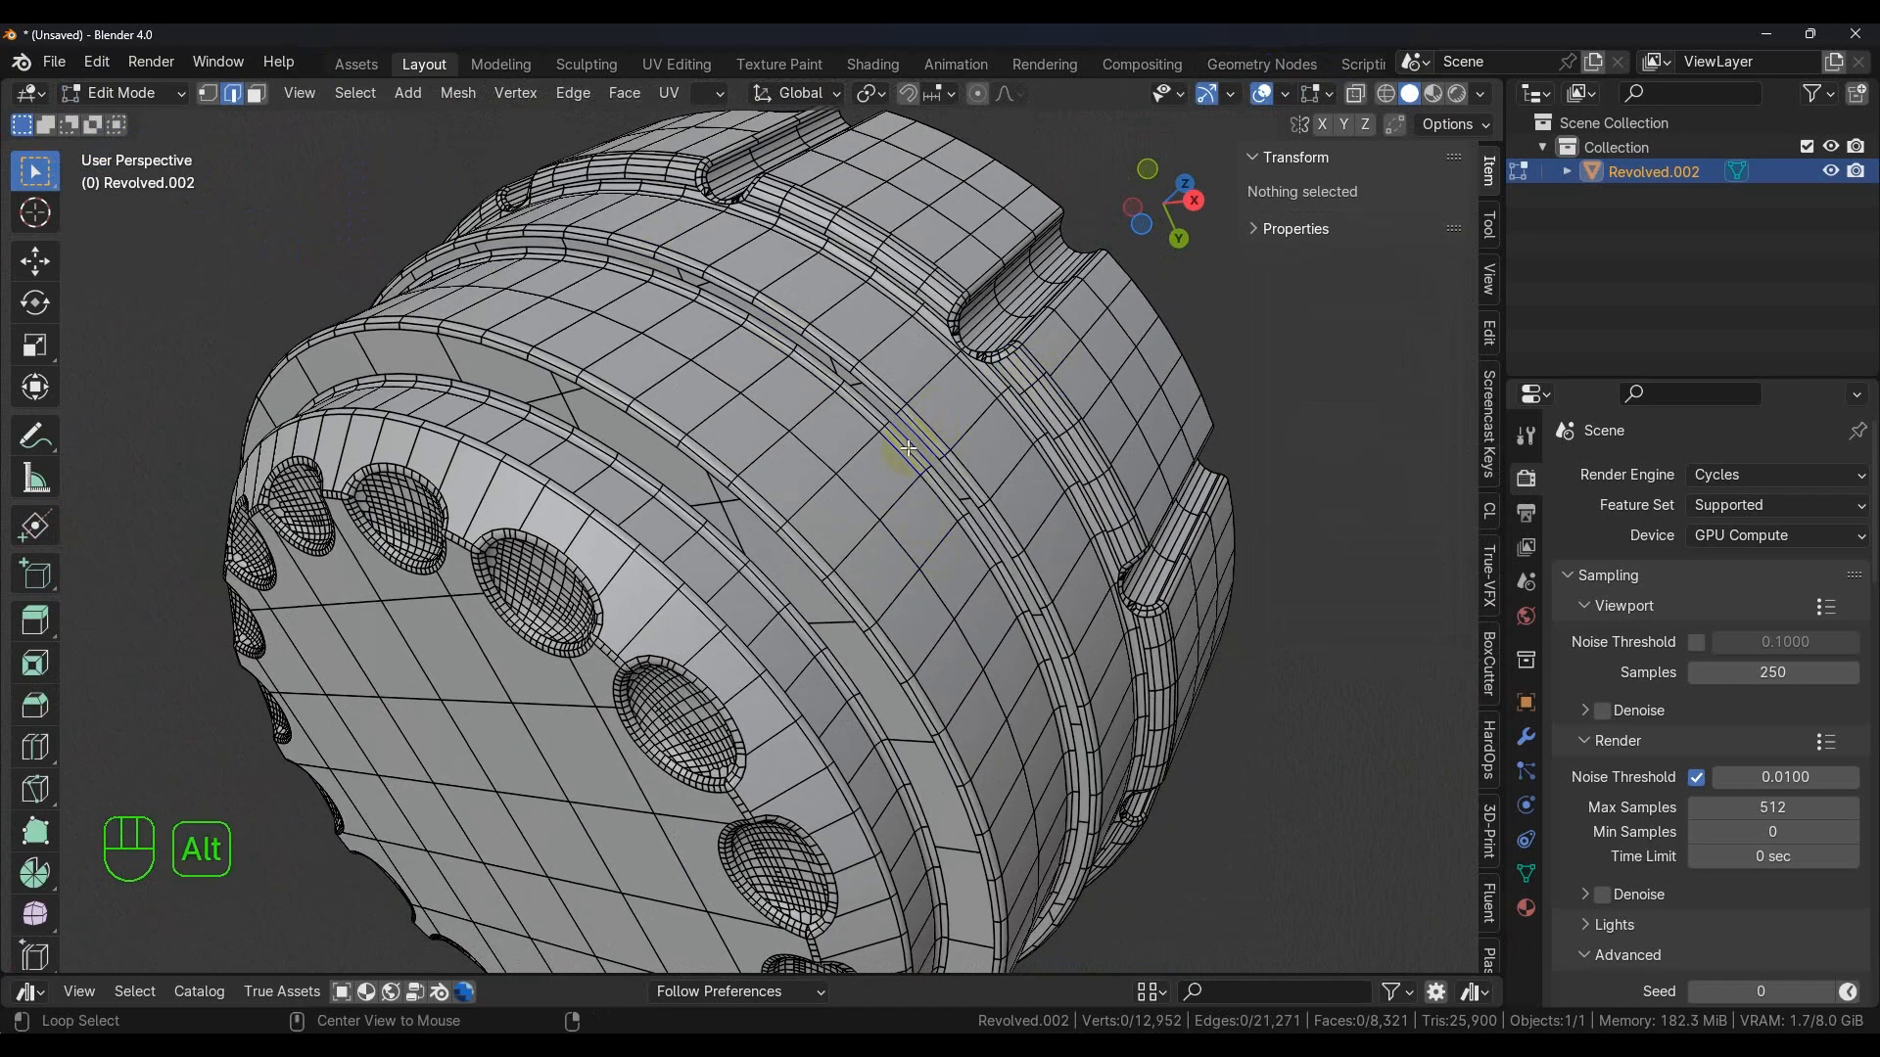
left_click(911, 450)
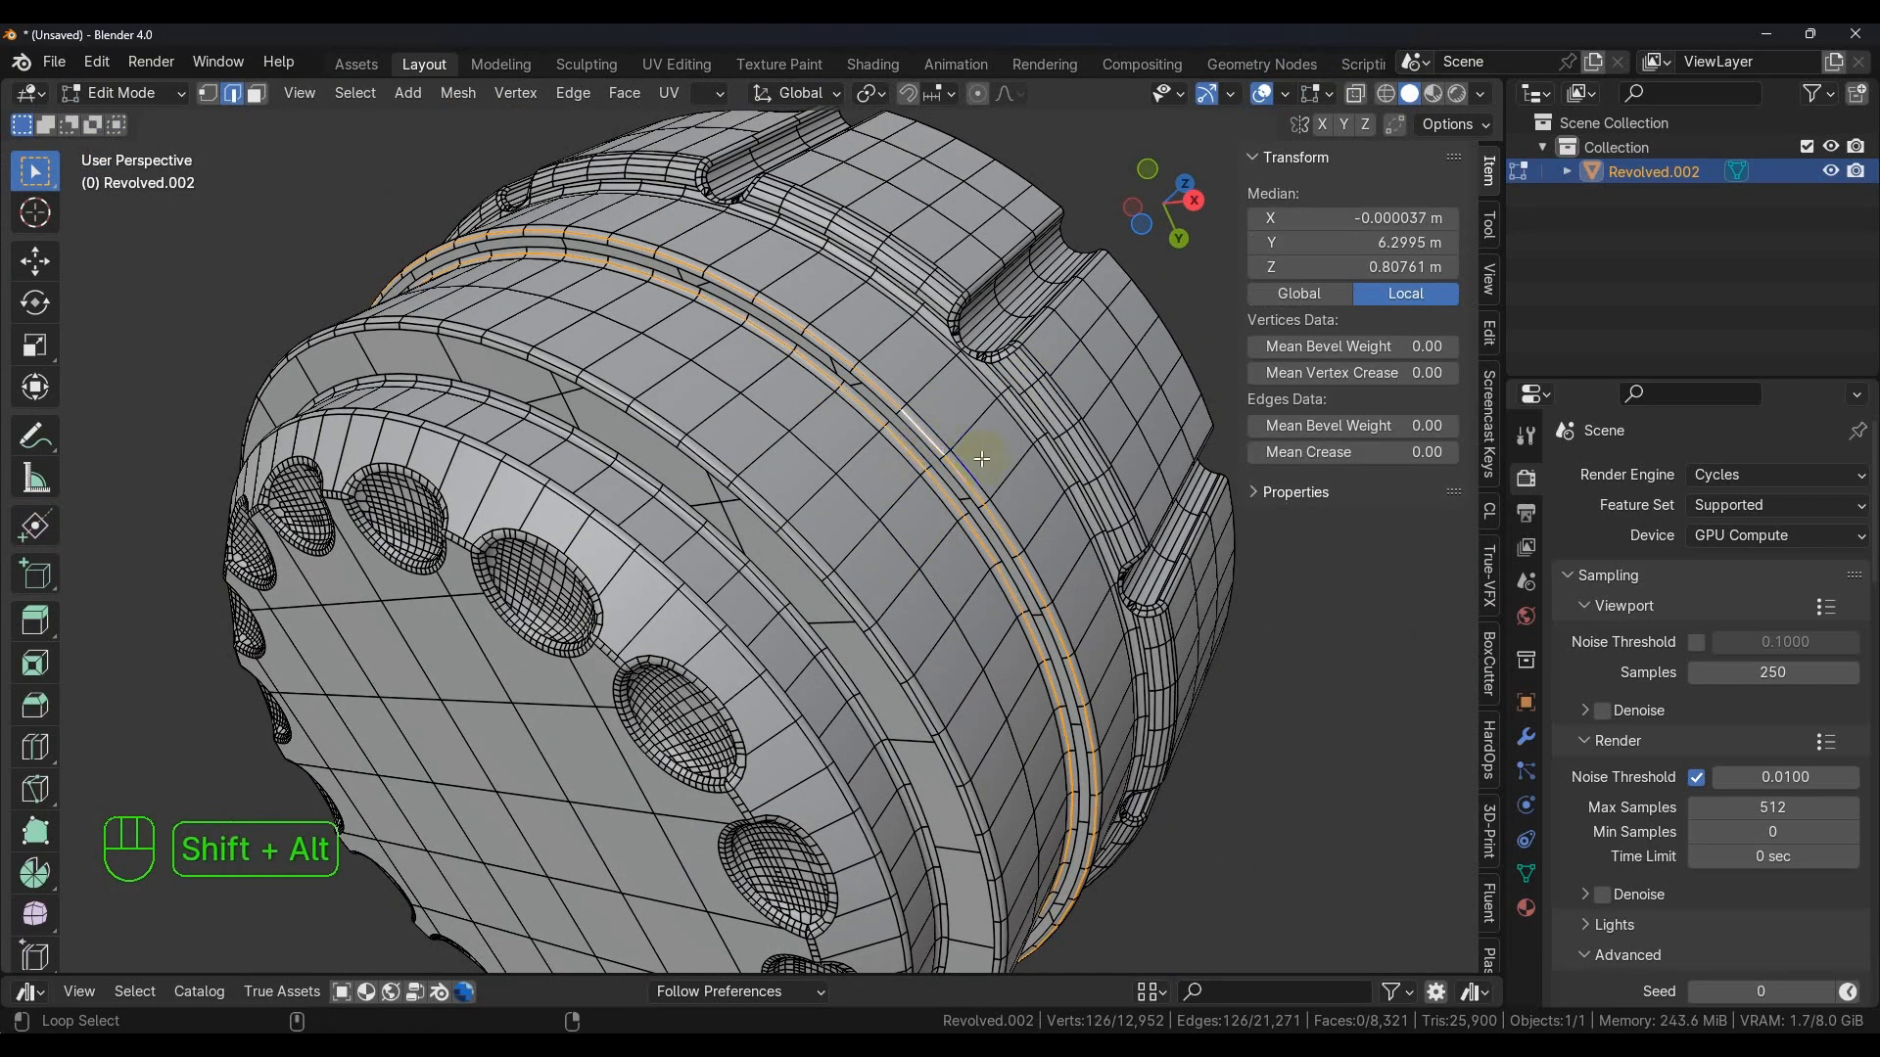